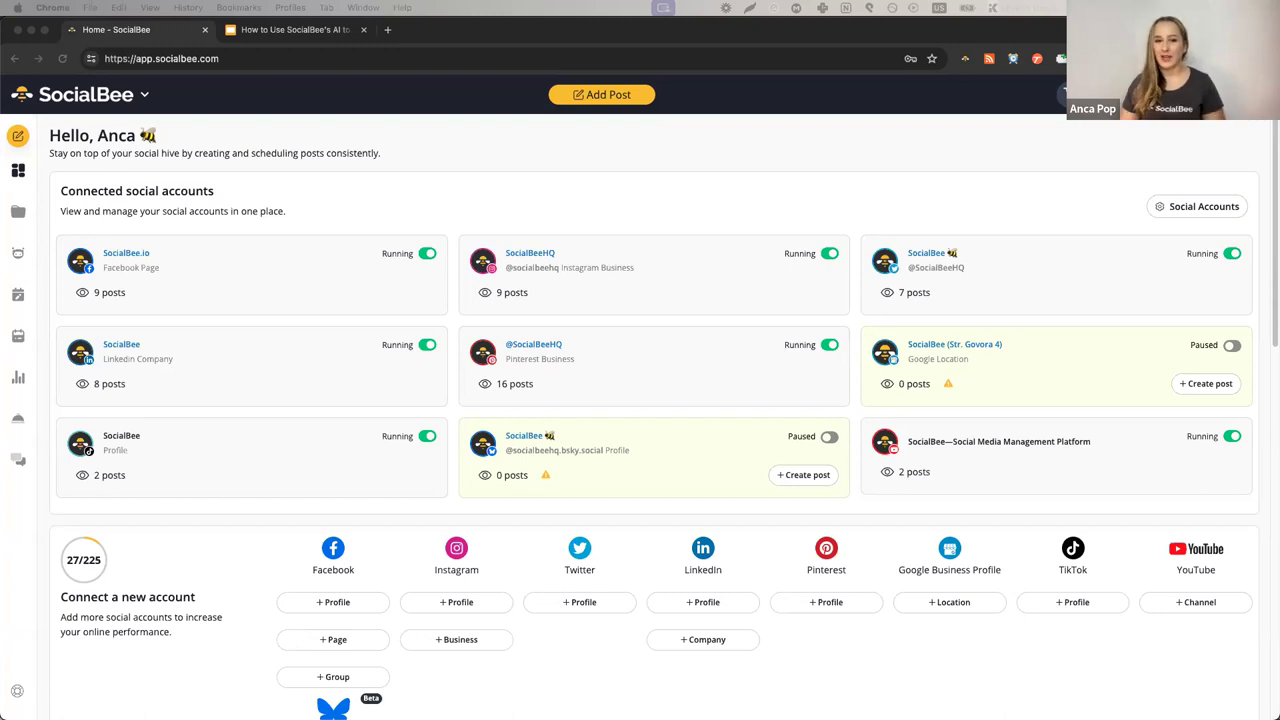
{"action": "mouse_move", "coordinate": [130, 406]}
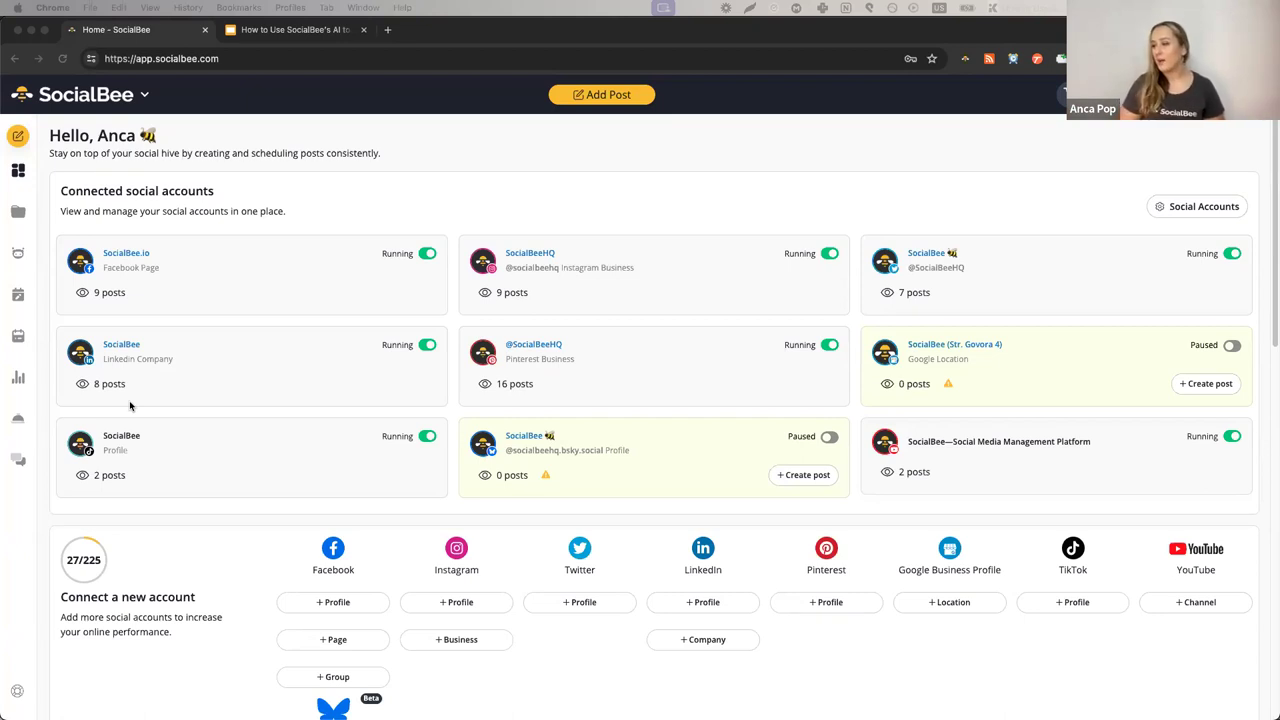
{"action": "mouse_move", "coordinate": [239, 574]}
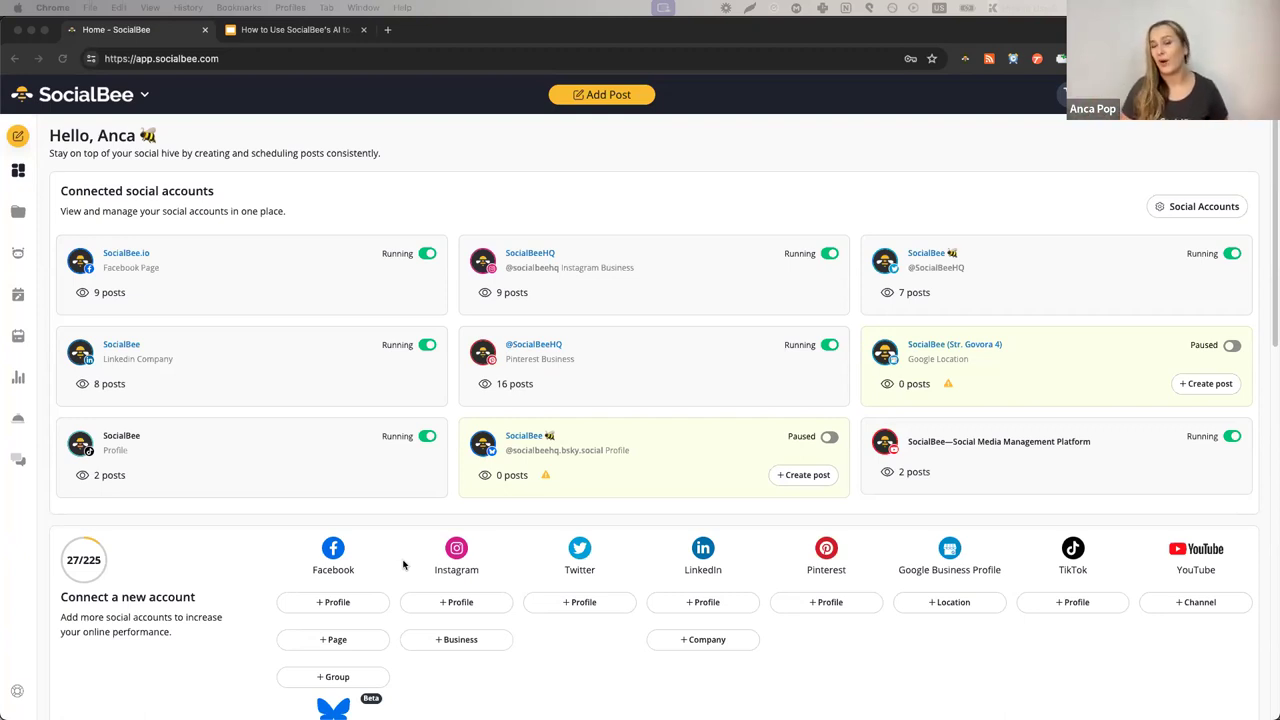
{"action": "mouse_move", "coordinate": [738, 430]}
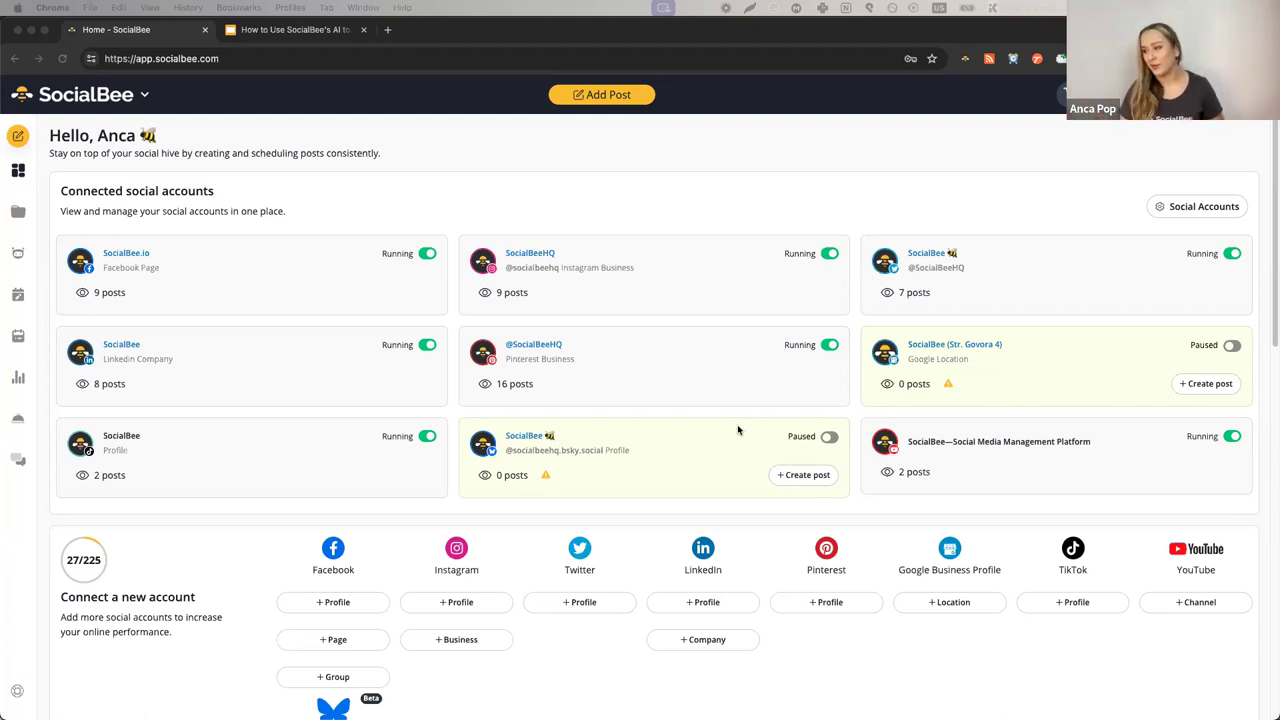
{"action": "mouse_move", "coordinate": [428, 551]}
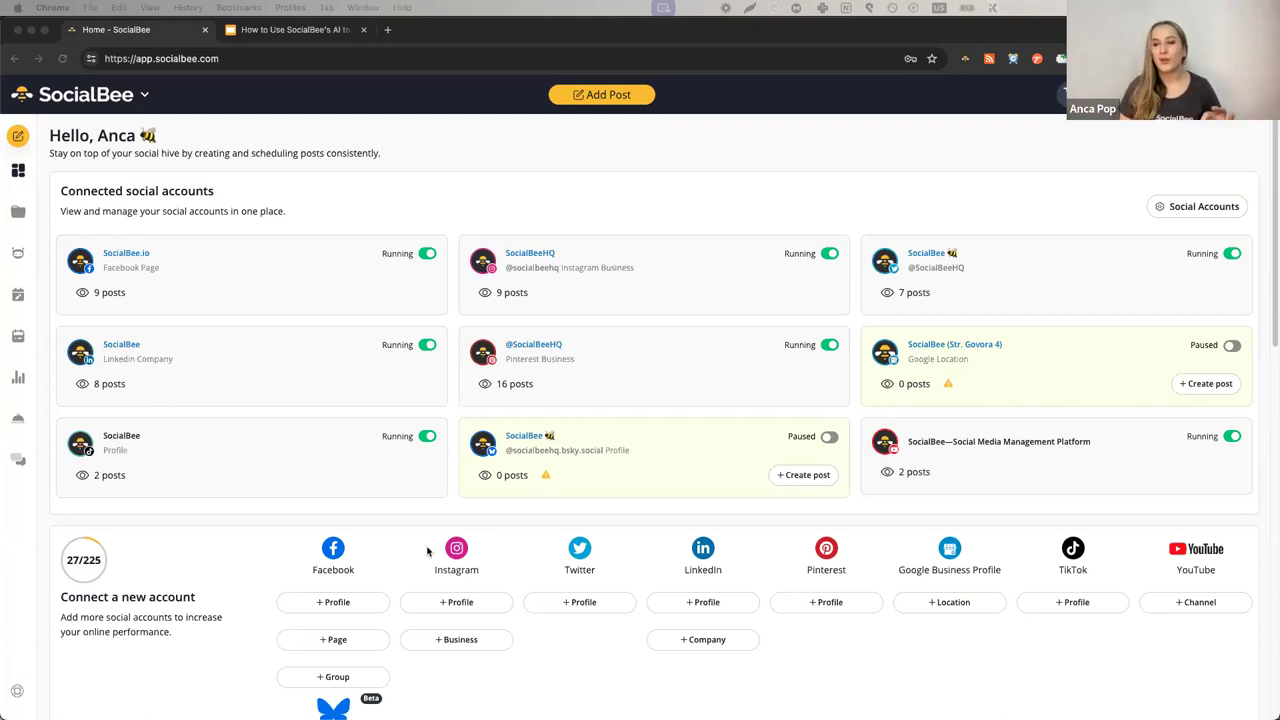
{"action": "mouse_move", "coordinate": [389, 503]}
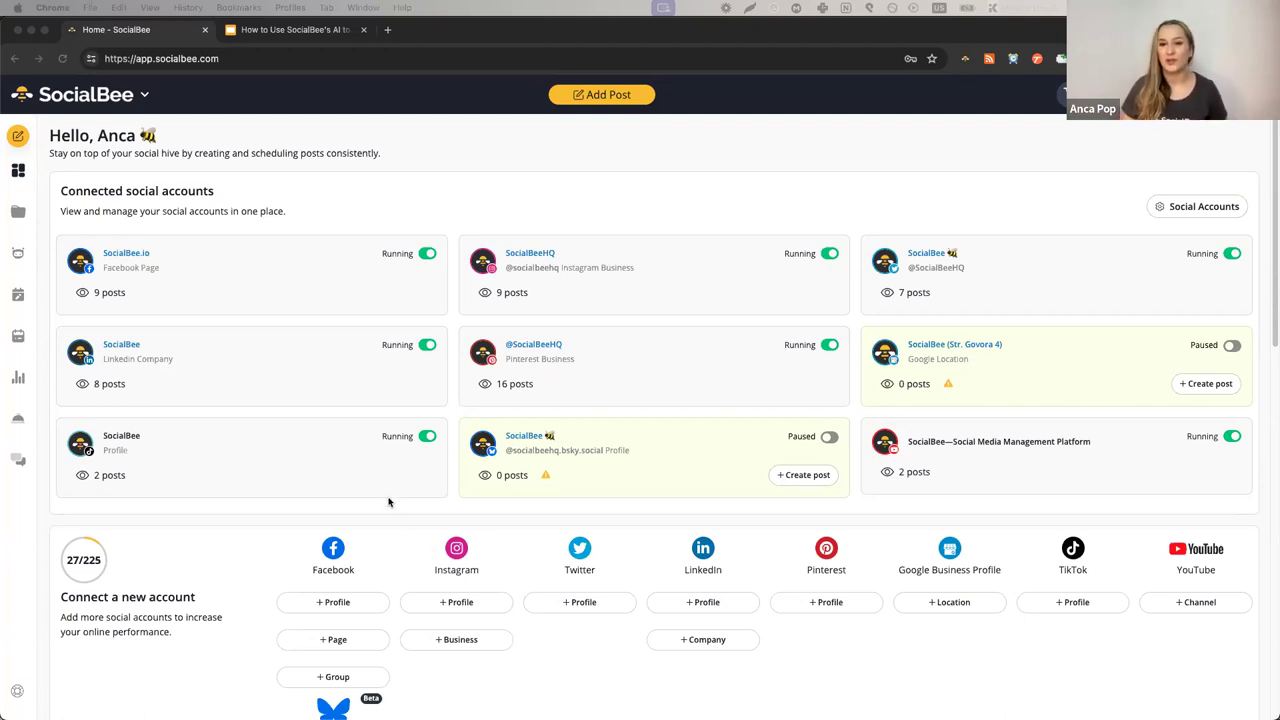
{"action": "mouse_move", "coordinate": [24, 223]}
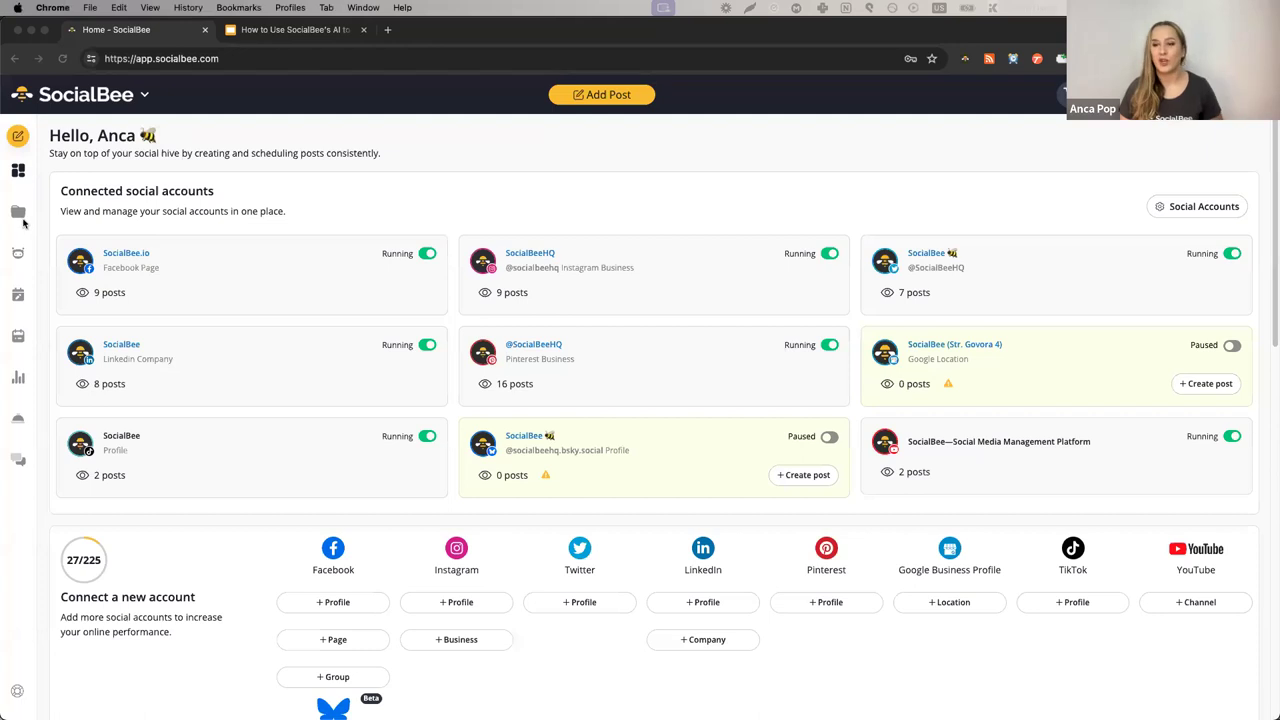
Open the Content Categories page listing Zero-Click Content, Case Studies and others.
{"action": "left_click", "coordinate": [18, 211]}
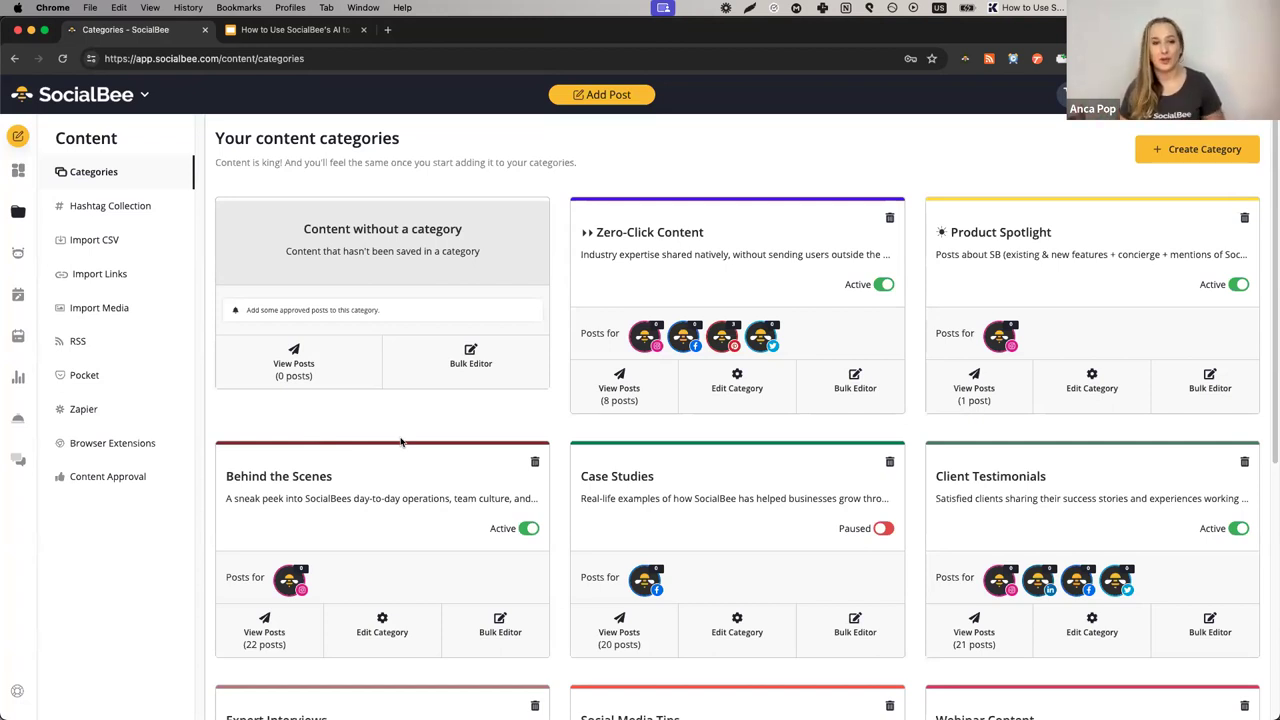
{"action": "mouse_move", "coordinate": [495, 317]}
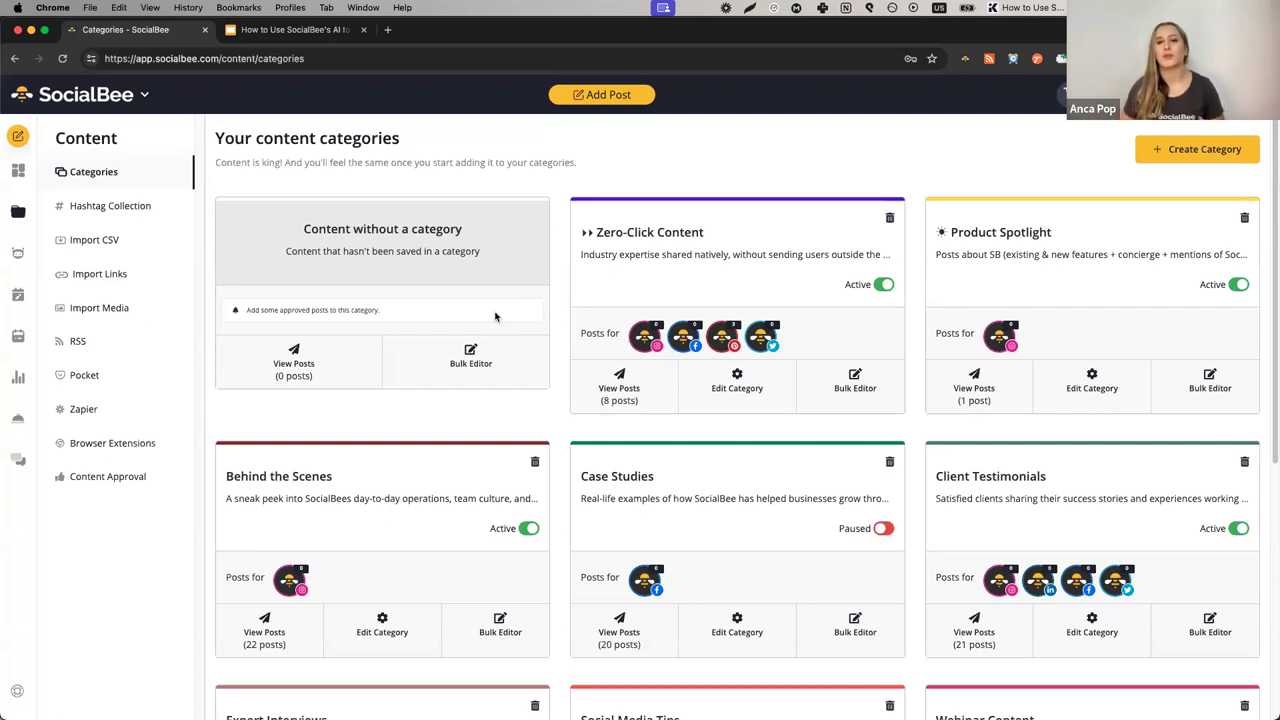
{"action": "mouse_move", "coordinate": [497, 330]}
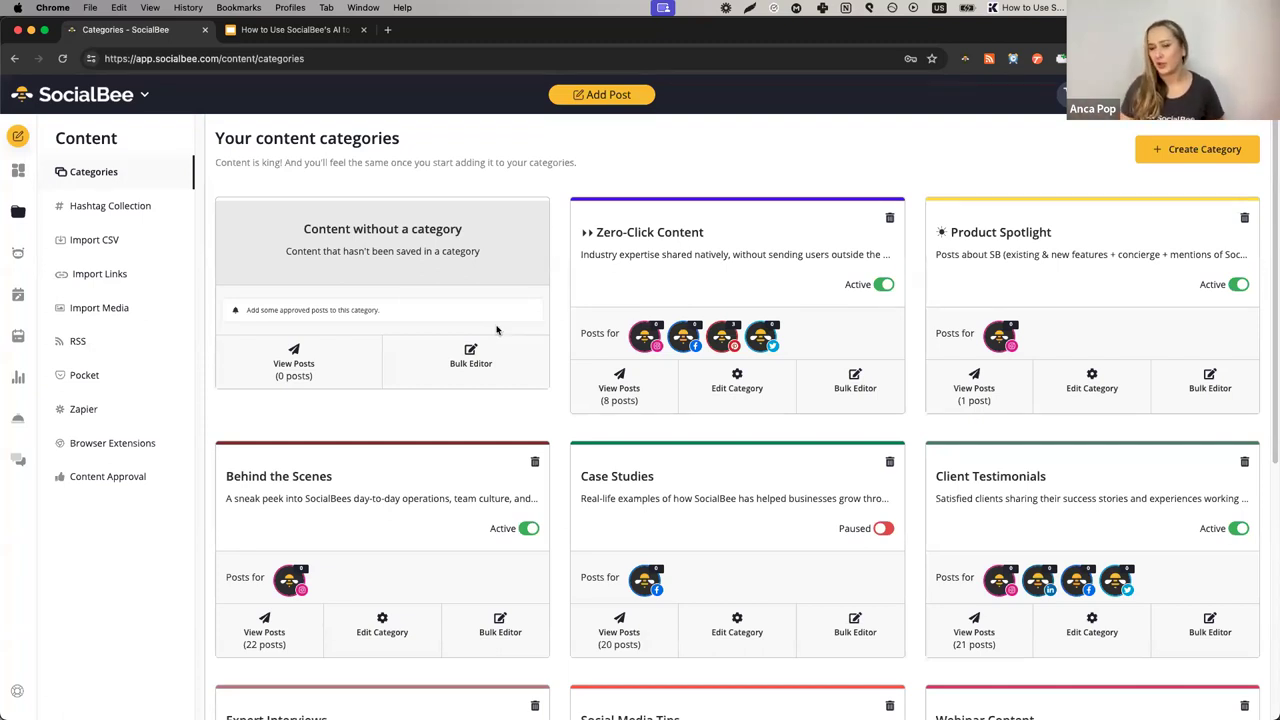
{"action": "mouse_move", "coordinate": [99, 273]}
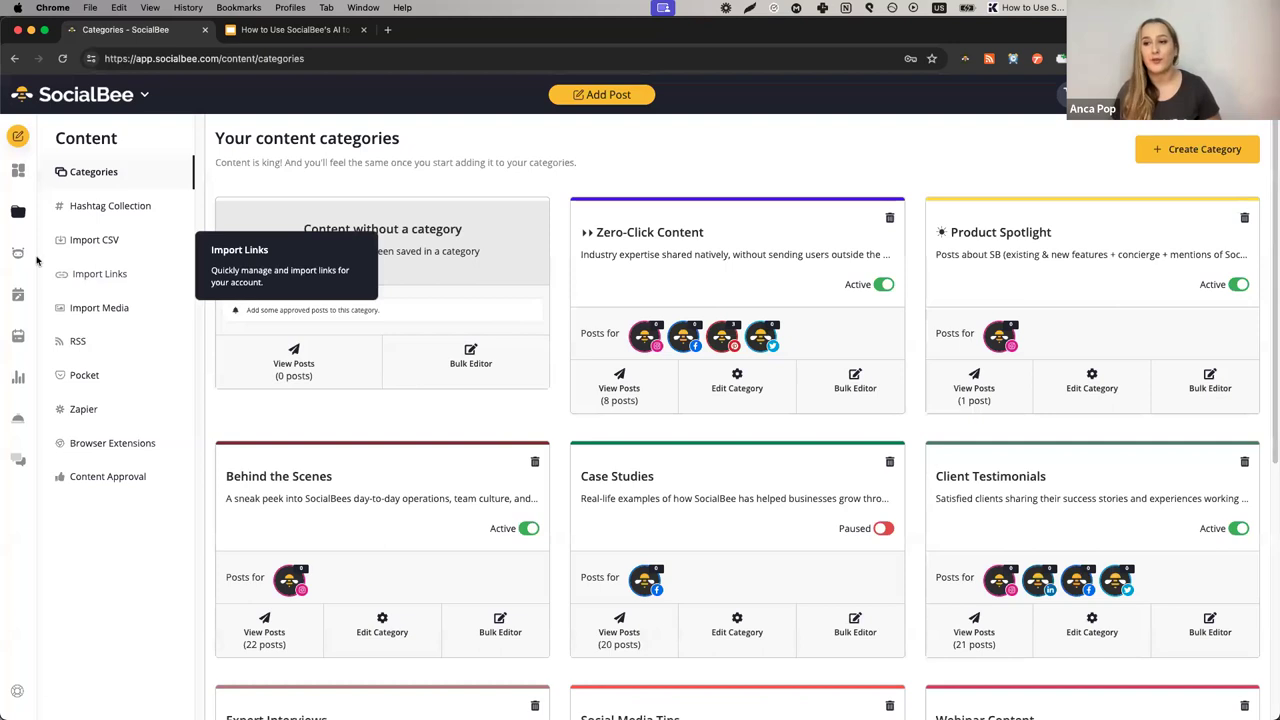
{"action": "mouse_move", "coordinate": [17, 256]}
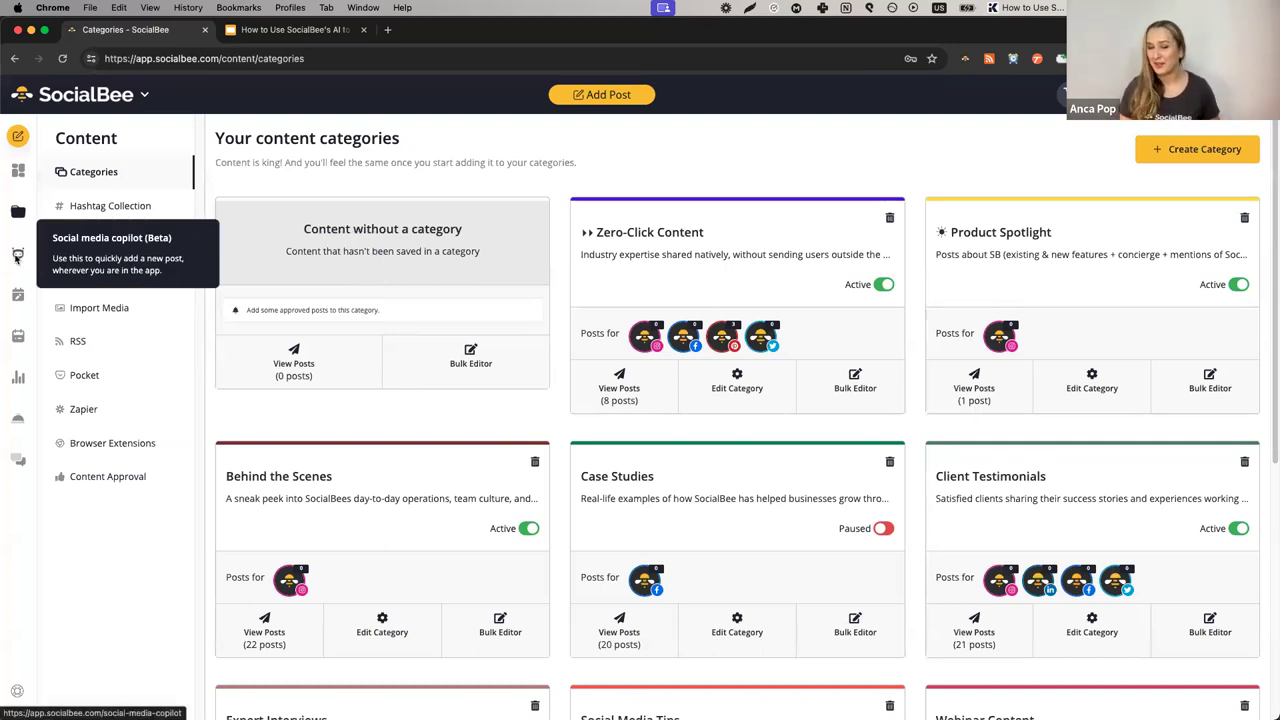
Open the Social media copilot and review the answered questions through target customers.
{"action": "left_click", "coordinate": [112, 237]}
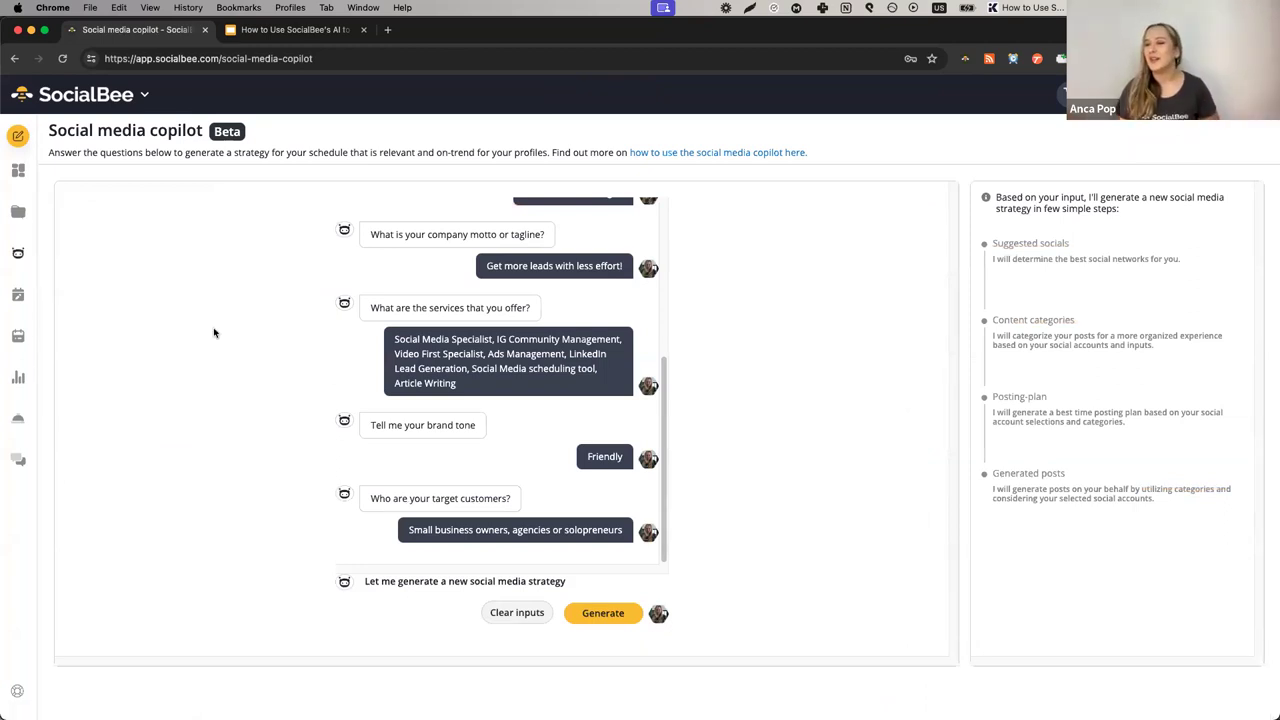
{"action": "scroll", "scroll_direction": "up", "scroll_amount": 3}
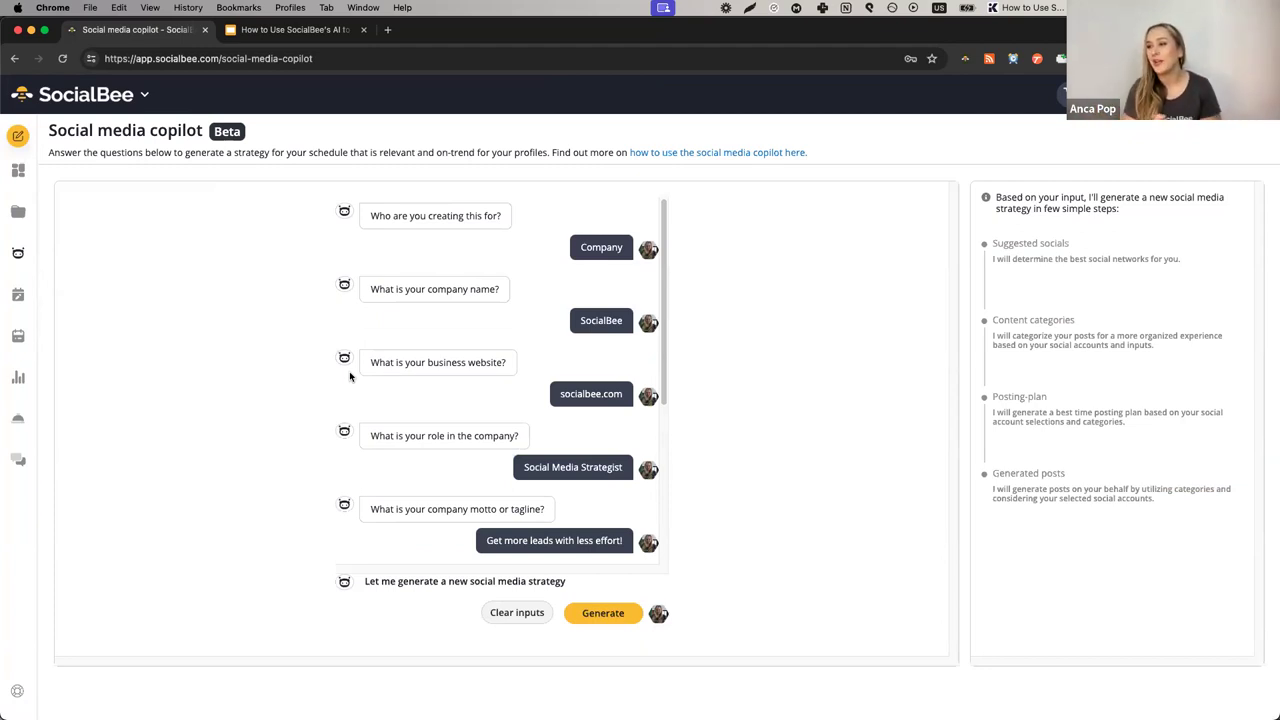
{"action": "mouse_move", "coordinate": [617, 362]}
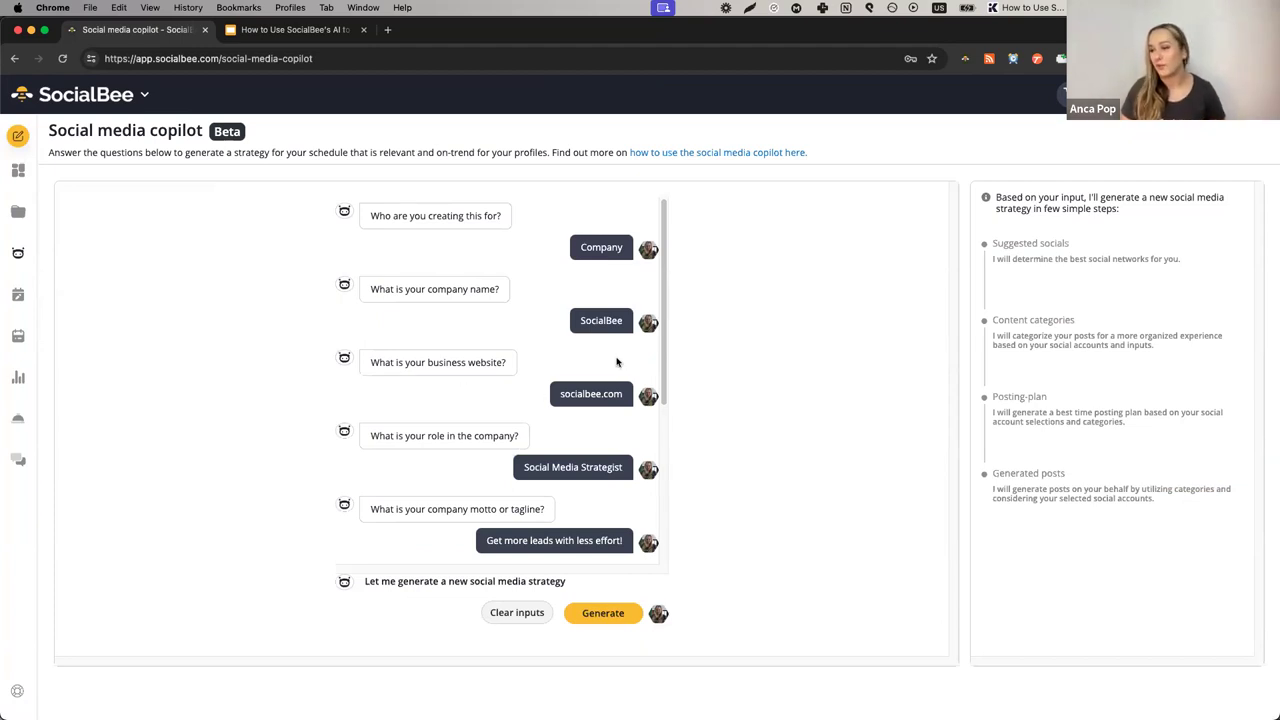
{"action": "mouse_move", "coordinate": [585, 470]}
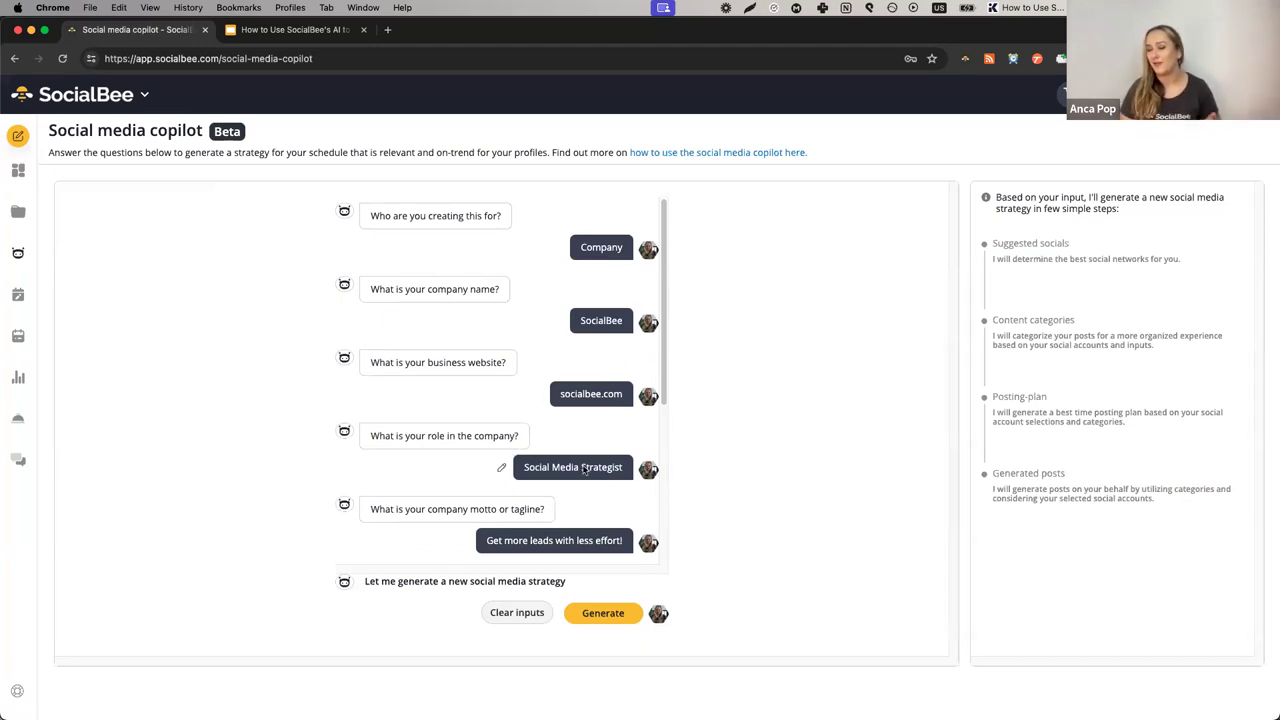
{"action": "scroll", "scroll_direction": "down", "scroll_amount": 3}
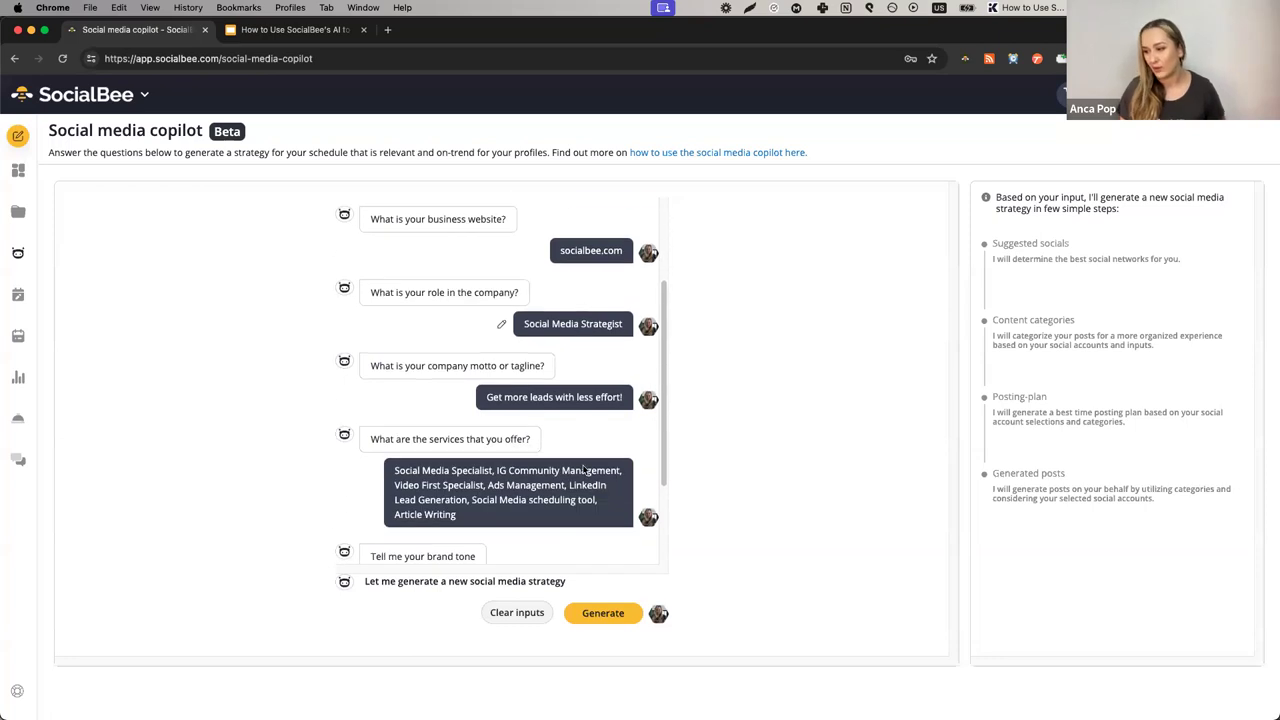
{"action": "scroll", "scroll_direction": "down", "scroll_amount": 3}
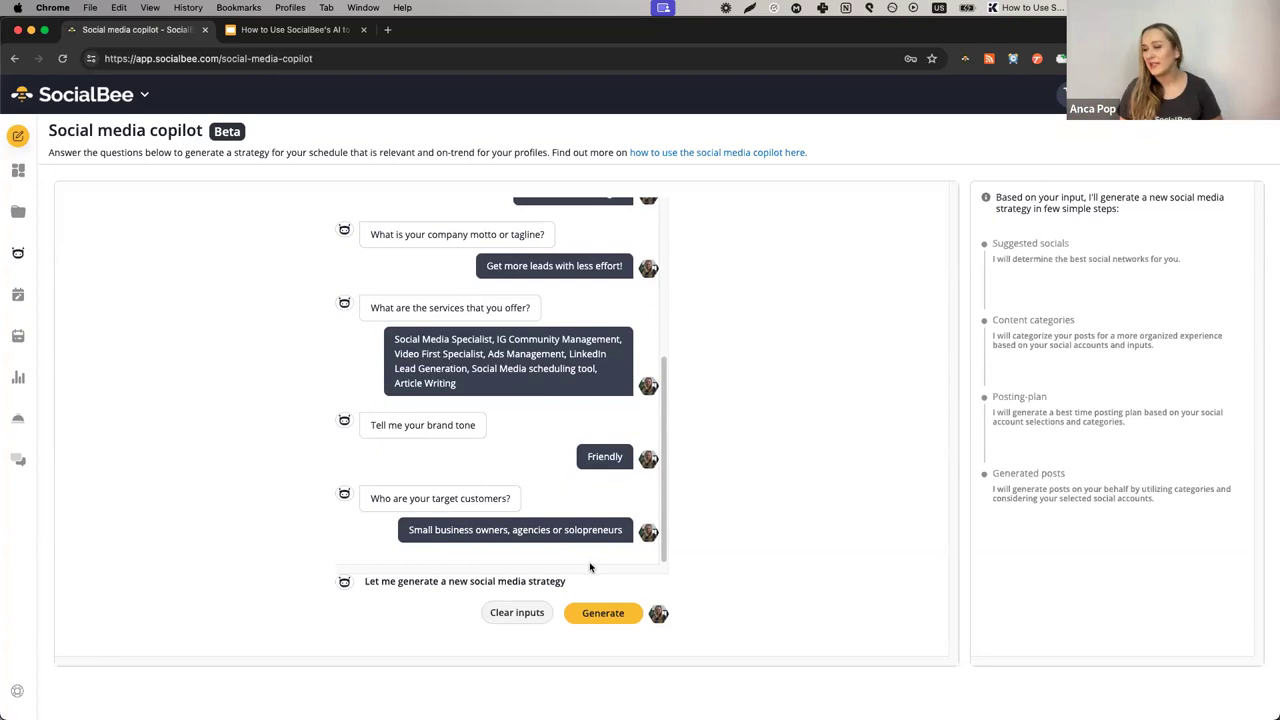
Generate suggested social networks, review them, then generate AI content categories.
{"action": "left_click", "coordinate": [602, 613]}
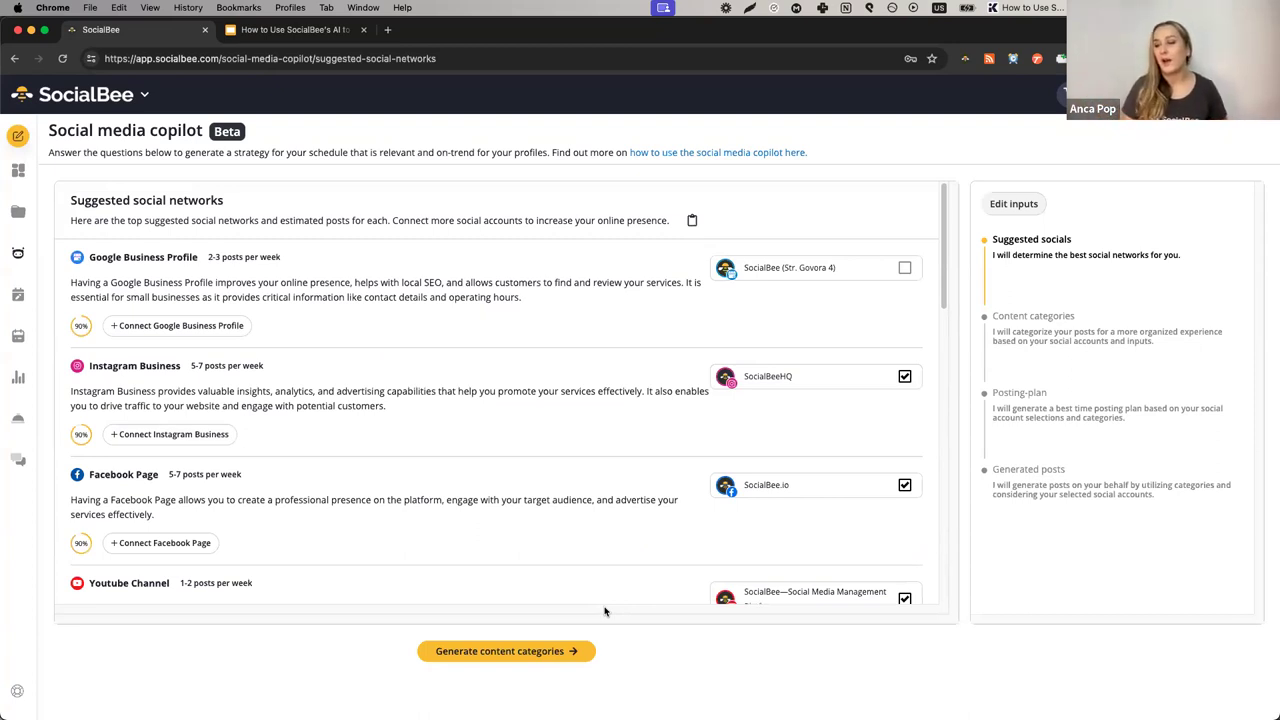
{"action": "mouse_move", "coordinate": [482, 467]}
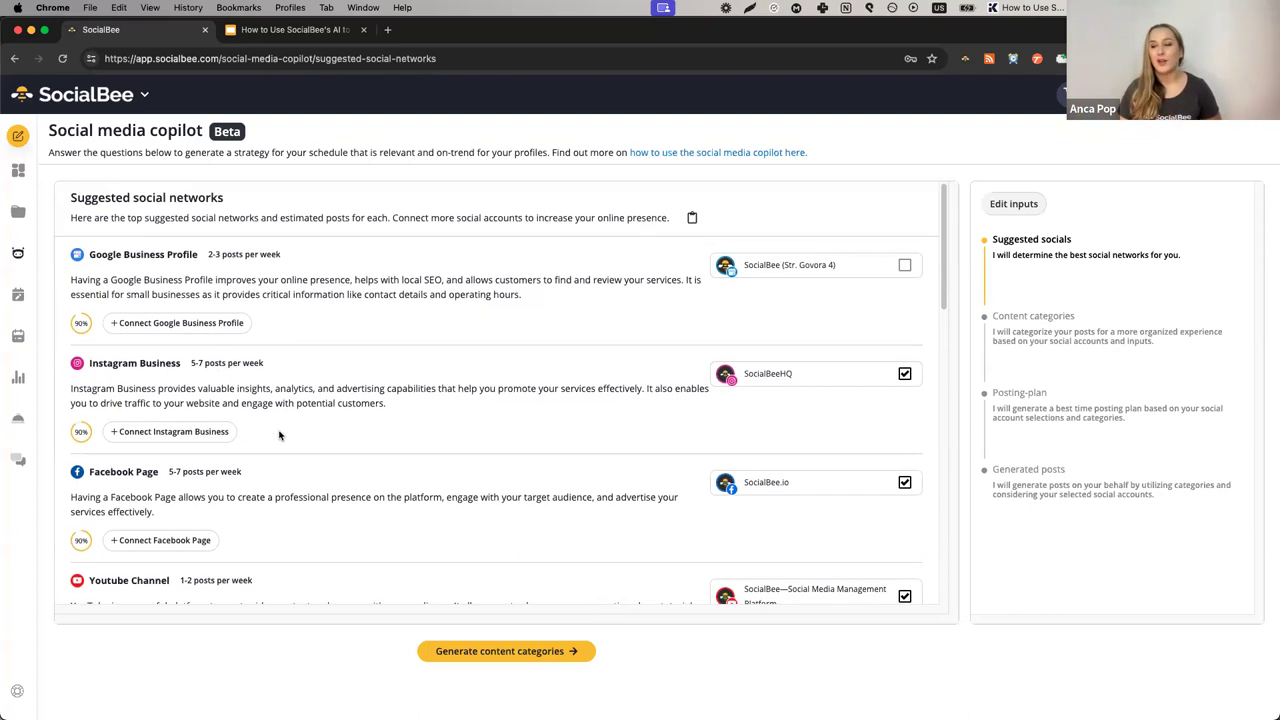
{"action": "scroll", "scroll_direction": "down", "scroll_amount": 3}
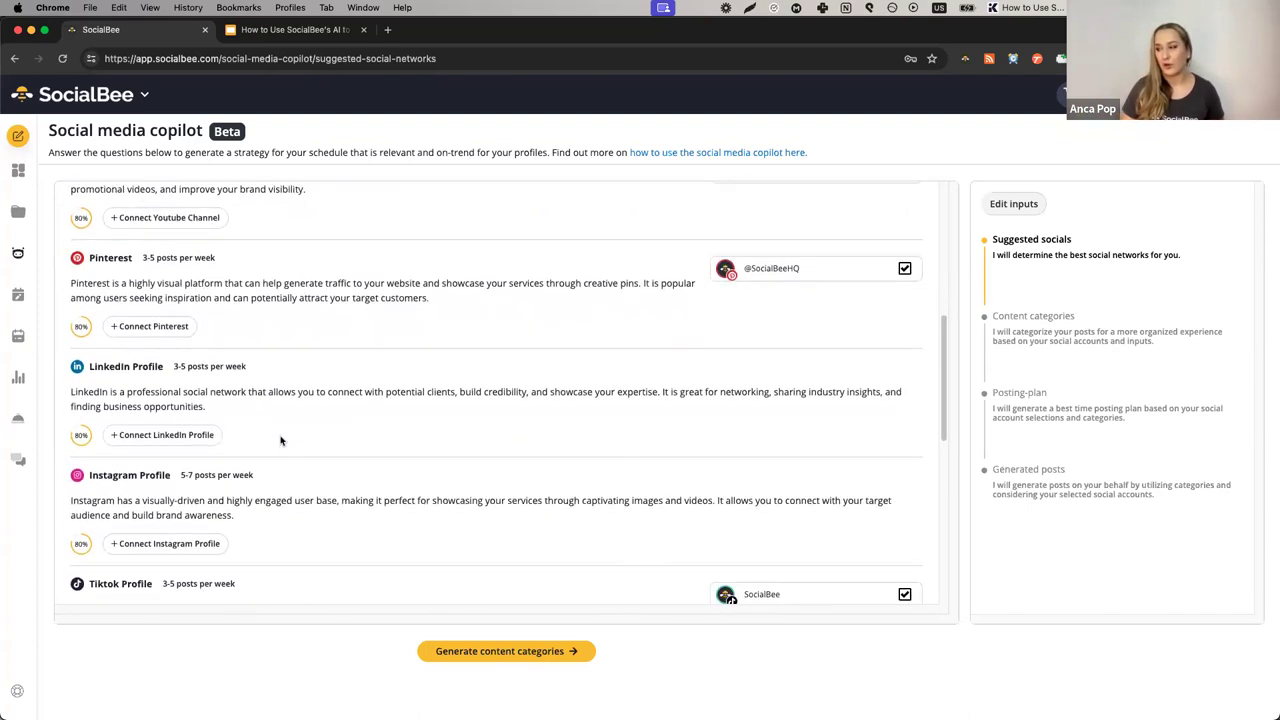
{"action": "scroll", "scroll_direction": "down", "scroll_amount": 3}
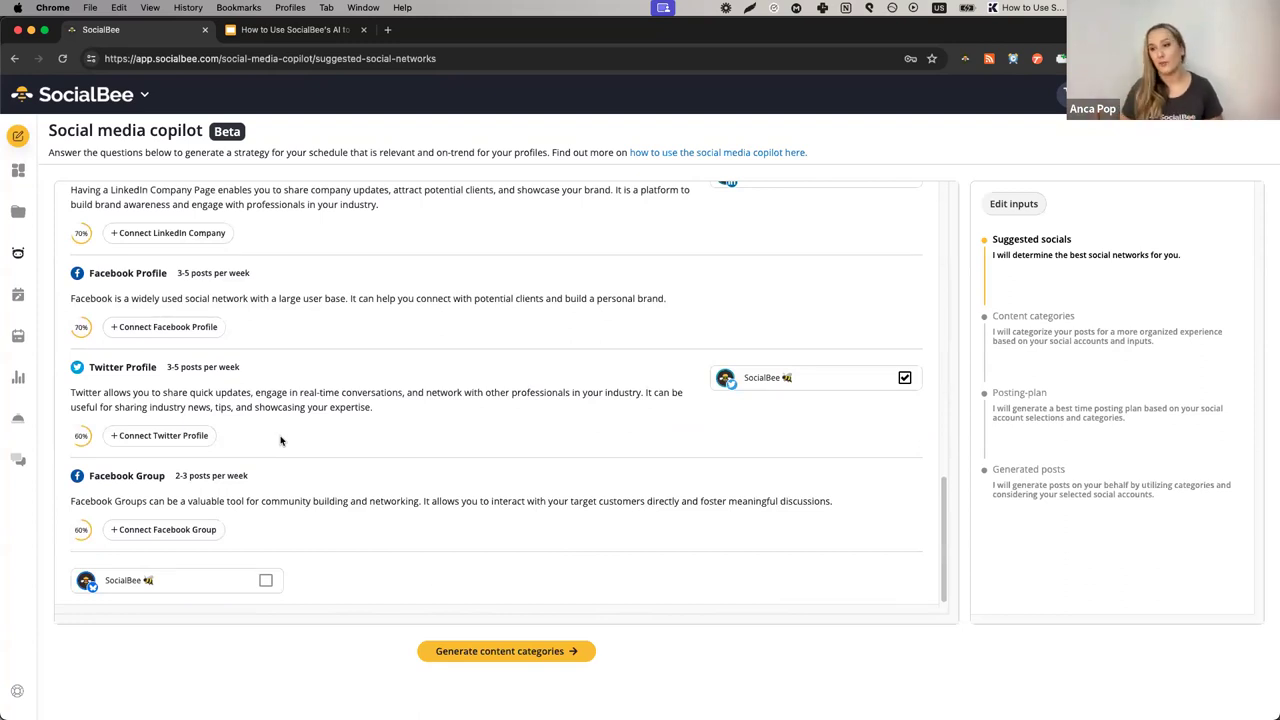
{"action": "mouse_move", "coordinate": [297, 520]}
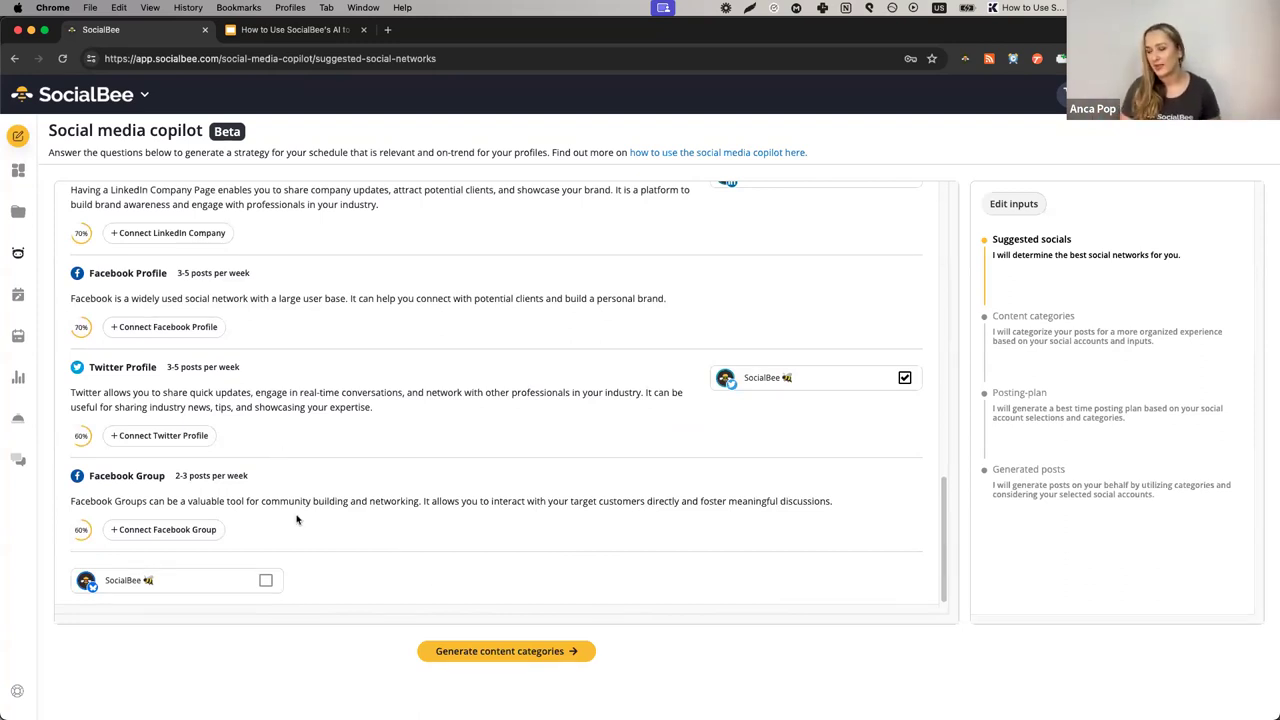
{"action": "left_click", "coordinate": [505, 651]}
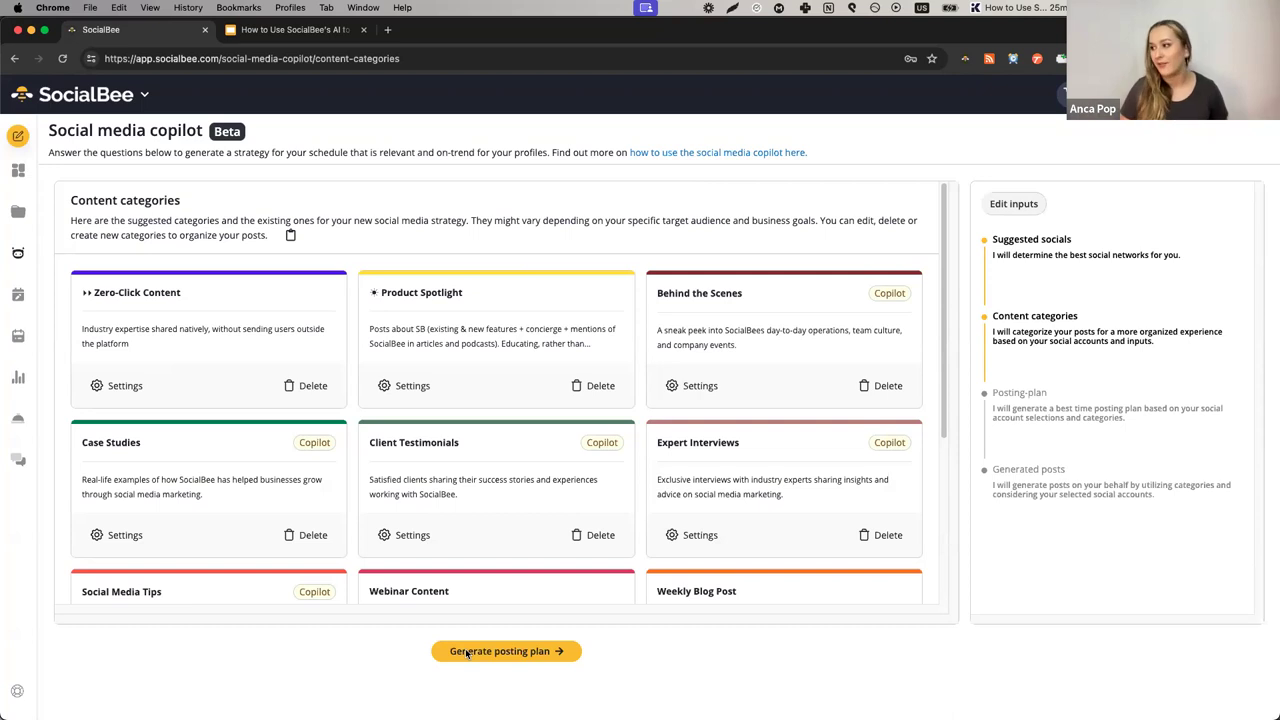
Review the copilot's category cards like Social Media Tips and Weekly Blog Post.
{"action": "scroll", "scroll_direction": "down", "scroll_amount": 3}
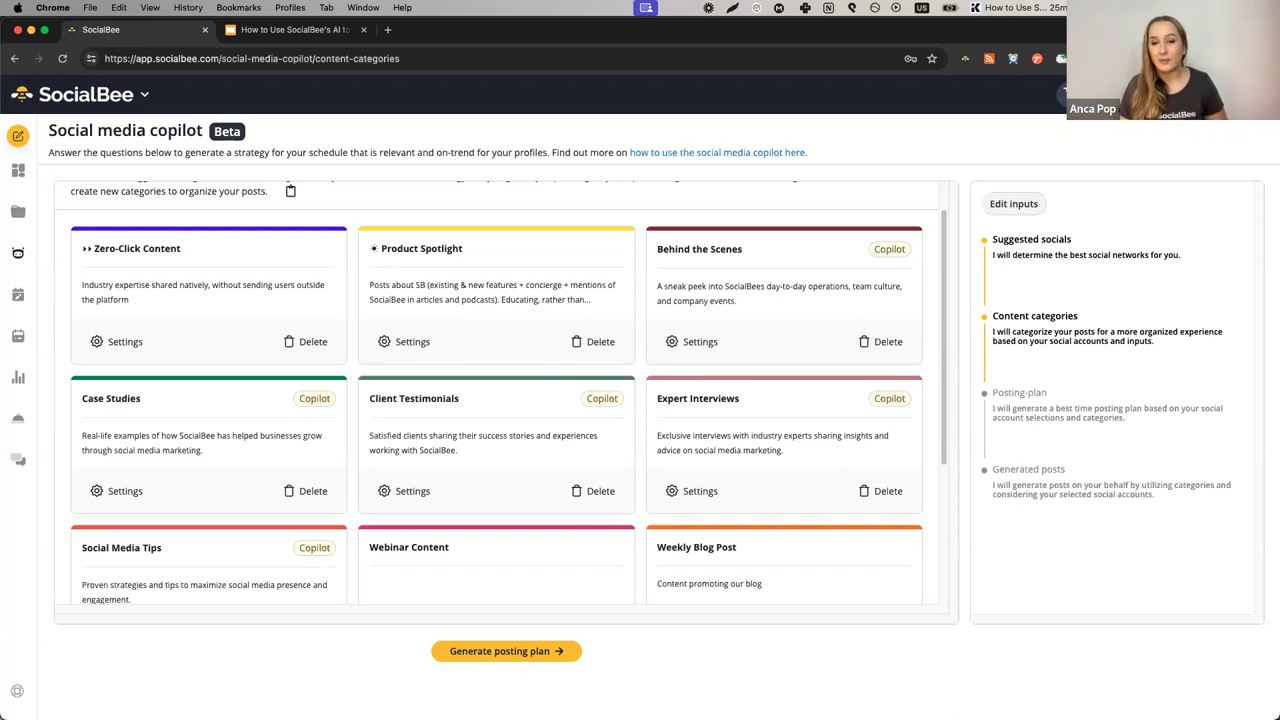
{"action": "mouse_move", "coordinate": [754, 388]}
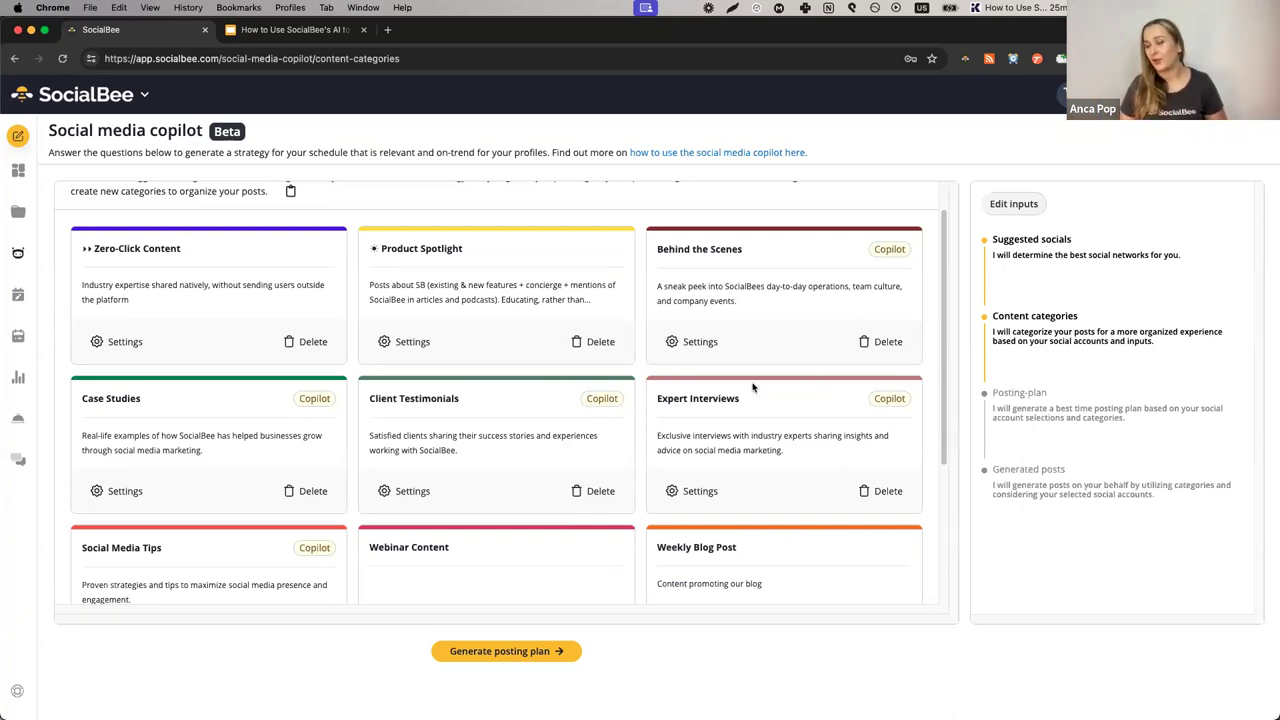
{"action": "mouse_move", "coordinate": [500, 603]}
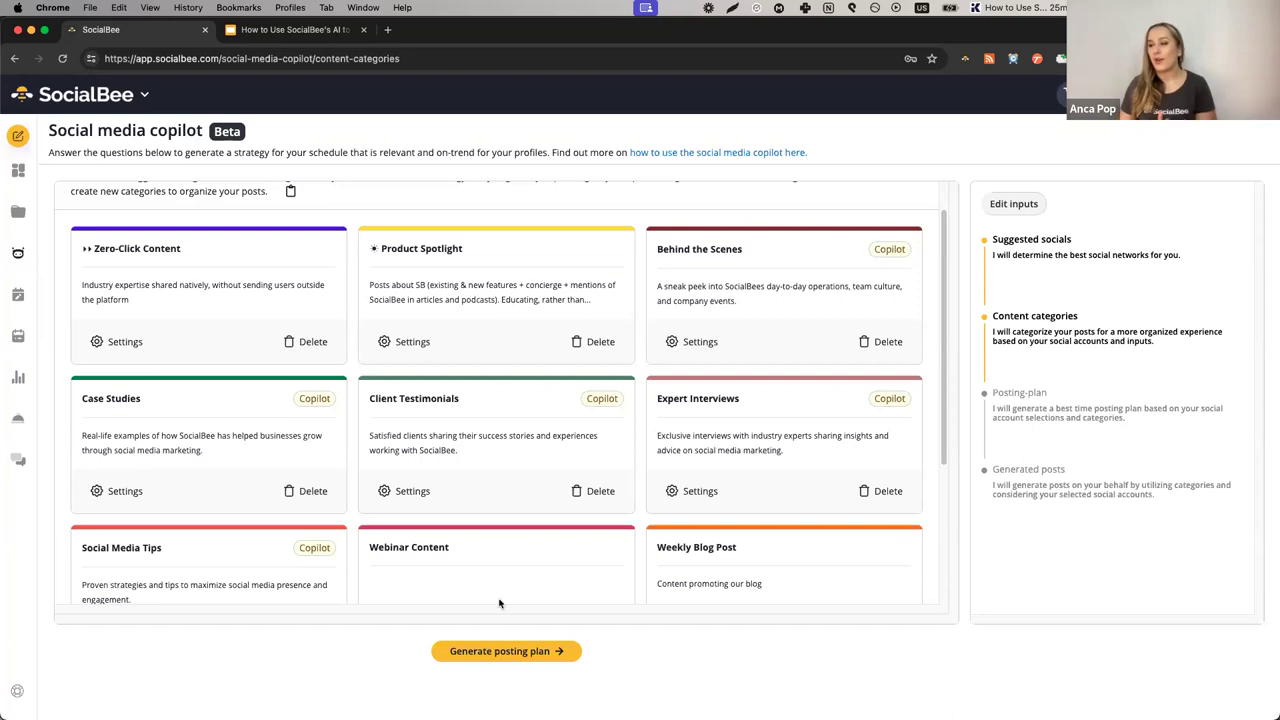
{"action": "mouse_move", "coordinate": [511, 569]}
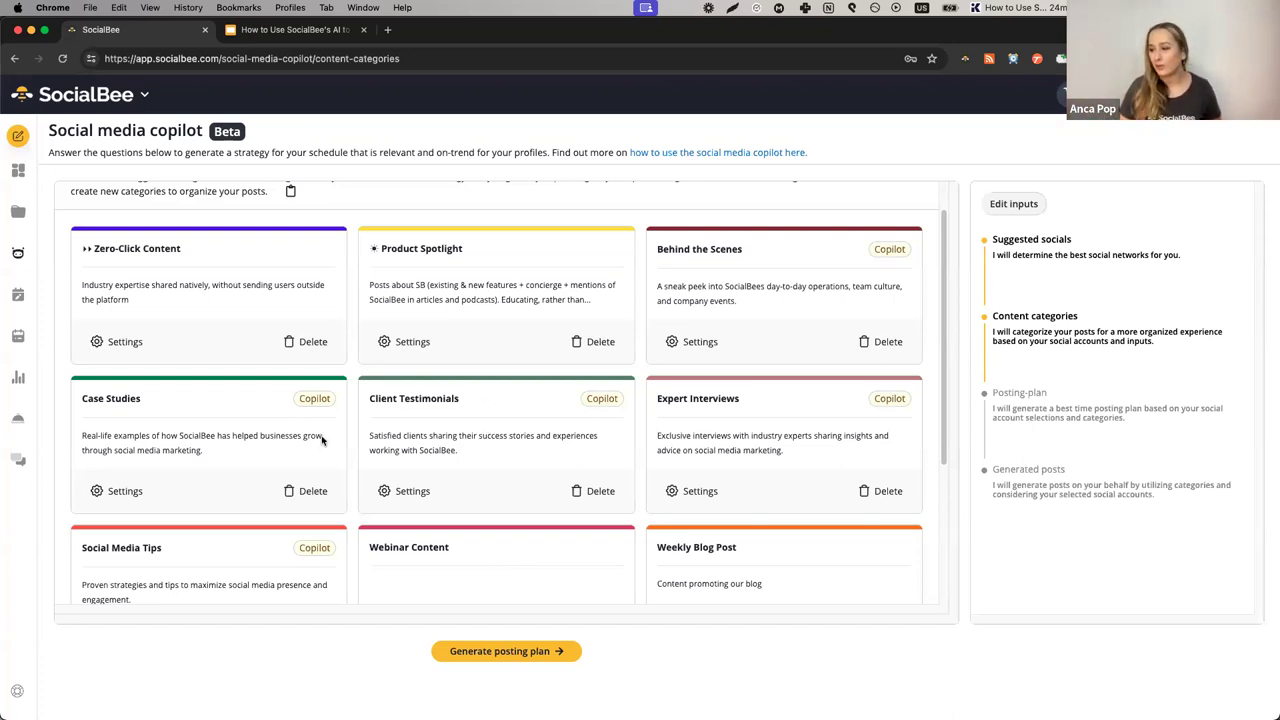
{"action": "mouse_move", "coordinate": [383, 493]}
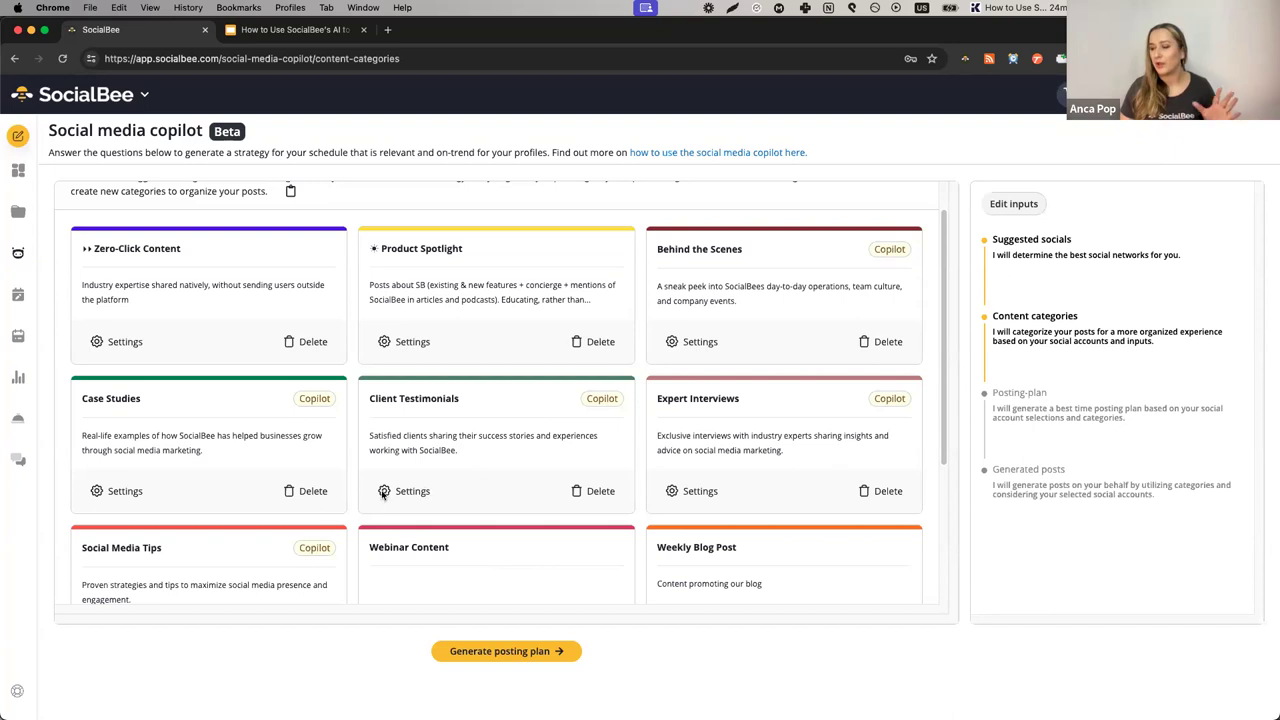
{"action": "mouse_move", "coordinate": [404, 491]}
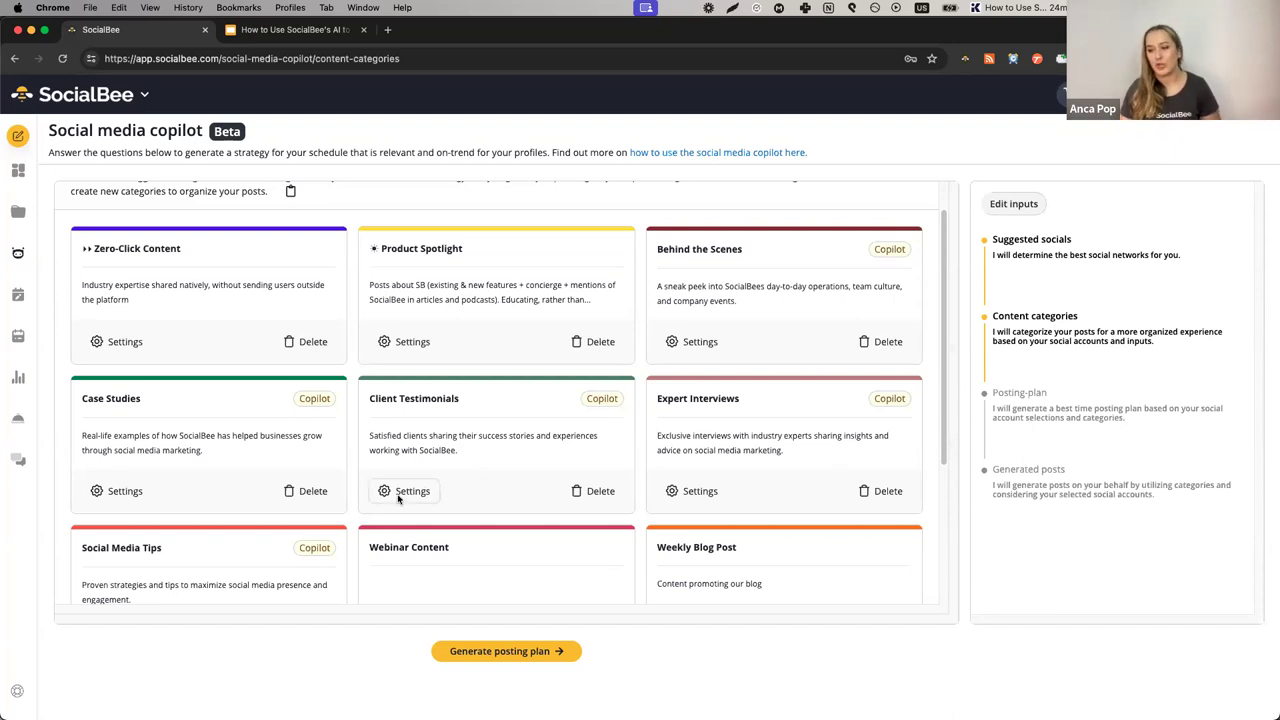
{"action": "left_click", "coordinate": [412, 490]}
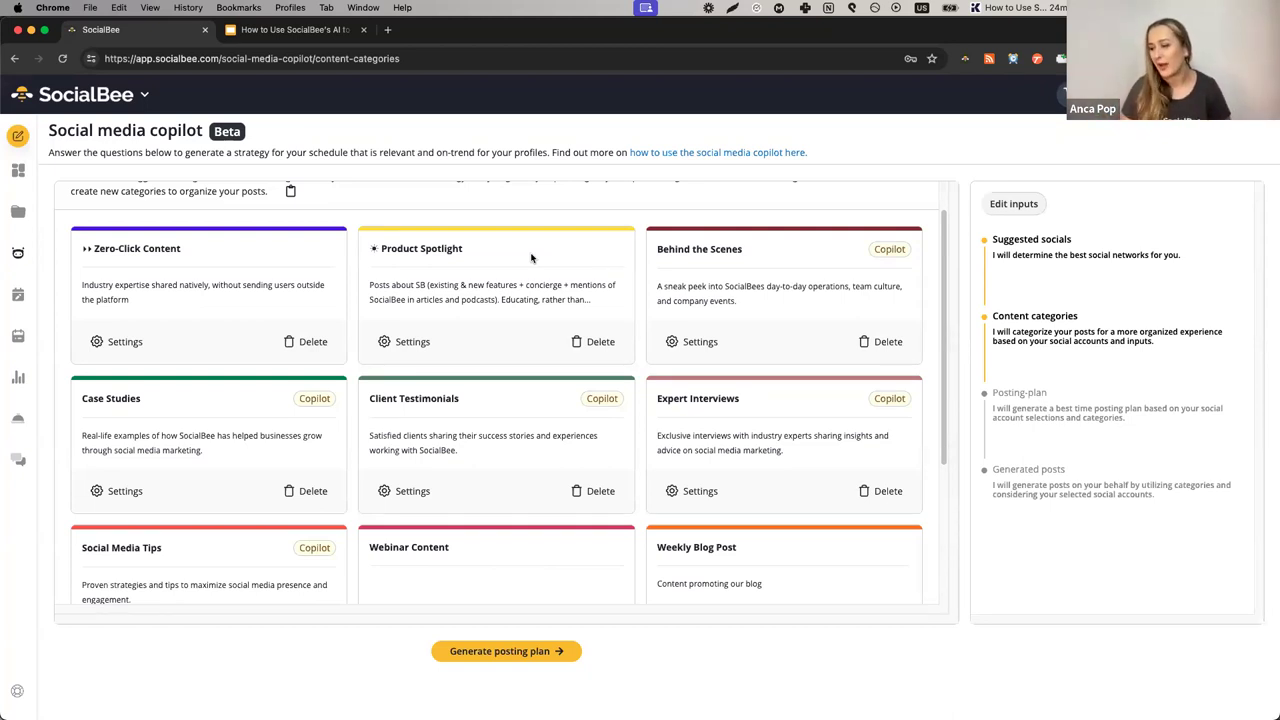
Generate the Monday–Sunday posting plan scheduling categories like Zero-Click Content.
{"action": "left_click", "coordinate": [506, 651]}
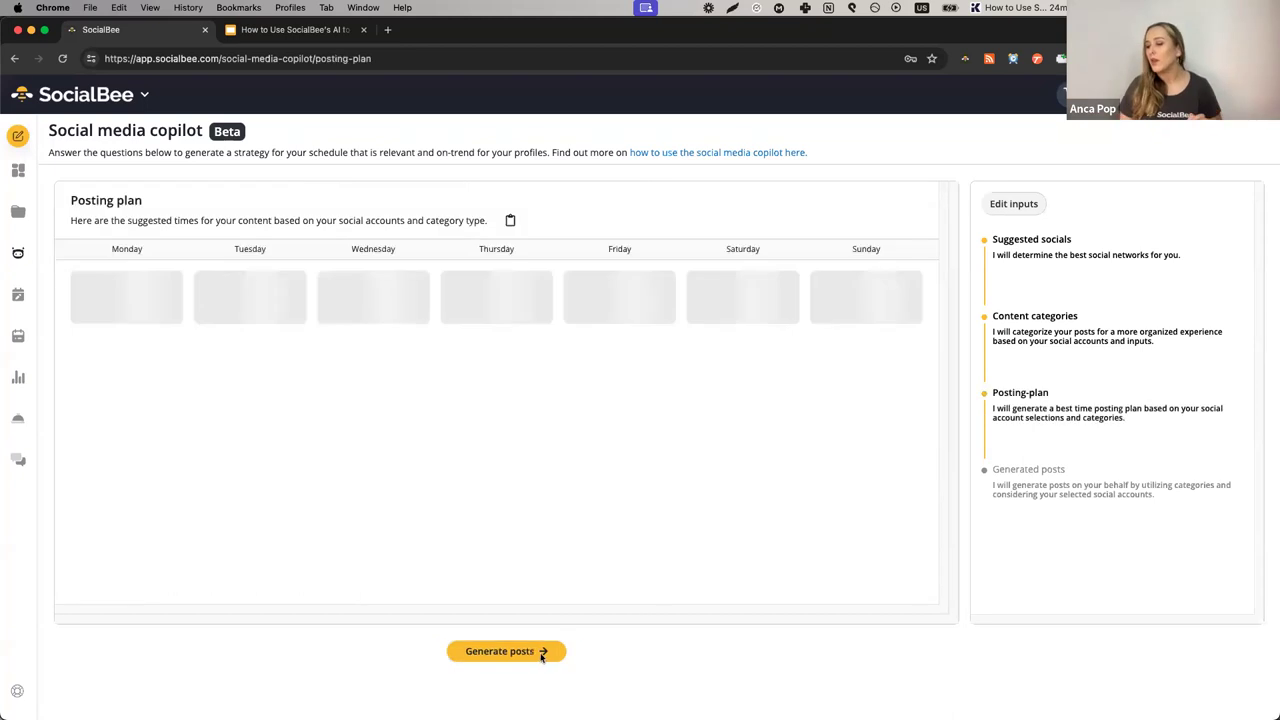
{"action": "left_click", "coordinate": [506, 651]}
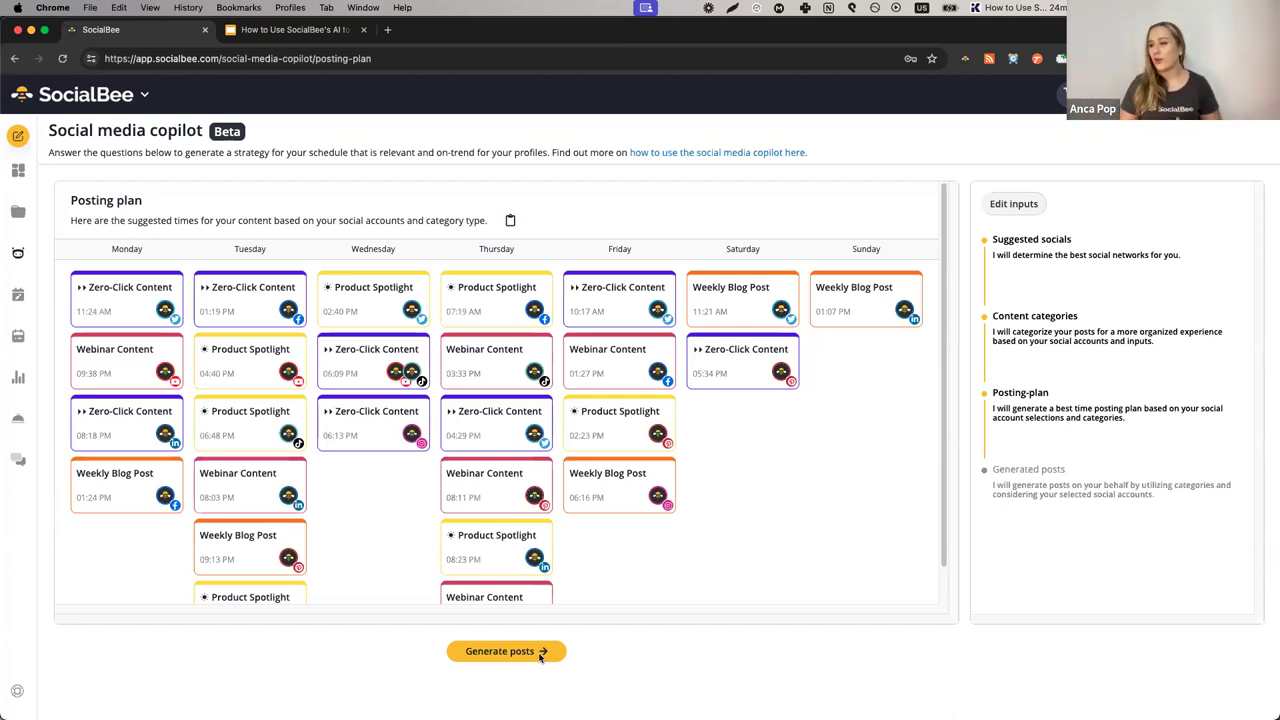
{"action": "mouse_move", "coordinate": [366, 220]}
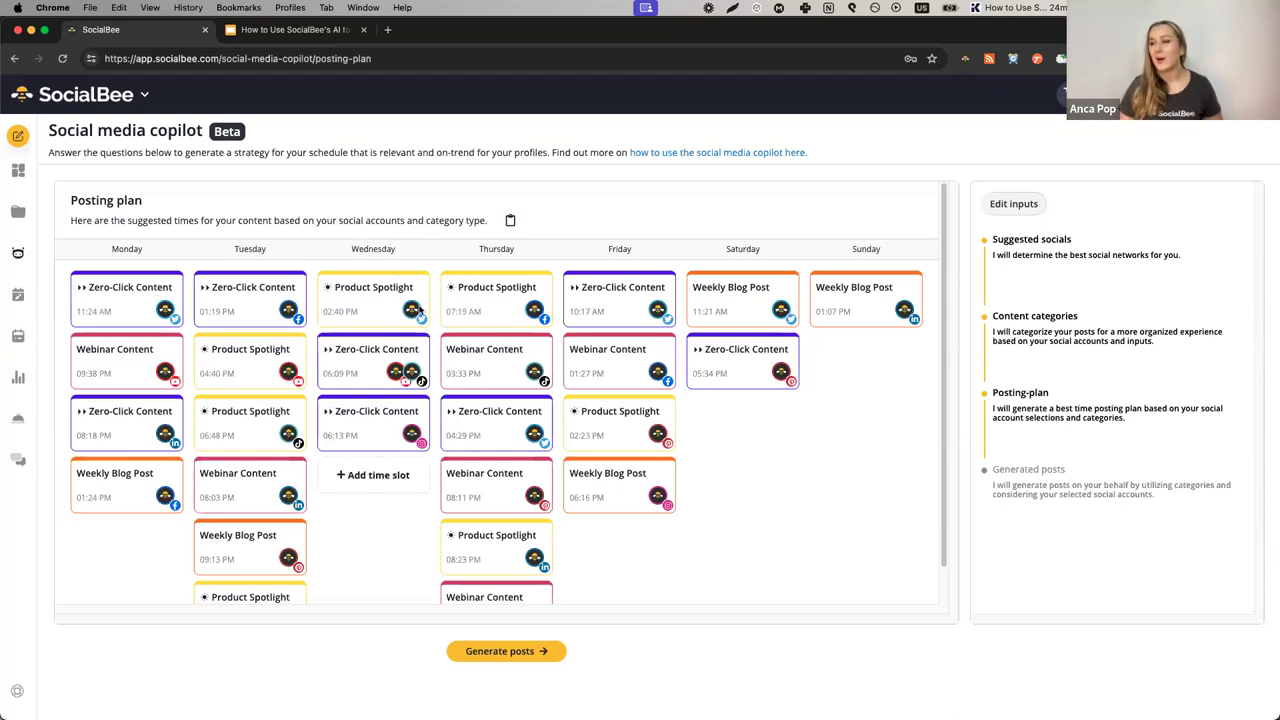
{"action": "mouse_move", "coordinate": [373, 423]}
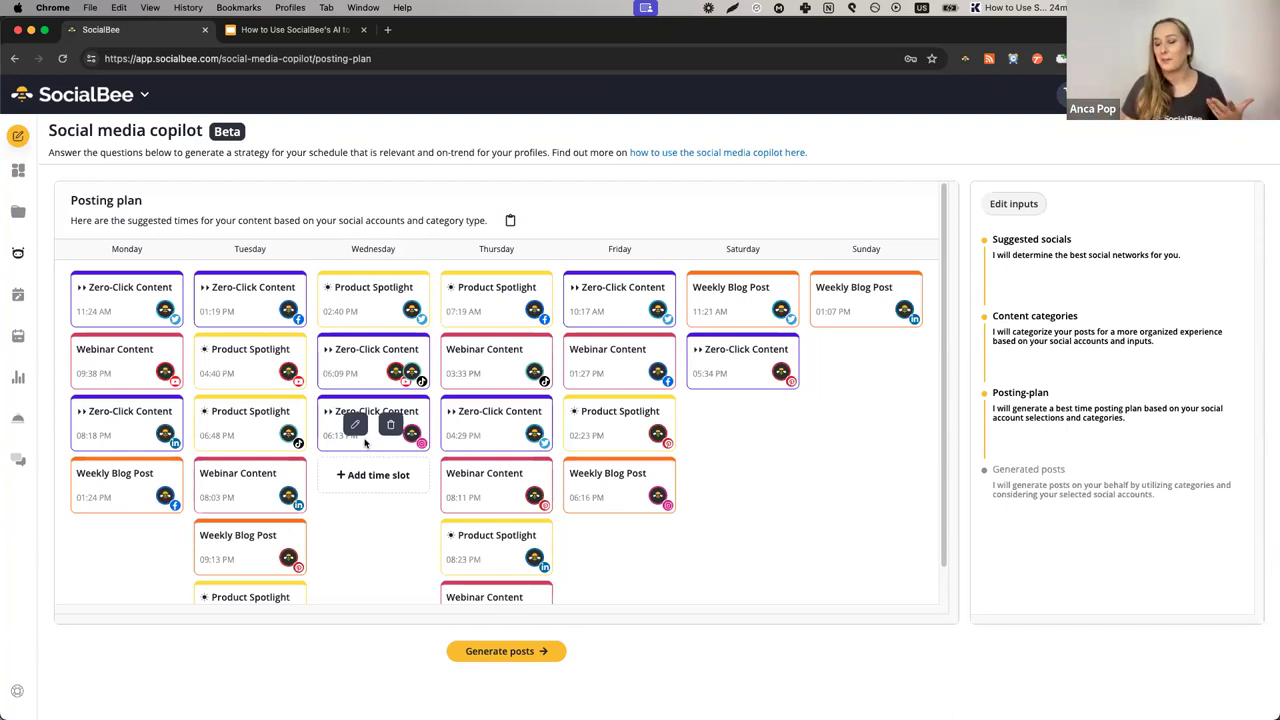
{"action": "mouse_move", "coordinate": [413, 452]}
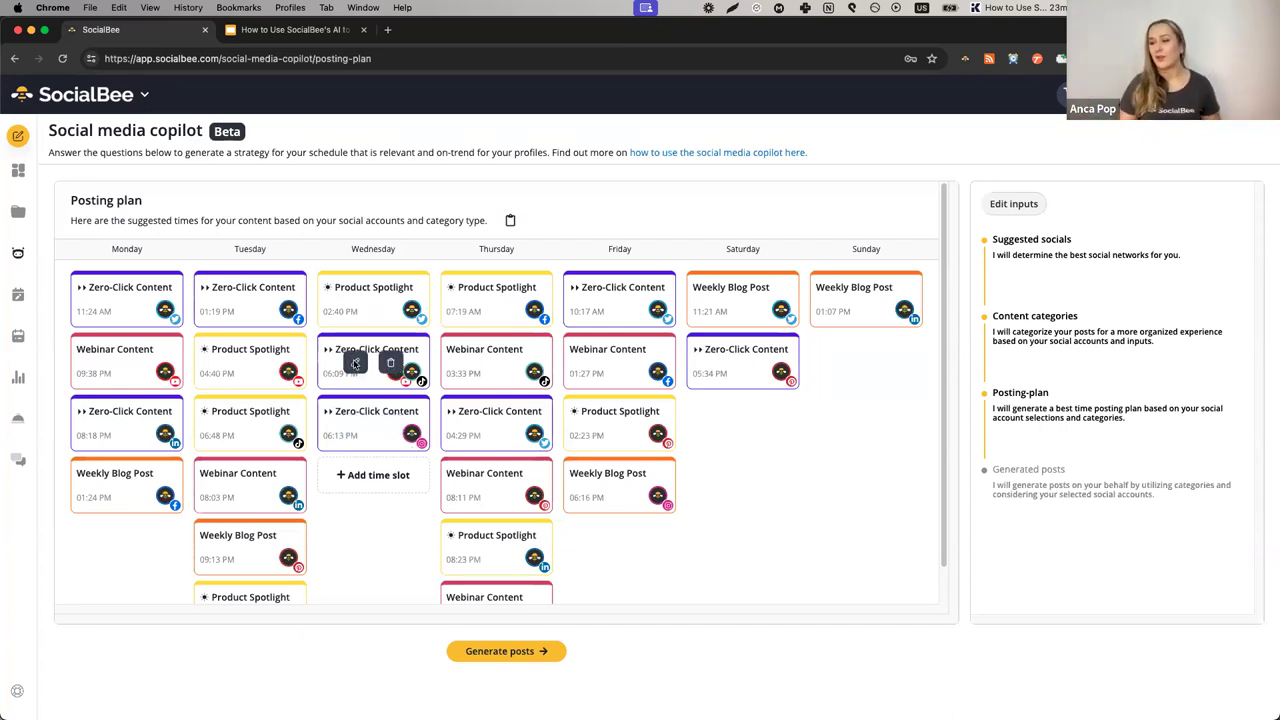
{"action": "left_click", "coordinate": [373, 362]}
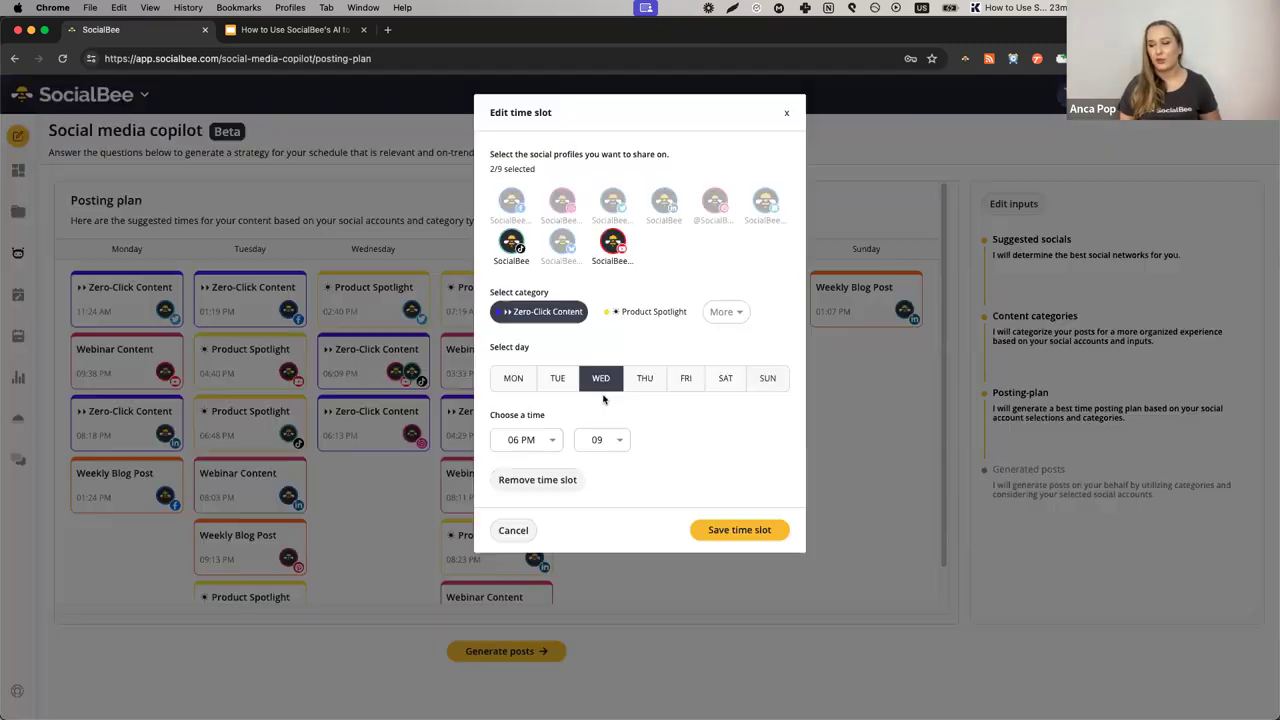
{"action": "mouse_move", "coordinate": [710, 323]}
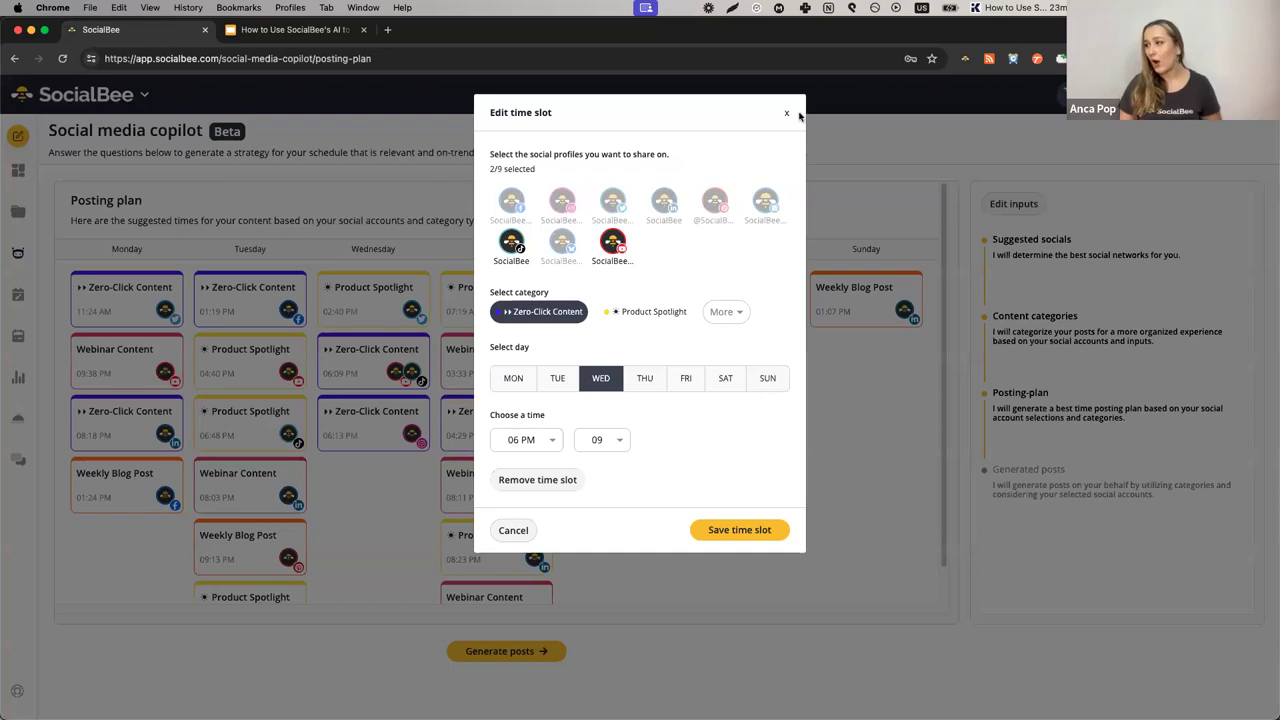
{"action": "mouse_move", "coordinate": [613, 476]}
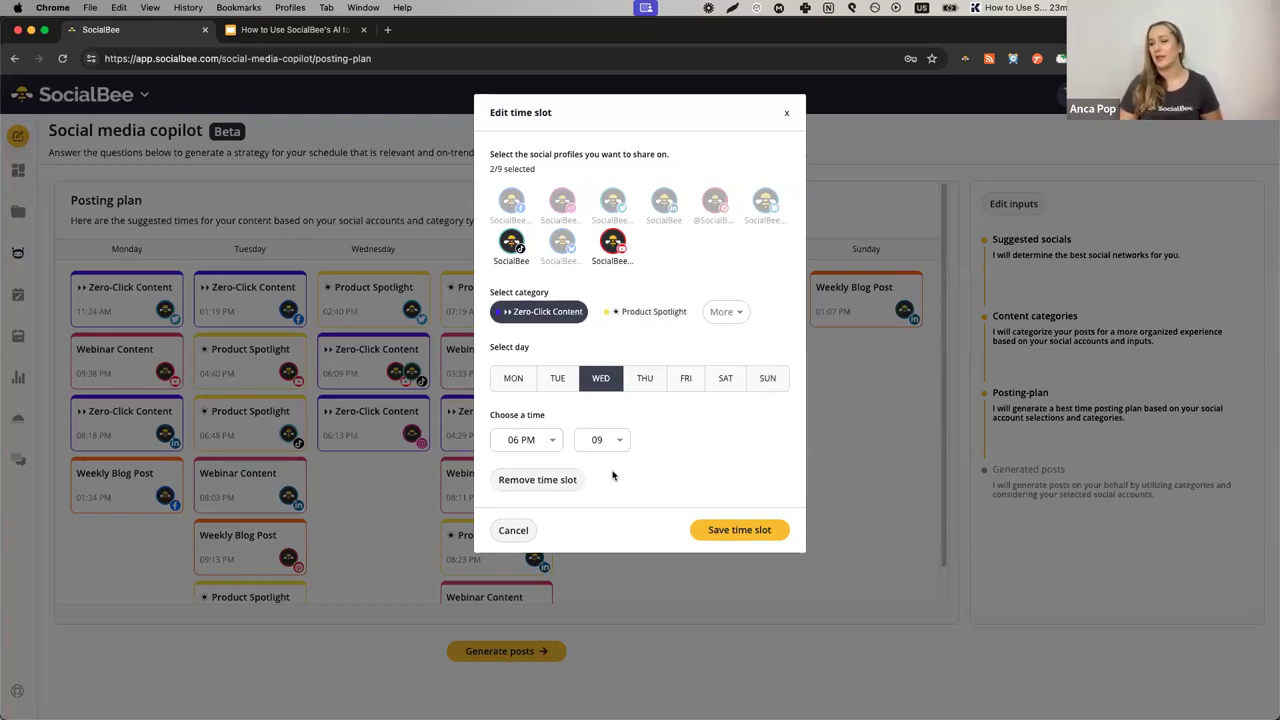
{"action": "mouse_move", "coordinate": [608, 453]}
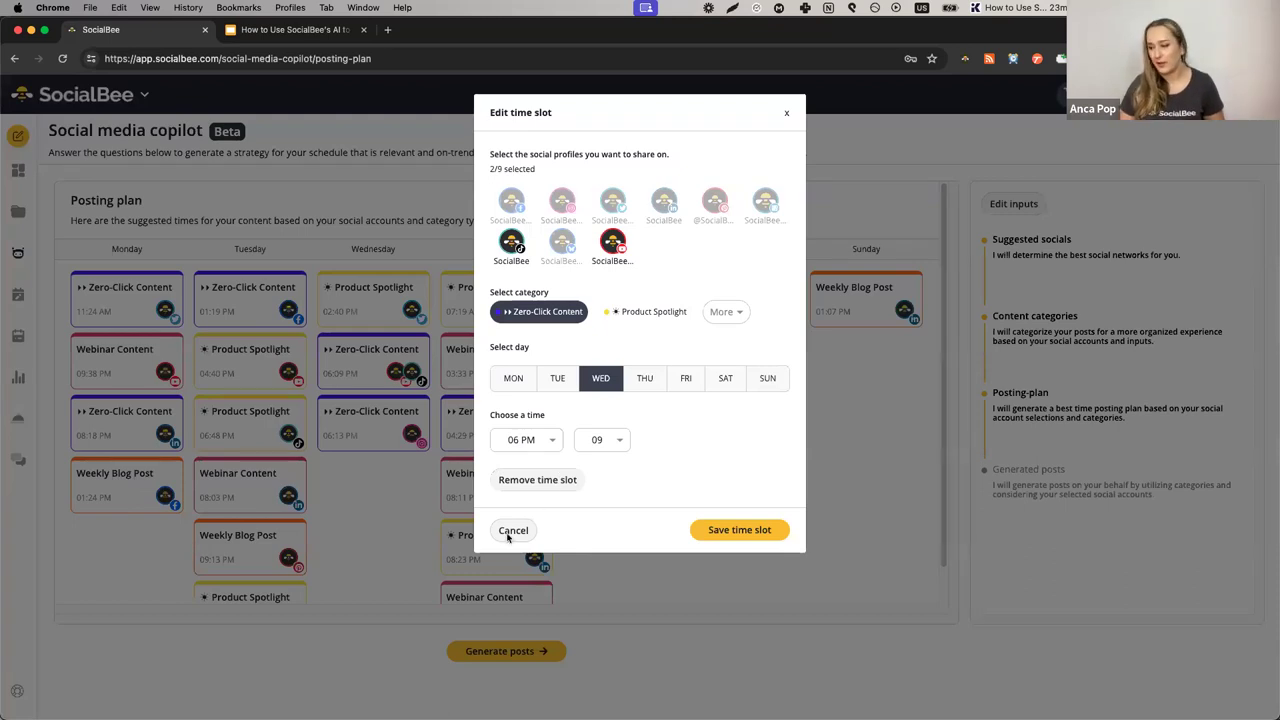
{"action": "left_click", "coordinate": [513, 530]}
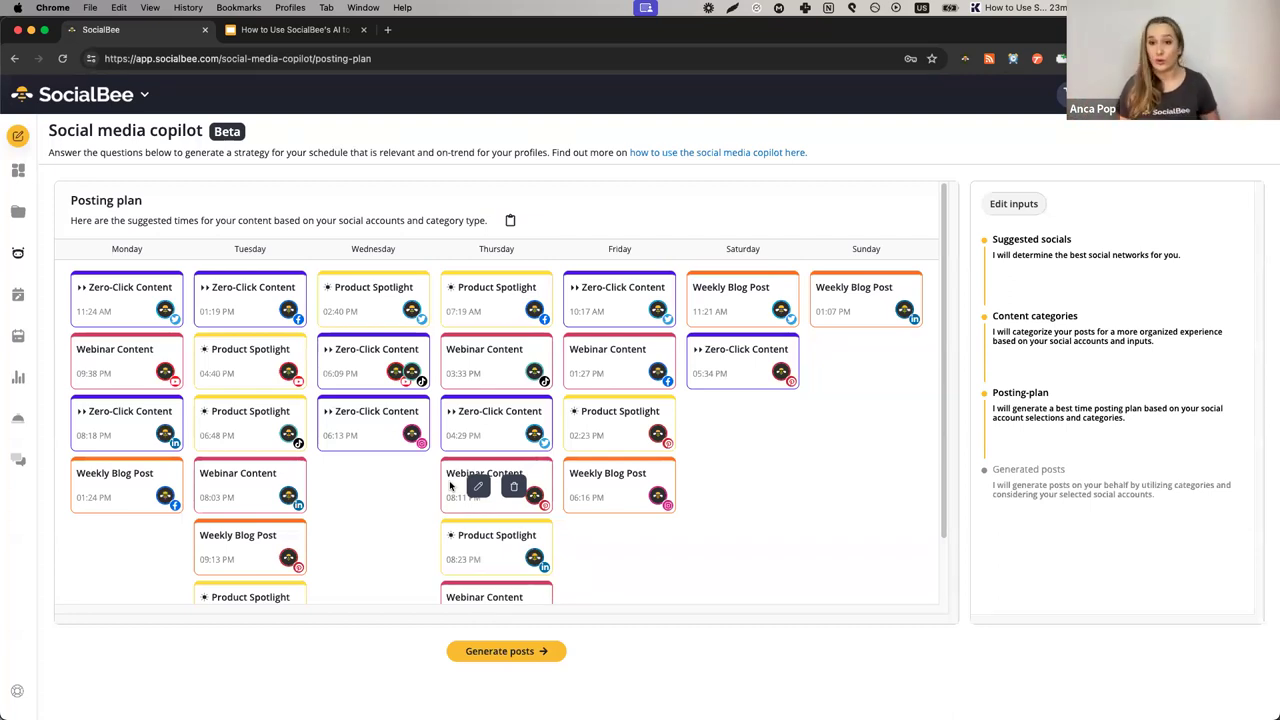
{"action": "mouse_move", "coordinate": [531, 668]}
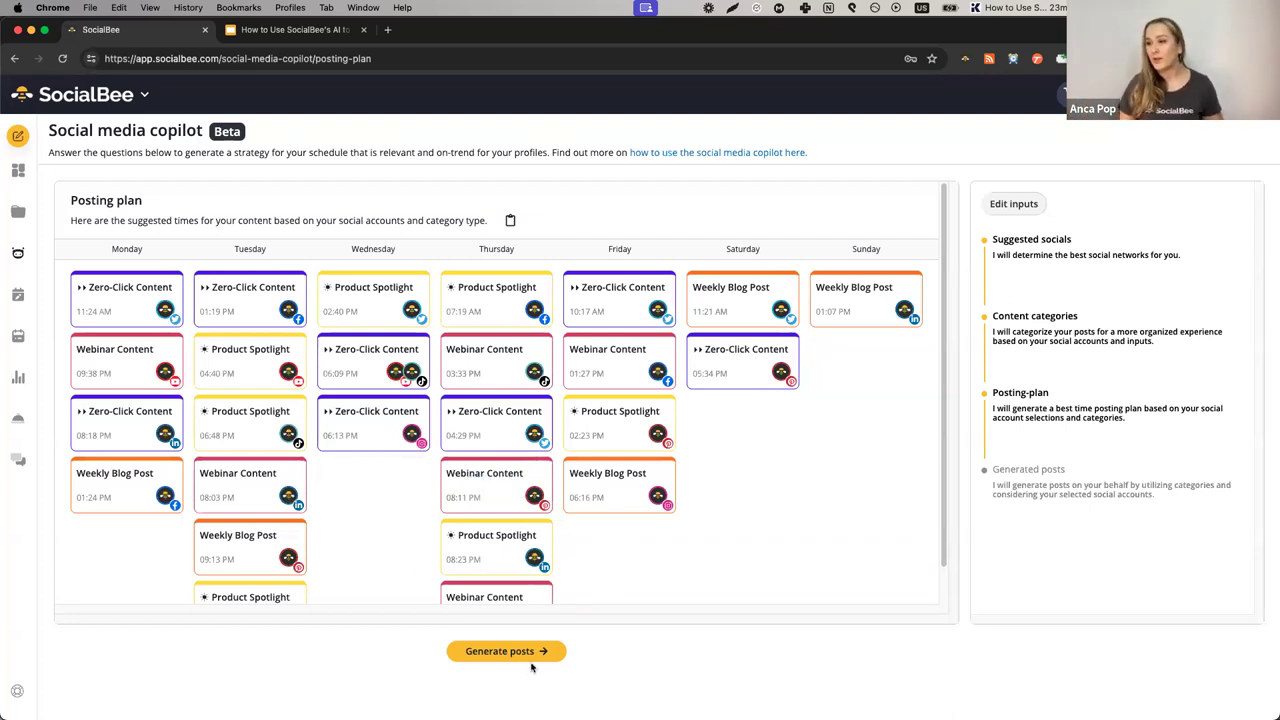
Attempt Generate posts and Generate more posts, dismissing both error banners.
{"action": "left_click", "coordinate": [506, 651]}
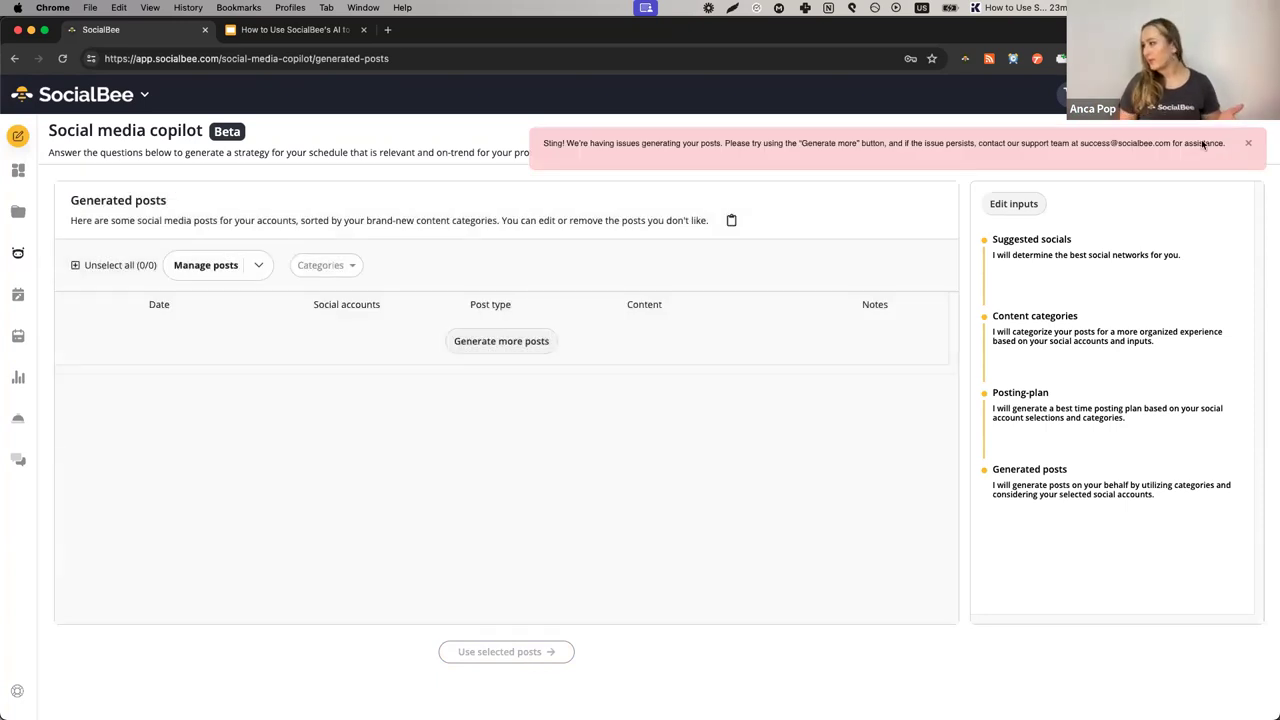
{"action": "left_click", "coordinate": [1248, 143]}
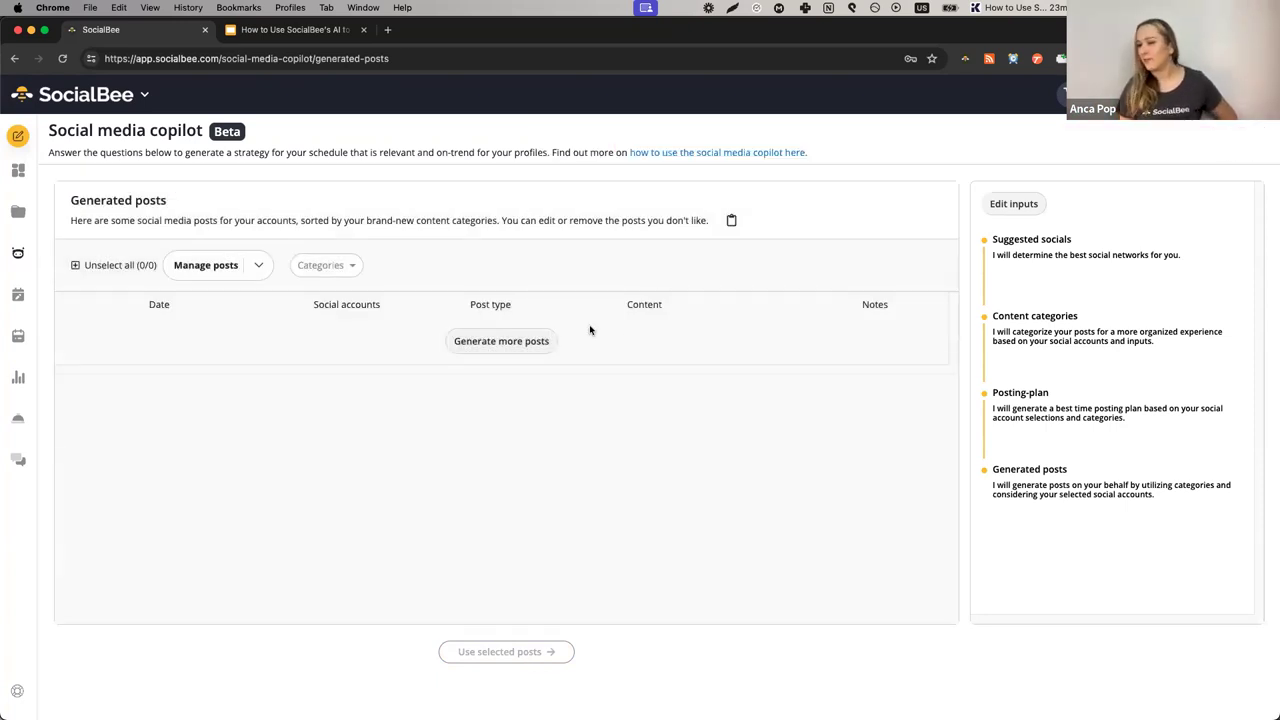
{"action": "left_click", "coordinate": [501, 341]}
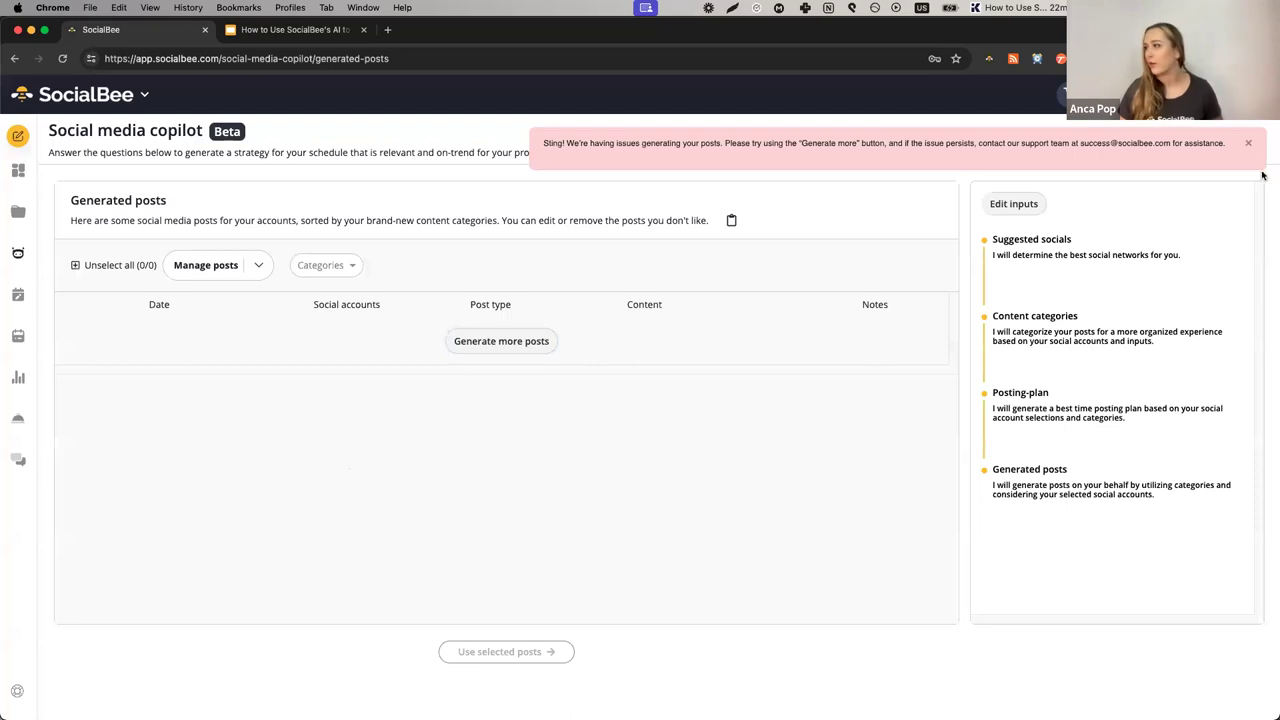
{"action": "left_click", "coordinate": [1248, 142]}
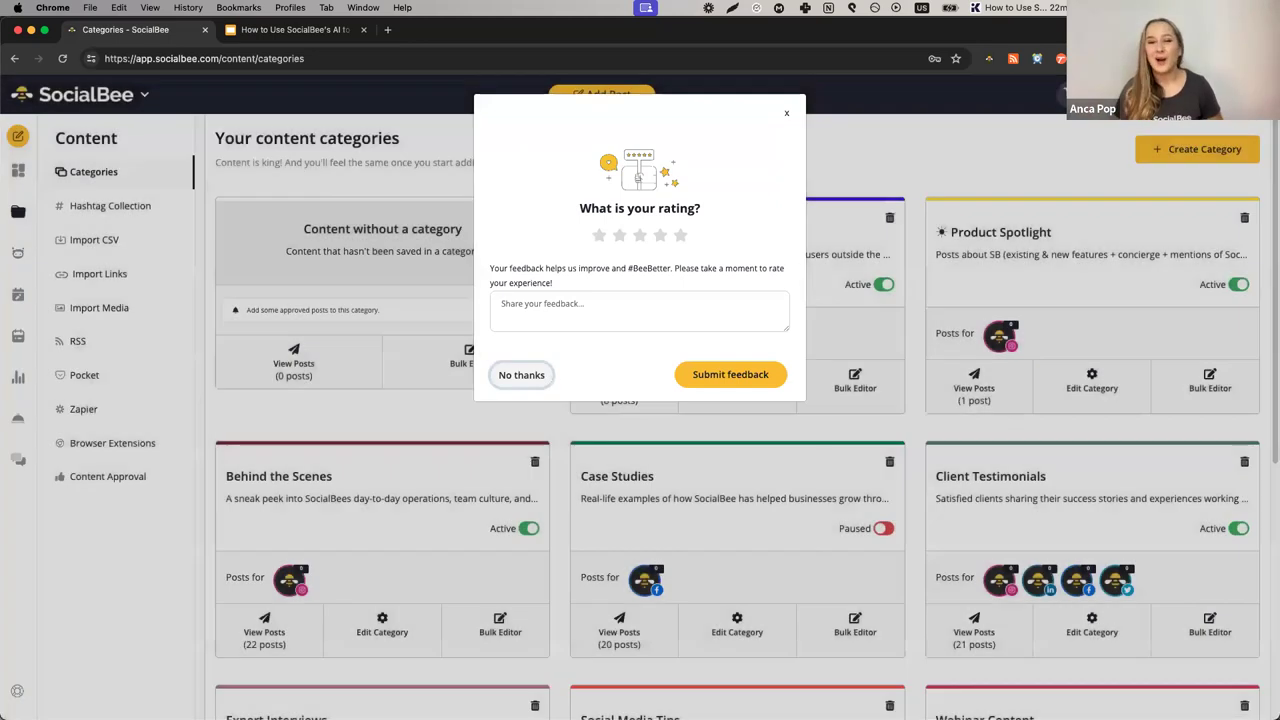
Decline the feedback rating prompt with No thanks.
{"action": "left_click", "coordinate": [521, 374]}
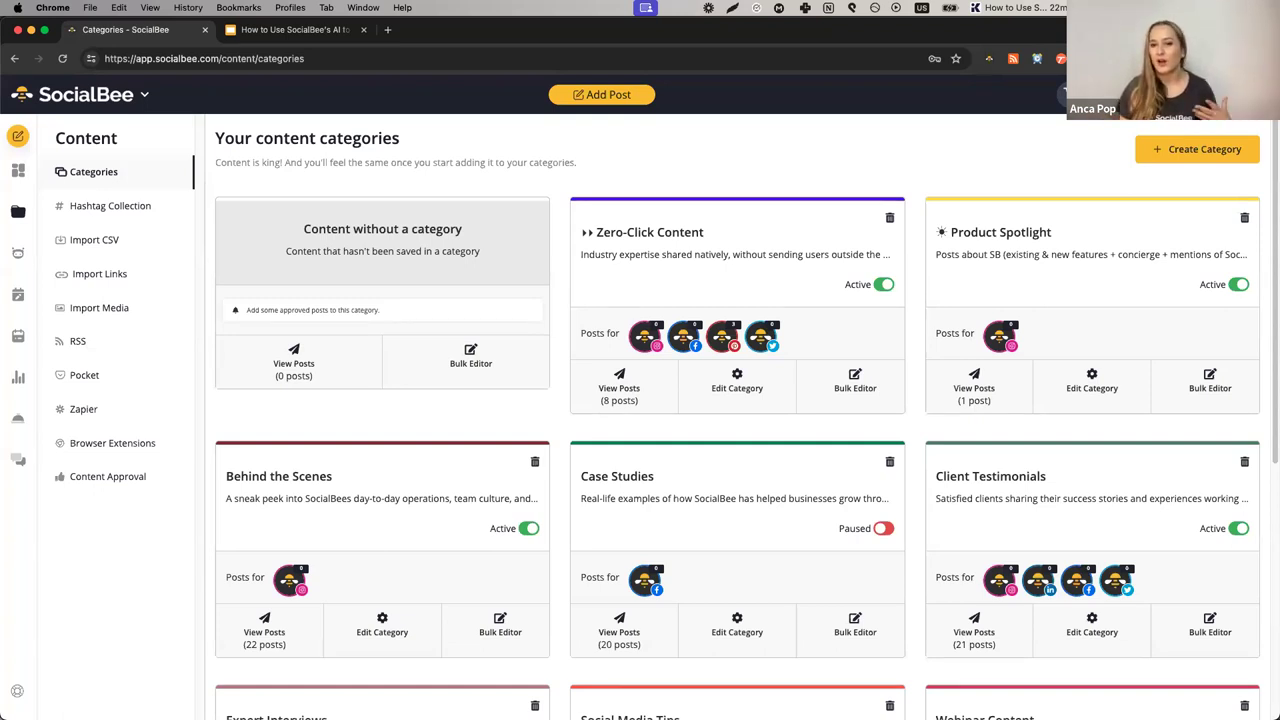
{"action": "mouse_move", "coordinate": [17, 419]}
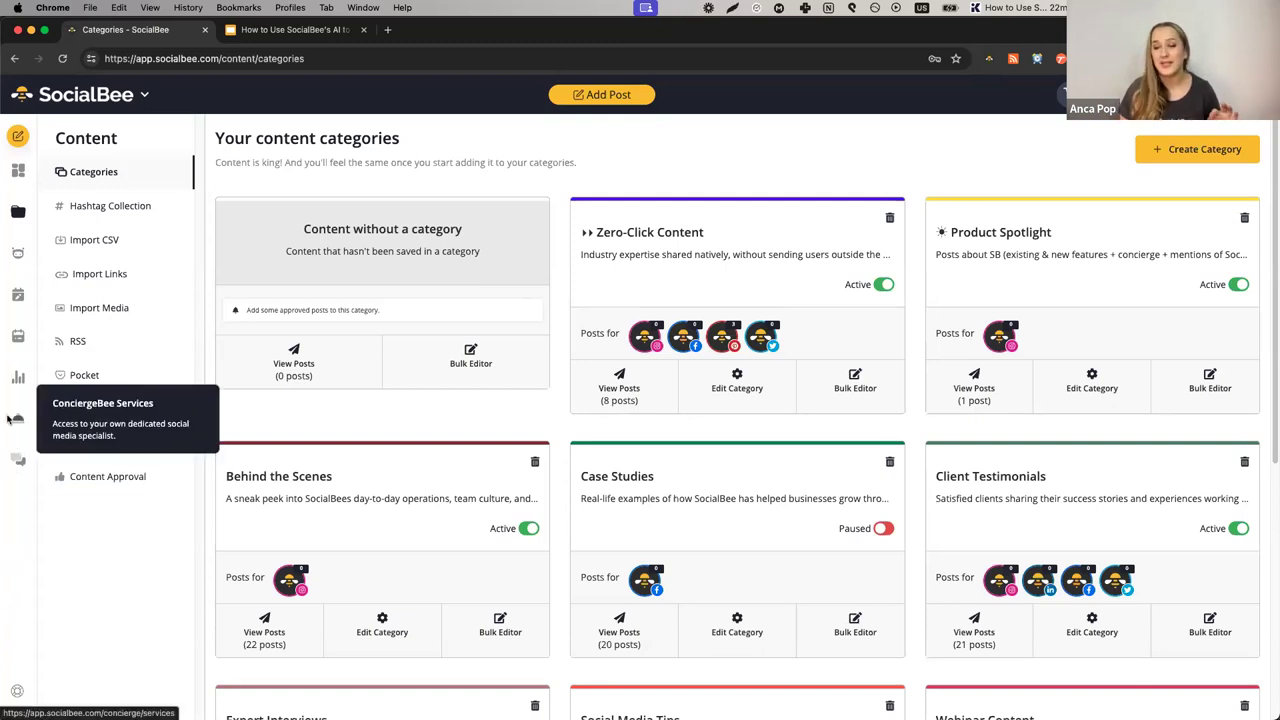
{"action": "mouse_move", "coordinate": [18, 377]}
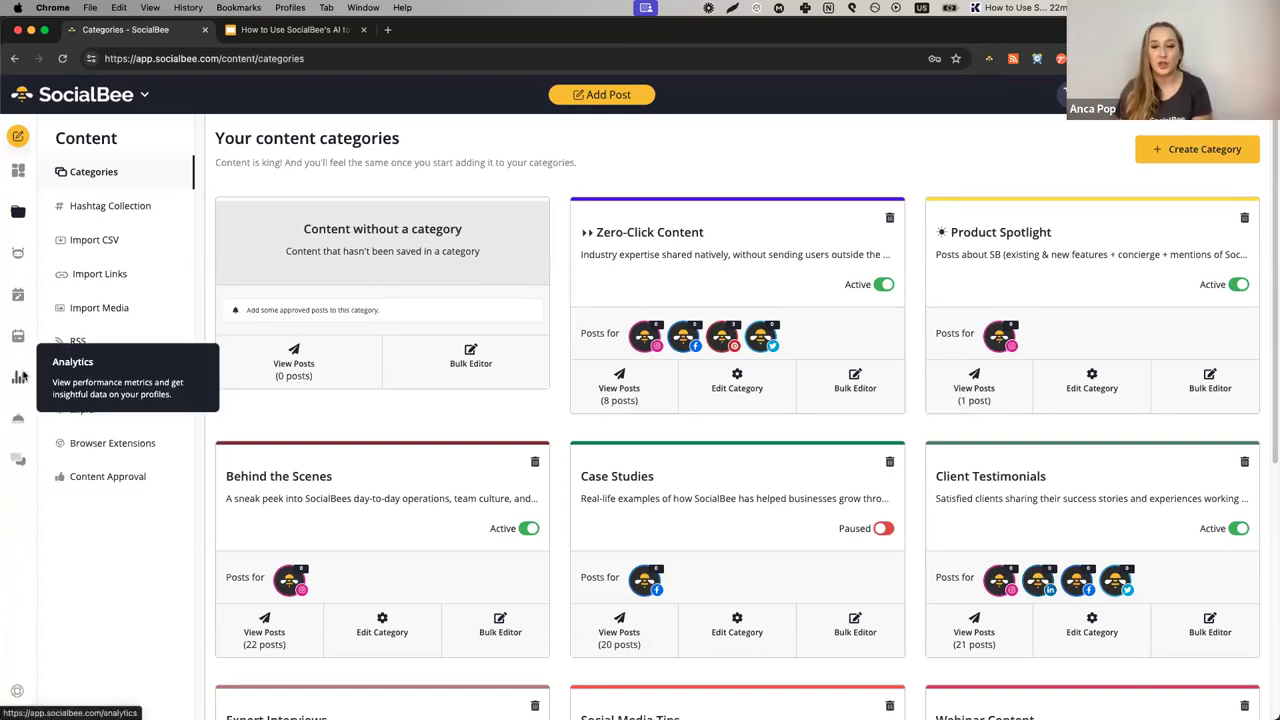
Browse analytics export, post analytics and history, then return to Content Categories.
{"action": "left_click", "coordinate": [18, 377]}
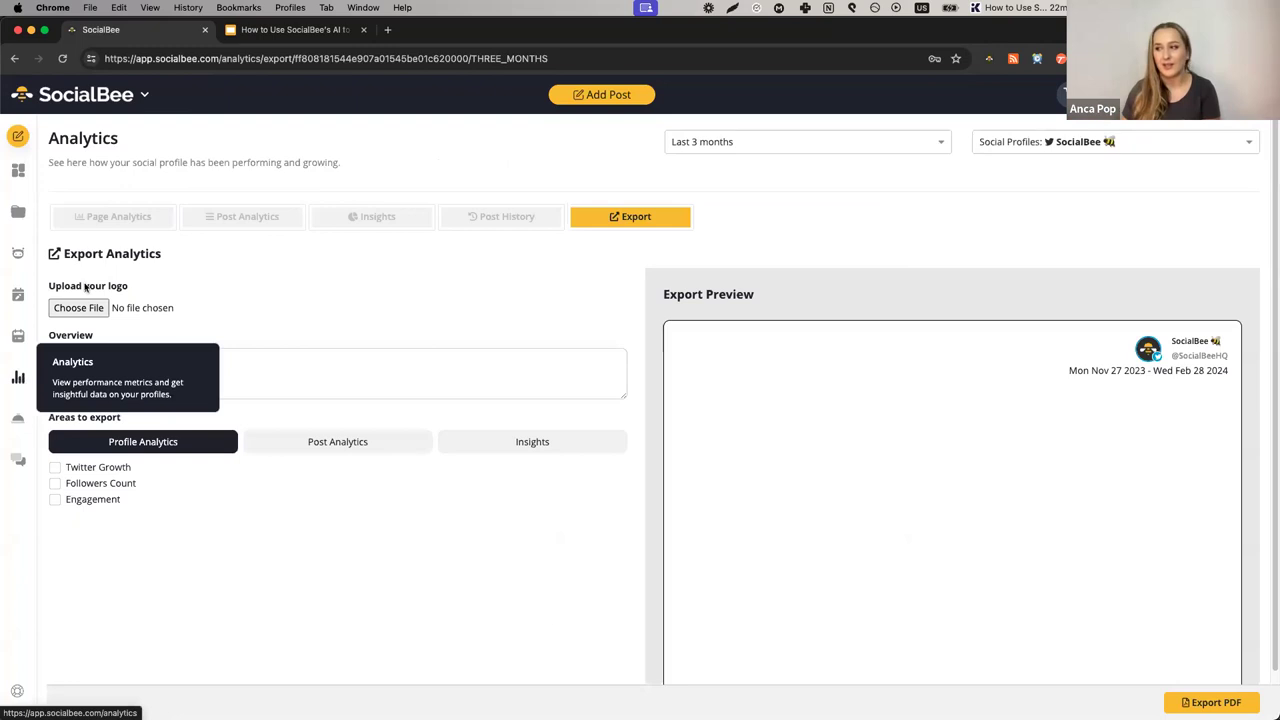
{"action": "mouse_move", "coordinate": [500, 284]}
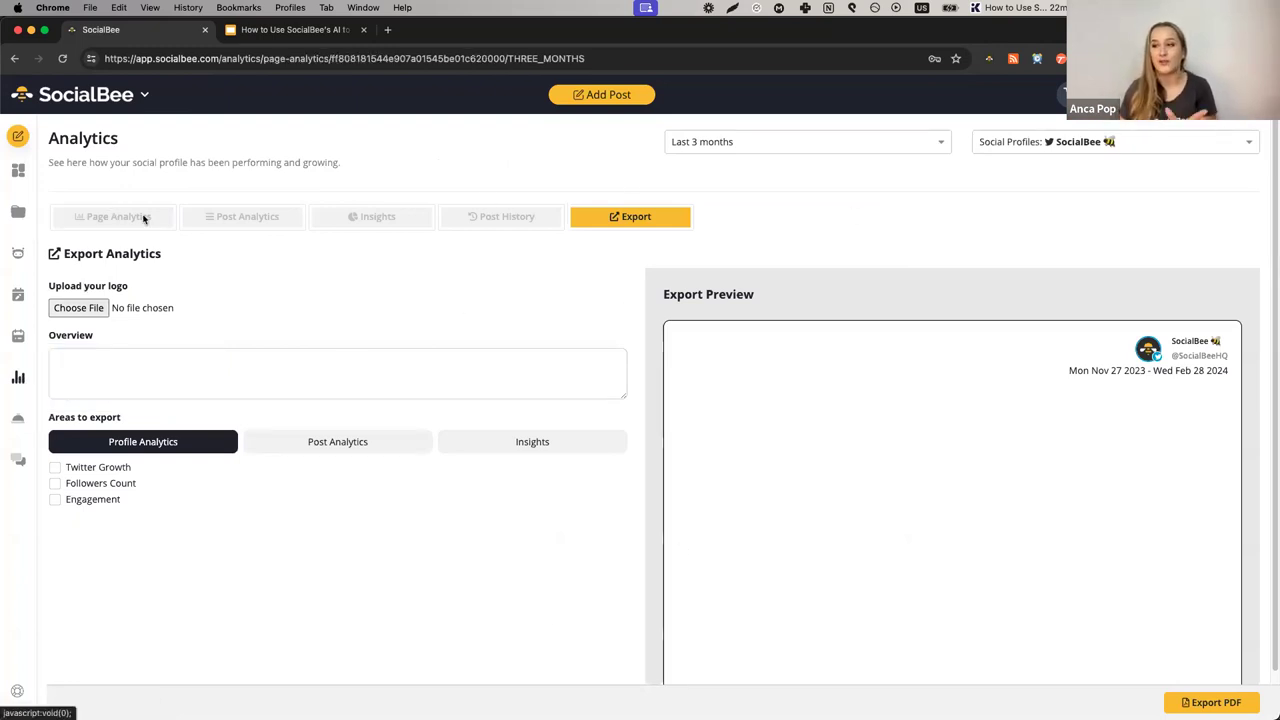
{"action": "left_click", "coordinate": [247, 216]}
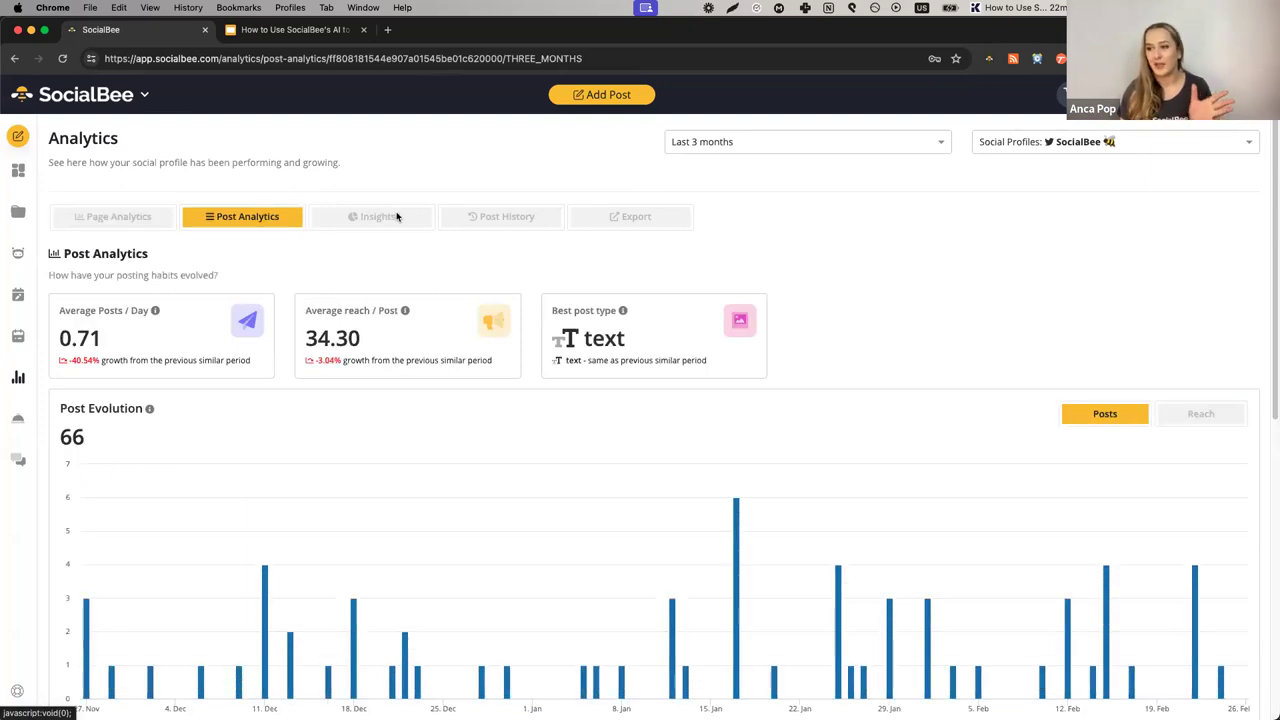
{"action": "left_click", "coordinate": [500, 216]}
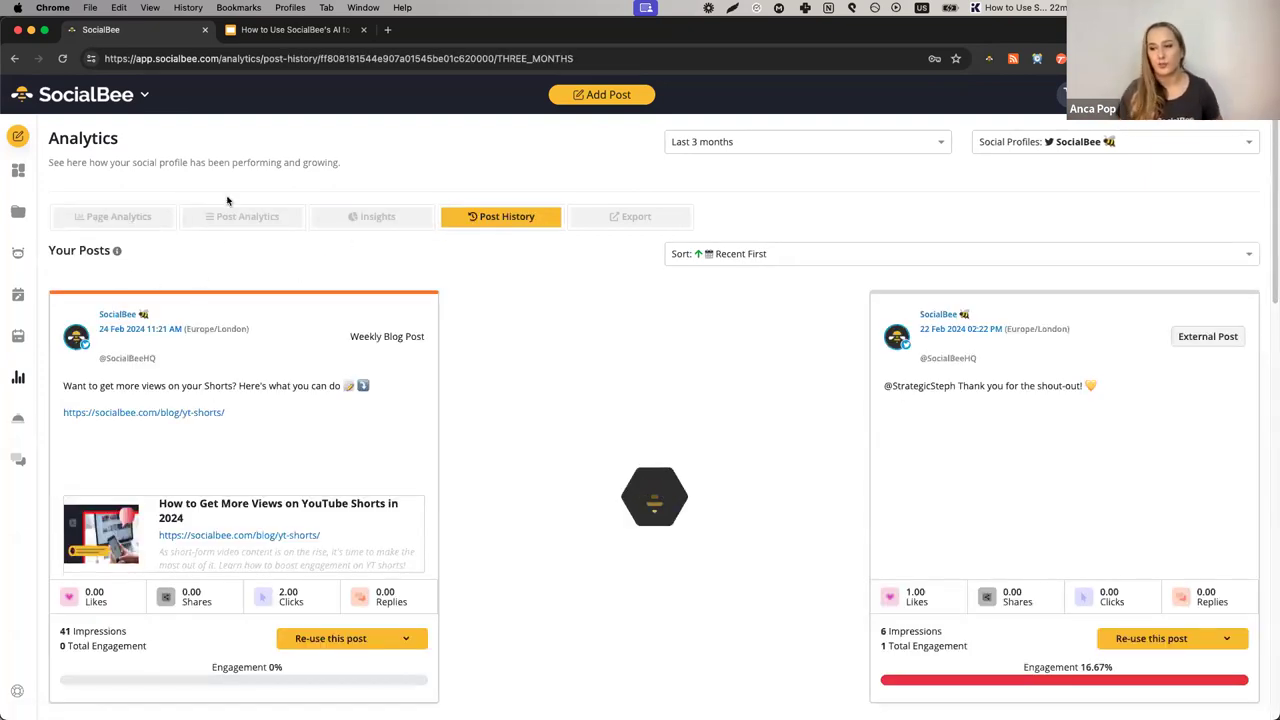
{"action": "left_click", "coordinate": [630, 216]}
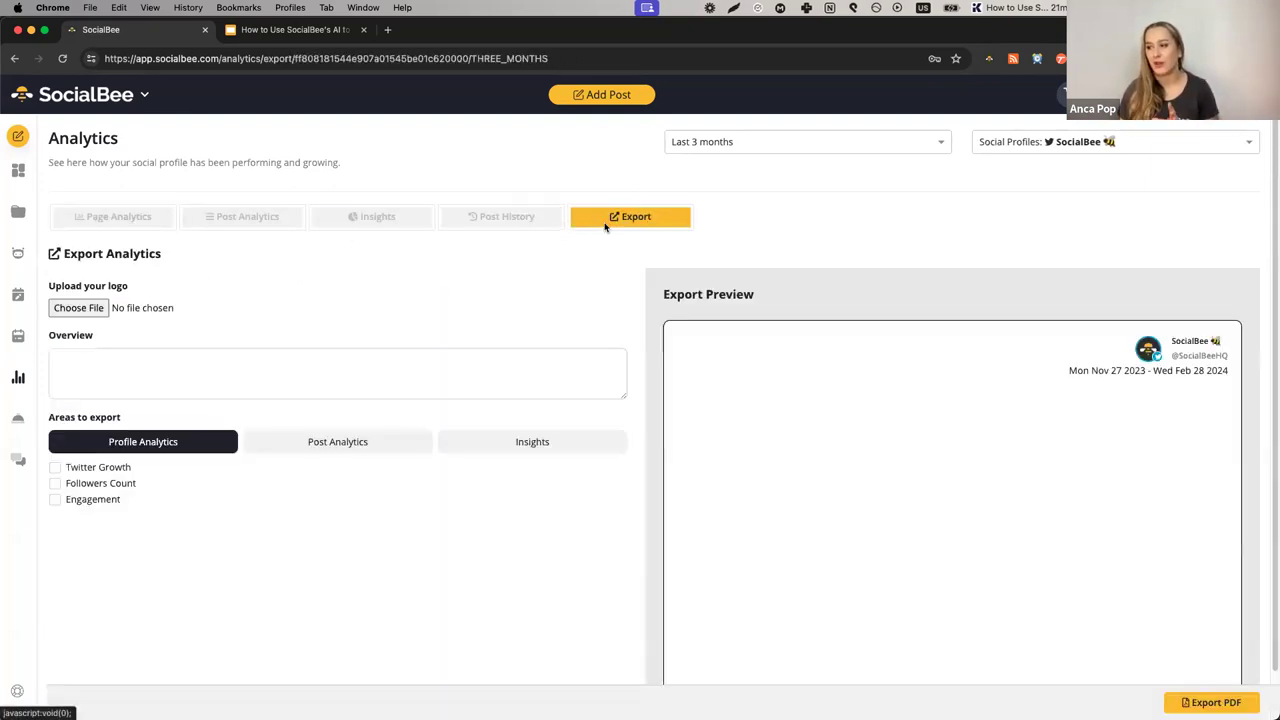
{"action": "left_click", "coordinate": [55, 467]}
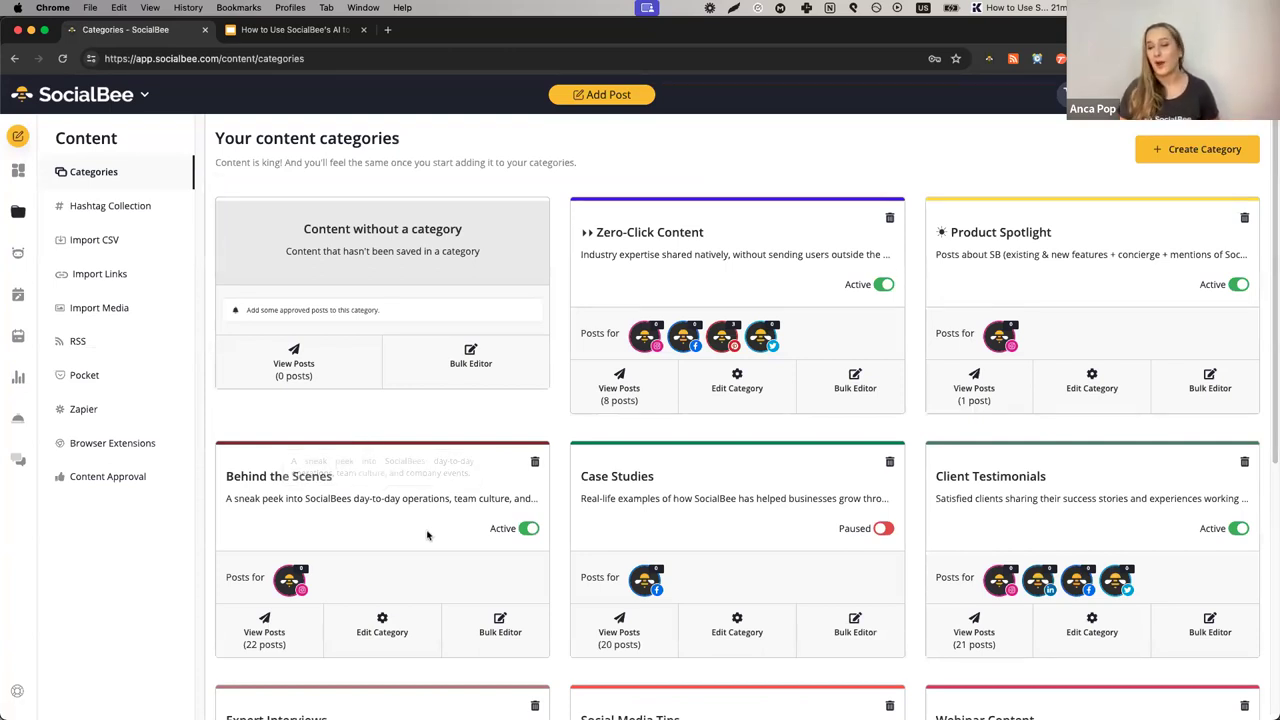
View Behind the Scenes' 22 draft posts, opening one editor and cancelling unchanged.
{"action": "left_click", "coordinate": [264, 624]}
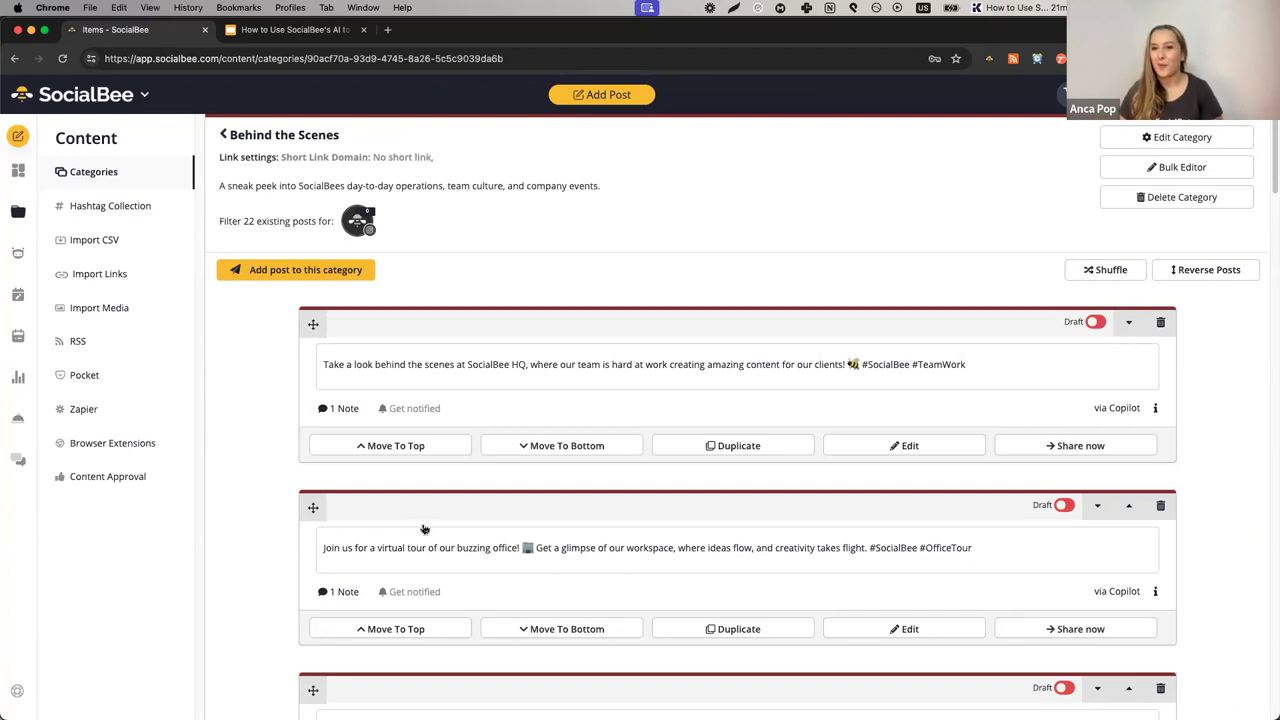
{"action": "mouse_move", "coordinate": [601, 405]}
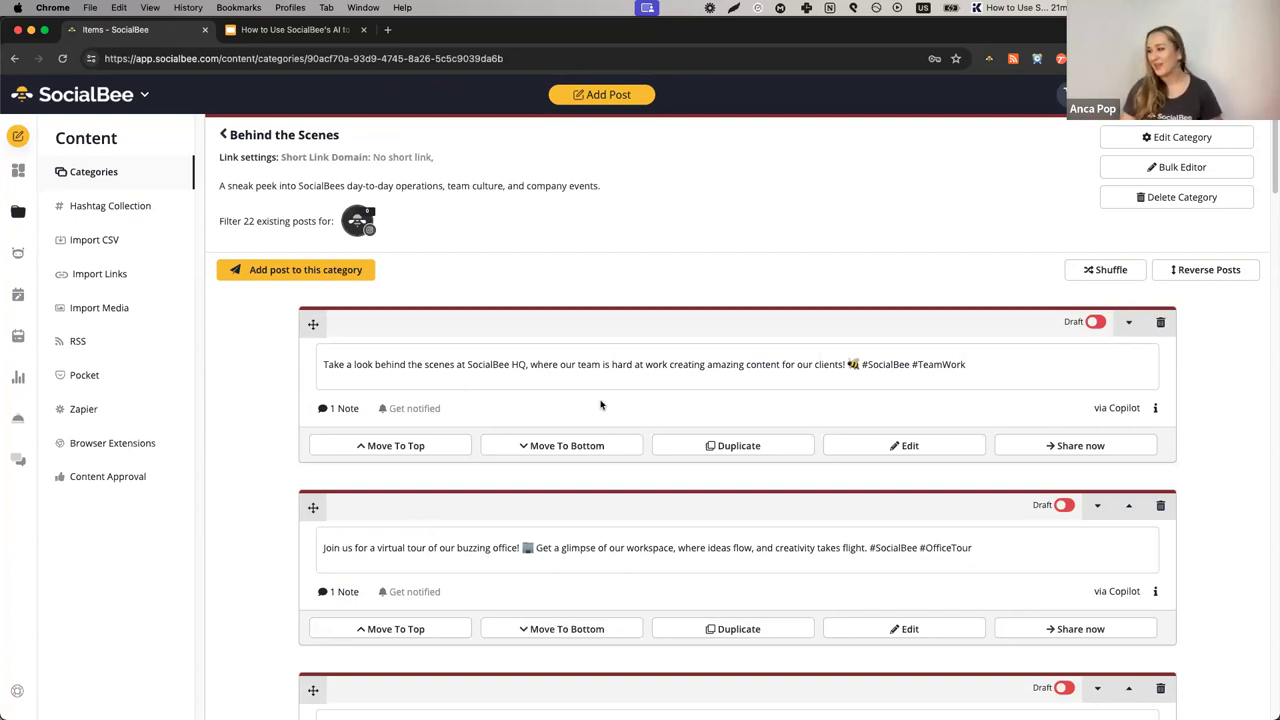
{"action": "mouse_move", "coordinate": [1068, 382]}
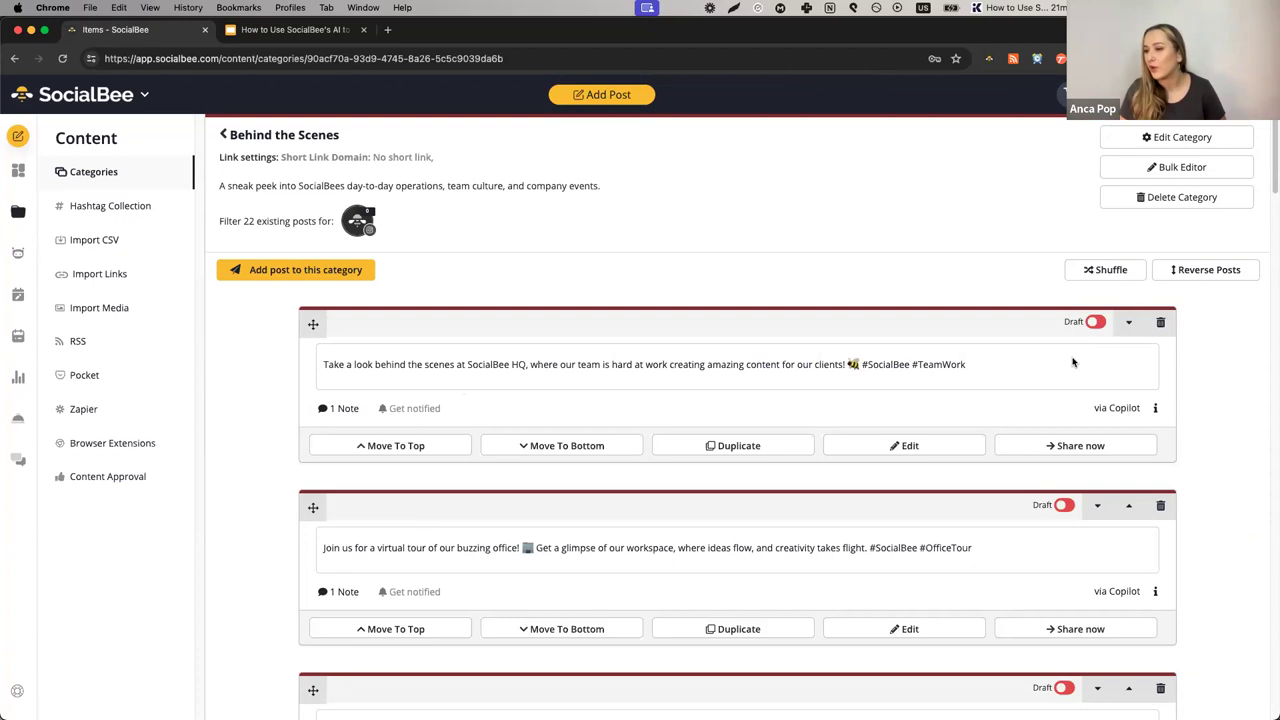
{"action": "mouse_move", "coordinate": [430, 325]}
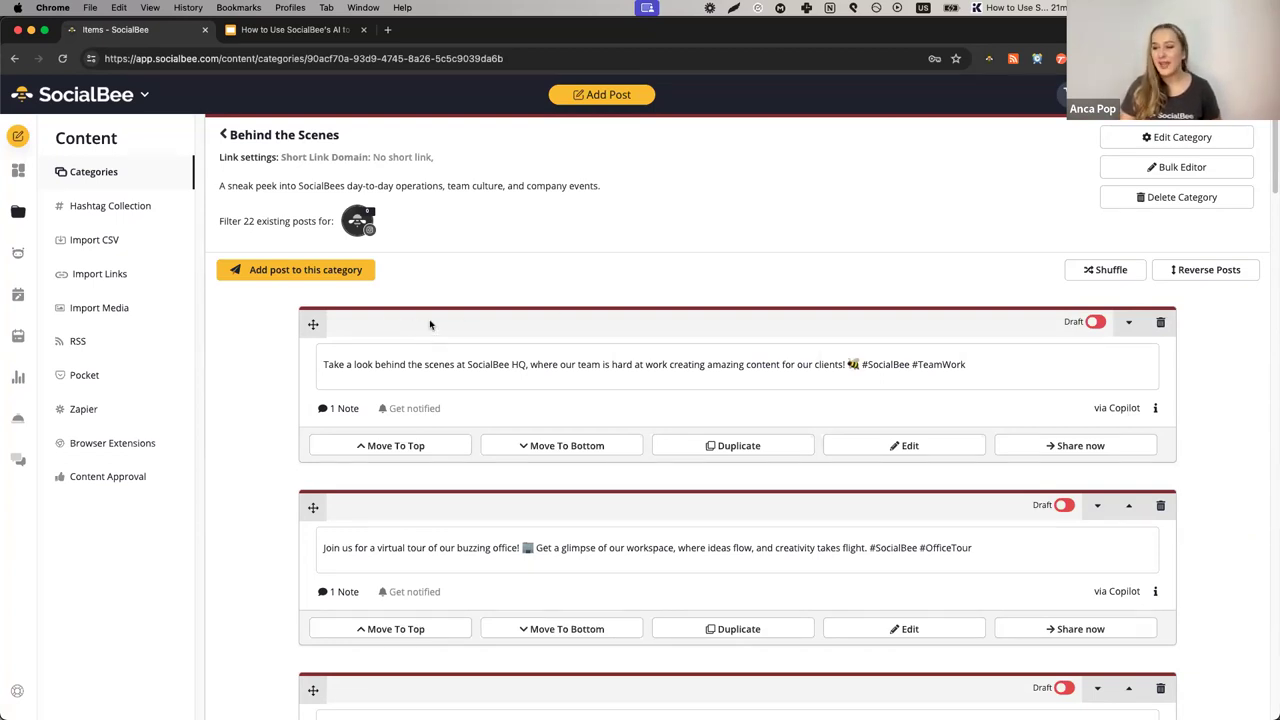
{"action": "left_click", "coordinate": [903, 445]}
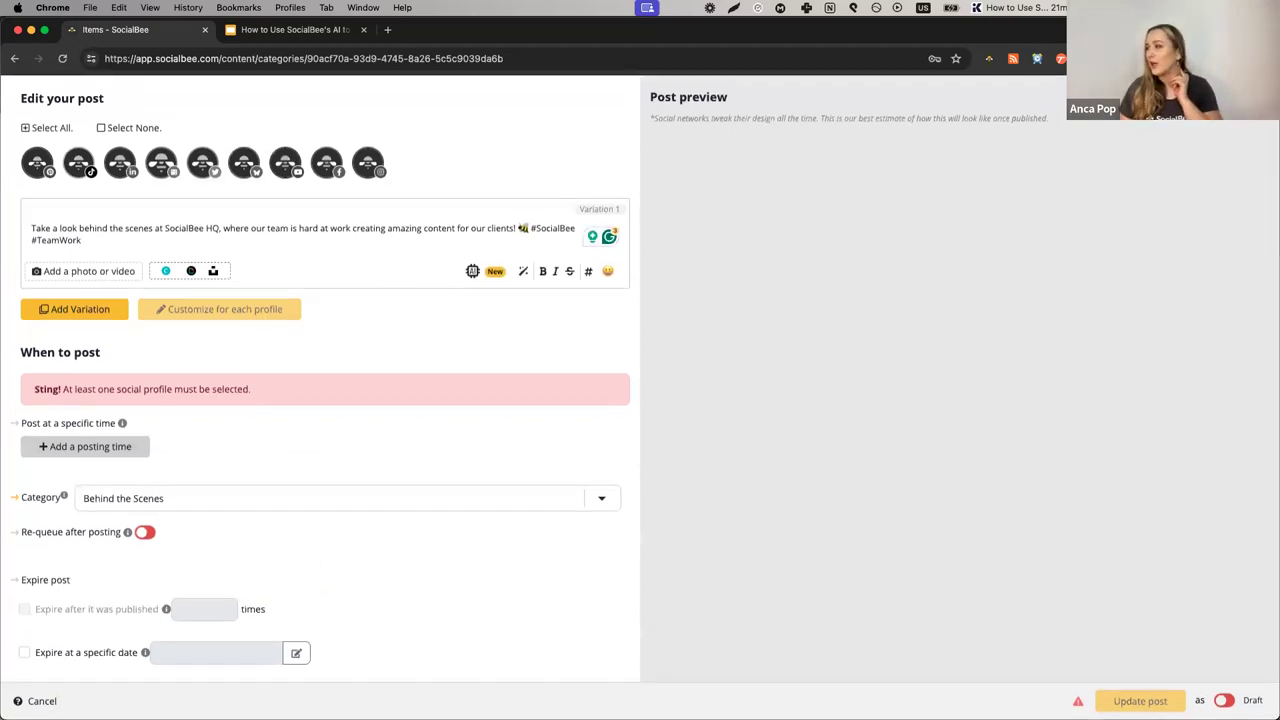
{"action": "left_click", "coordinate": [42, 700]}
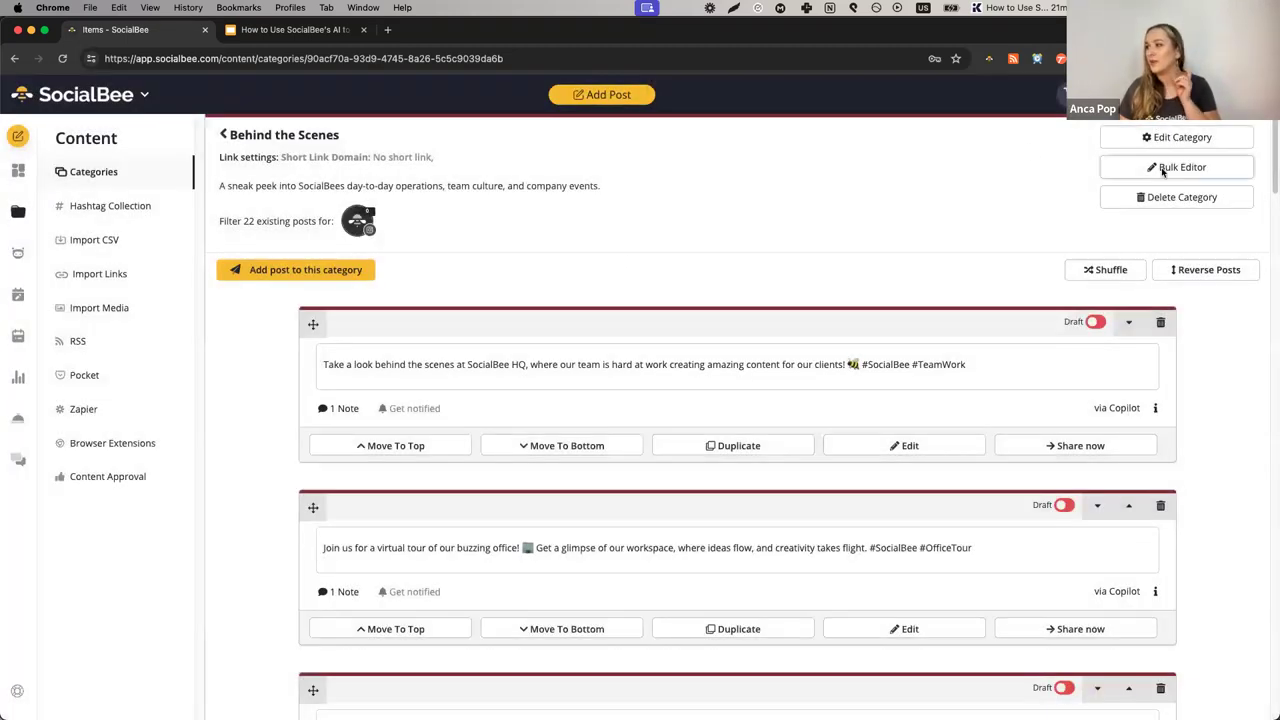
Bulk-select all Behind the Scenes posts and add the Facebook page profile.
{"action": "left_click", "coordinate": [1177, 167]}
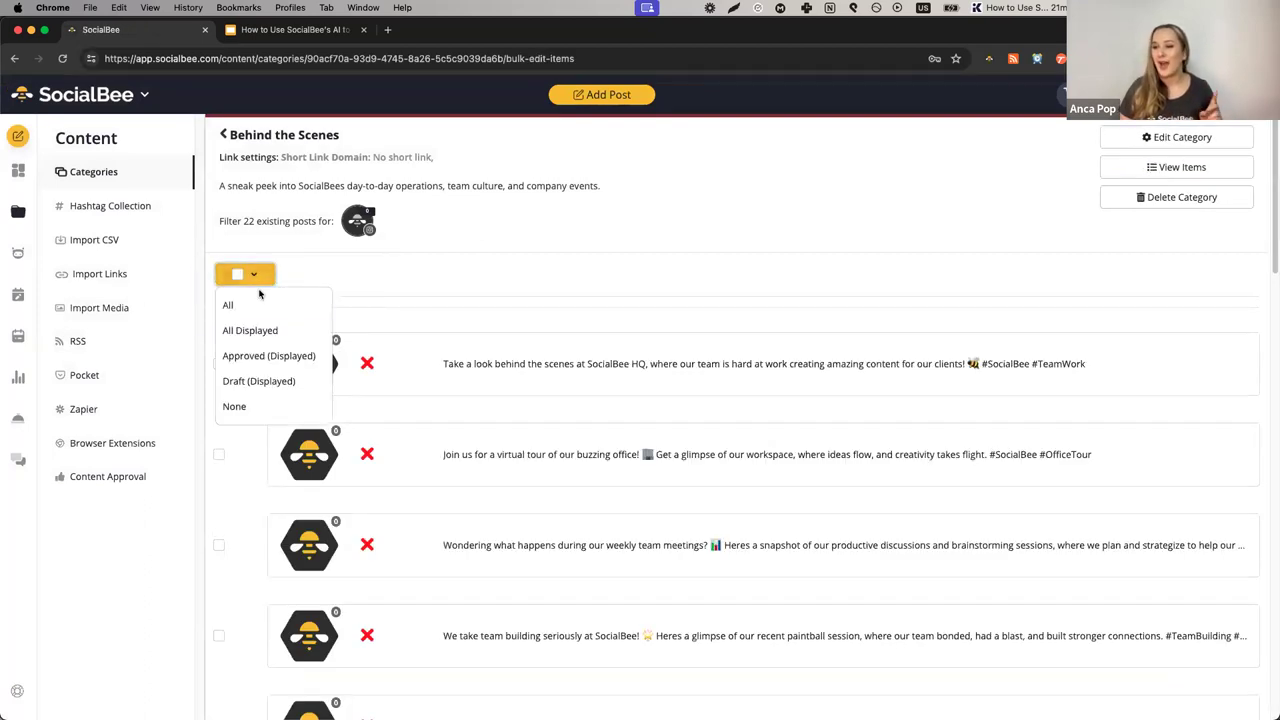
{"action": "left_click", "coordinate": [227, 305]}
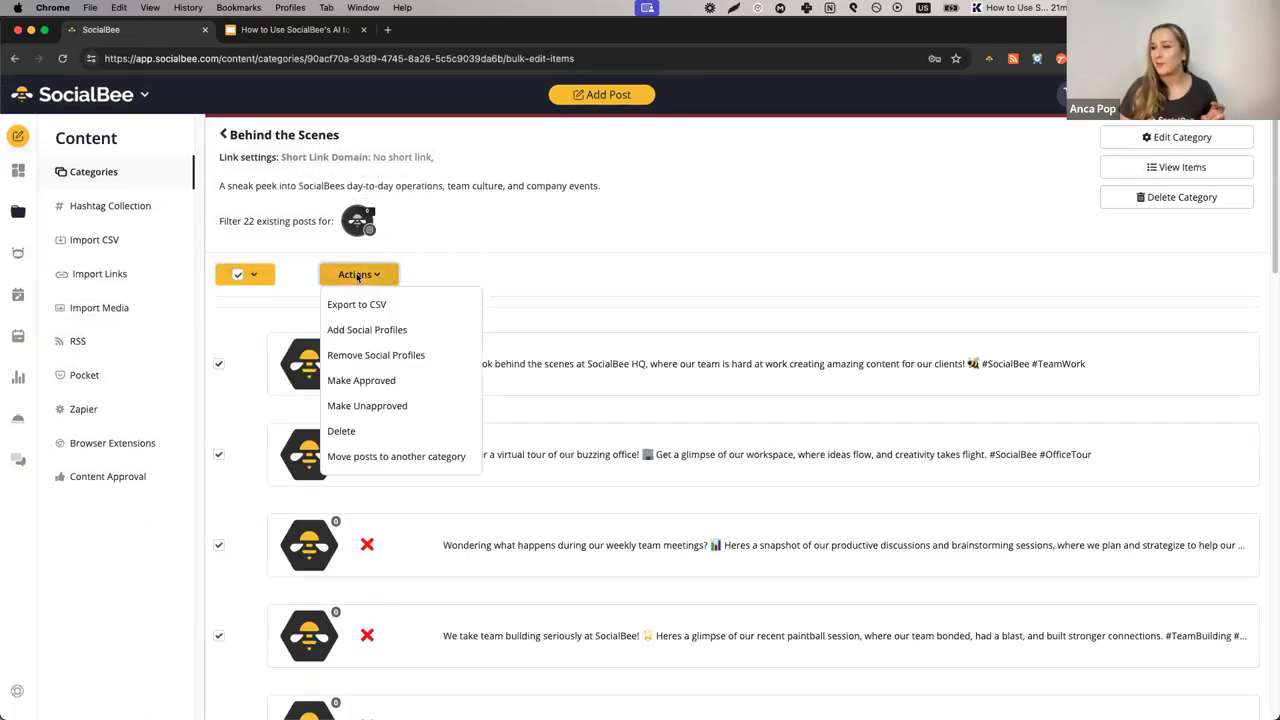
{"action": "left_click", "coordinate": [367, 329]}
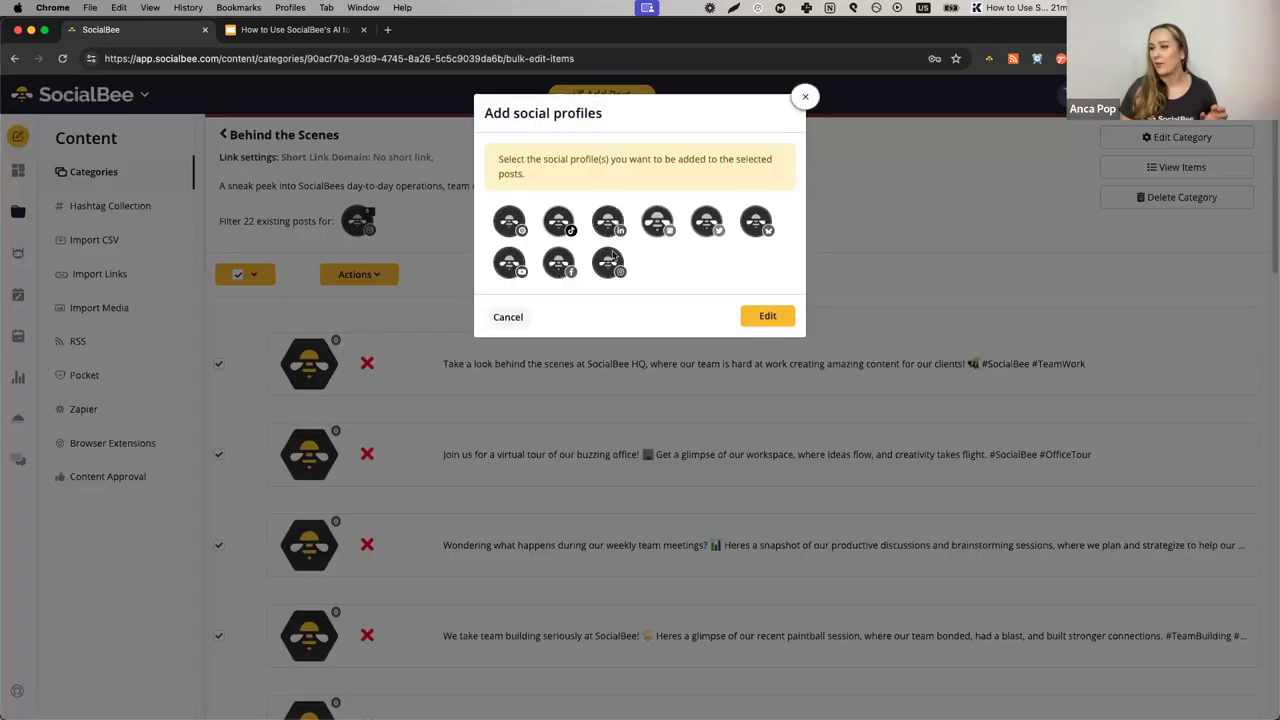
{"action": "left_click", "coordinate": [558, 262]}
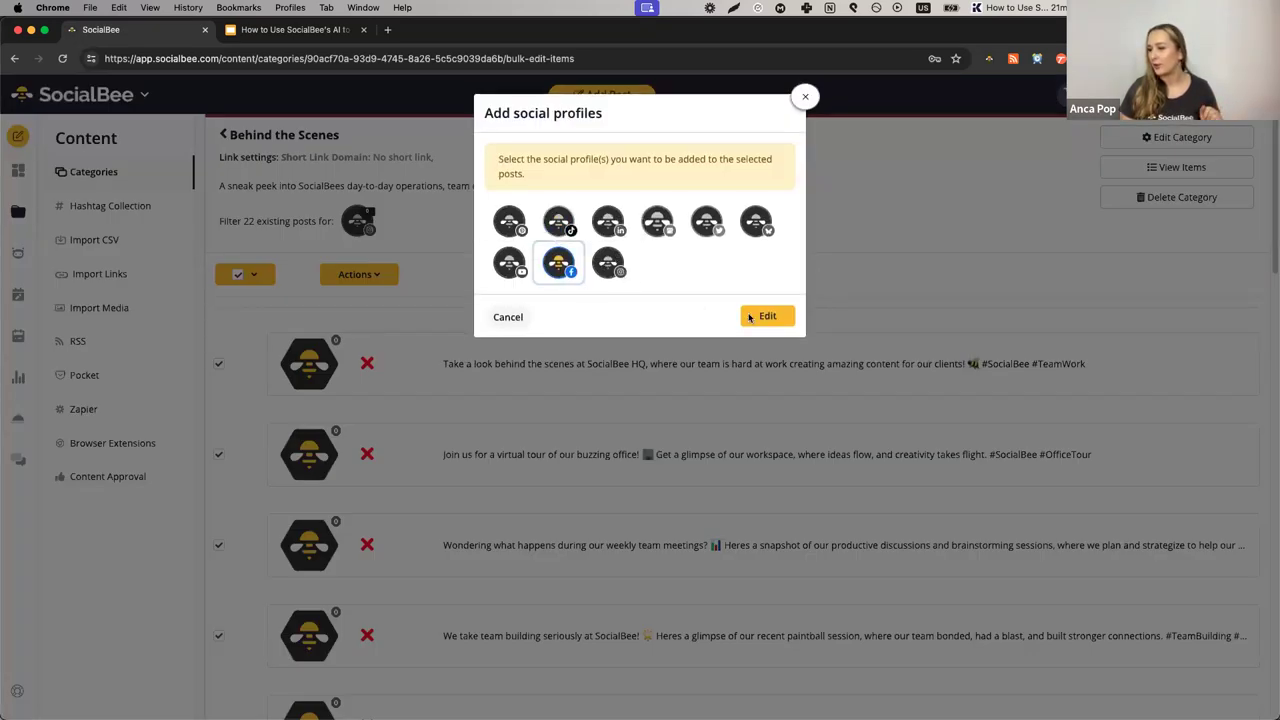
{"action": "left_click", "coordinate": [767, 316]}
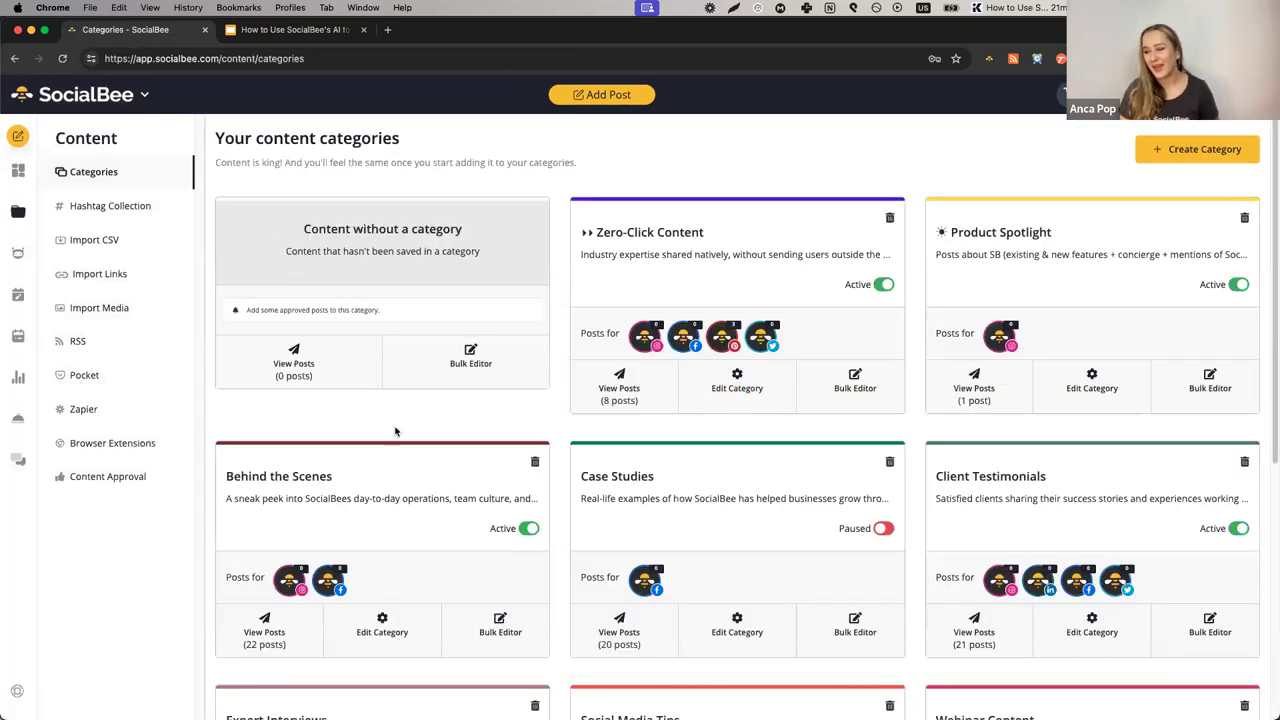
Reopen the Behind the Scenes category's 22 posts, each now set to the Facebook profile.
{"action": "left_click", "coordinate": [264, 625]}
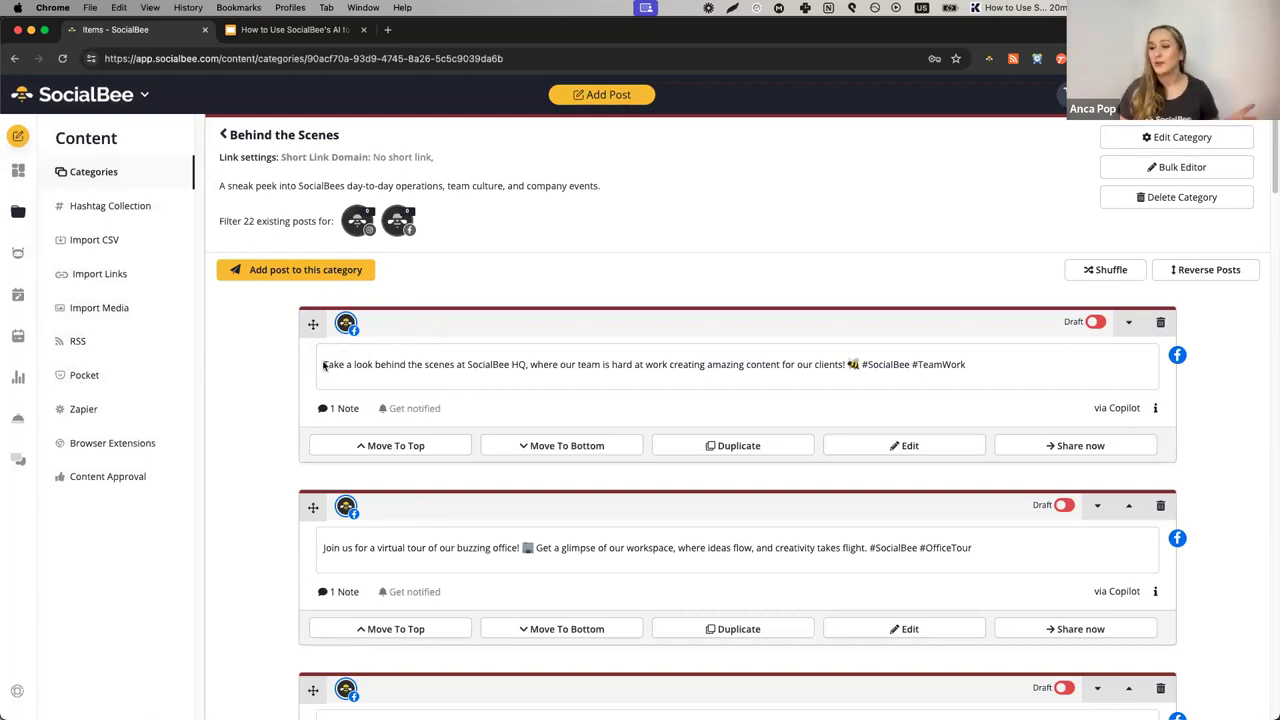
{"action": "mouse_move", "coordinate": [778, 365]}
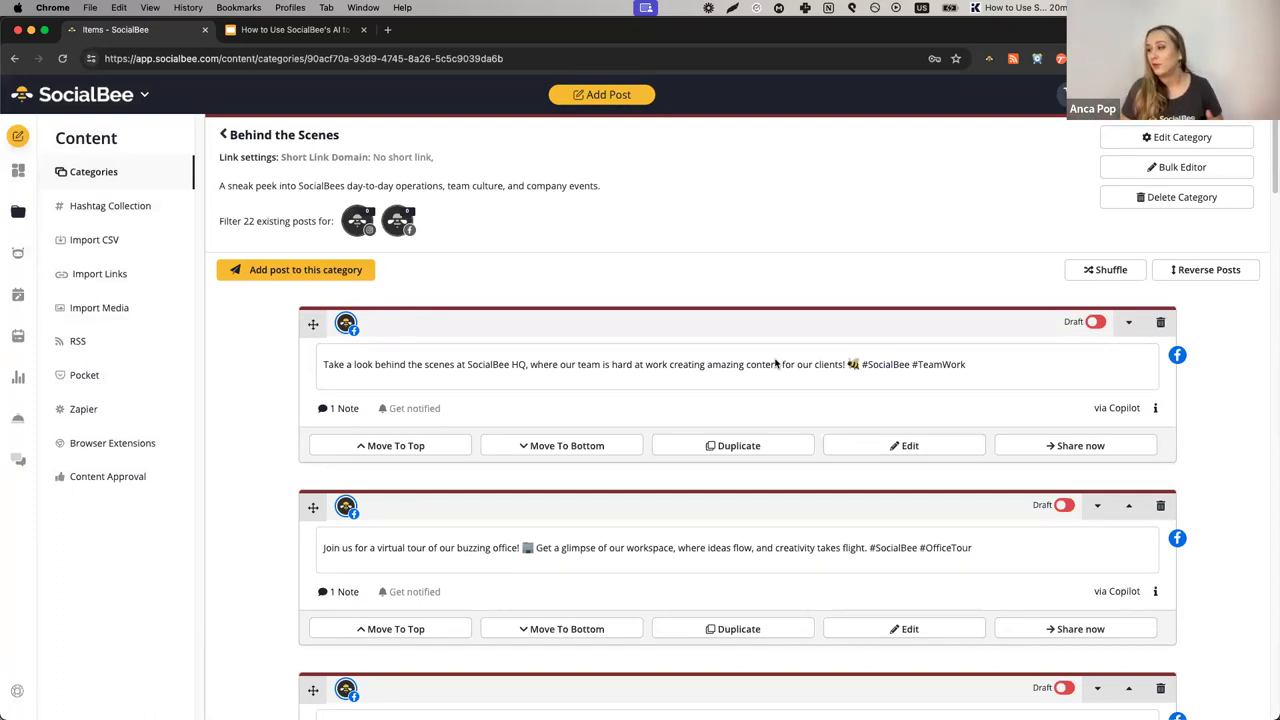
{"action": "mouse_move", "coordinate": [345, 508]}
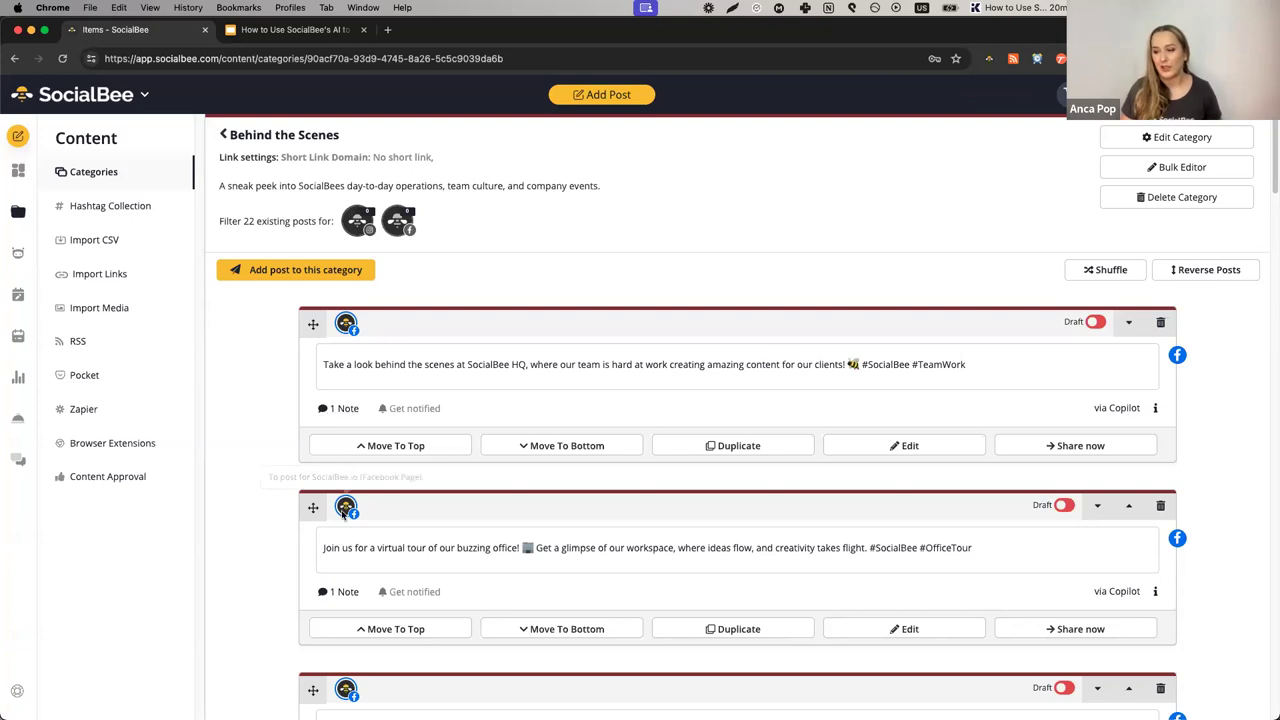
{"action": "mouse_move", "coordinate": [345, 410]}
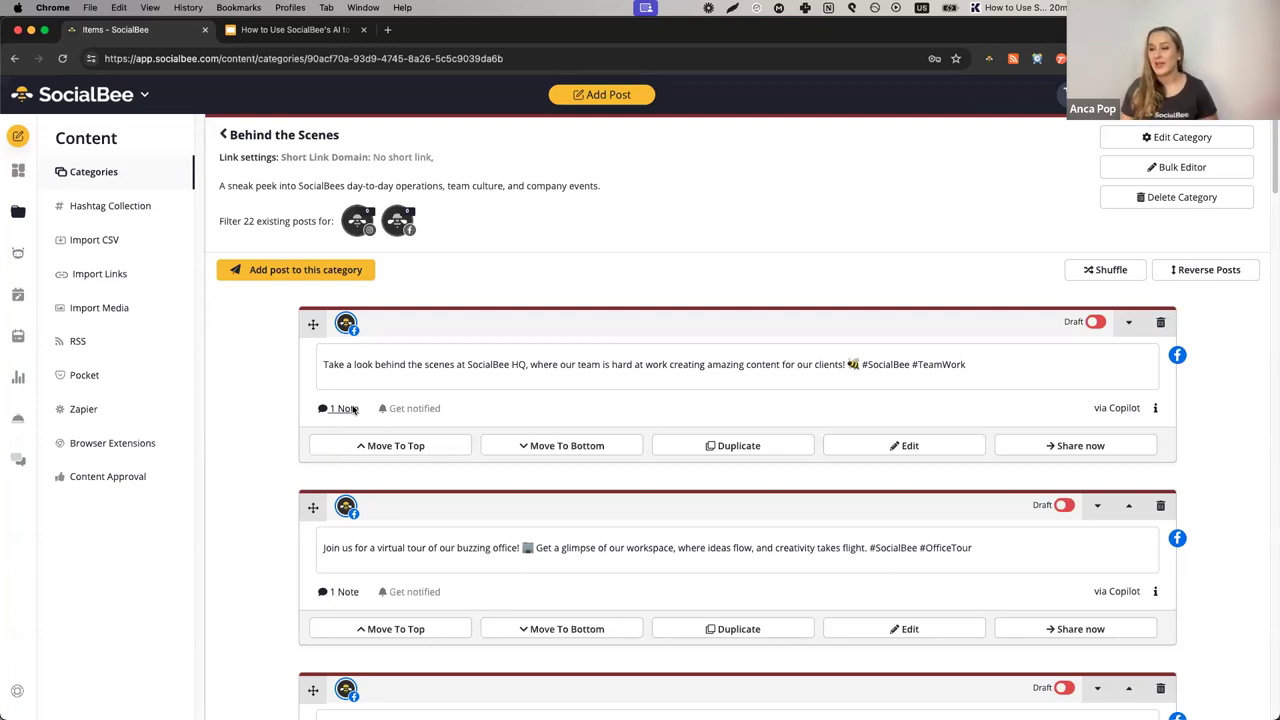
Expand the first Behind the Scenes post's note and select Anca's office image description.
{"action": "left_click", "coordinate": [338, 408]}
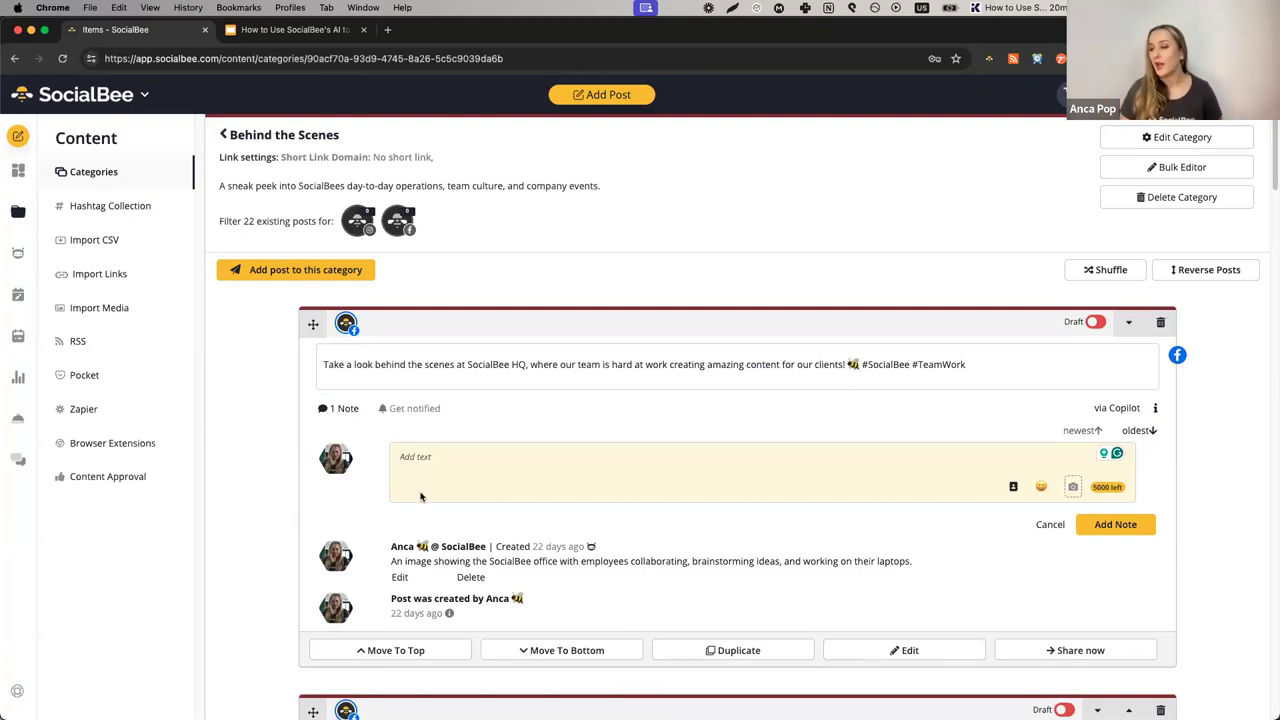
{"action": "triple_click", "coordinate": [650, 561]}
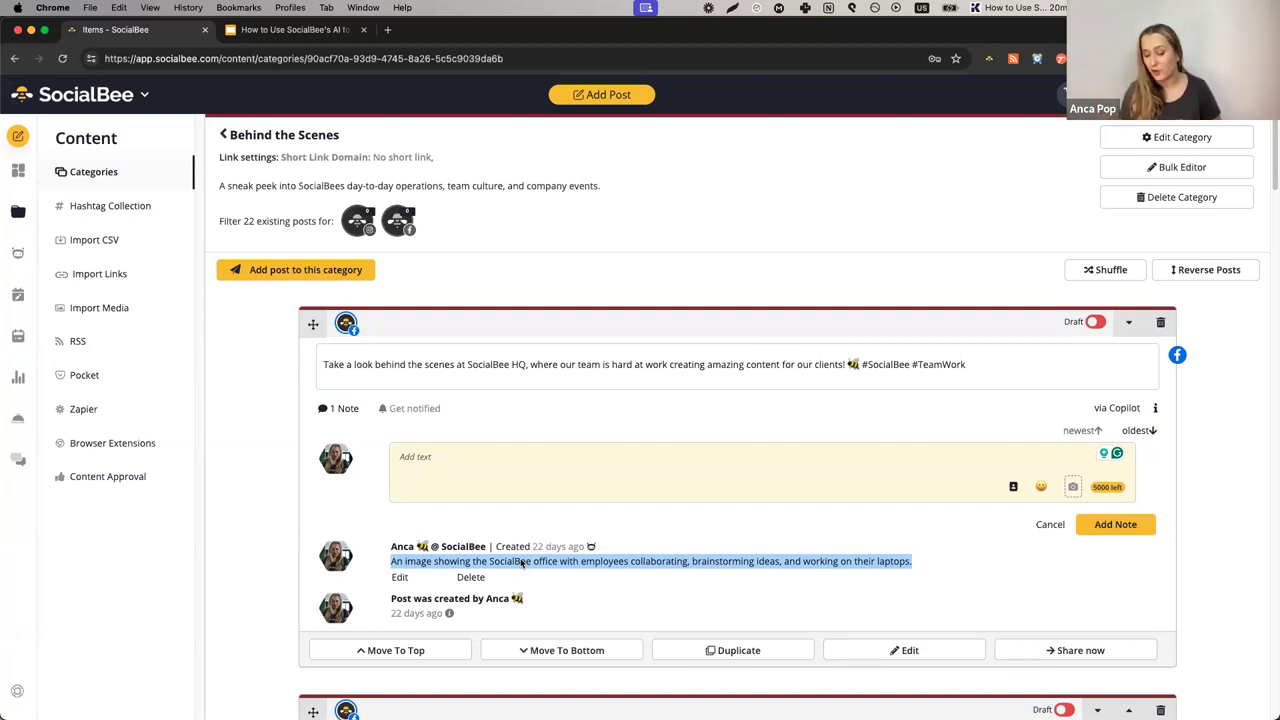
{"action": "scroll", "scroll_direction": "down", "scroll_amount": 3}
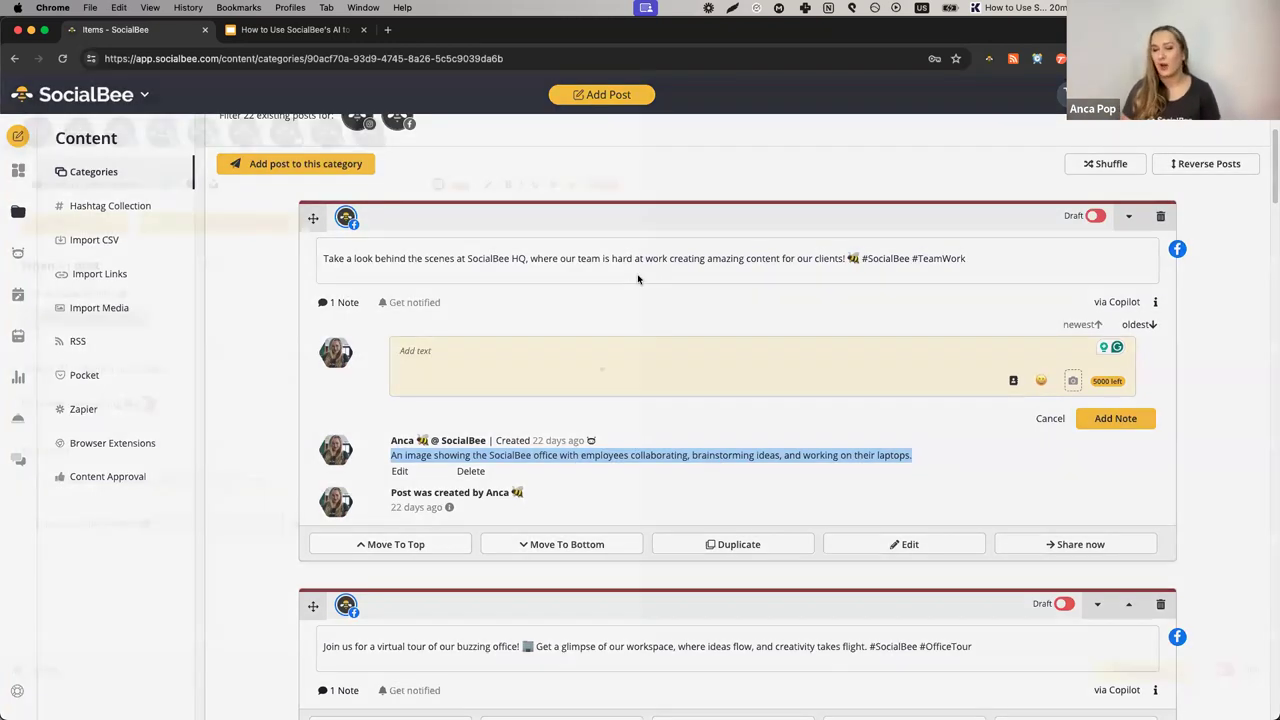
Open the first Behind the Scenes post and show its Generate captions/images AI menu.
{"action": "left_click", "coordinate": [909, 544]}
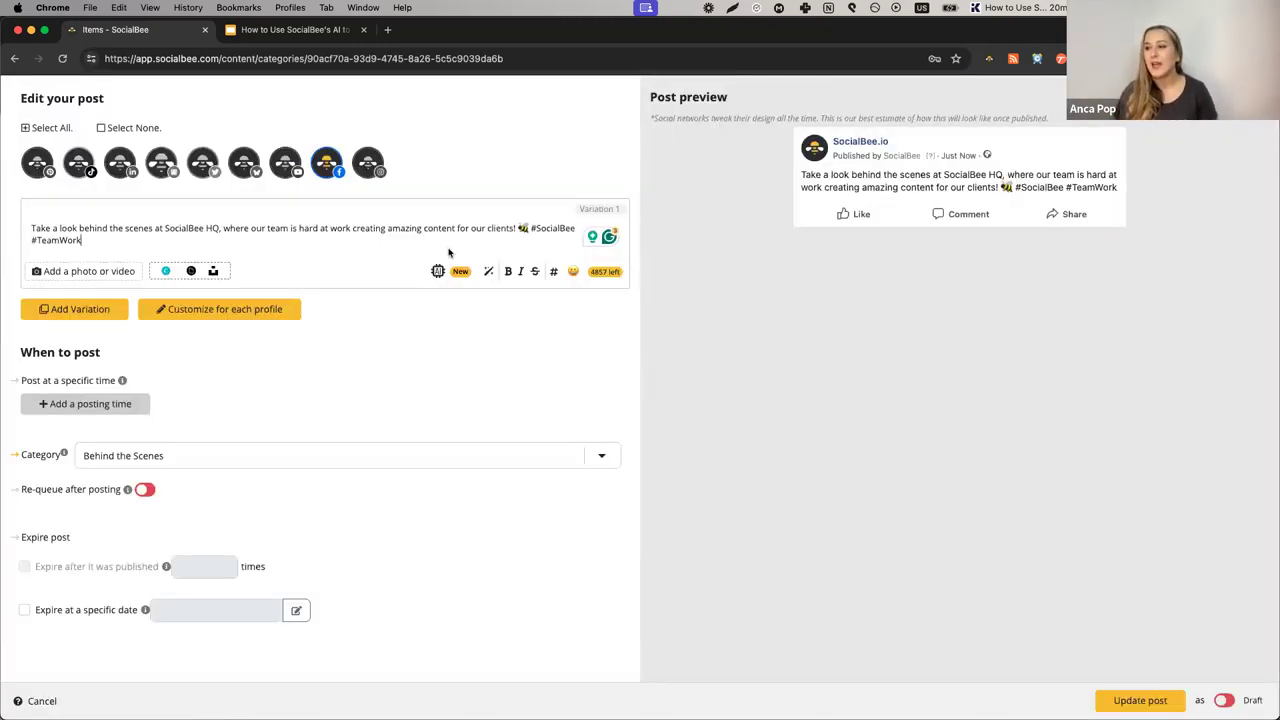
{"action": "mouse_move", "coordinate": [520, 354]}
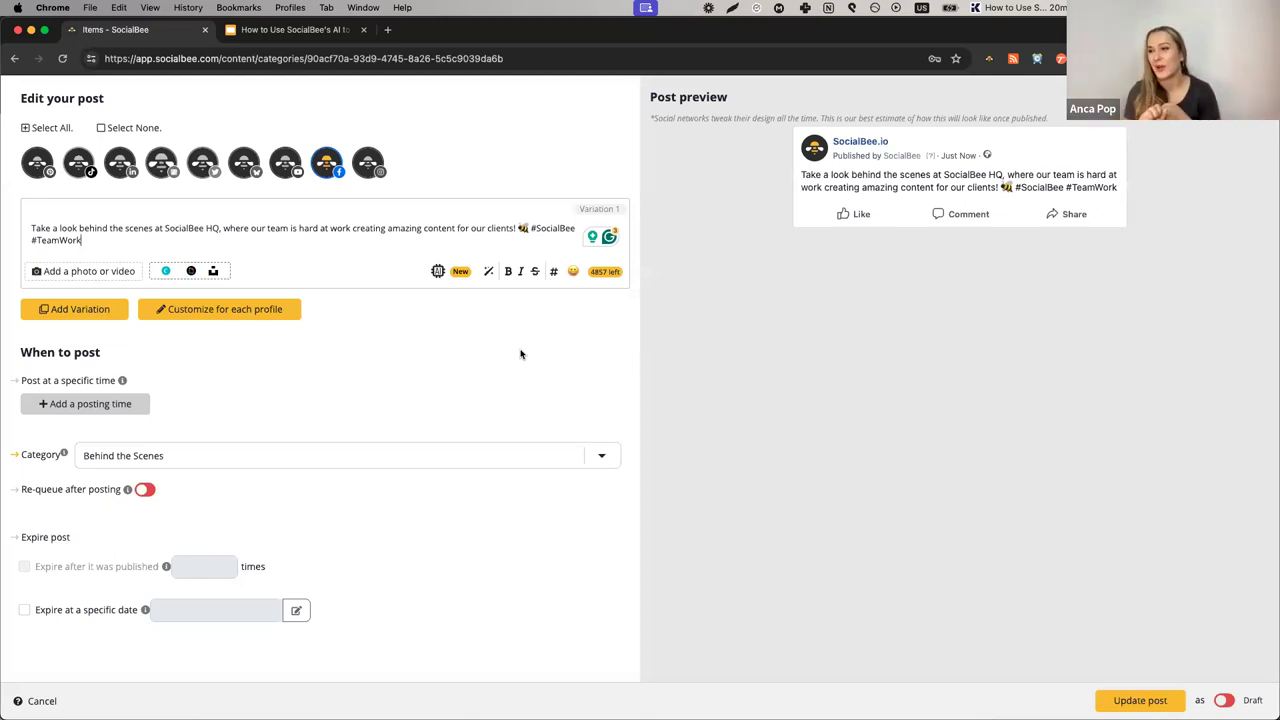
{"action": "mouse_move", "coordinate": [460, 310]}
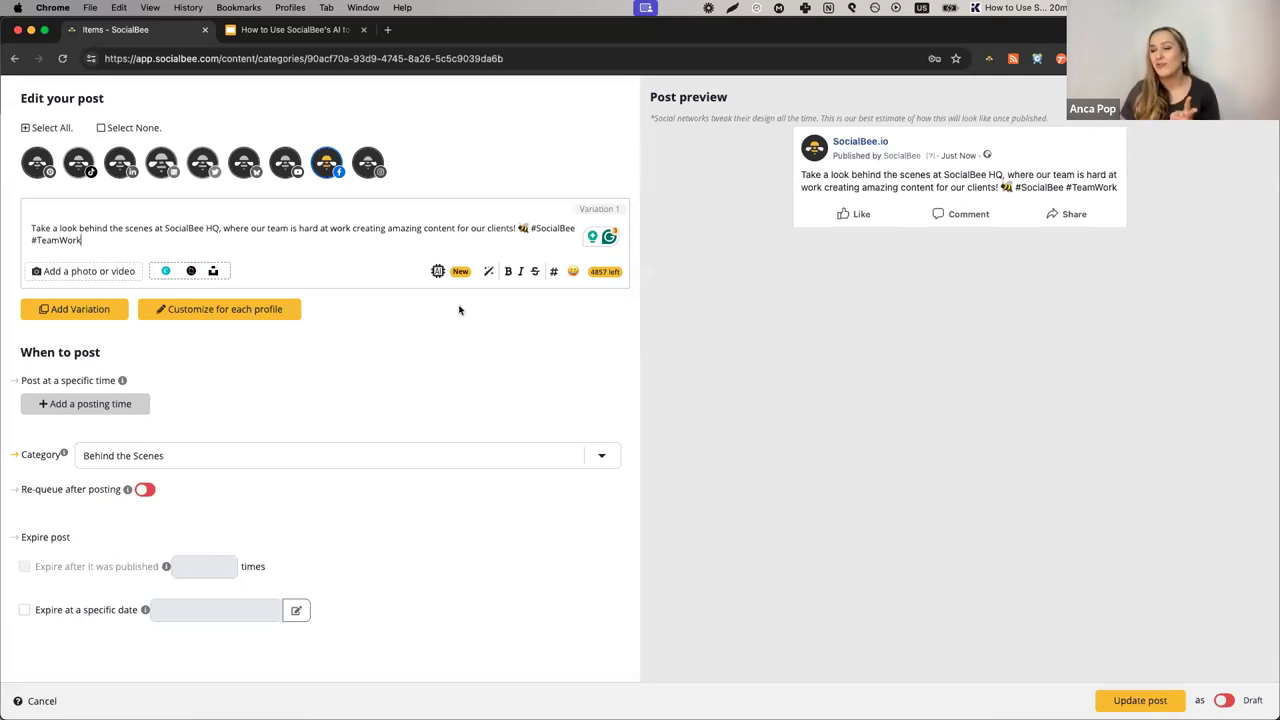
{"action": "mouse_move", "coordinate": [320, 243]}
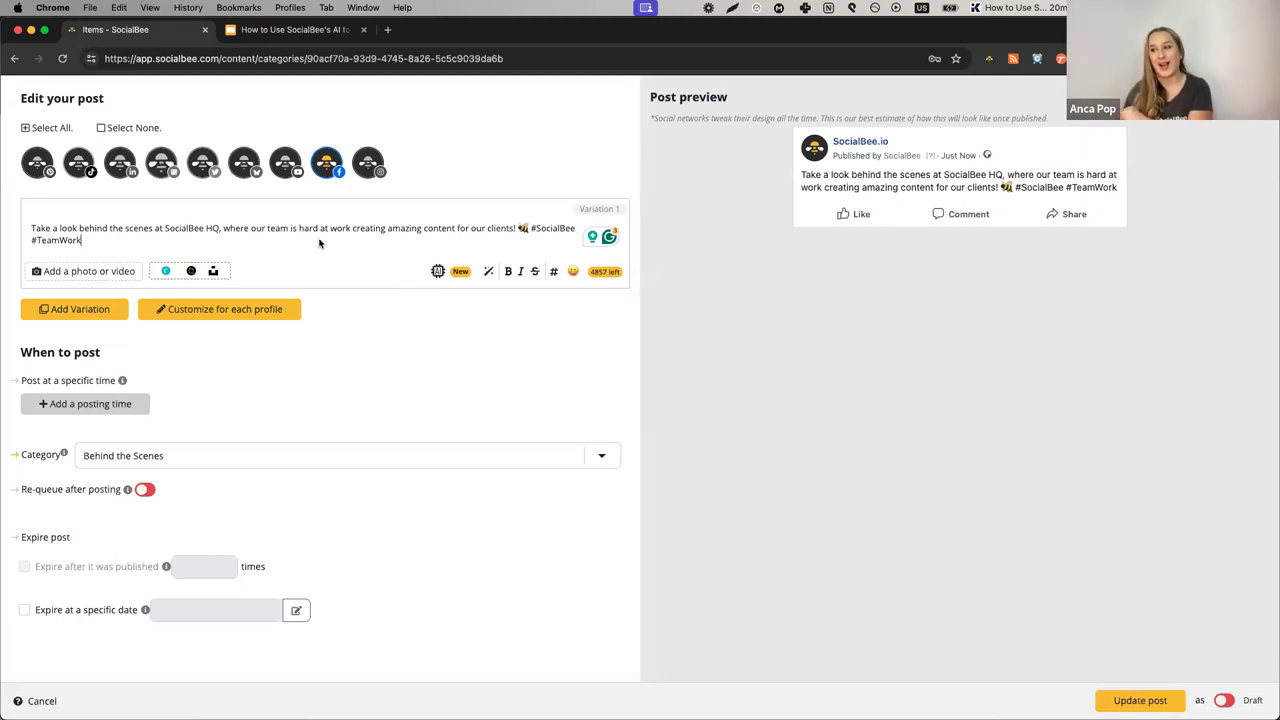
{"action": "mouse_move", "coordinate": [361, 275]}
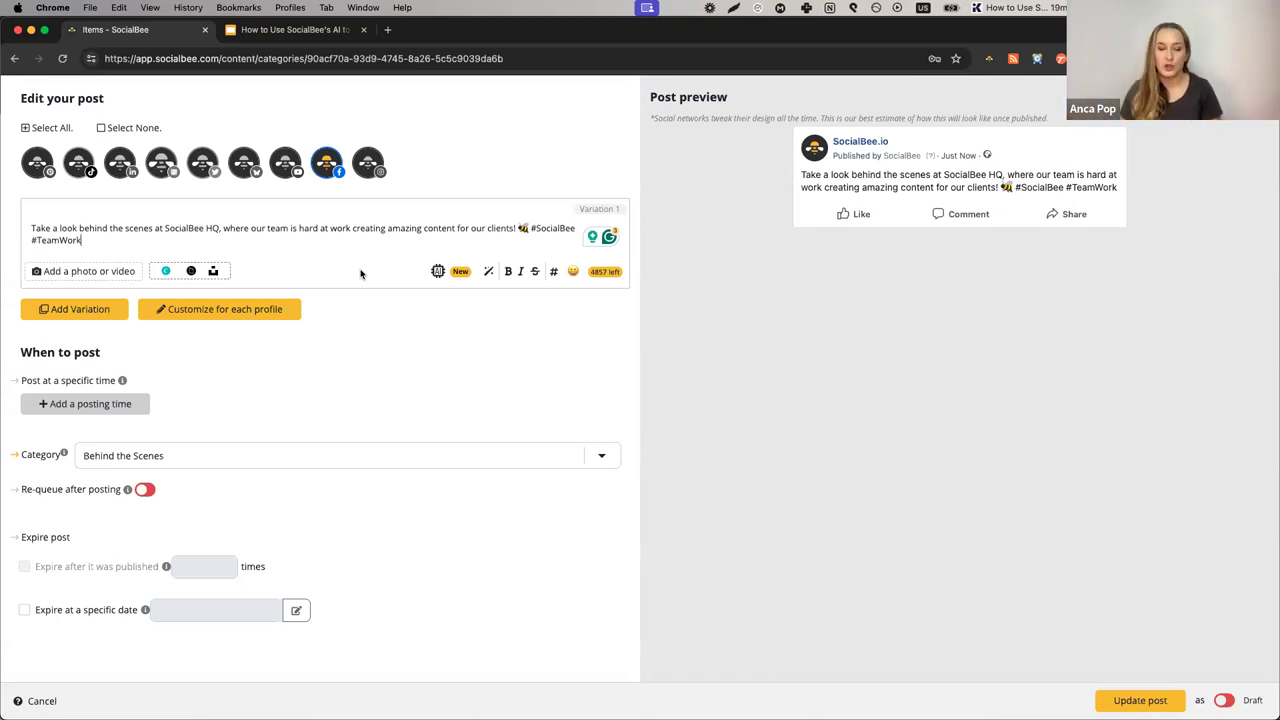
{"action": "mouse_move", "coordinate": [340, 298]}
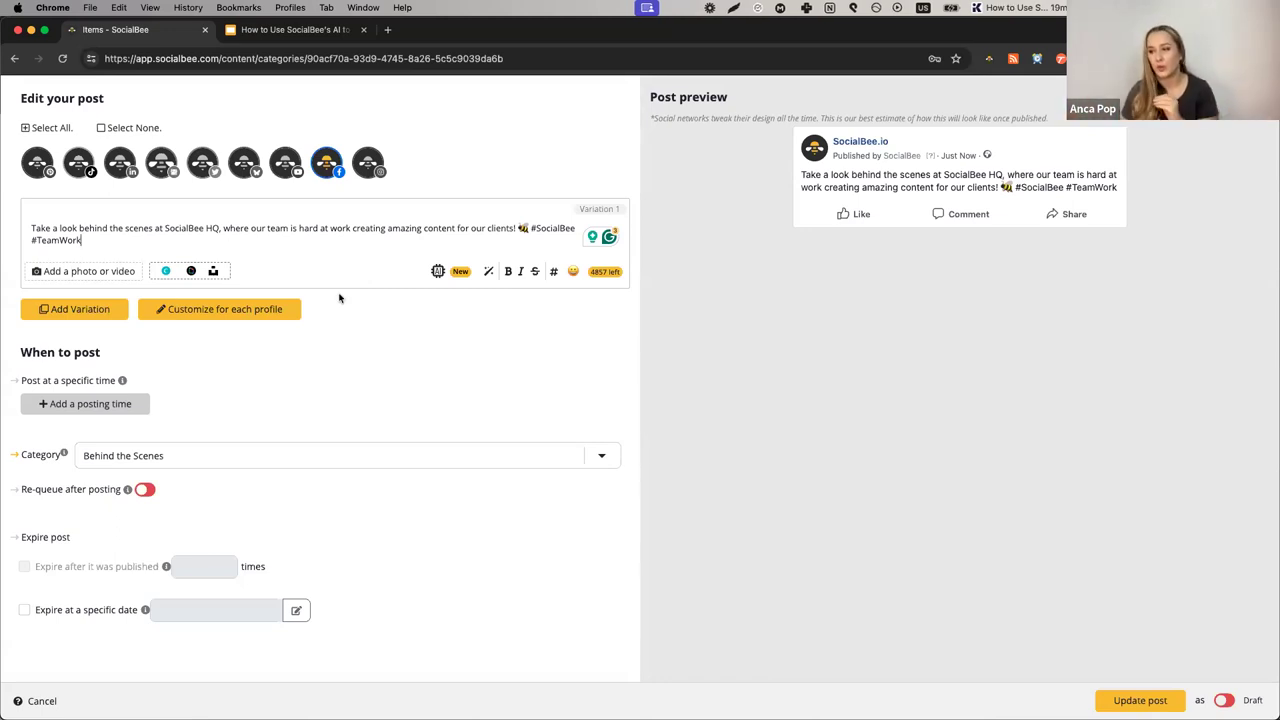
{"action": "mouse_move", "coordinate": [367, 330]}
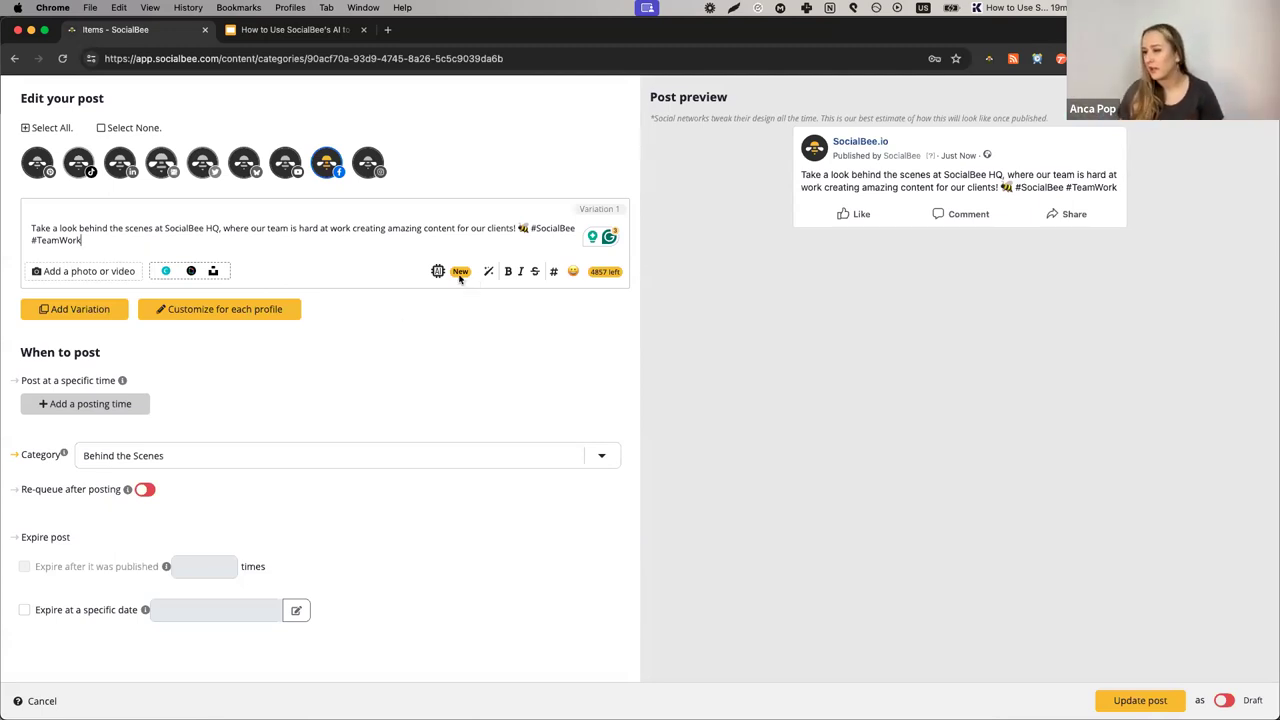
{"action": "left_click", "coordinate": [437, 271]}
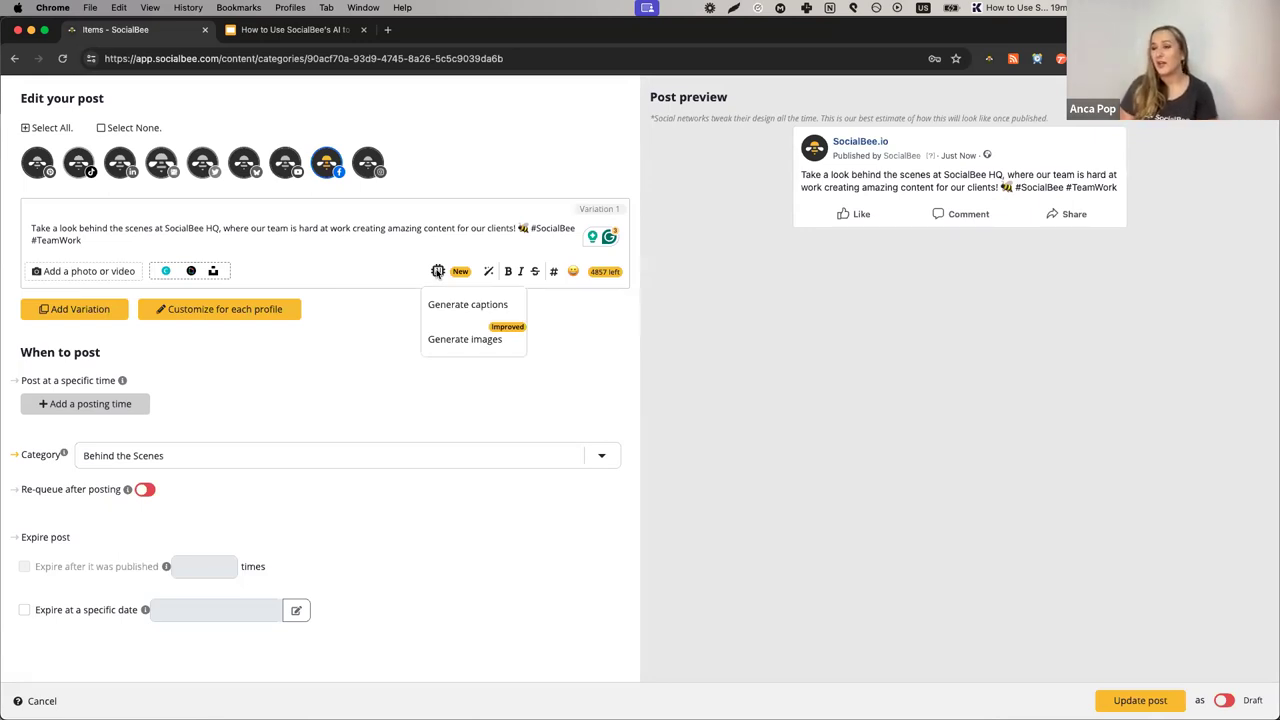
{"action": "mouse_move", "coordinate": [411, 300]}
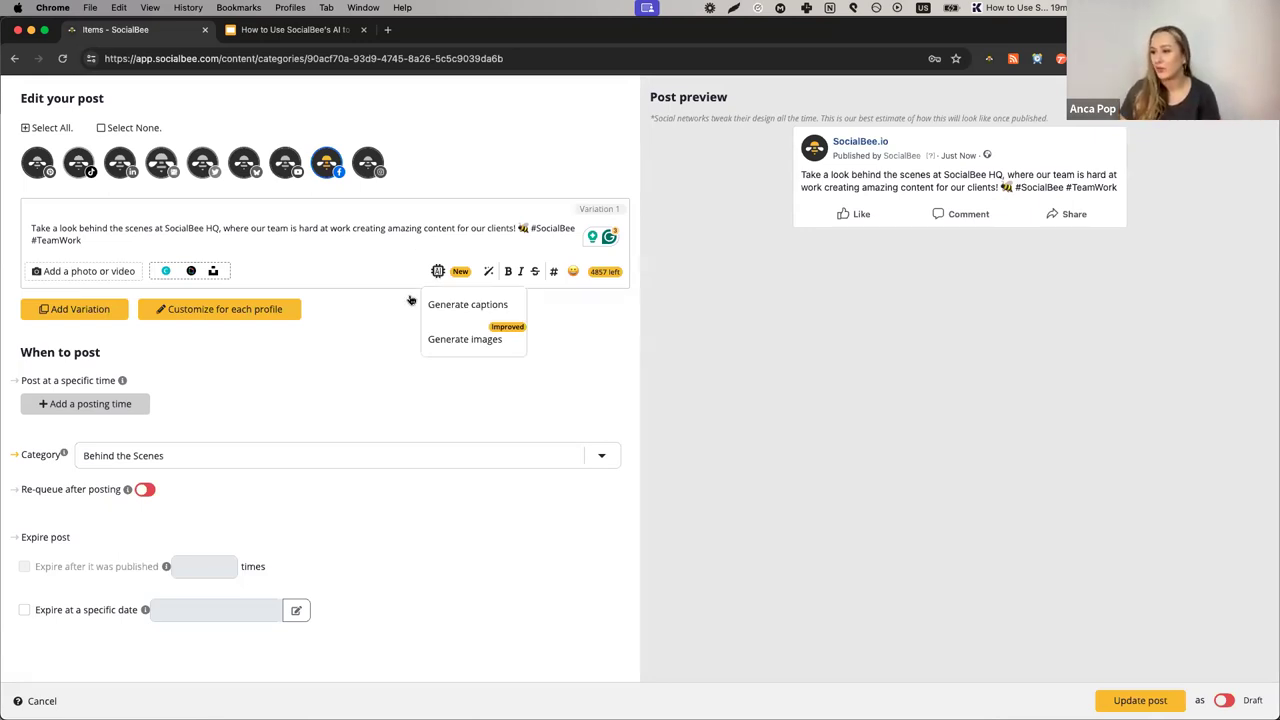
Load the Rewrite template 'Rewrite an improve the following content' into the AI Post Generator prompt.
{"action": "left_click", "coordinate": [467, 304]}
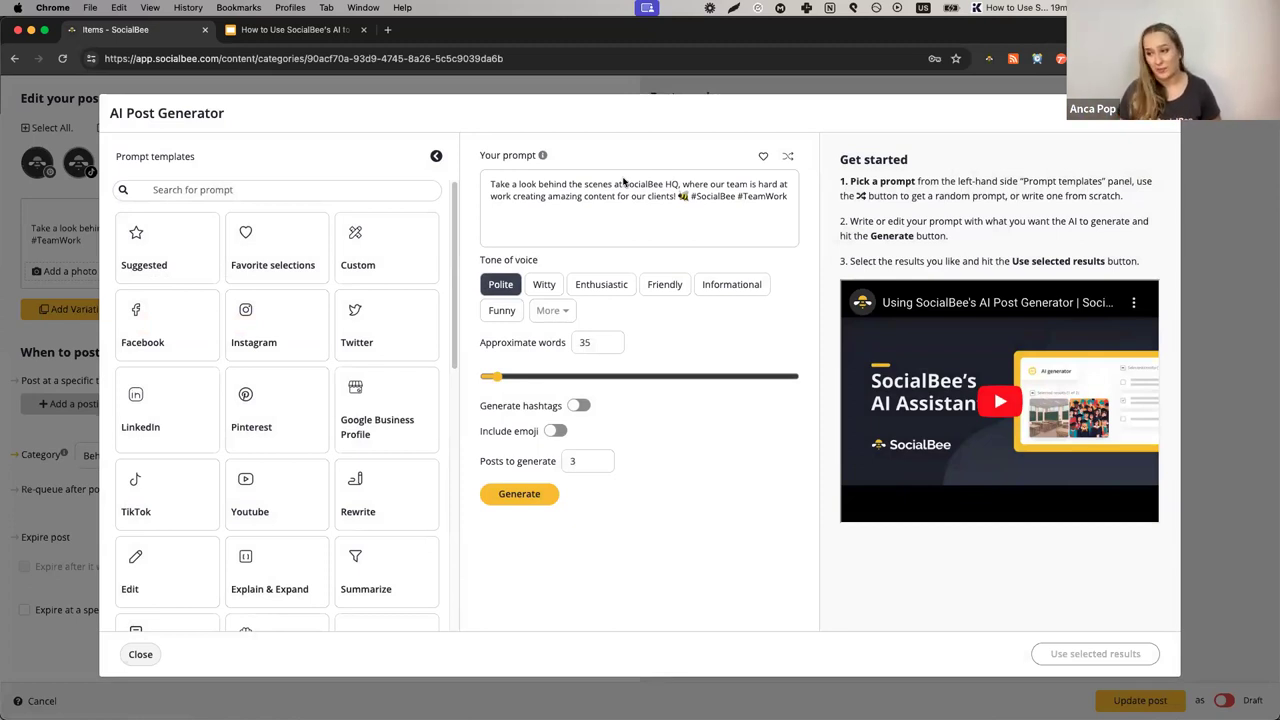
{"action": "mouse_move", "coordinate": [358, 495]}
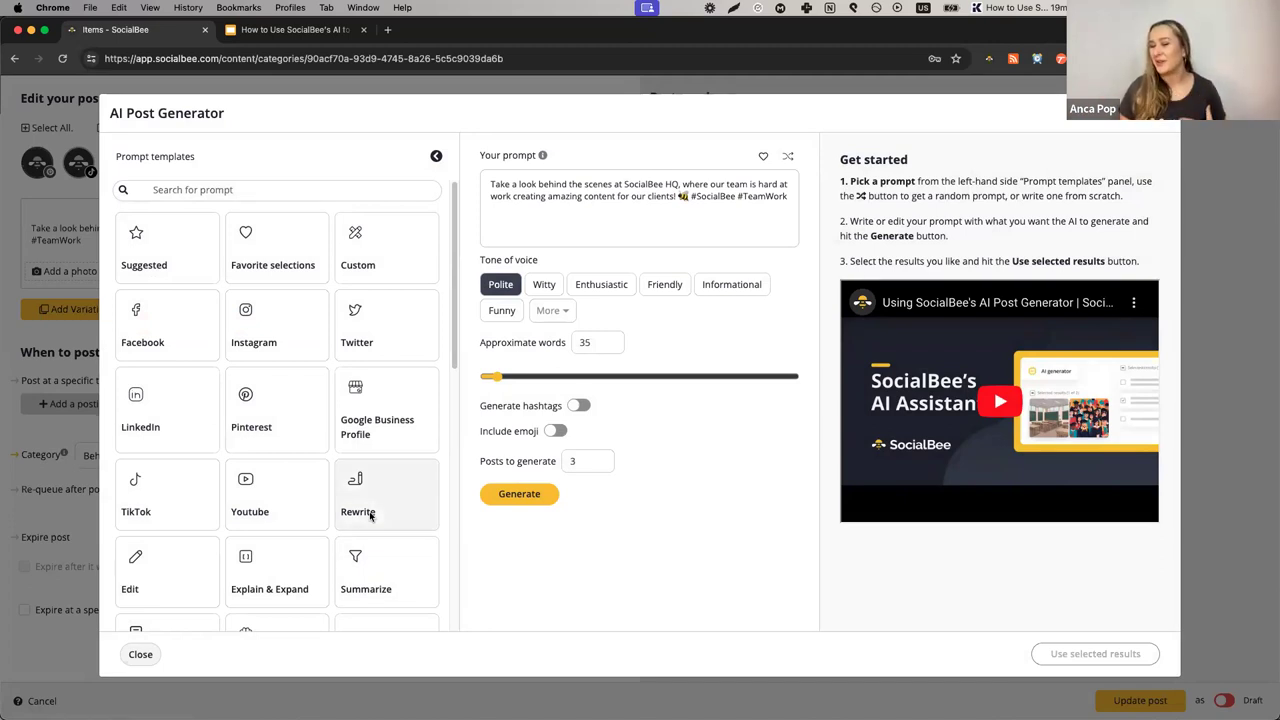
{"action": "left_click", "coordinate": [355, 495]}
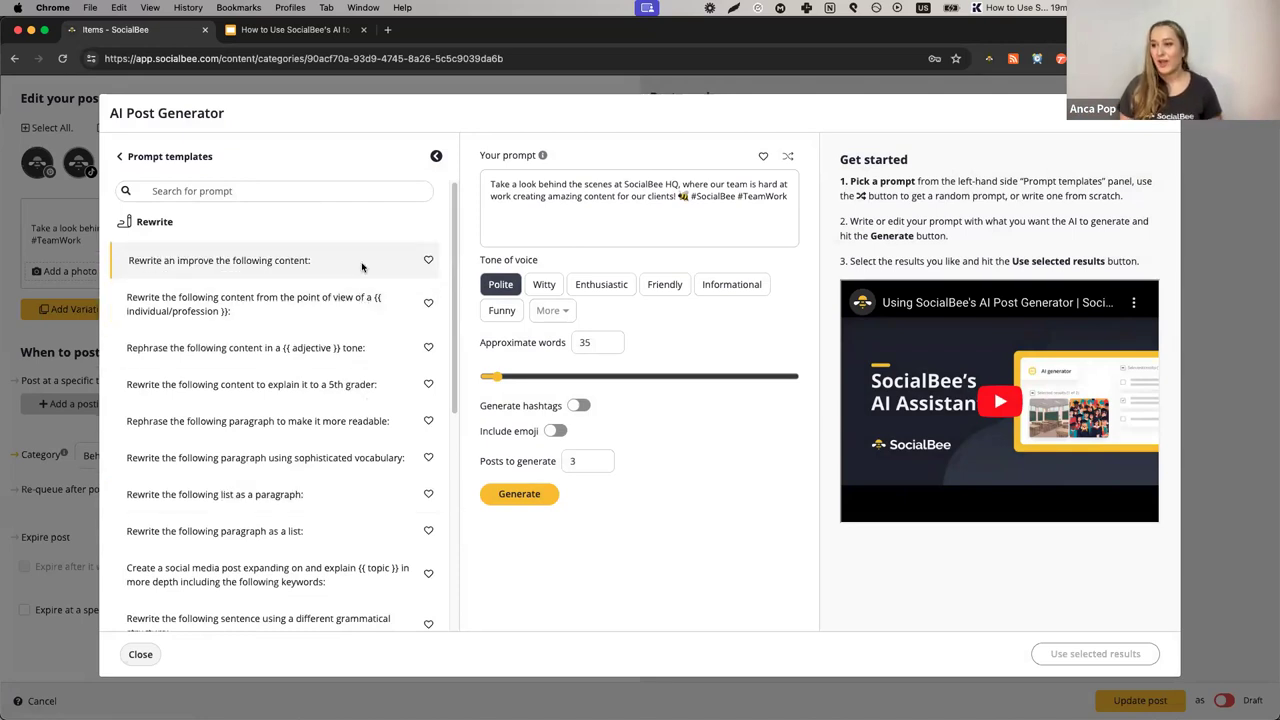
{"action": "mouse_move", "coordinate": [258, 260]}
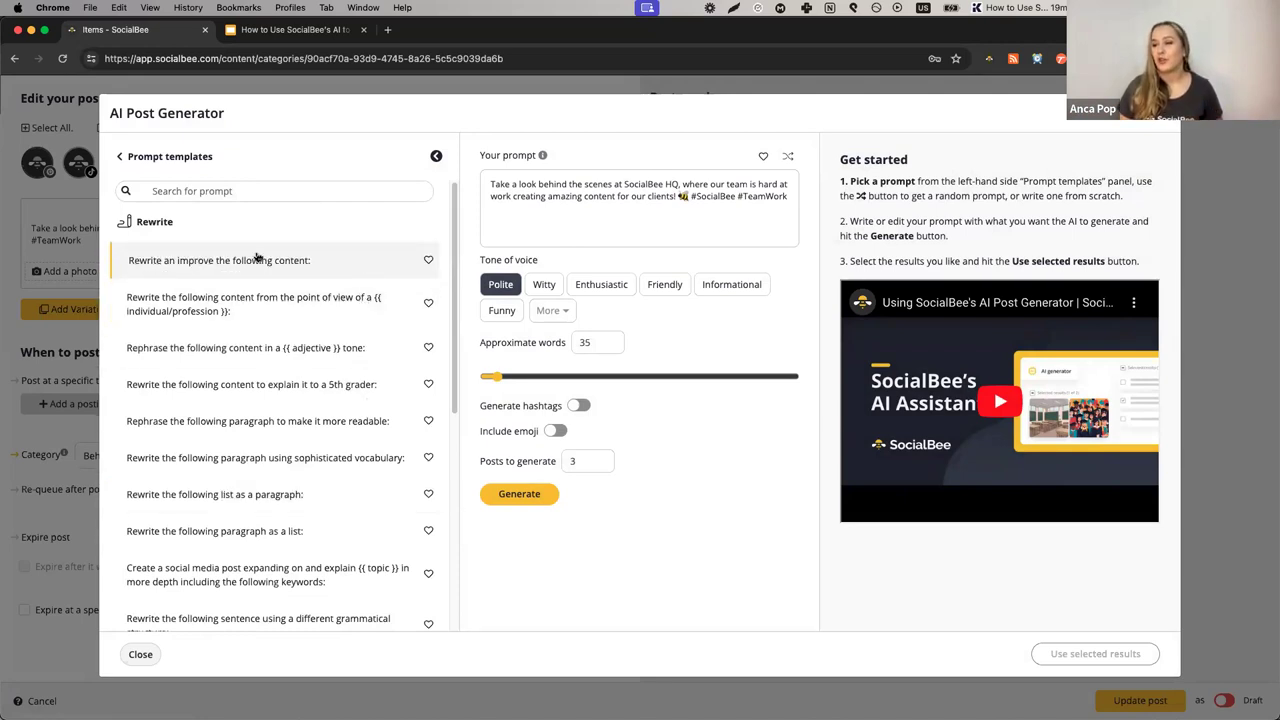
{"action": "left_click", "coordinate": [219, 260]}
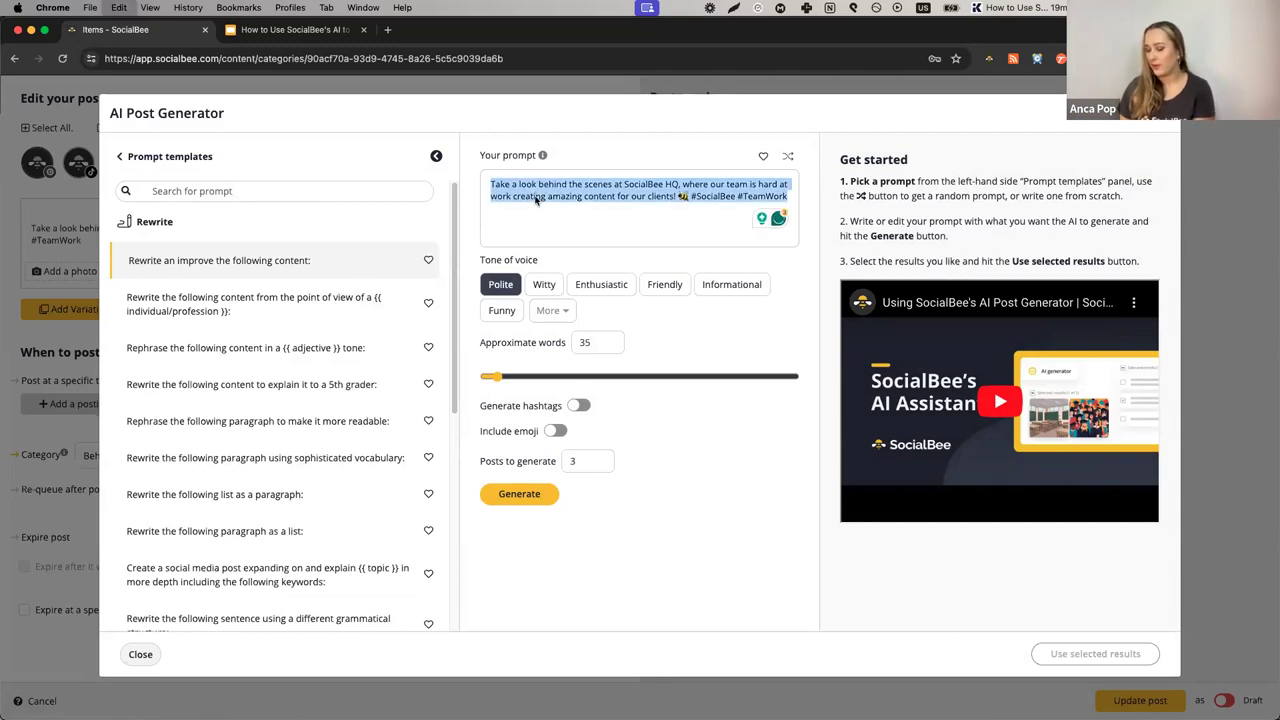
{"action": "left_click", "coordinate": [218, 260]}
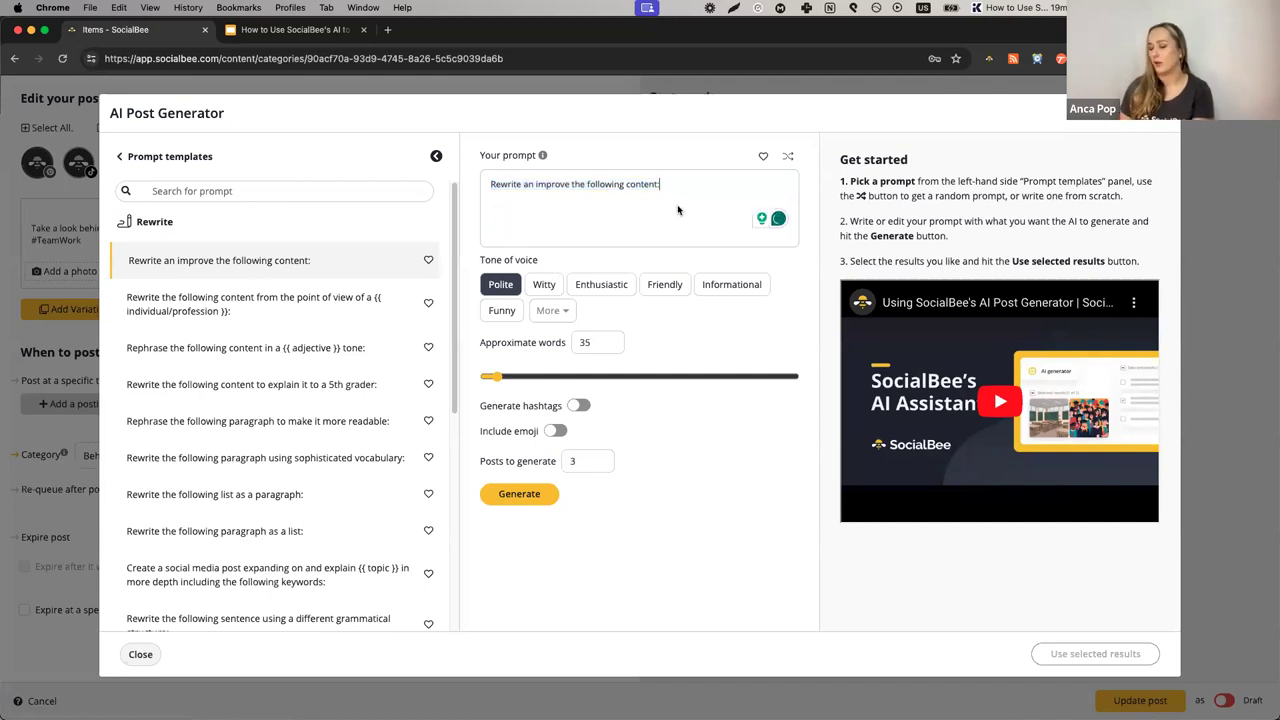
Paste the post text and generate friendly 90-word rewrites with hashtags and emoji.
{"action": "type", "text": "Take a look behind the scenes at SocialBee HQ, where our team is hard at work creating amazing content for our clients! 🐝 #SocialBee #TeamWork"}
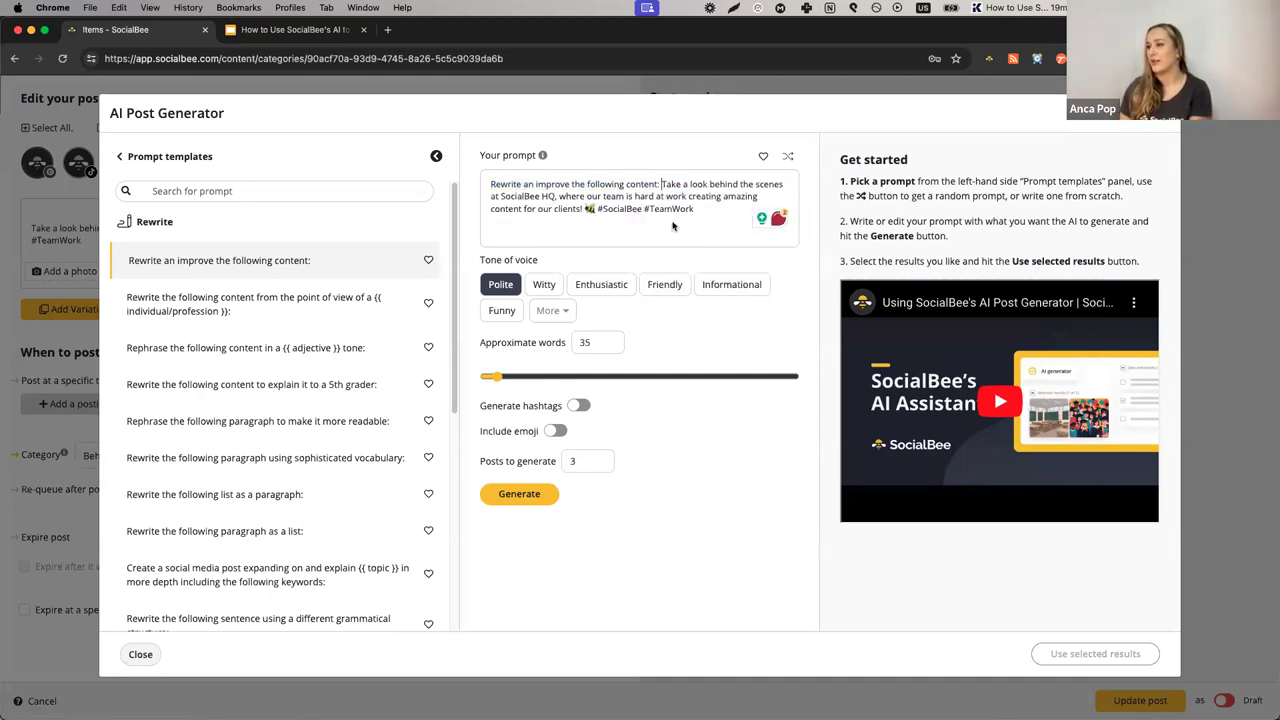
{"action": "mouse_move", "coordinate": [684, 242]}
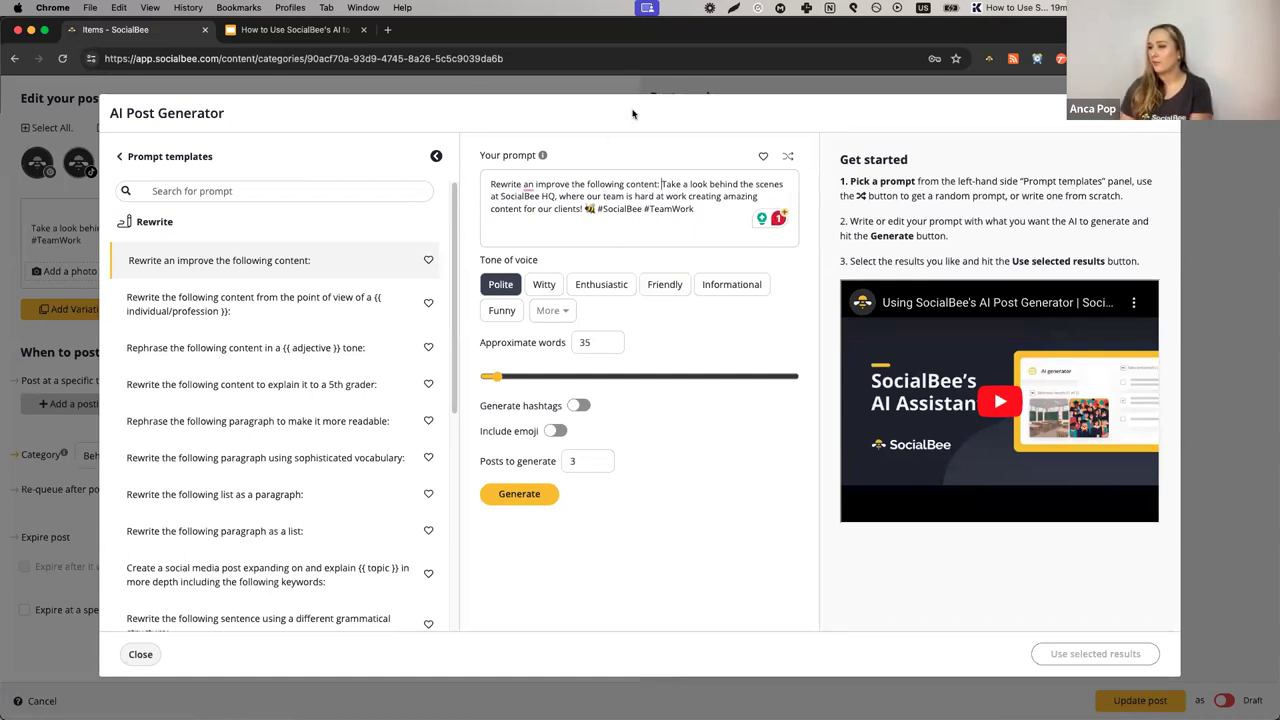
{"action": "mouse_move", "coordinate": [670, 318]}
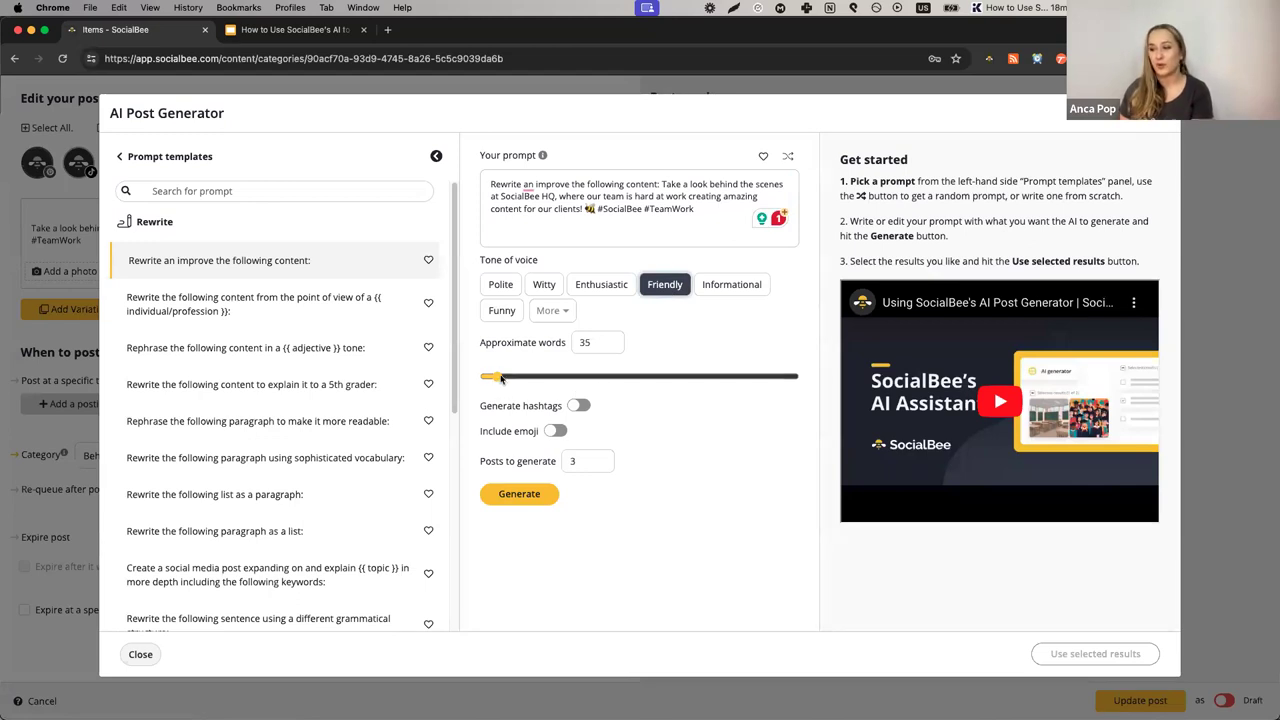
{"action": "left_click_drag", "start_coordinate": [490, 376], "coordinate": [510, 376]}
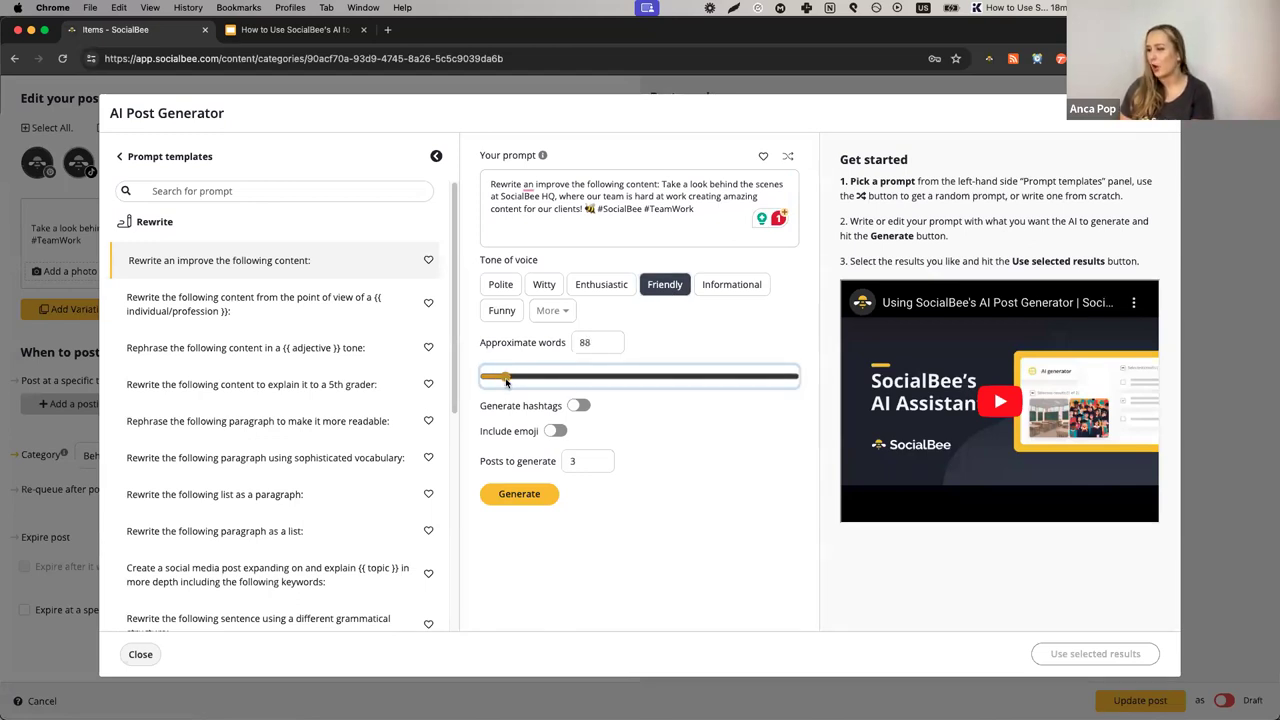
{"action": "left_click_drag", "start_coordinate": [505, 376], "coordinate": [497, 376]}
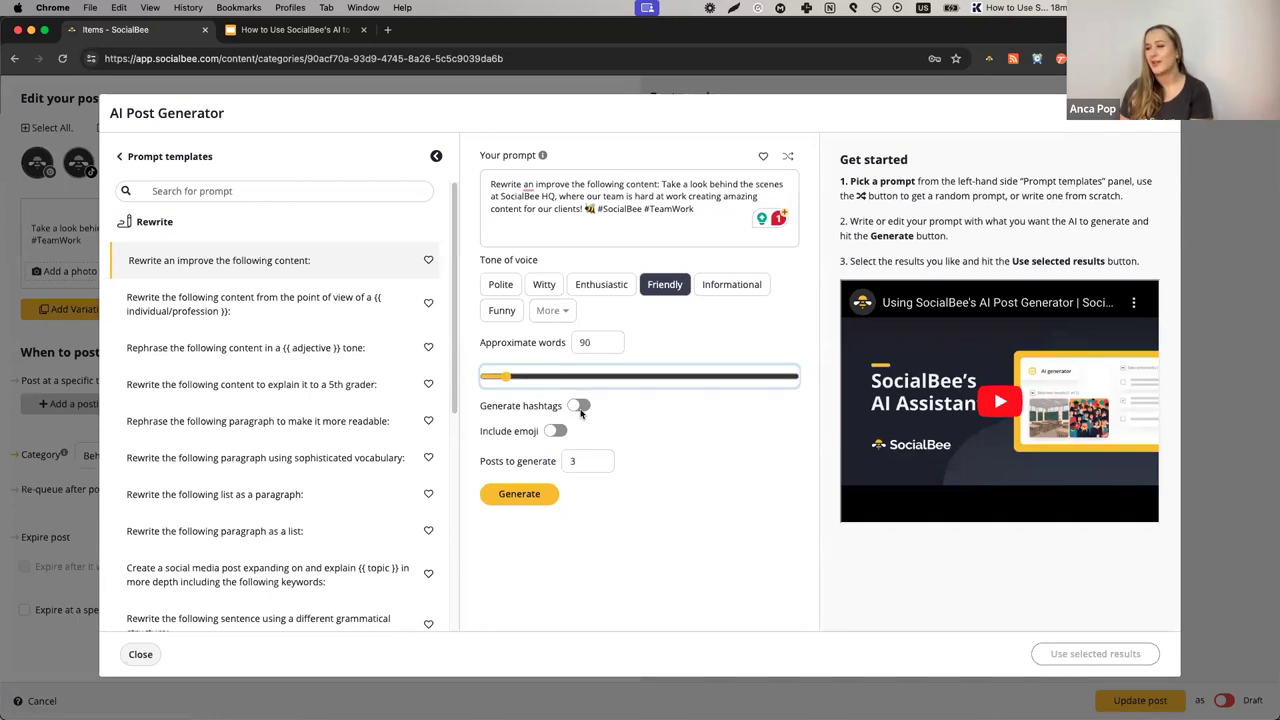
{"action": "left_click", "coordinate": [578, 405]}
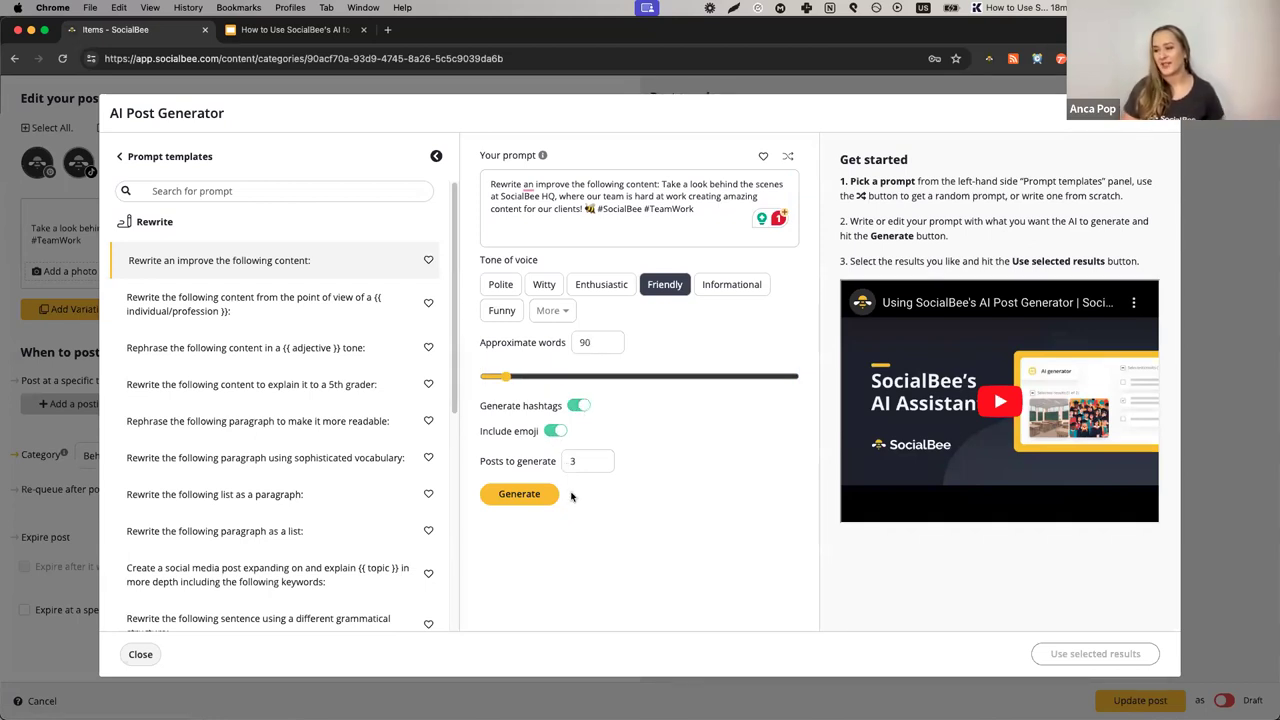
{"action": "left_click", "coordinate": [519, 493]}
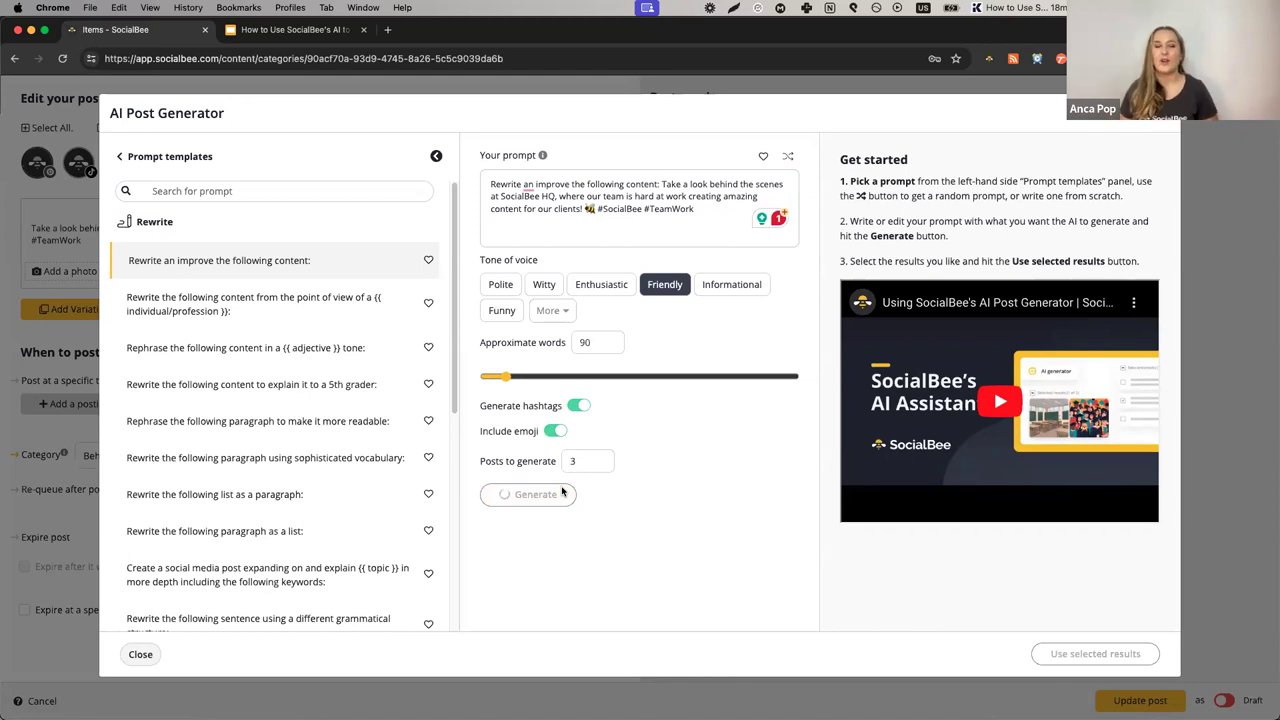
{"action": "left_click", "coordinate": [518, 493]}
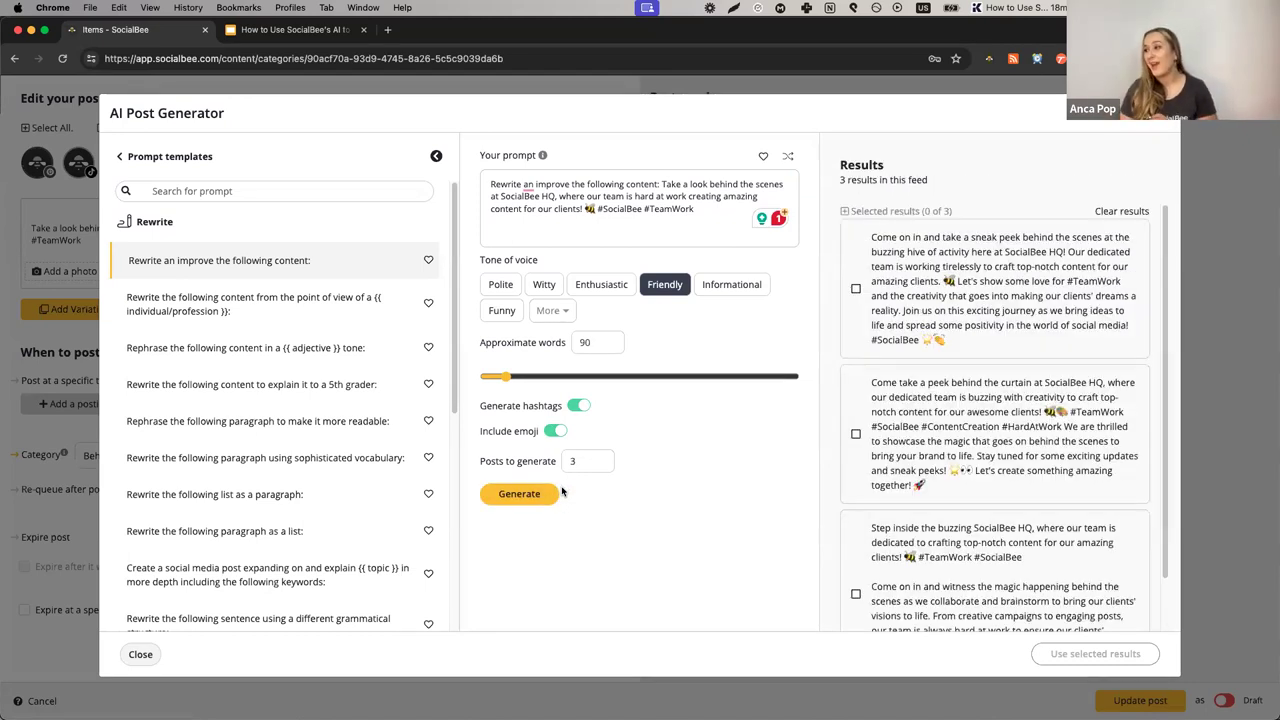
Add the first and third generated captions to the post as Variations 1 and 2.
{"action": "scroll", "scroll_direction": "down", "scroll_amount": 3}
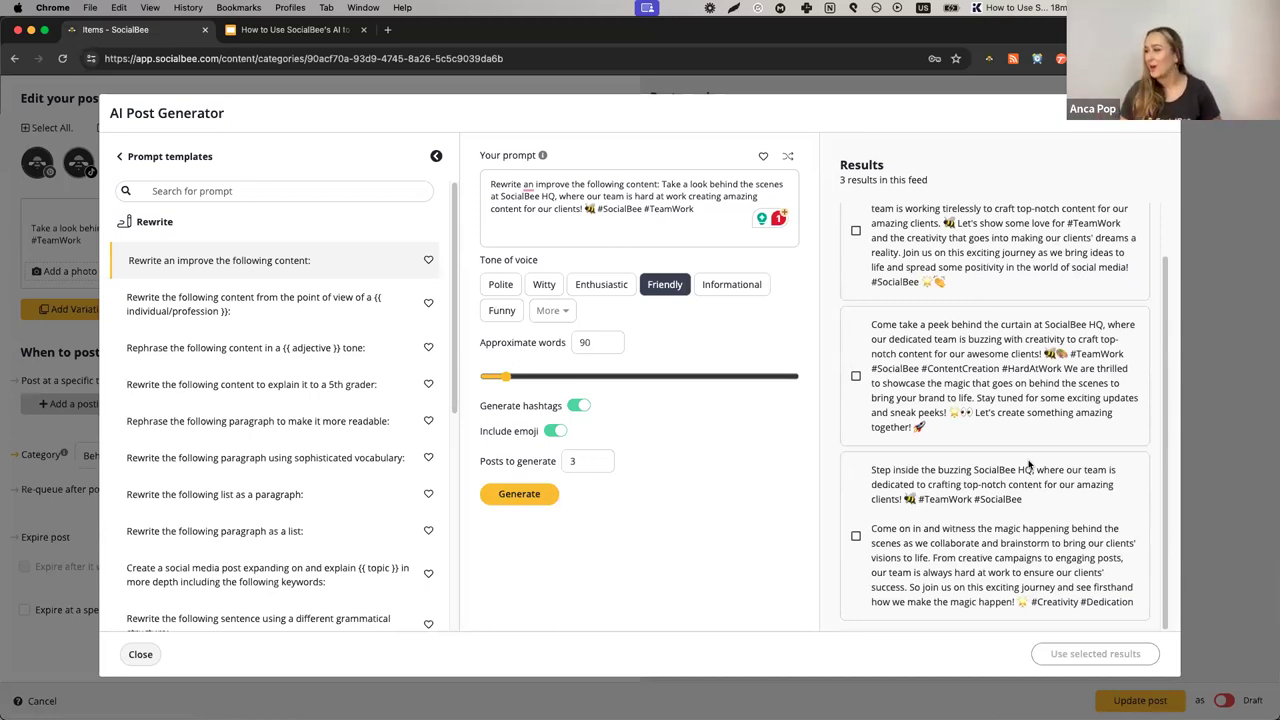
{"action": "scroll", "scroll_direction": "up", "scroll_amount": 3}
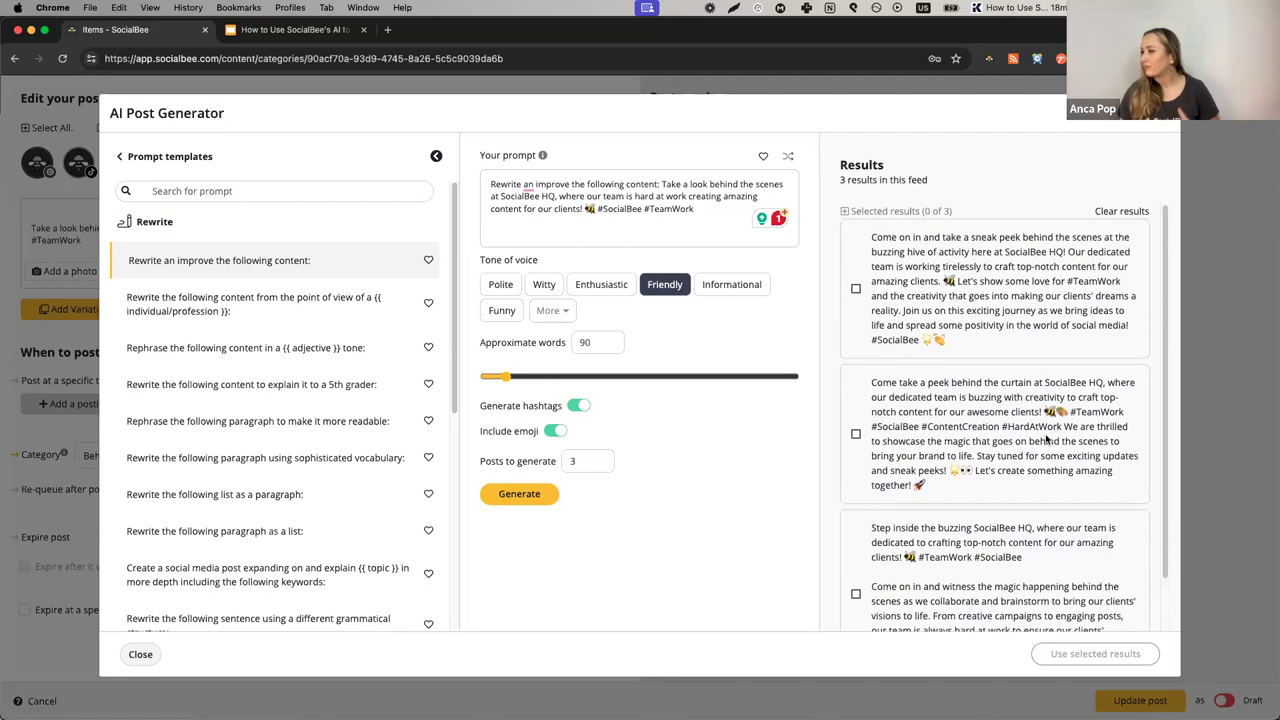
{"action": "mouse_move", "coordinate": [988, 320]}
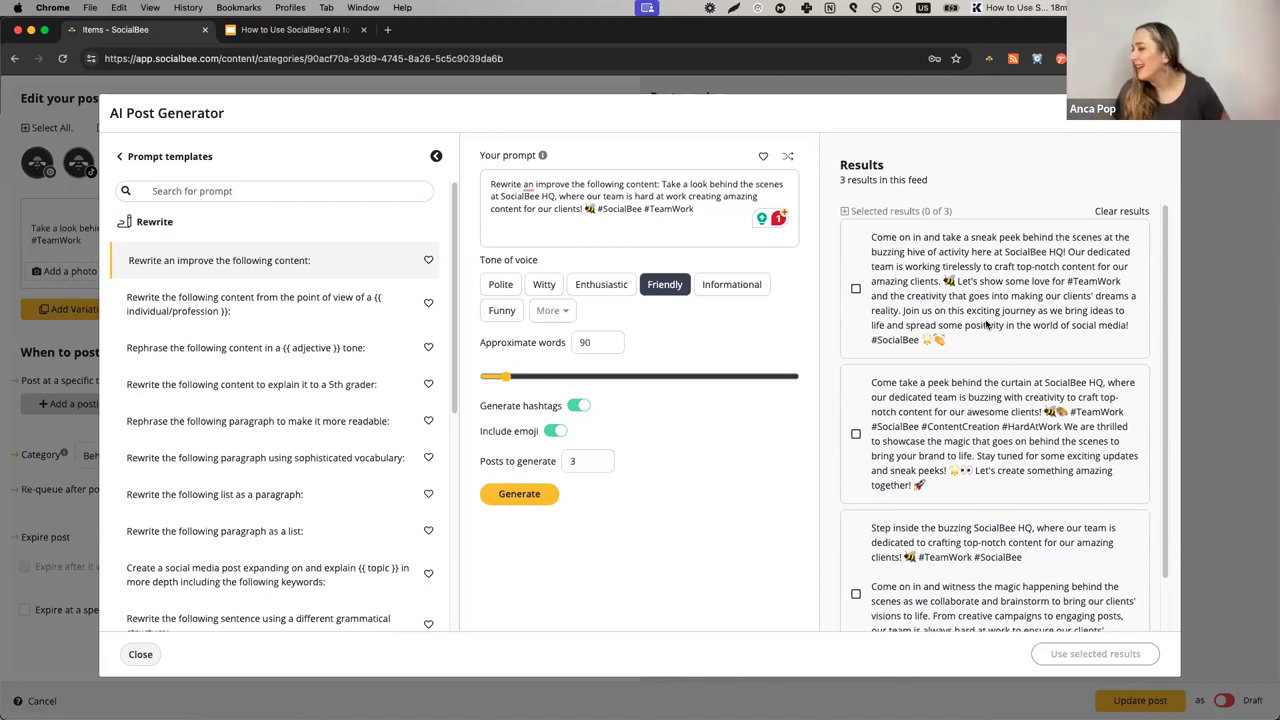
{"action": "scroll", "scroll_direction": "down", "scroll_amount": 3}
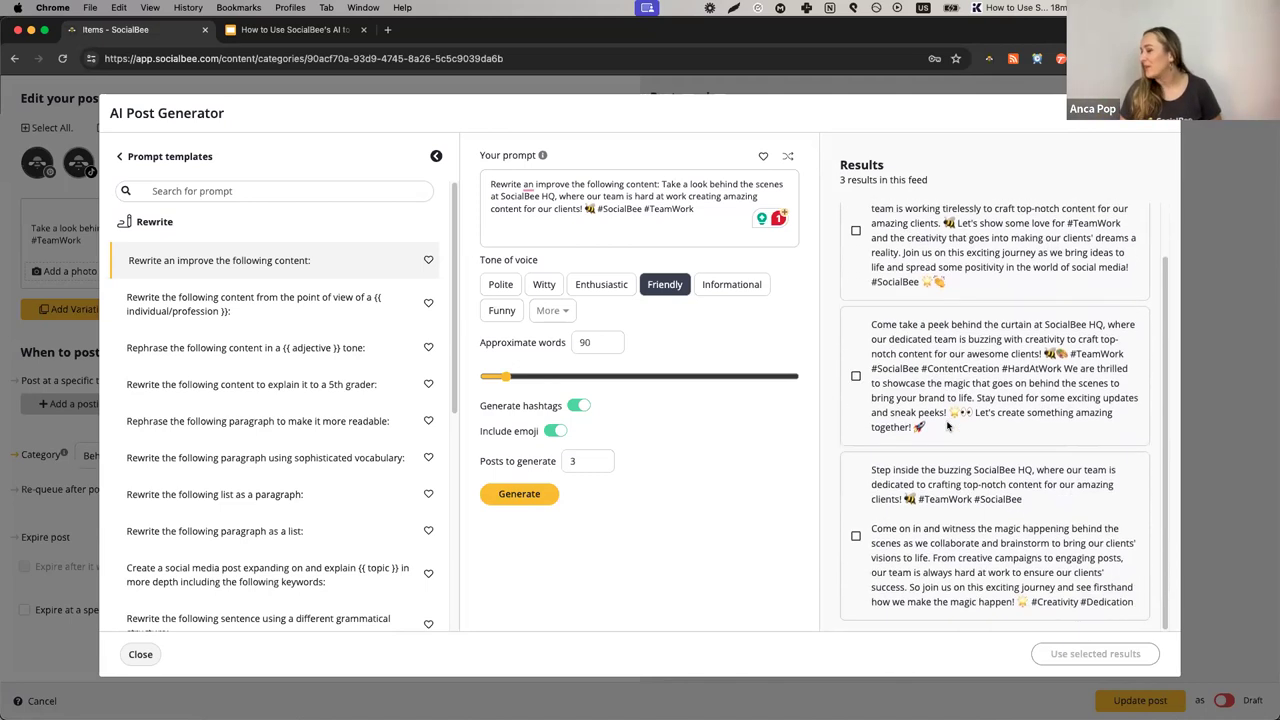
{"action": "left_click", "coordinate": [856, 230]}
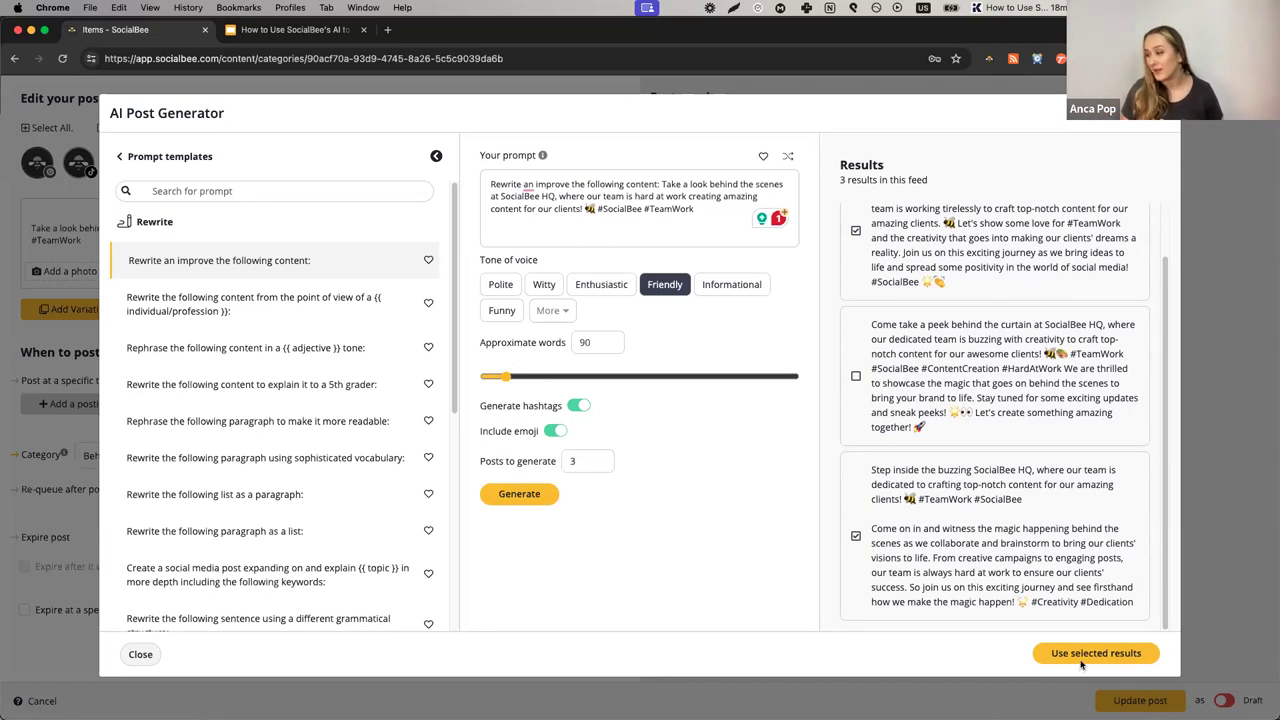
{"action": "left_click", "coordinate": [1095, 653]}
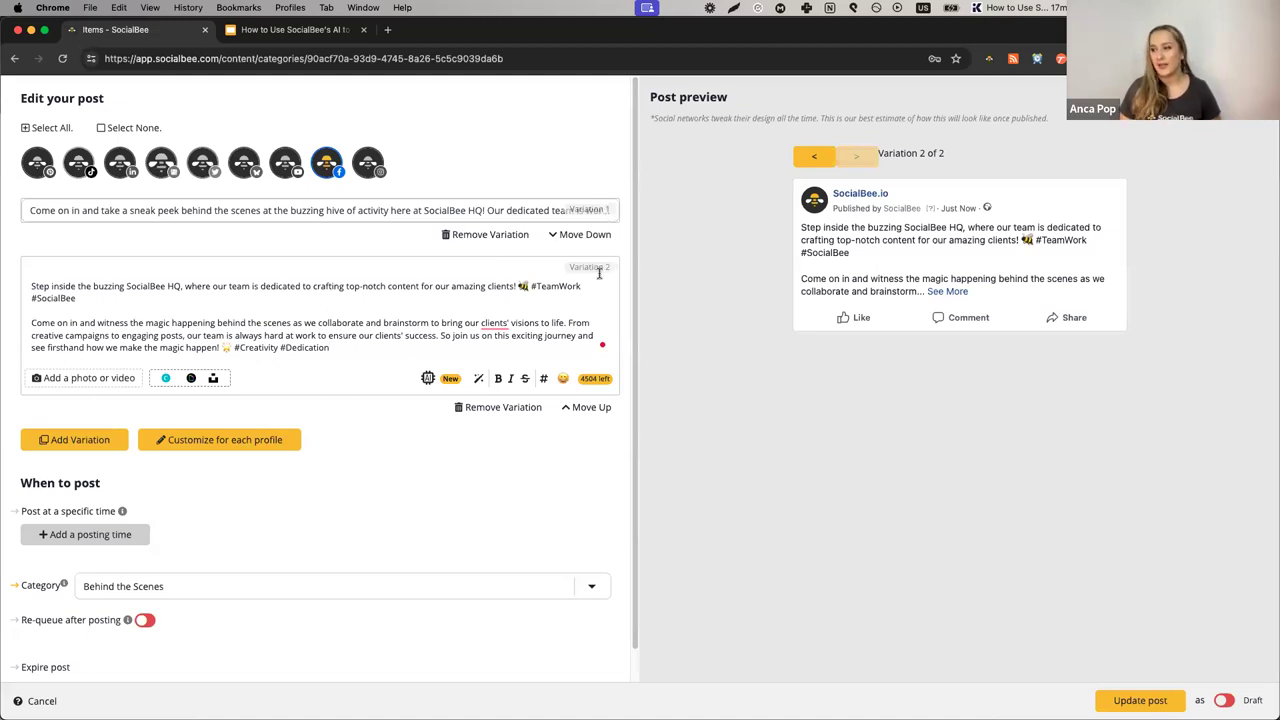
{"action": "mouse_move", "coordinate": [518, 431]}
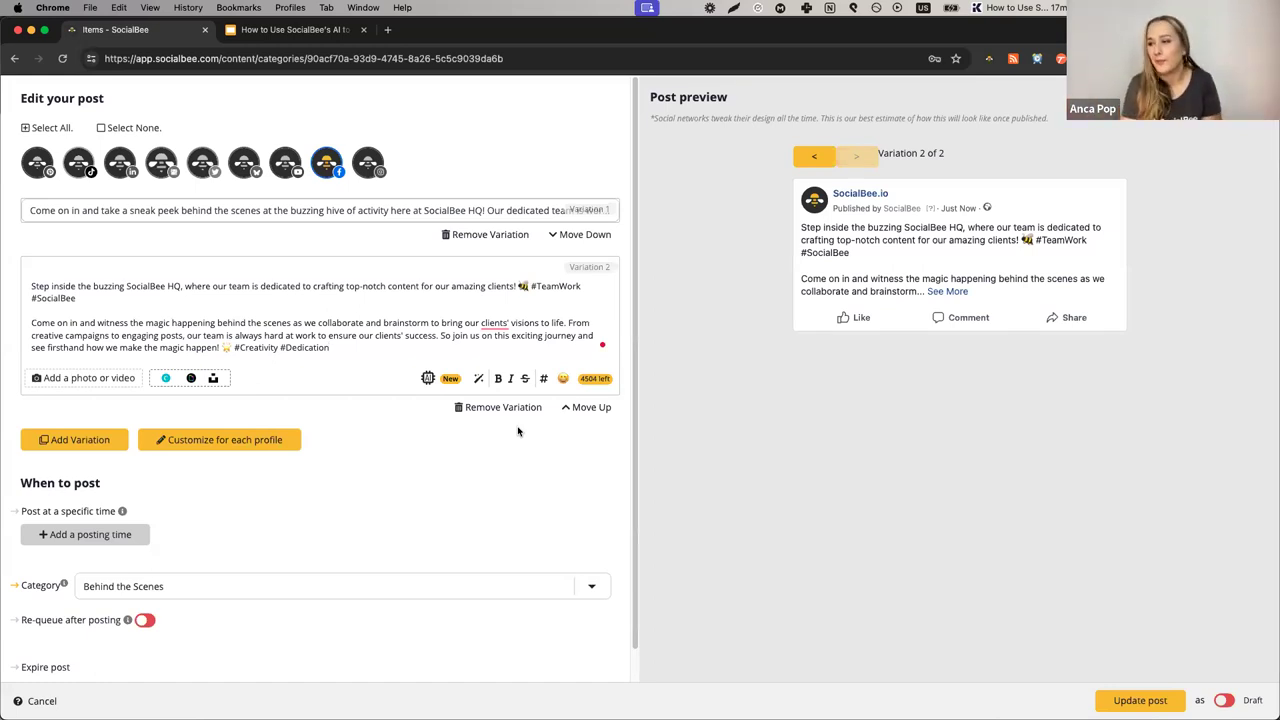
{"action": "mouse_move", "coordinate": [470, 384]}
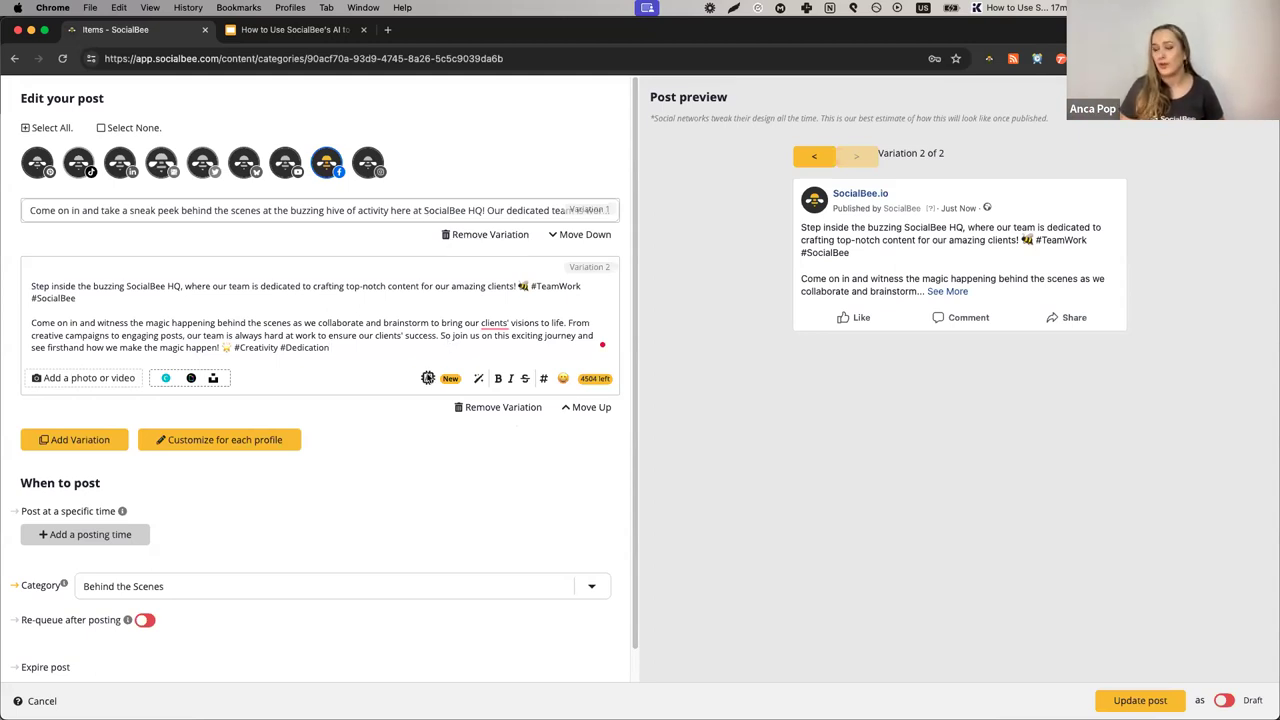
{"action": "left_click", "coordinate": [428, 378]}
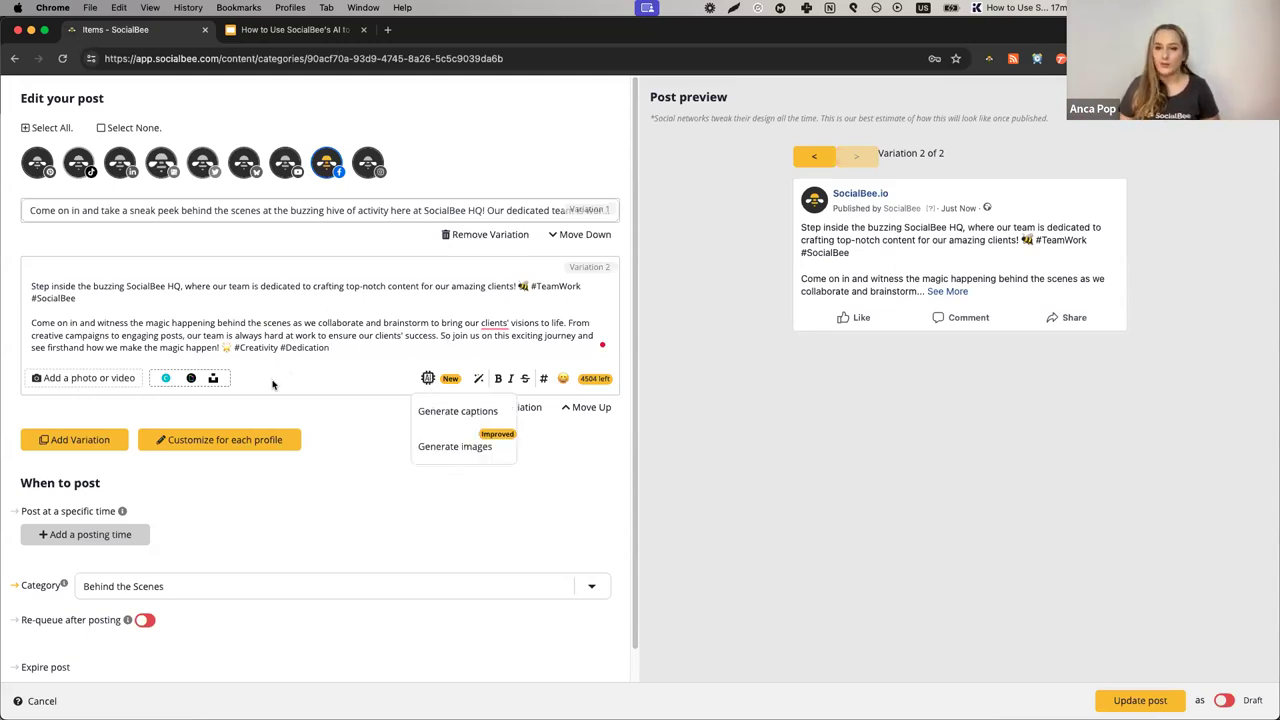
{"action": "left_click", "coordinate": [427, 378]}
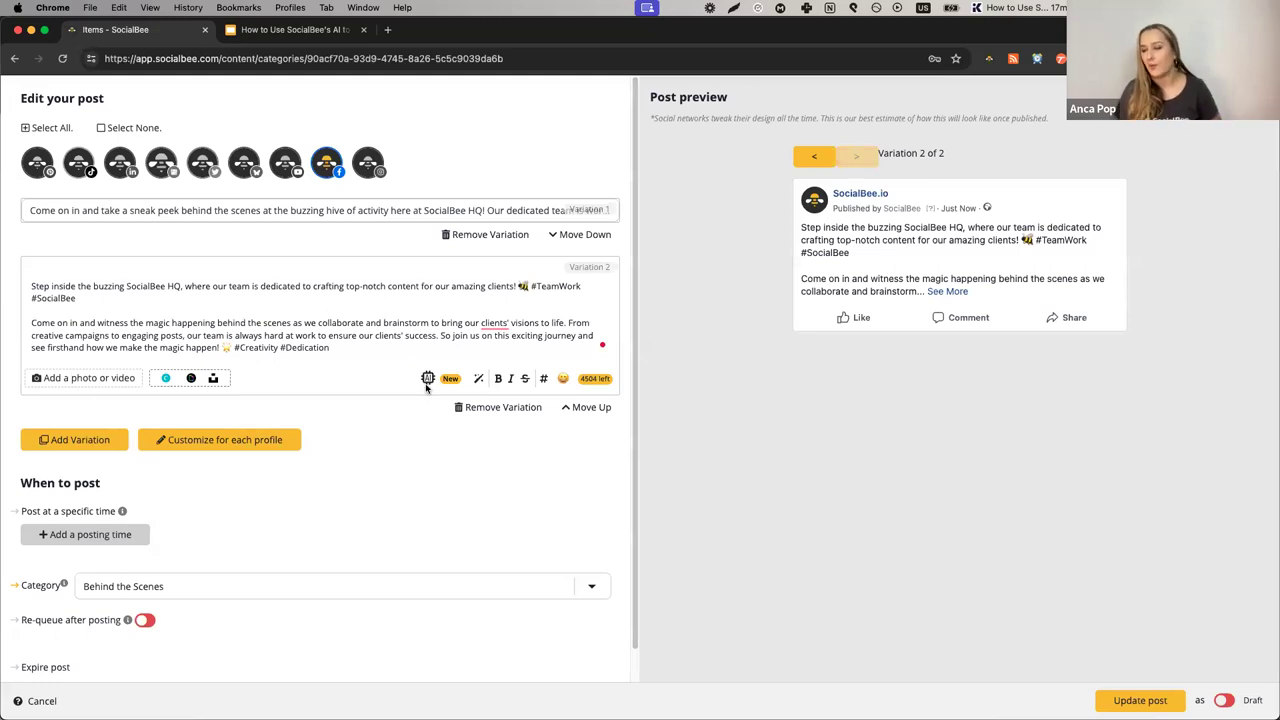
{"action": "left_click", "coordinate": [427, 378]}
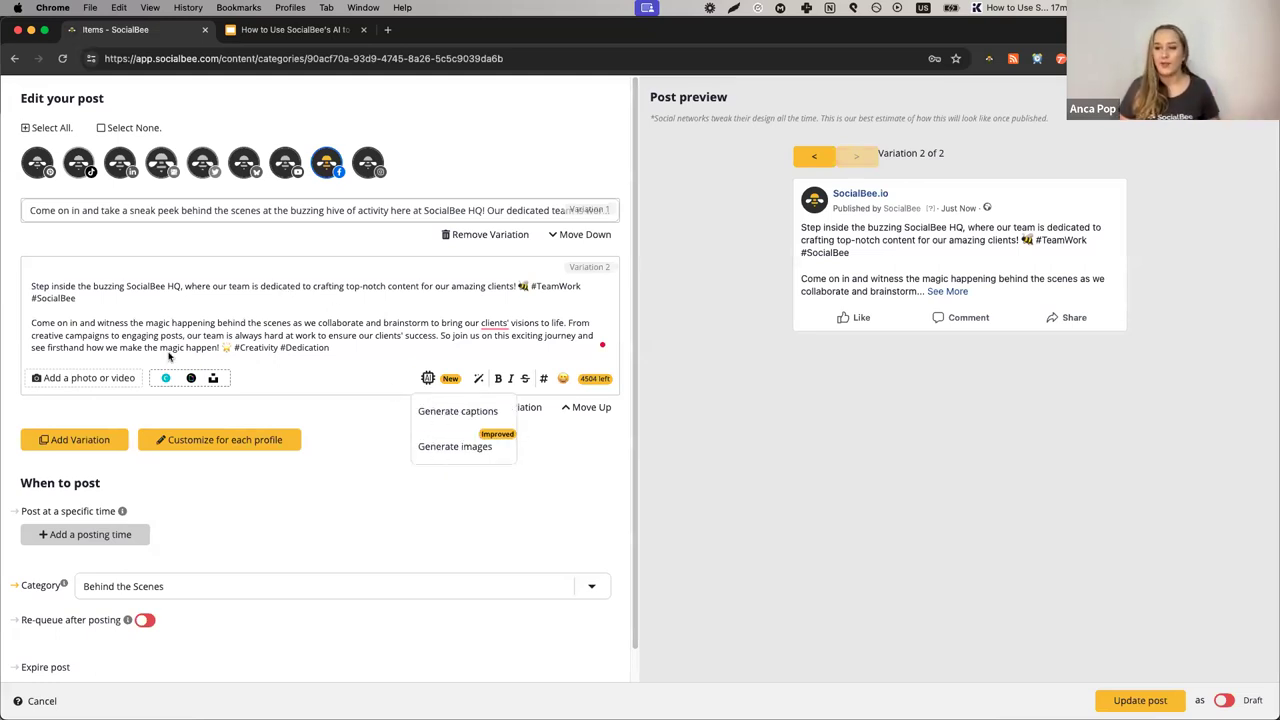
{"action": "mouse_move", "coordinate": [110, 400]}
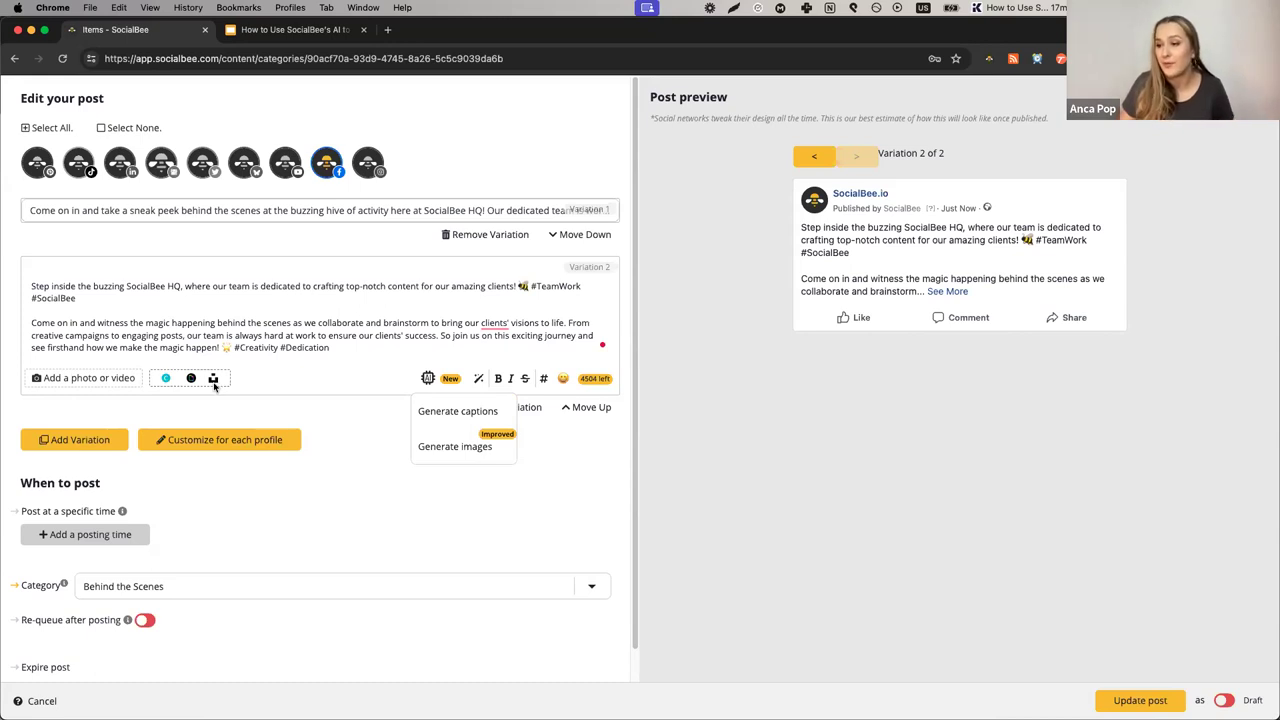
{"action": "mouse_move", "coordinate": [191, 378]}
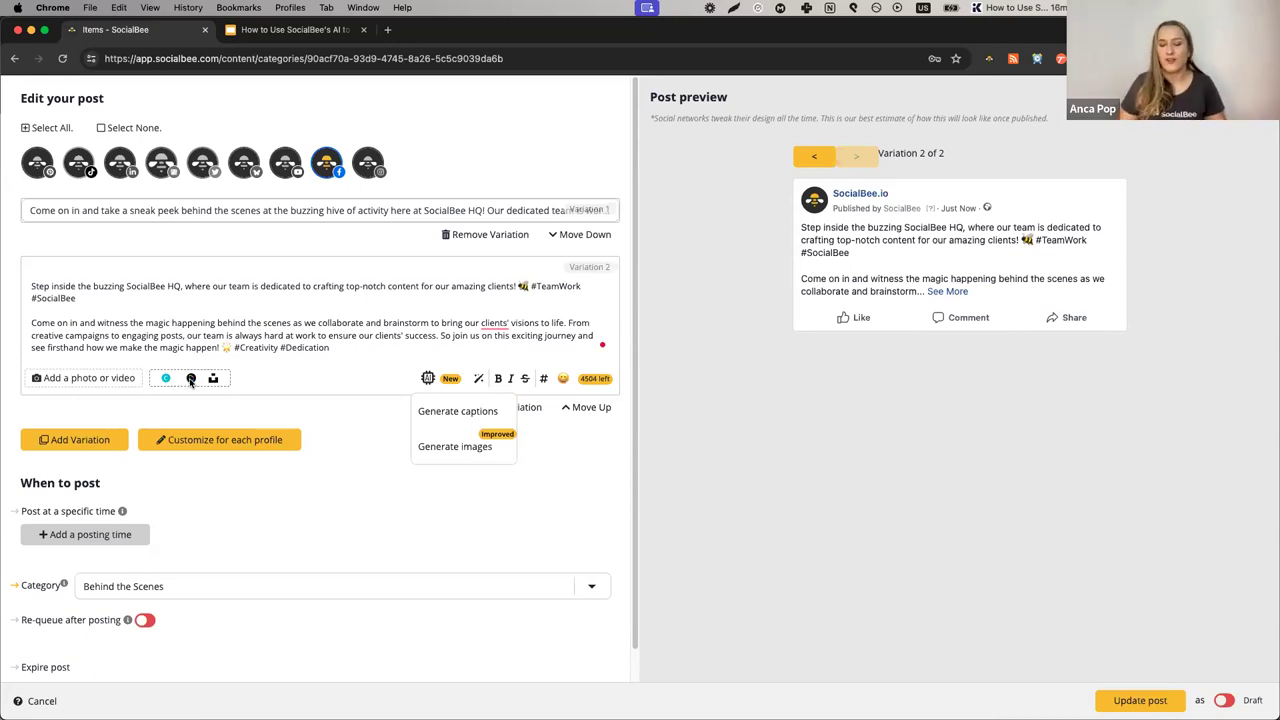
{"action": "mouse_move", "coordinate": [228, 388]}
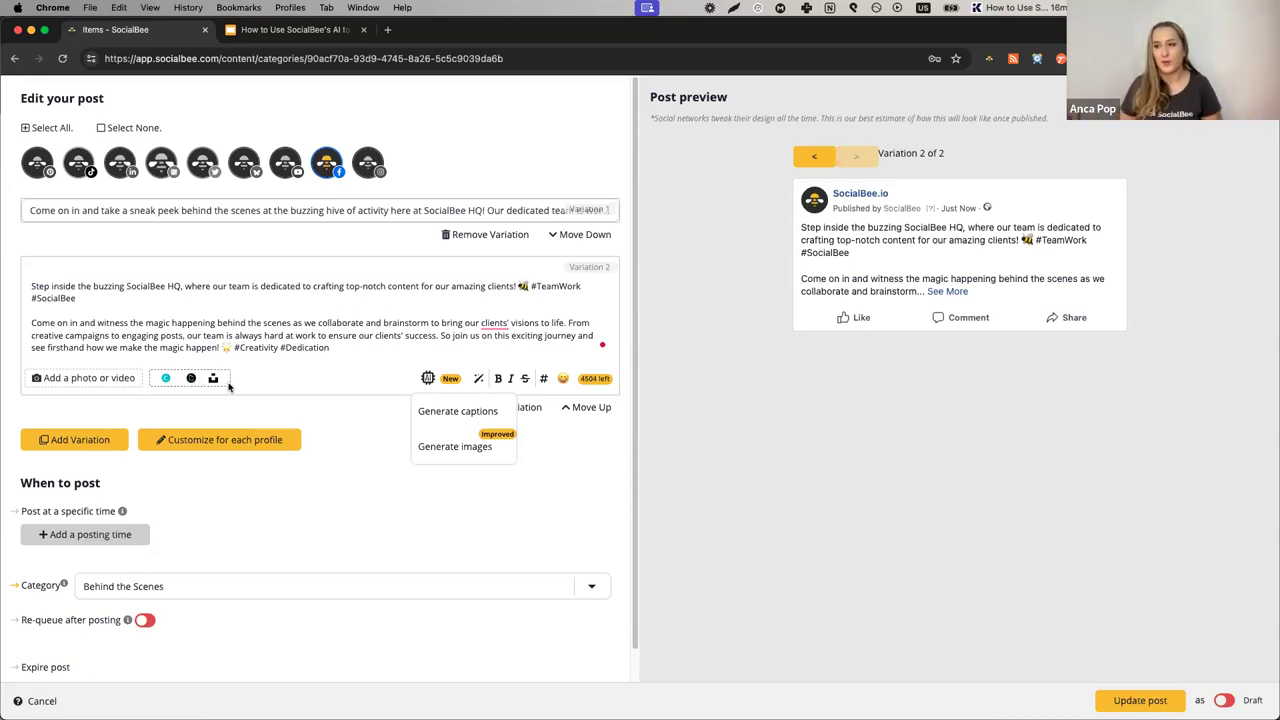
{"action": "mouse_move", "coordinate": [398, 454]}
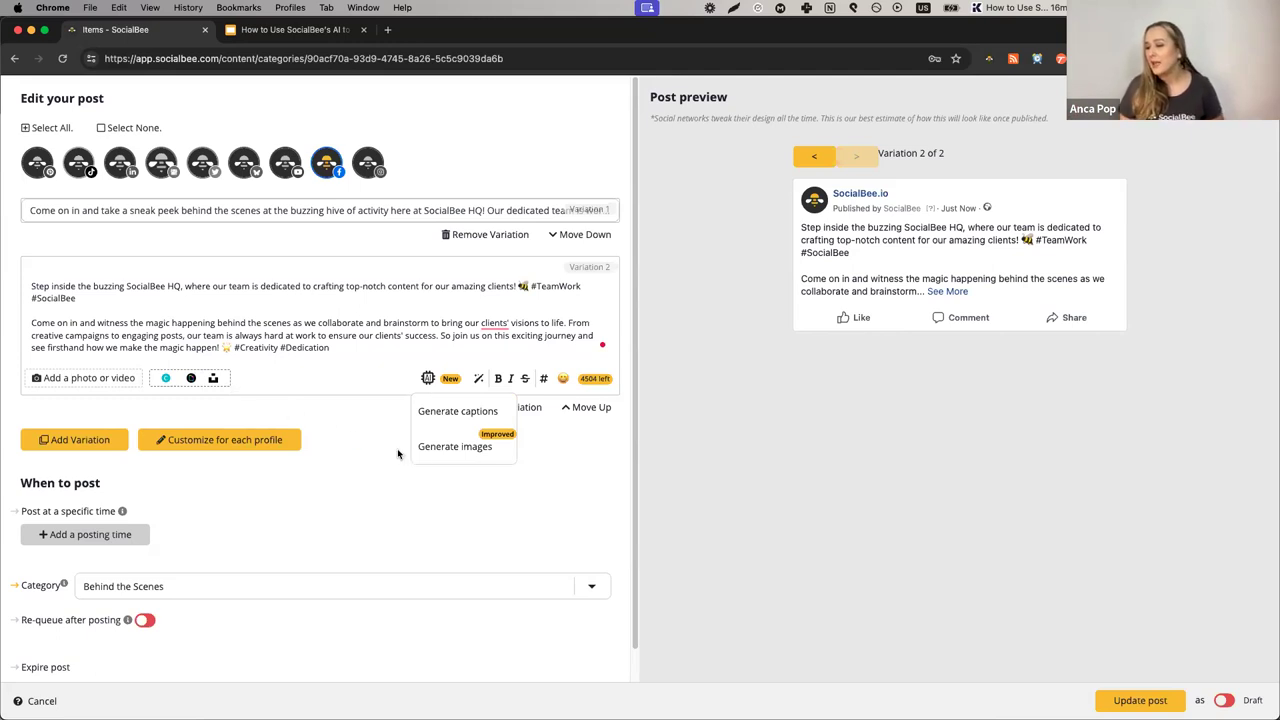
Generate three natural-style AI images from the first suggested office brainstorming prompt.
{"action": "left_click", "coordinate": [455, 446]}
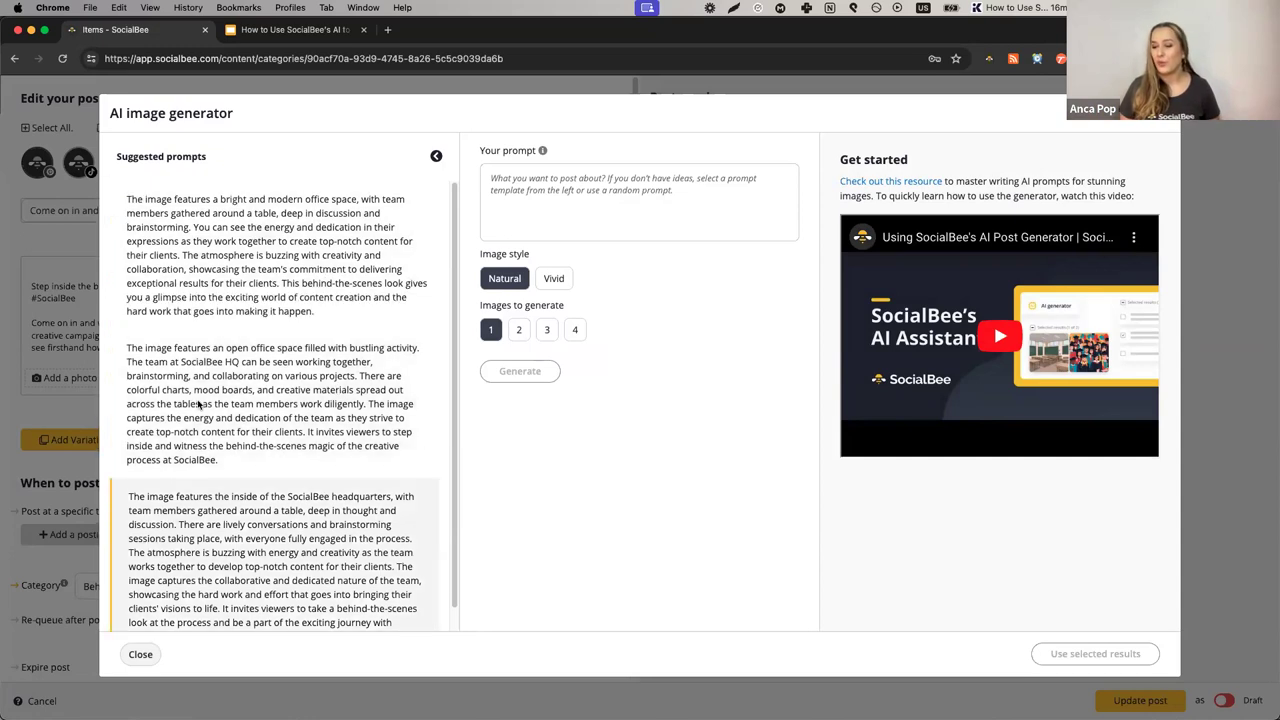
{"action": "mouse_move", "coordinate": [260, 547]}
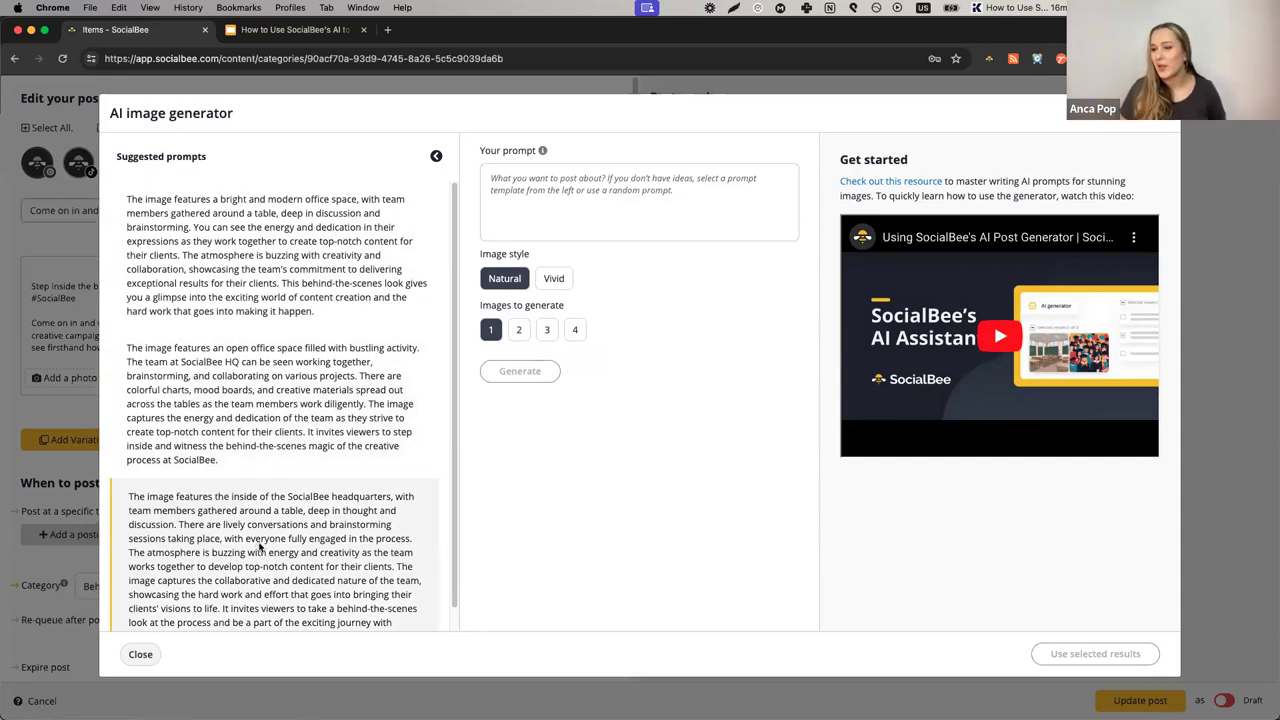
{"action": "scroll", "scroll_direction": "down", "scroll_amount": 3}
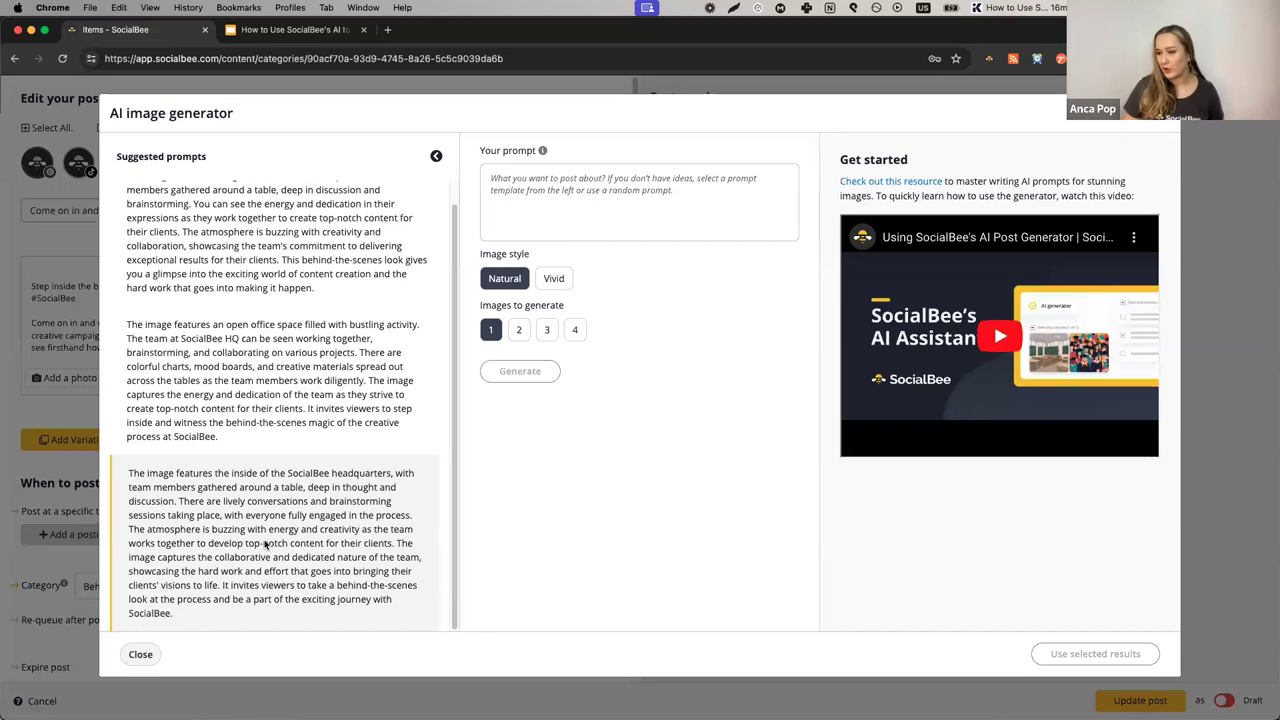
{"action": "scroll", "scroll_direction": "up", "scroll_amount": 3}
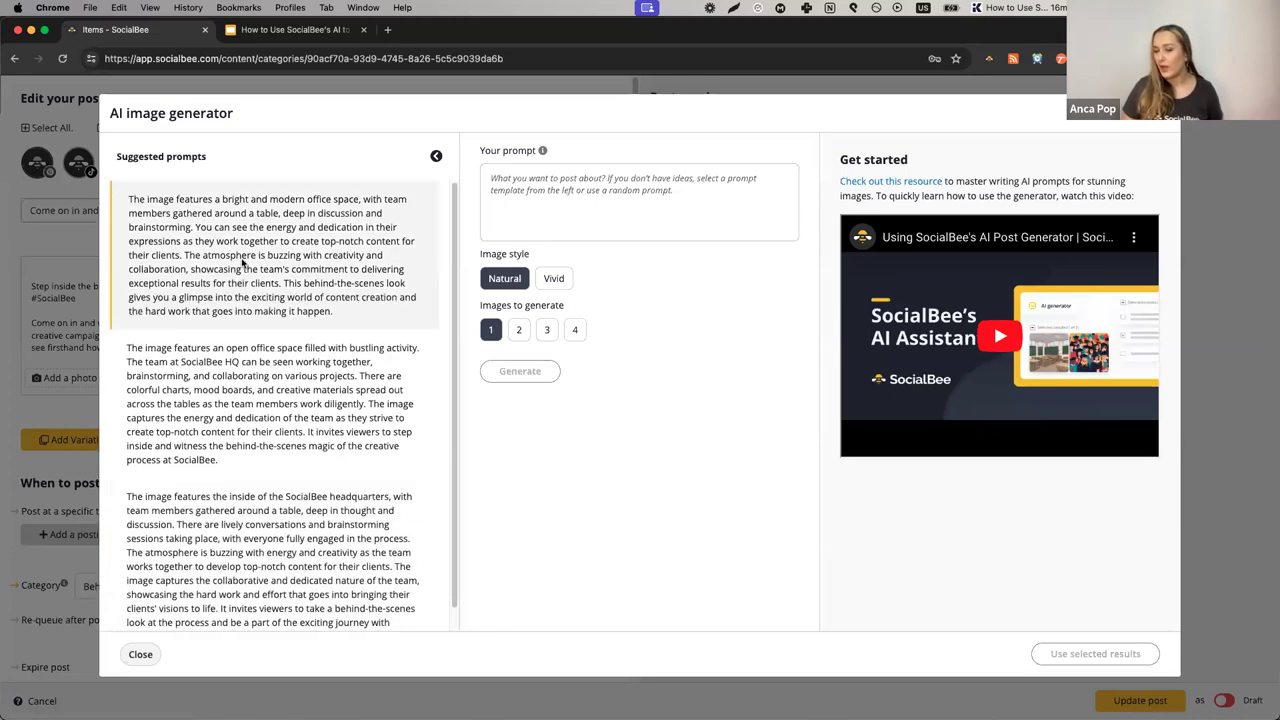
{"action": "left_click", "coordinate": [270, 254]}
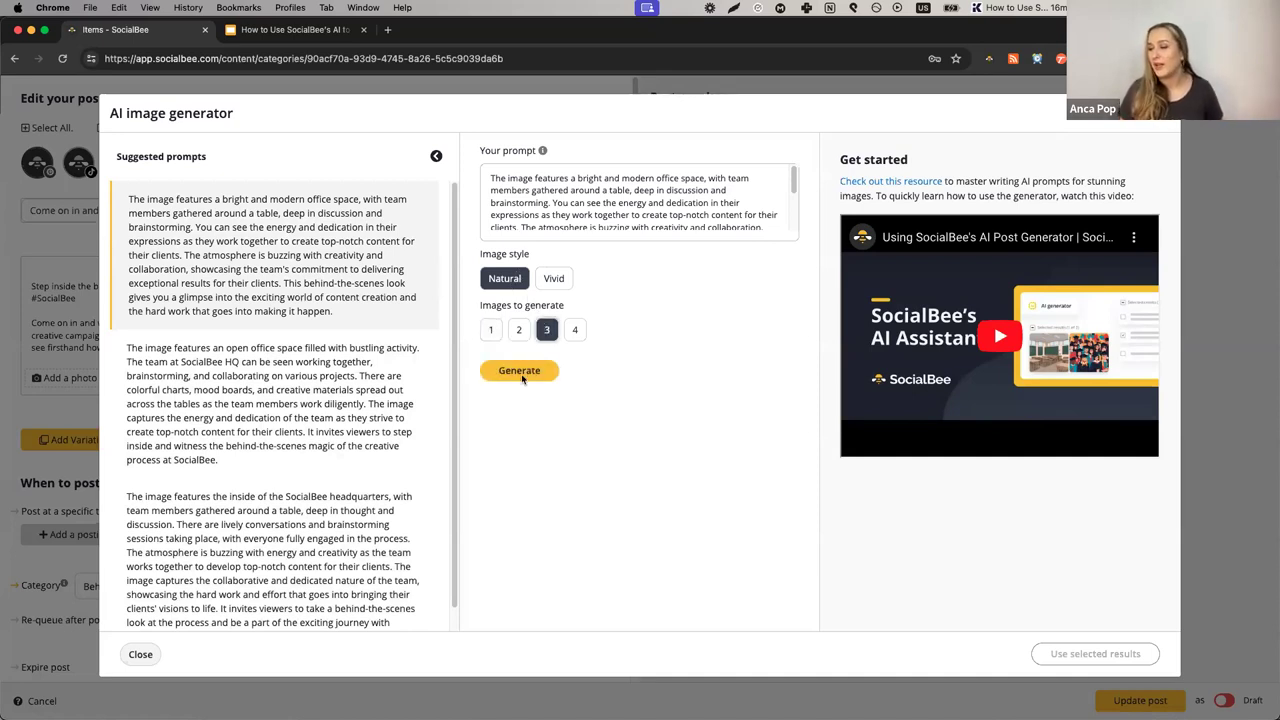
{"action": "left_click", "coordinate": [519, 370]}
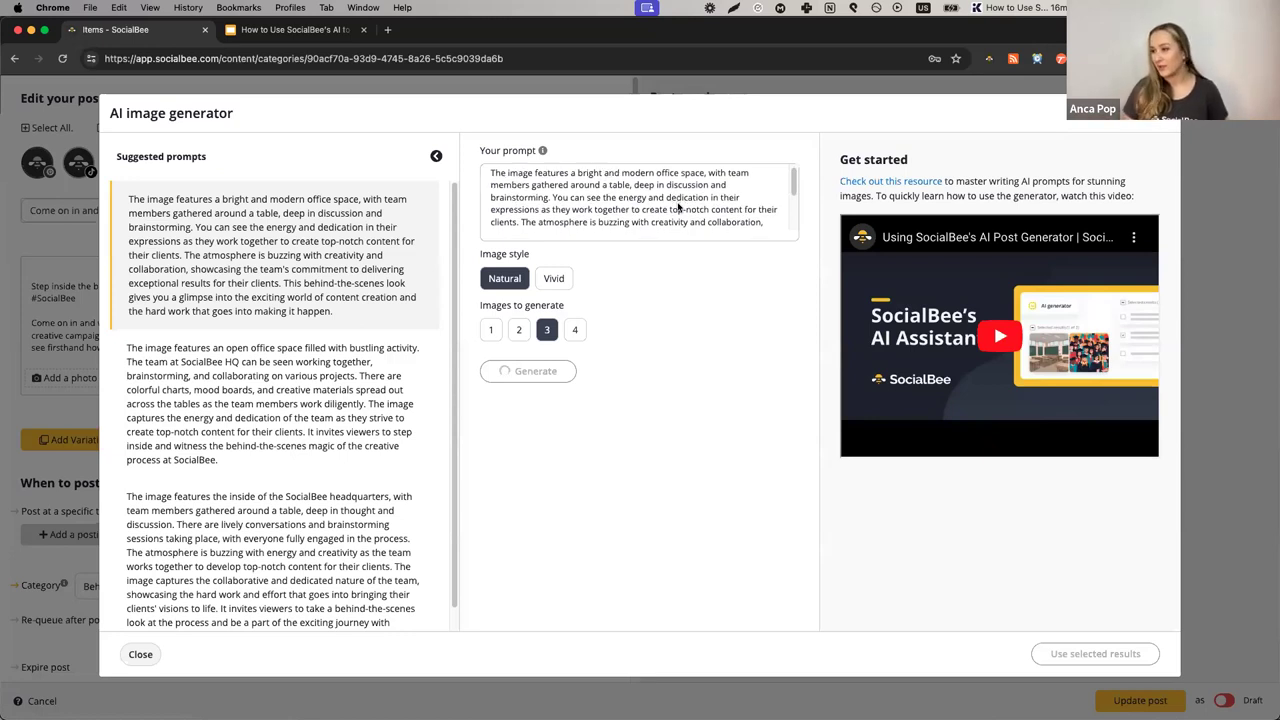
{"action": "scroll", "scroll_direction": "down", "scroll_amount": 3}
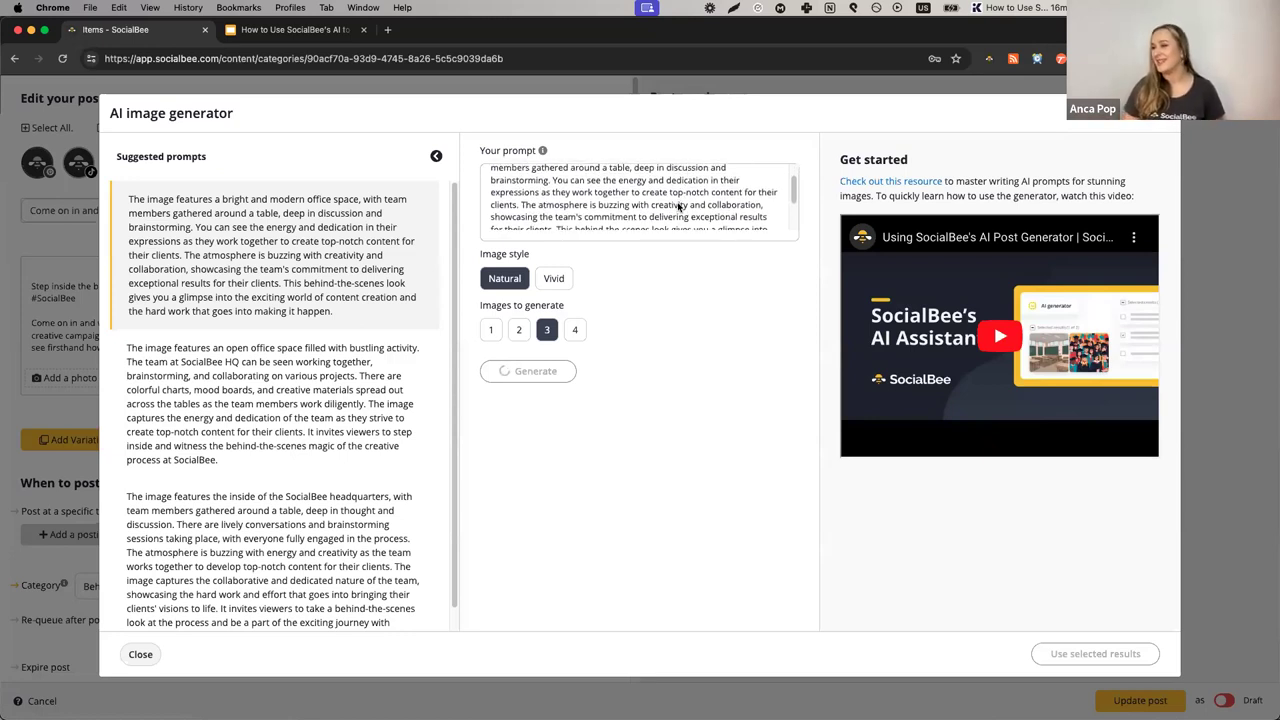
{"action": "scroll", "scroll_direction": "down", "scroll_amount": 3}
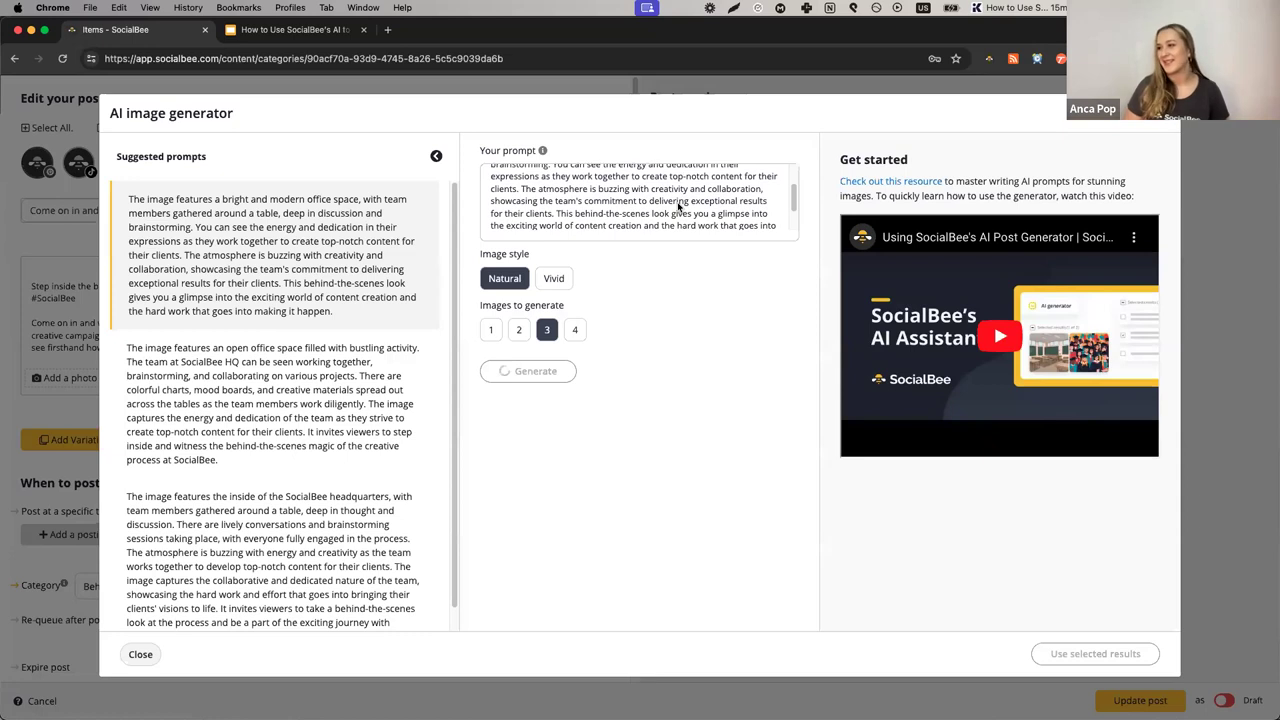
{"action": "left_click", "coordinate": [519, 370]}
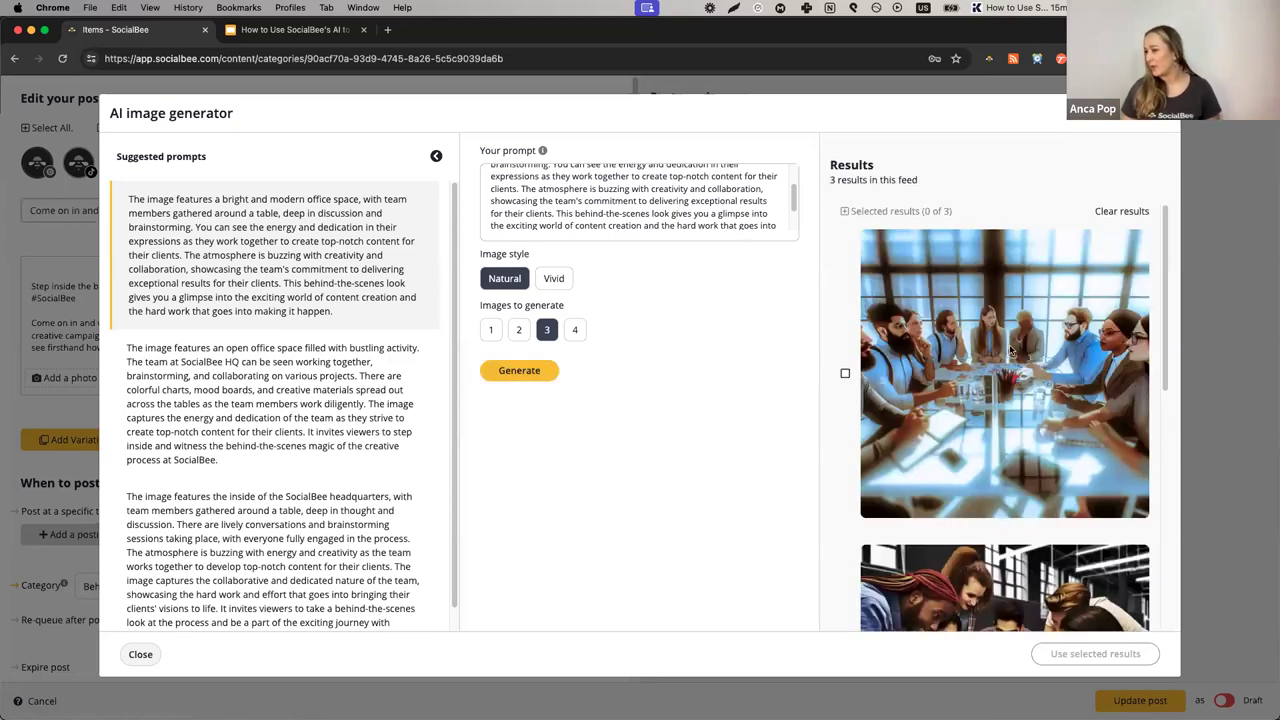
Select the third generated image, the team around a sunlit round table.
{"action": "scroll", "scroll_direction": "down", "scroll_amount": 3}
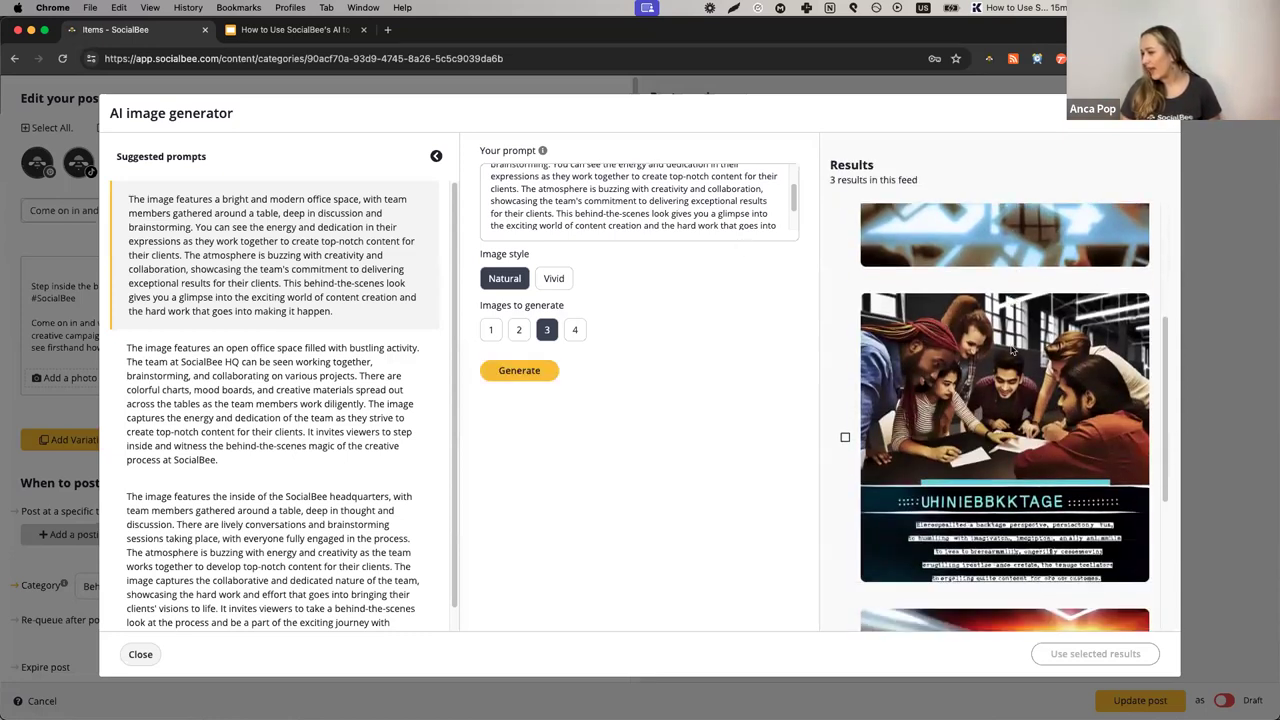
{"action": "scroll", "scroll_direction": "down", "scroll_amount": 3}
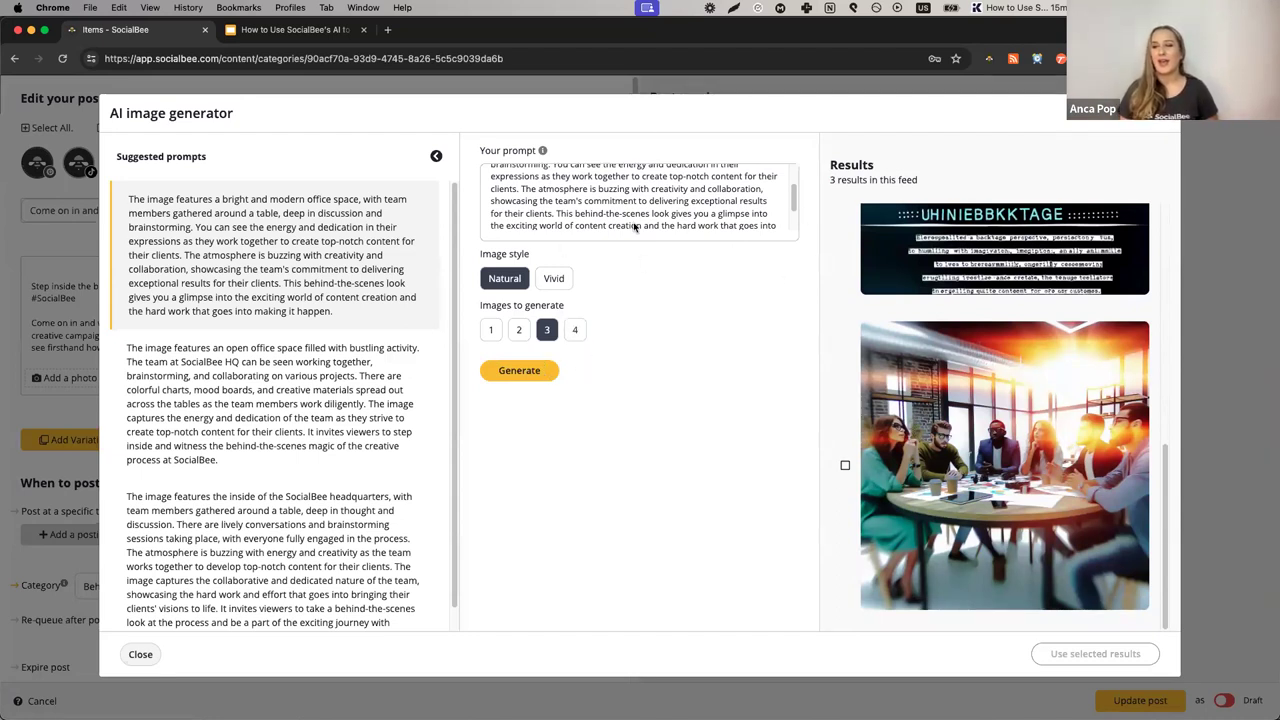
{"action": "scroll", "scroll_direction": "up", "scroll_amount": 3}
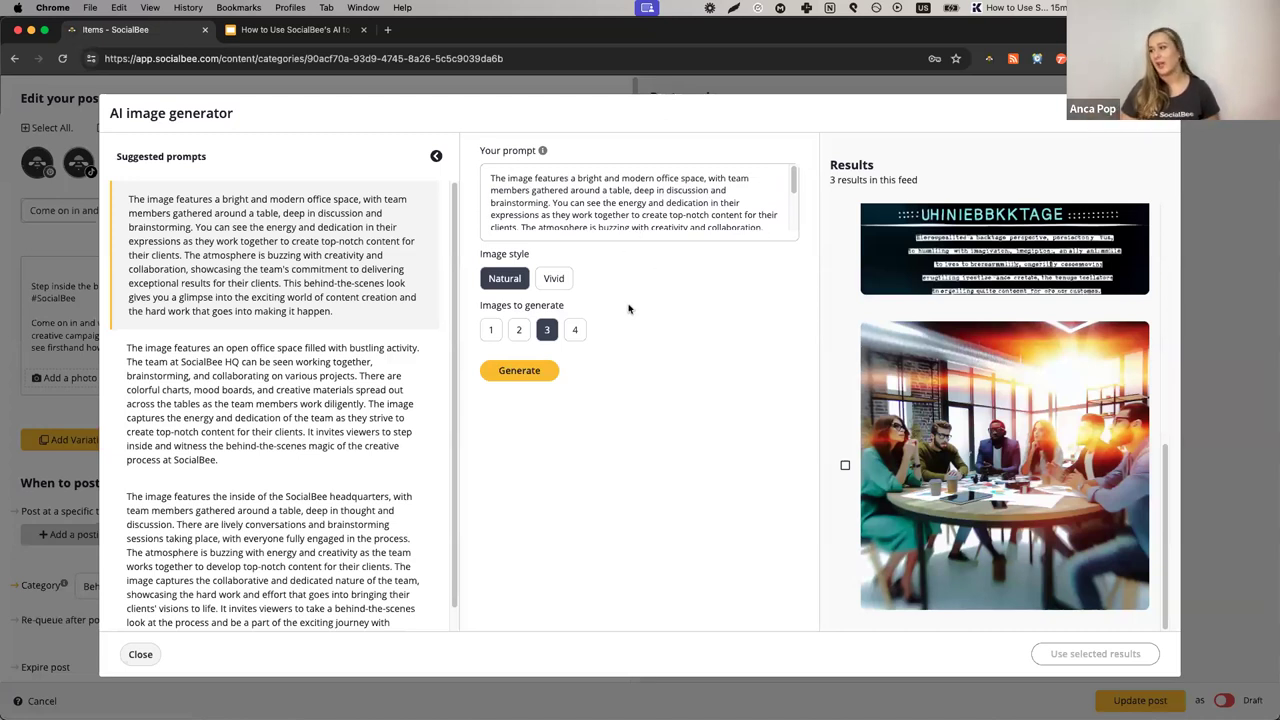
{"action": "left_click", "coordinate": [845, 465]}
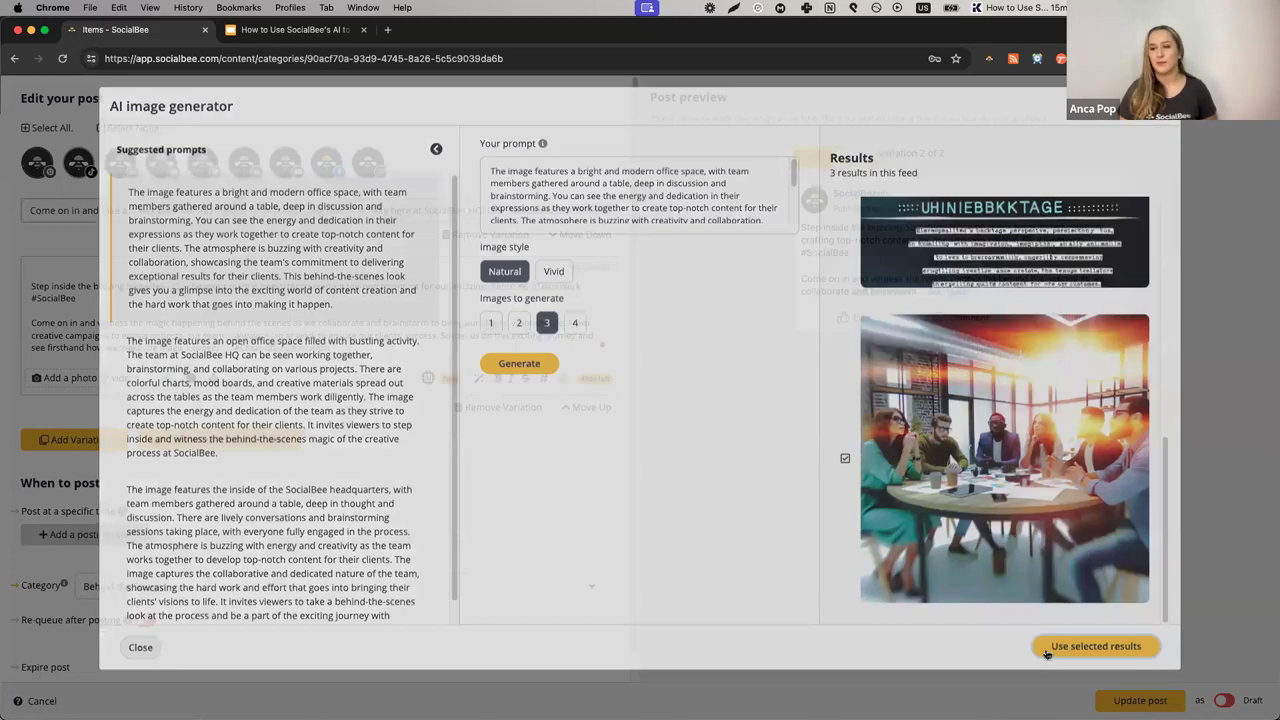
Attach the sunlit team-meeting image to Variation 2 and review it in the preview.
{"action": "left_click", "coordinate": [1095, 645]}
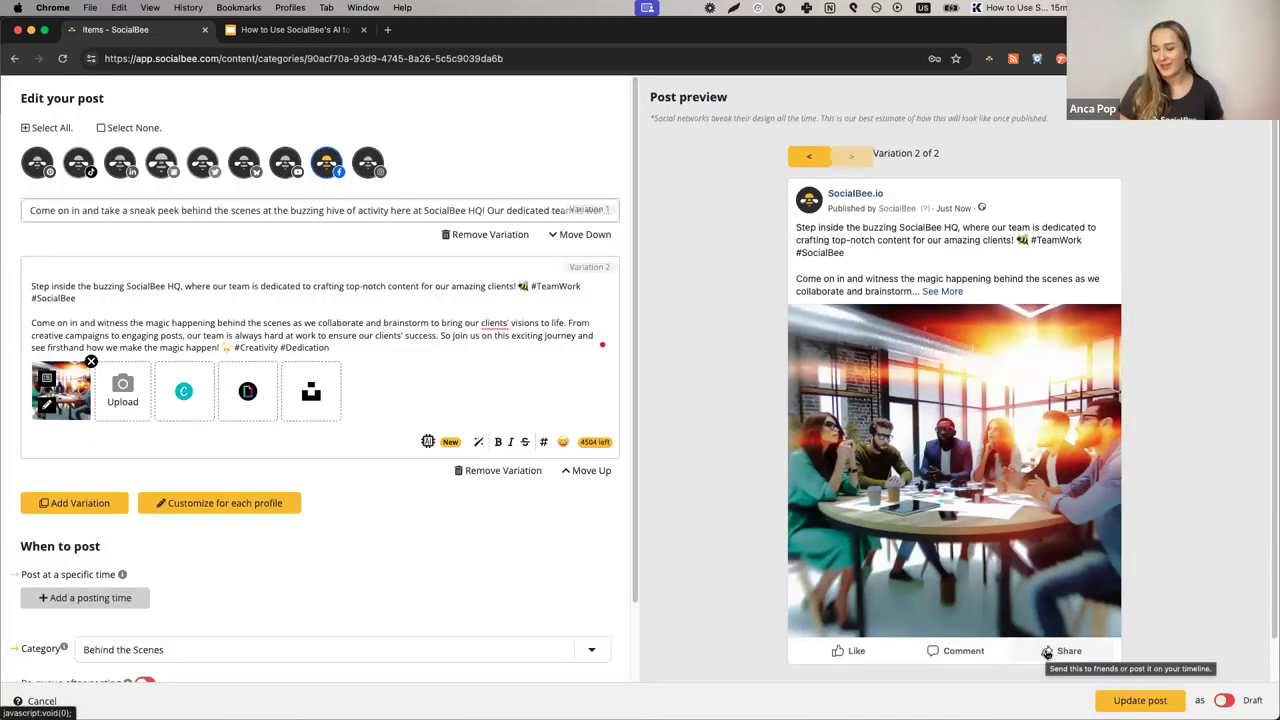
{"action": "mouse_move", "coordinate": [492, 382]}
{"action": "type", "text": "'"}
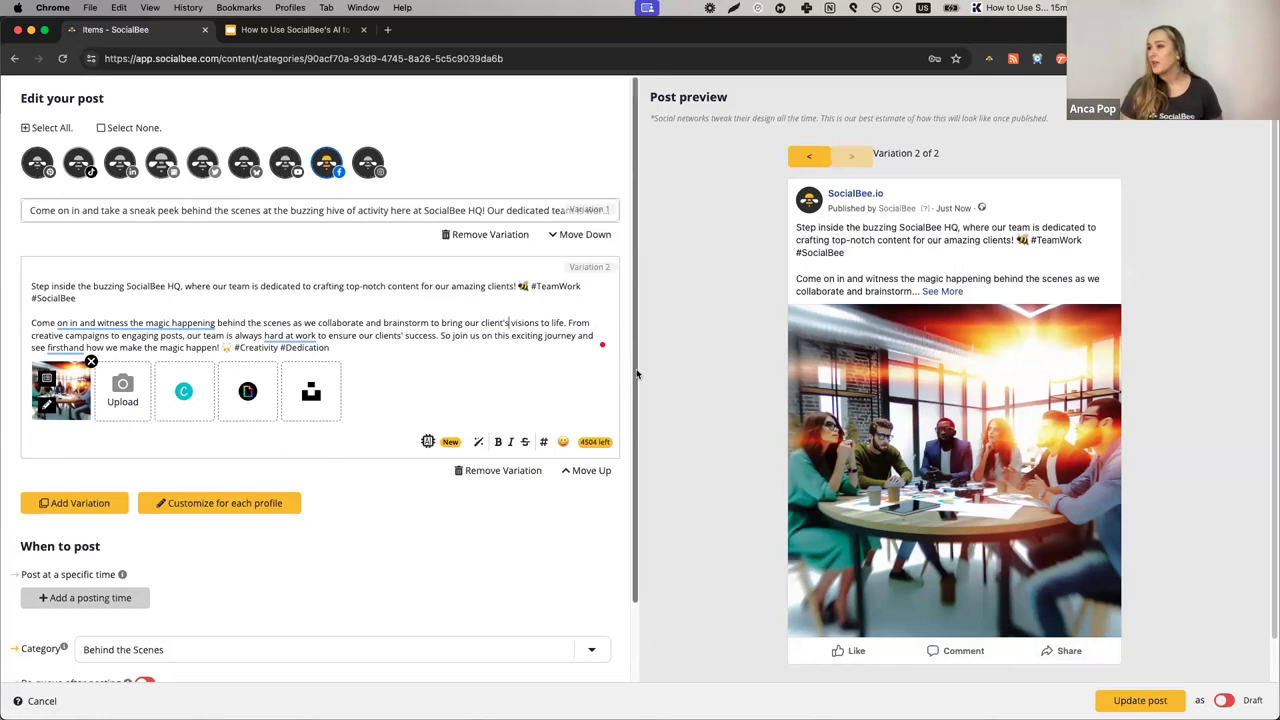
{"action": "scroll", "scroll_direction": "down", "scroll_amount": 3}
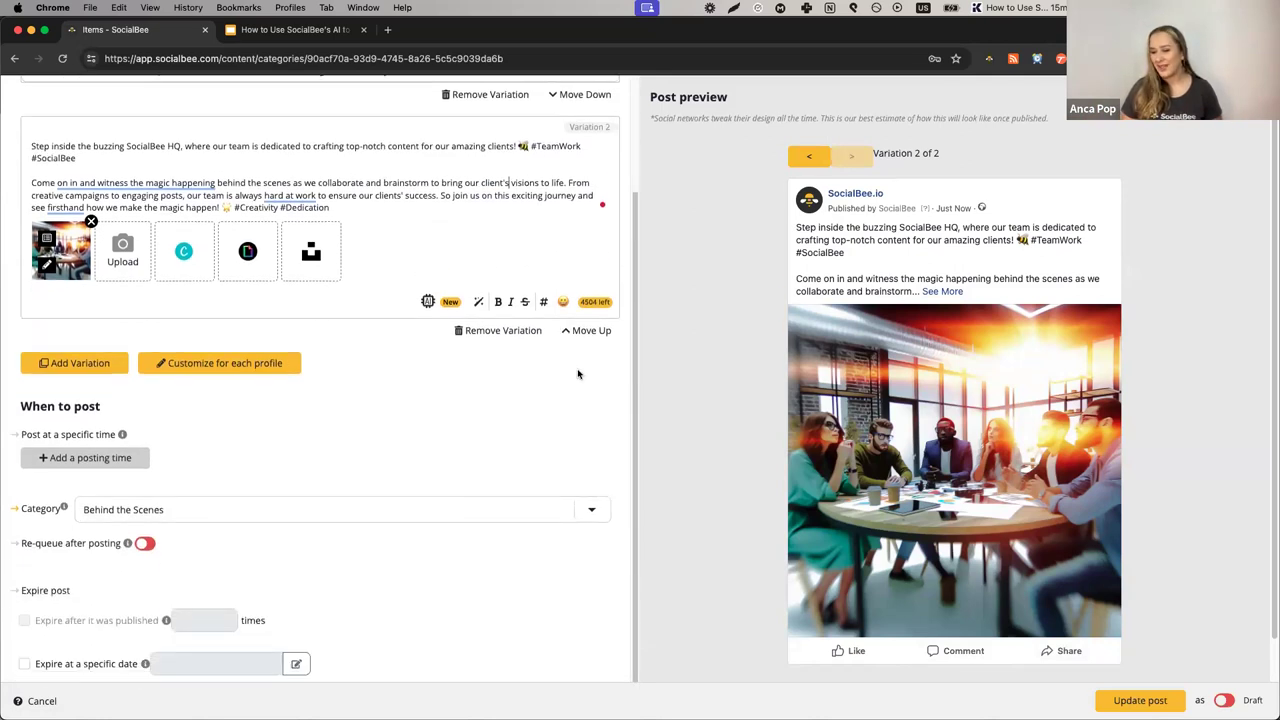
{"action": "scroll", "scroll_direction": "up", "scroll_amount": 3}
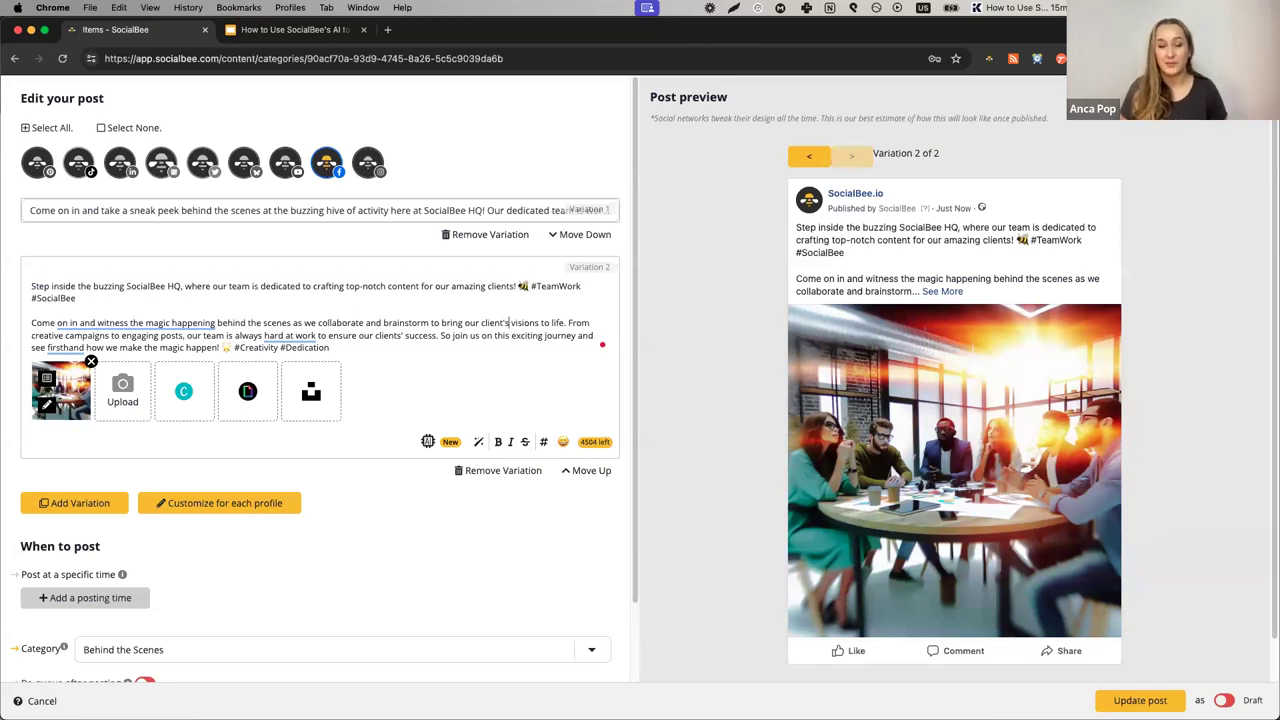
Return to the Google Slides deck on the 'How to speed up content creation with AI' slide.
{"action": "left_click", "coordinate": [295, 29]}
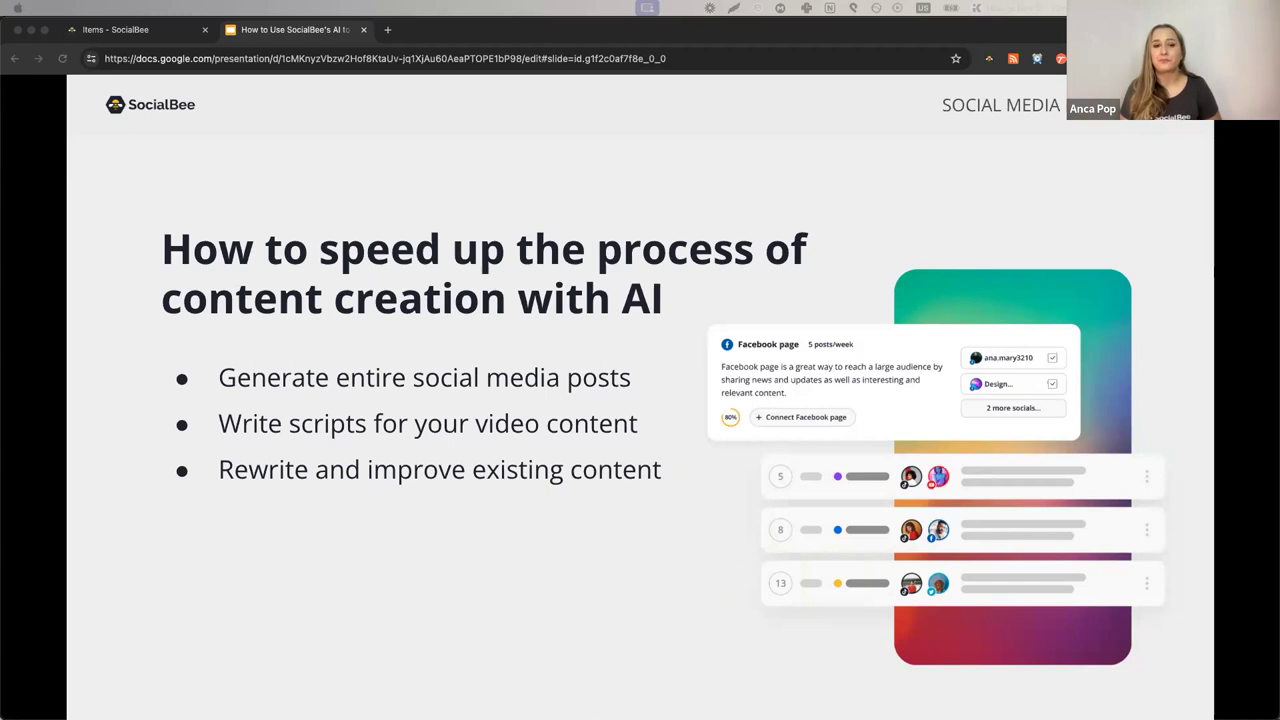
{"action": "mouse_move", "coordinate": [308, 369]}
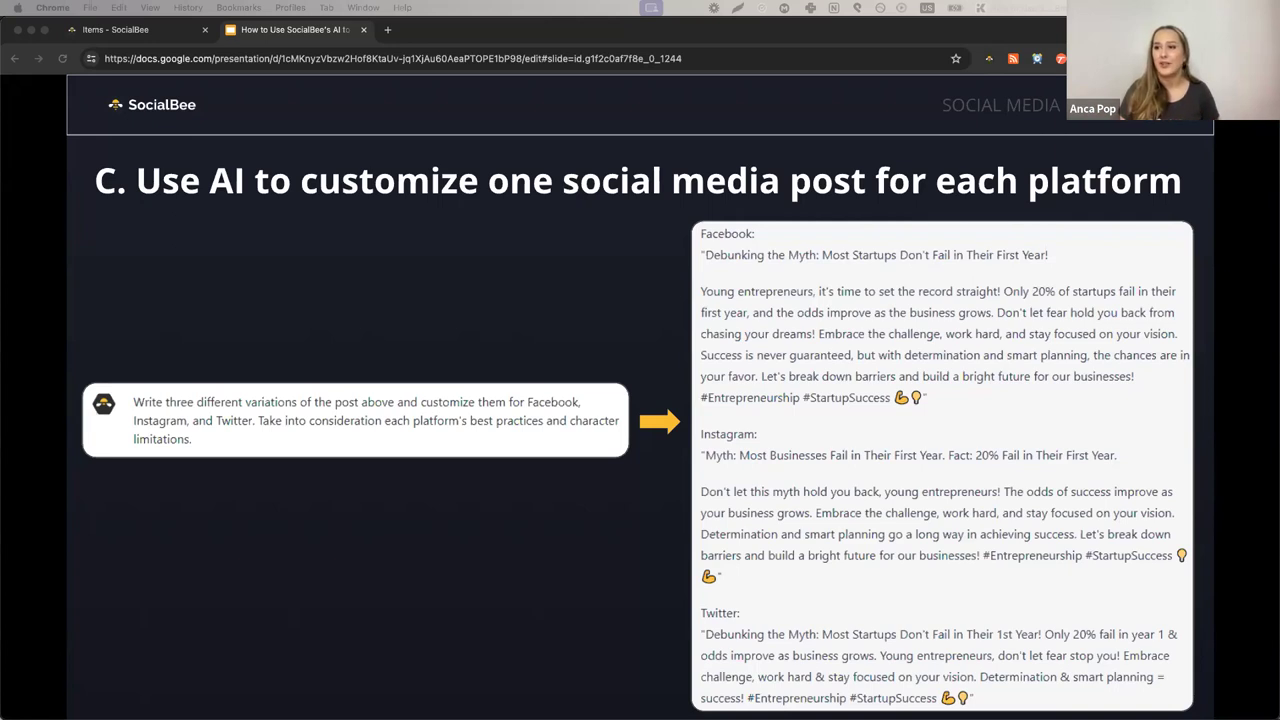
Switch back to the SocialBee post editor showing both Facebook variations.
{"action": "left_click", "coordinate": [115, 29]}
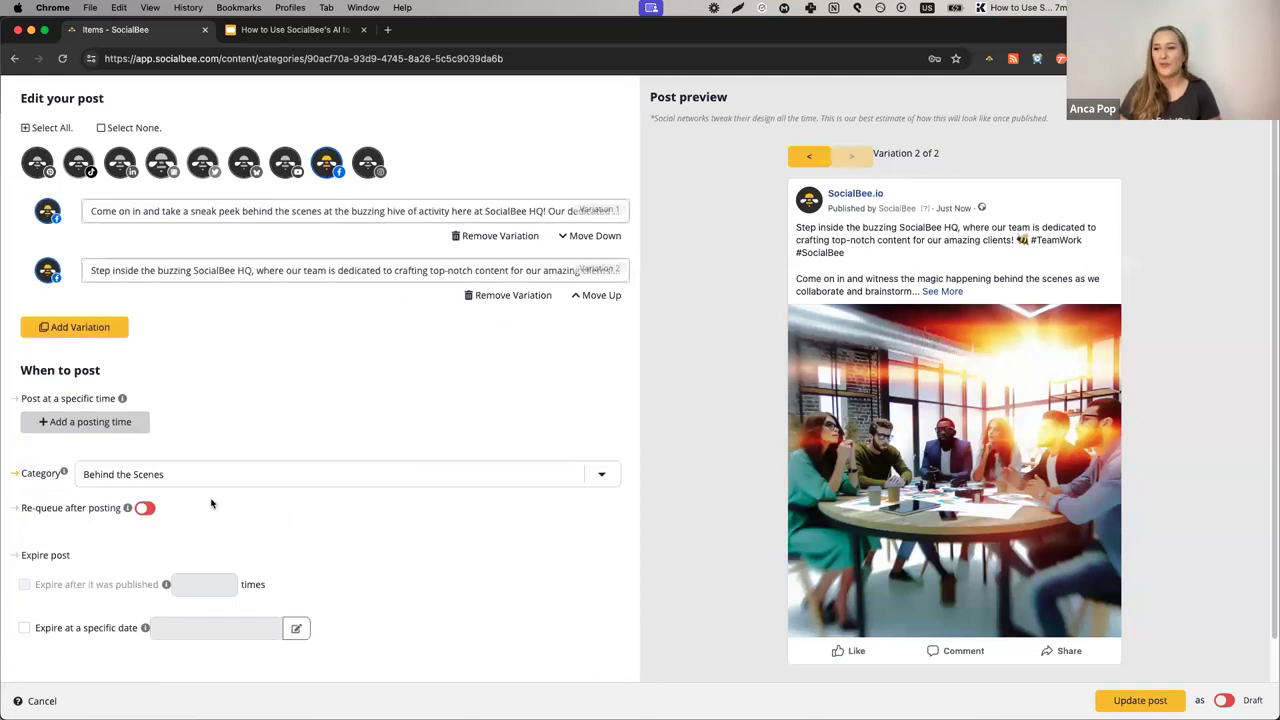
{"action": "mouse_move", "coordinate": [243, 162]}
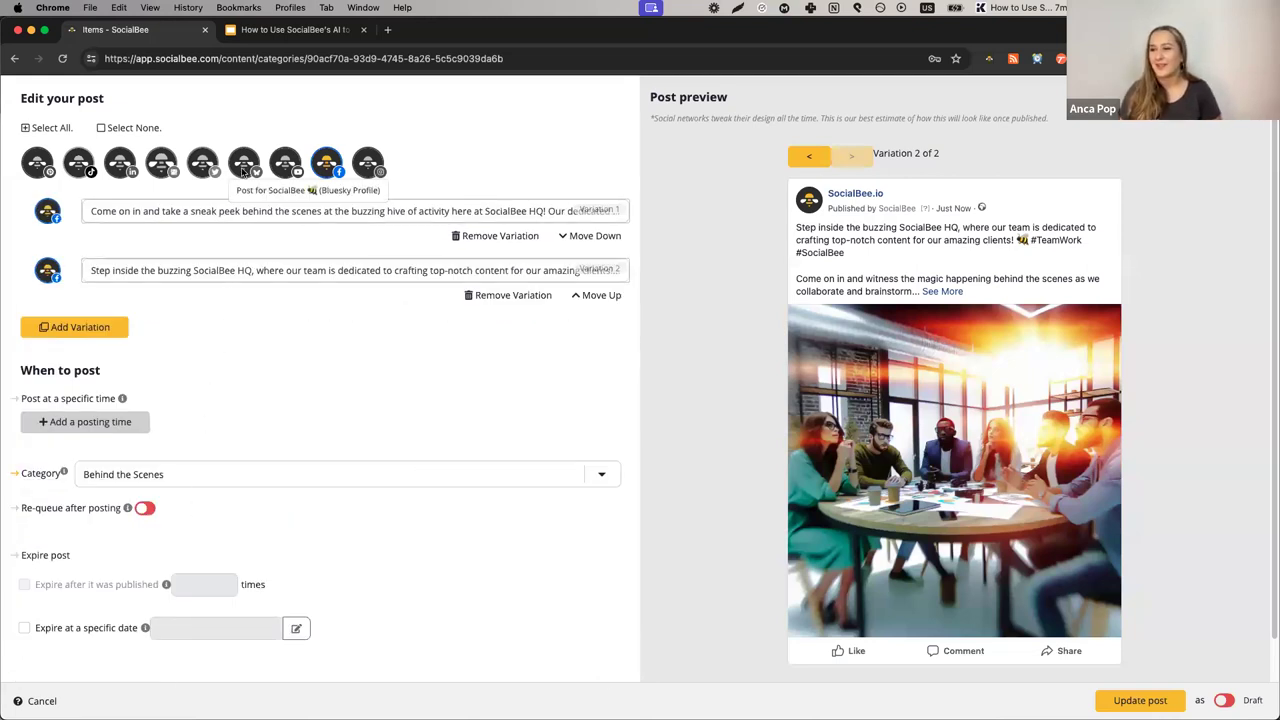
Add the LinkedIn, Twitter and Instagram profiles to the post and show the AI caption options.
{"action": "left_click", "coordinate": [366, 162]}
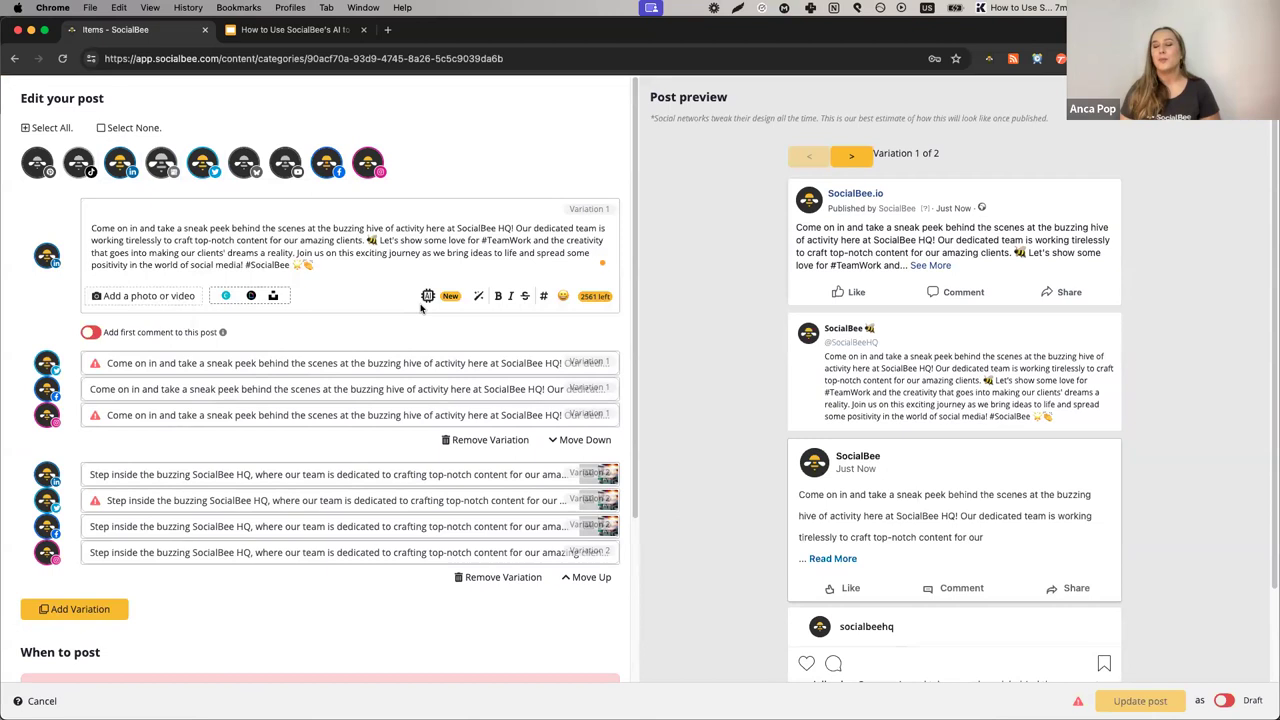
{"action": "left_click", "coordinate": [428, 296]}
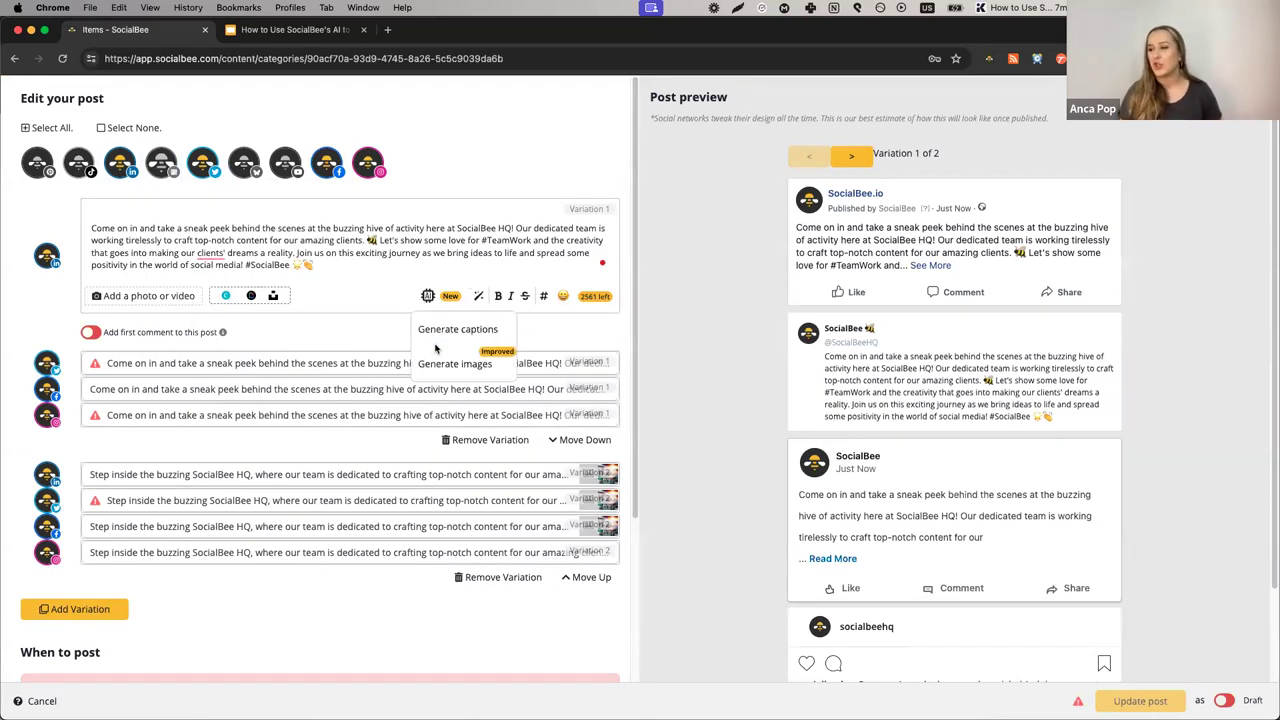
{"action": "mouse_move", "coordinate": [553, 305]}
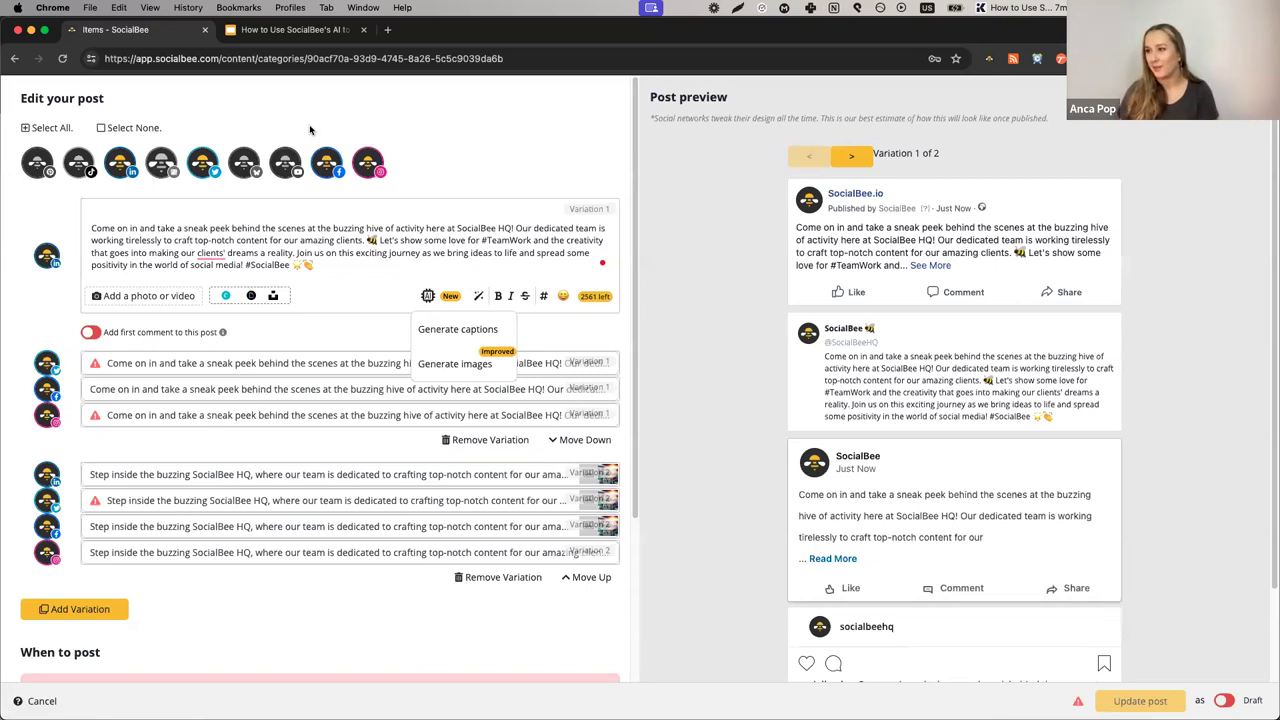
{"action": "left_click", "coordinate": [295, 29]}
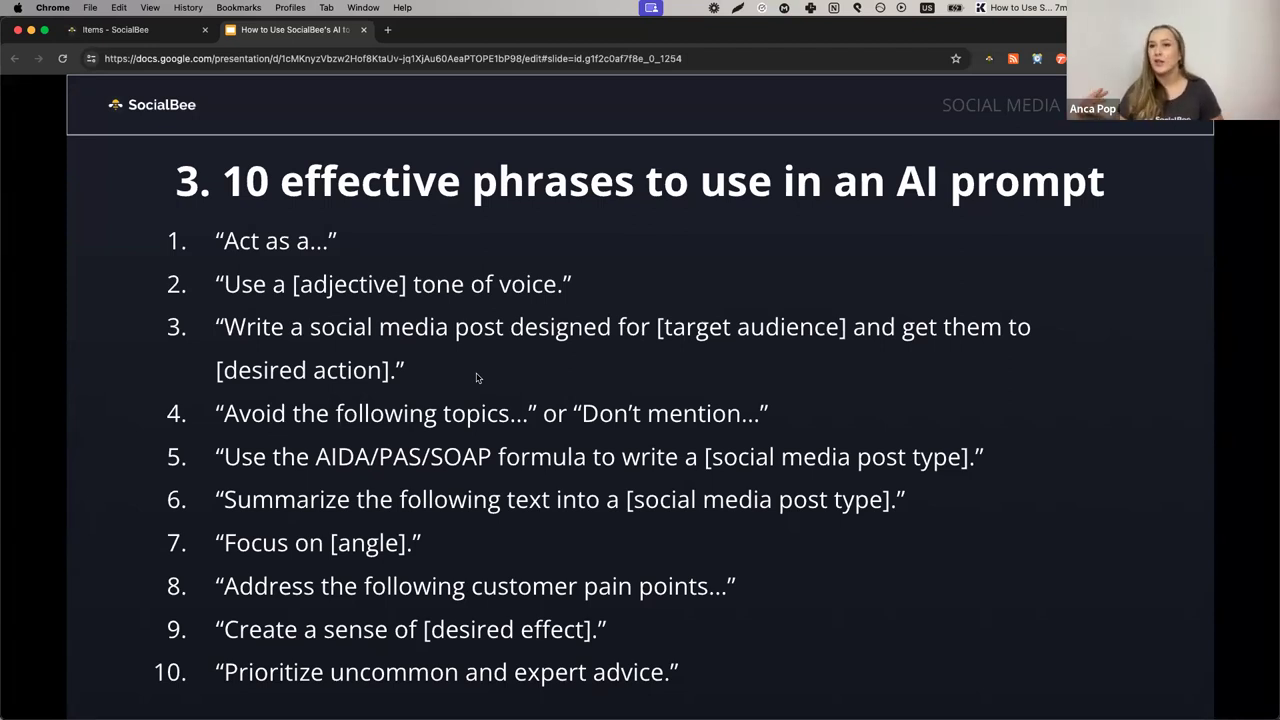
{"action": "mouse_move", "coordinate": [465, 413]}
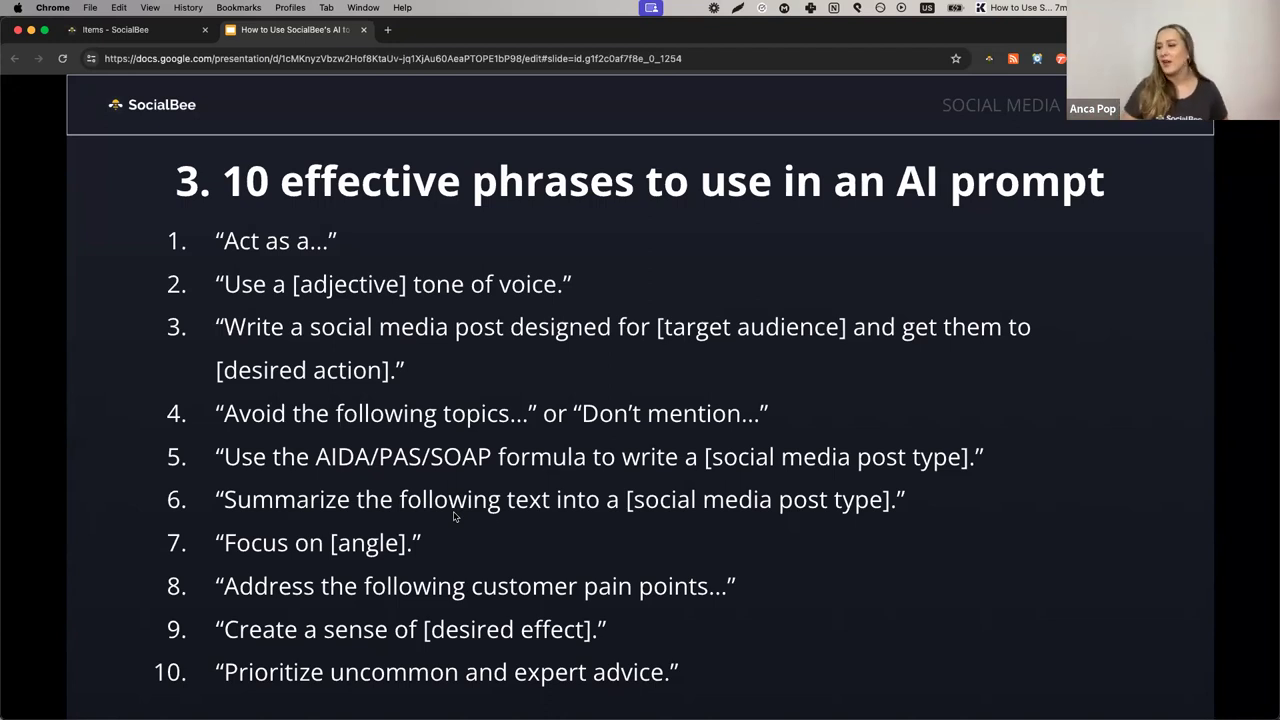
{"action": "mouse_move", "coordinate": [470, 599]}
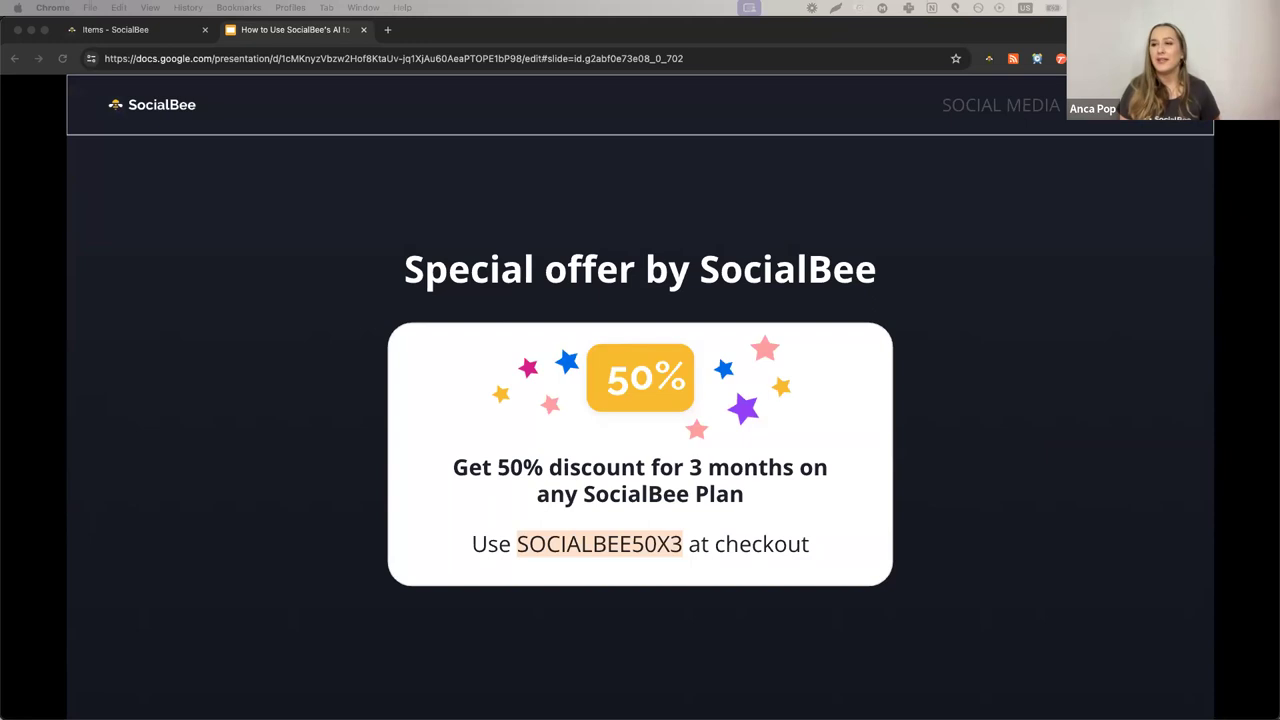
Leave the SocialBee special offer slide and return to SocialBee for the demo.
{"action": "left_click", "coordinate": [115, 29]}
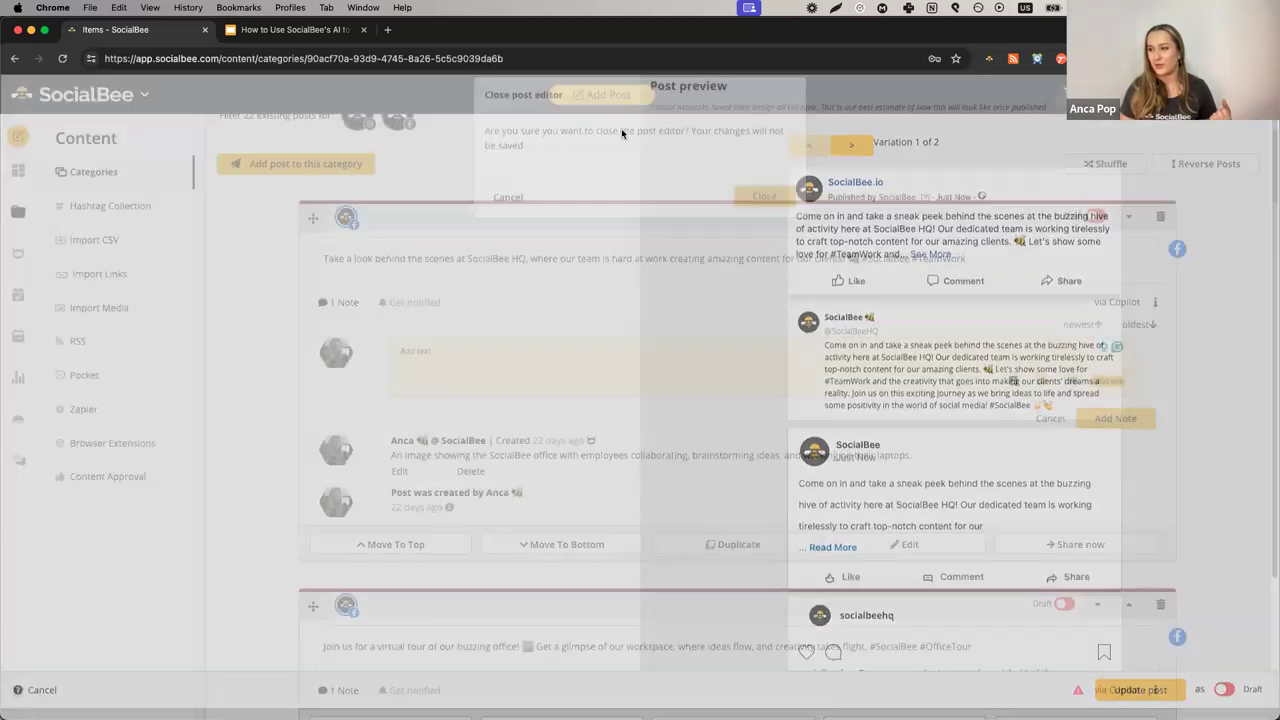
Attach cofee.jpeg from the Webinar folder to a new post, briefly previewing the AI caption generator.
{"action": "left_click", "coordinate": [763, 195]}
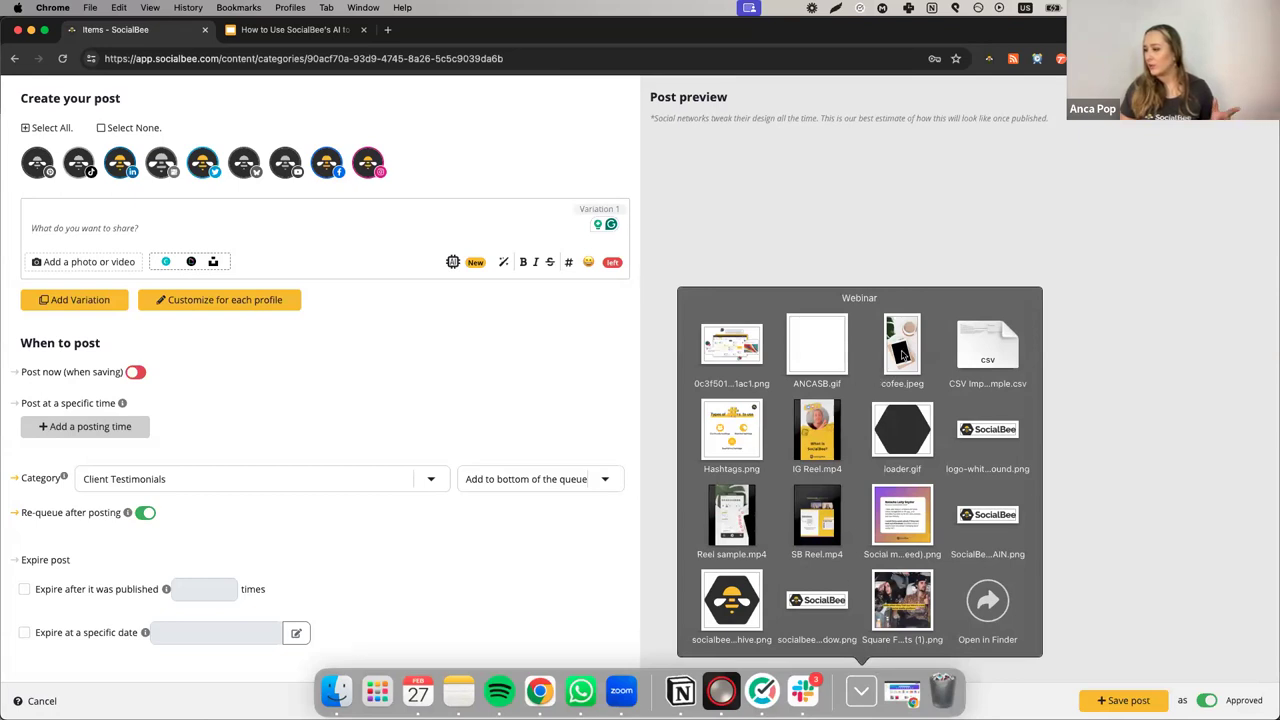
{"action": "left_click", "coordinate": [85, 261]}
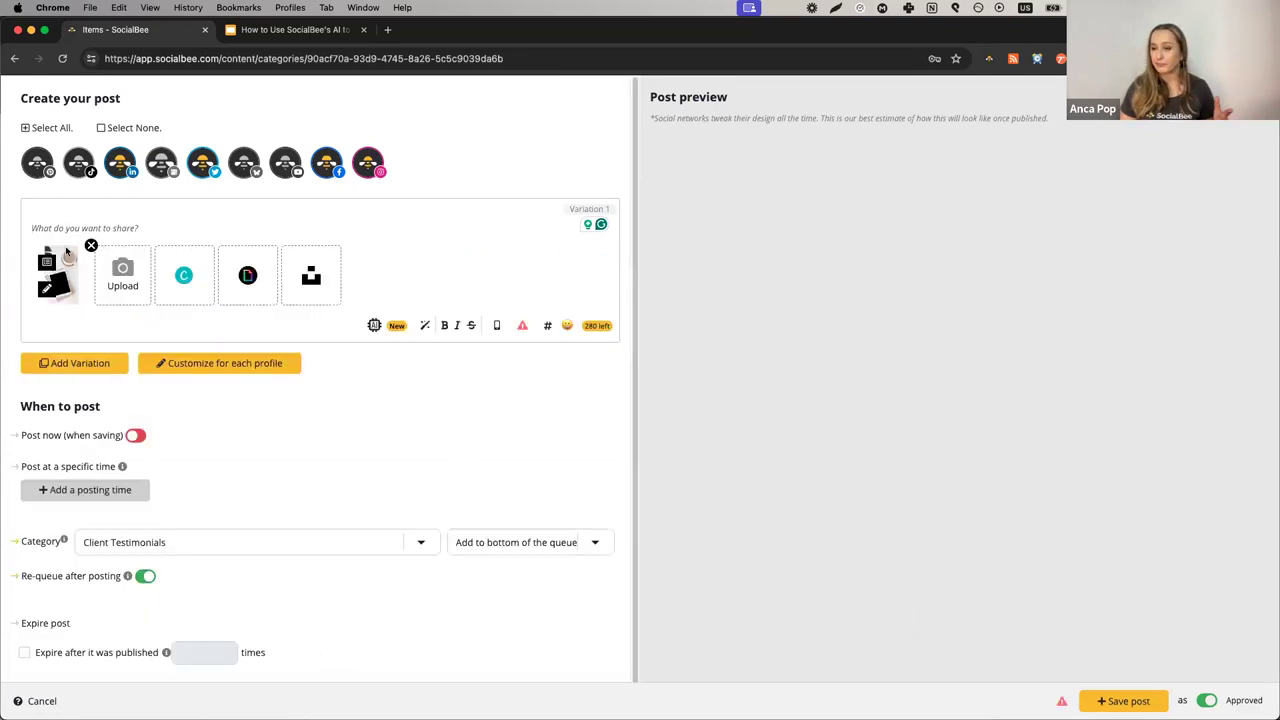
{"action": "left_click", "coordinate": [374, 326]}
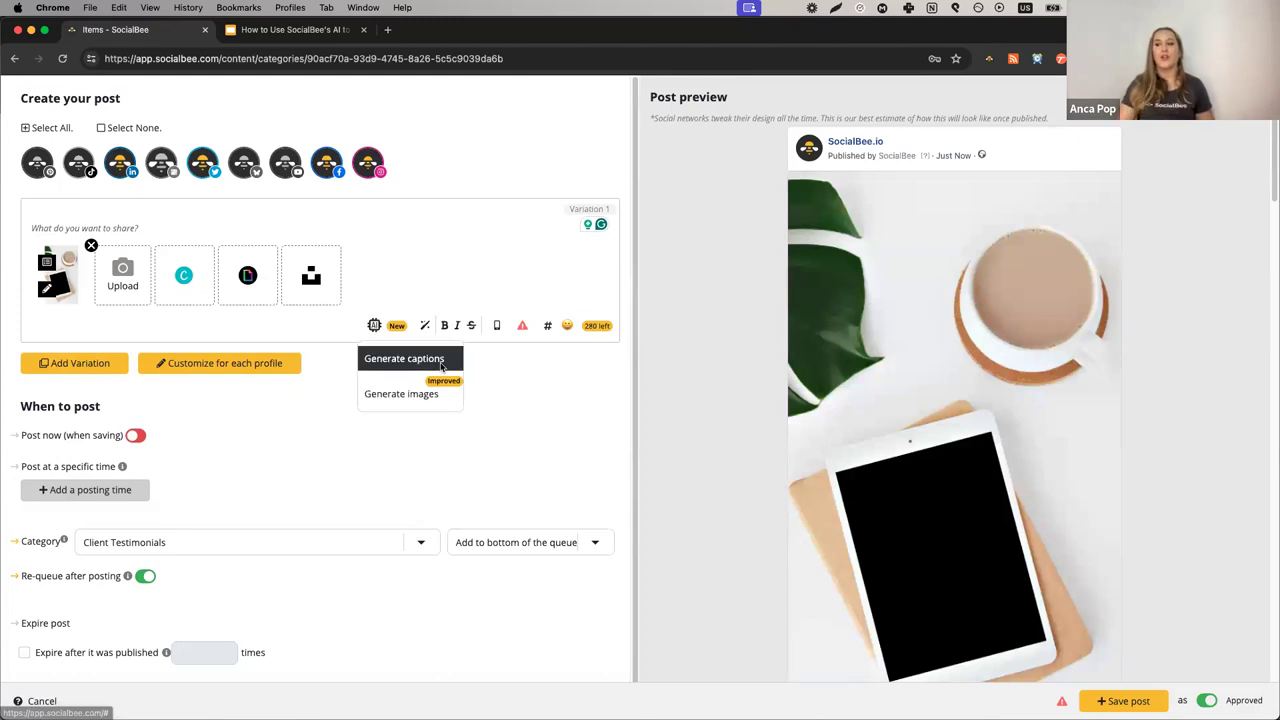
{"action": "left_click", "coordinate": [404, 358]}
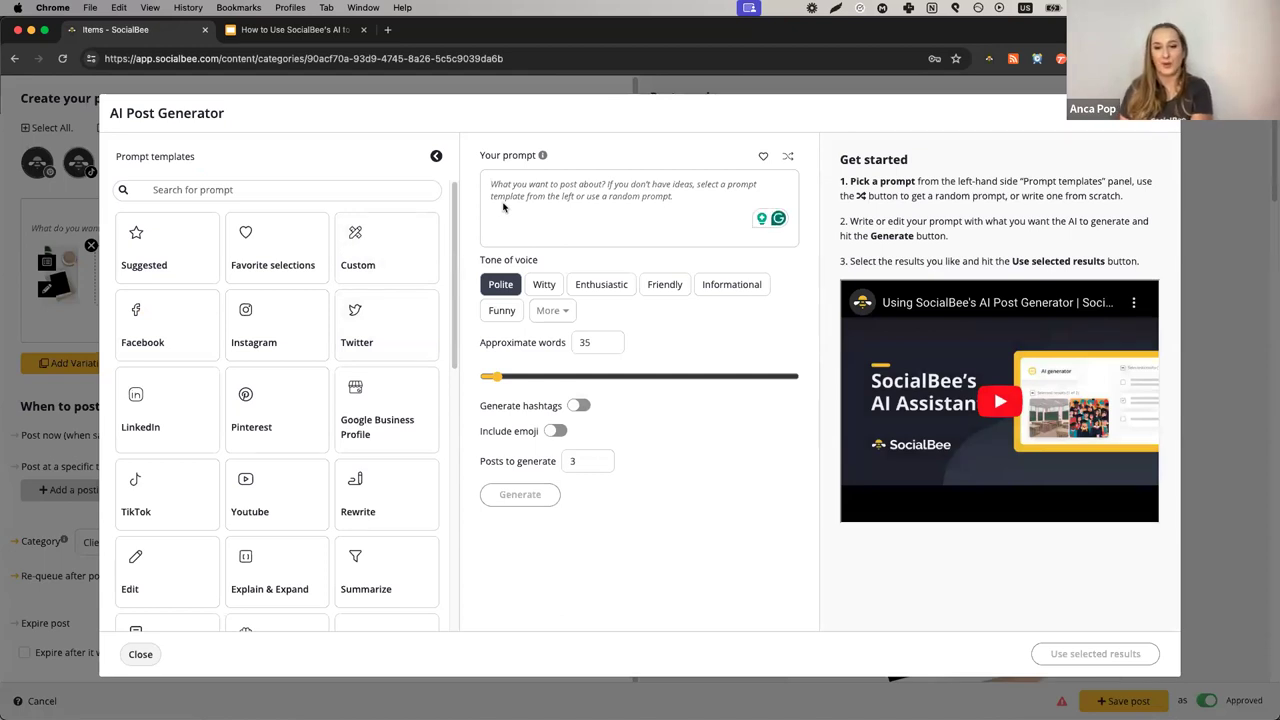
{"action": "mouse_move", "coordinate": [521, 231]}
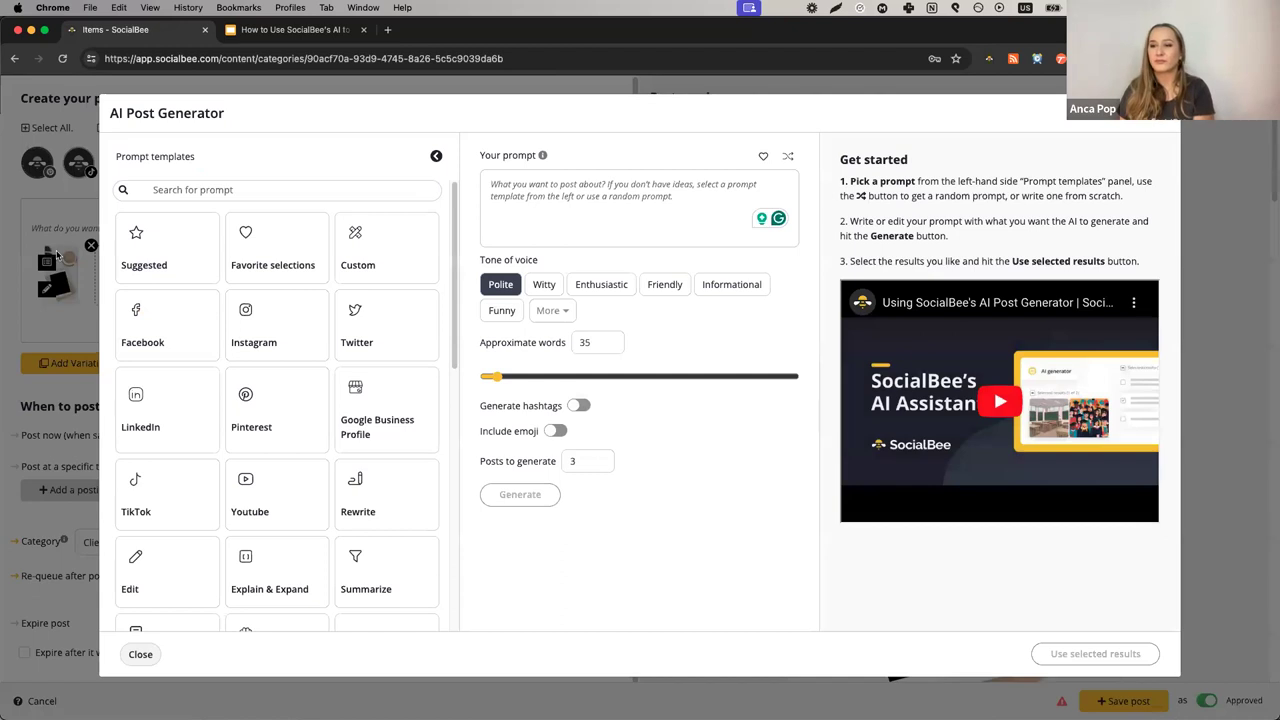
{"action": "left_click", "coordinate": [140, 654]}
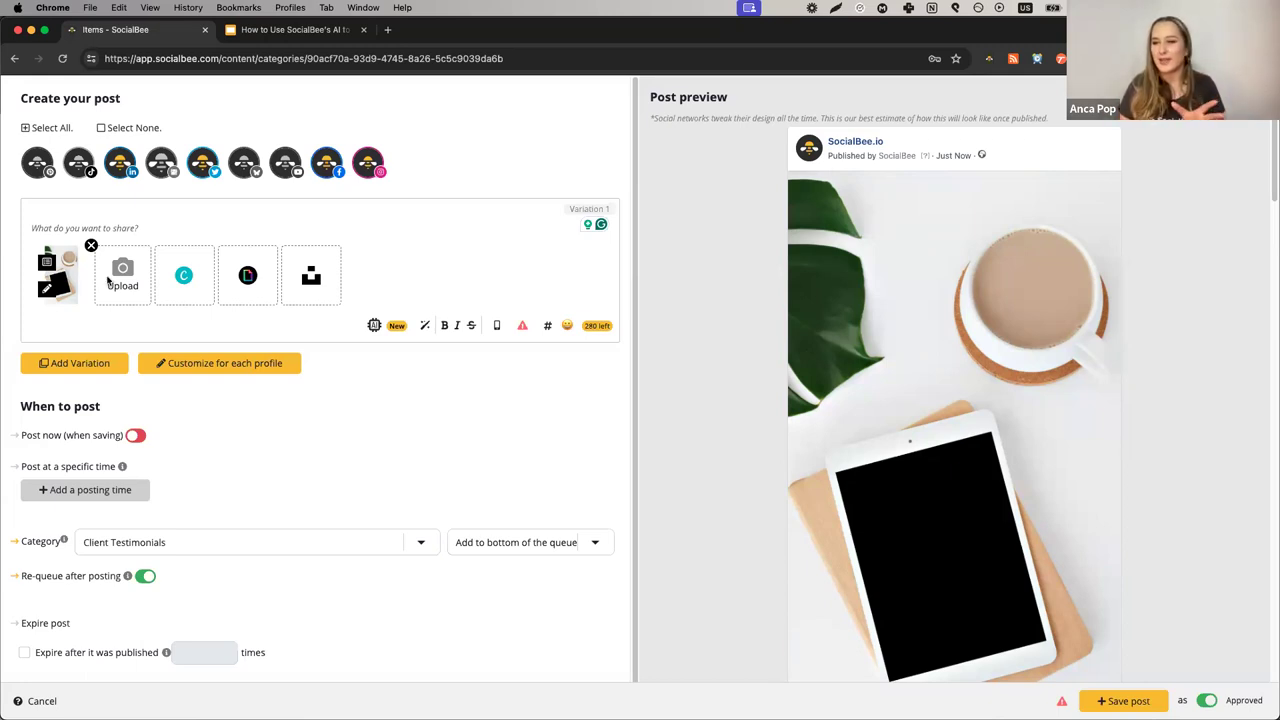
{"action": "mouse_move", "coordinate": [519, 214]}
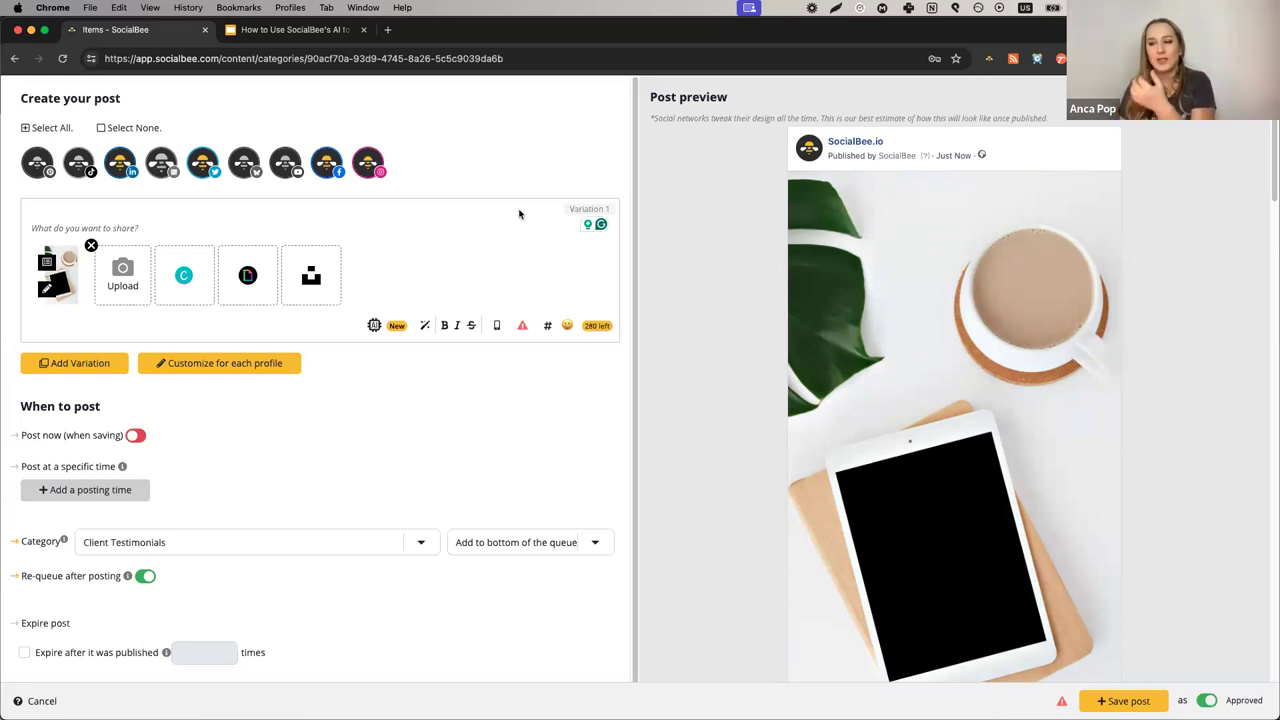
{"action": "mouse_move", "coordinate": [609, 297]}
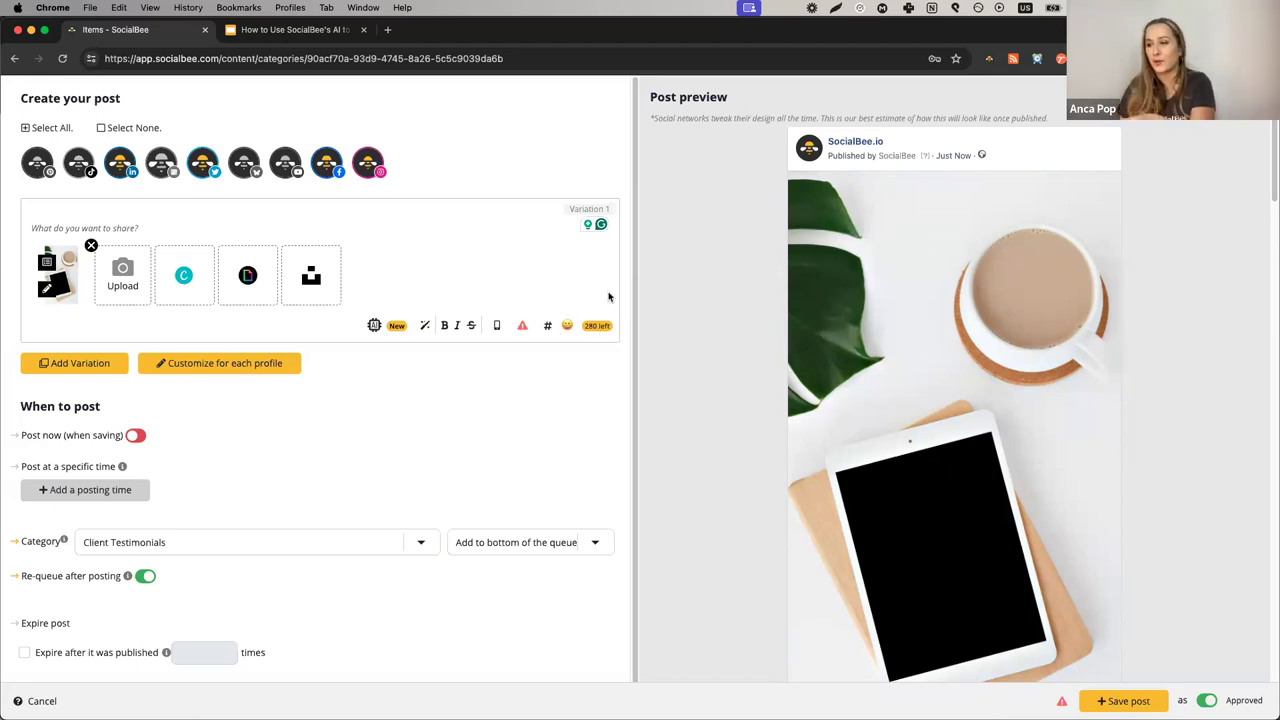
{"action": "mouse_move", "coordinate": [930, 133]}
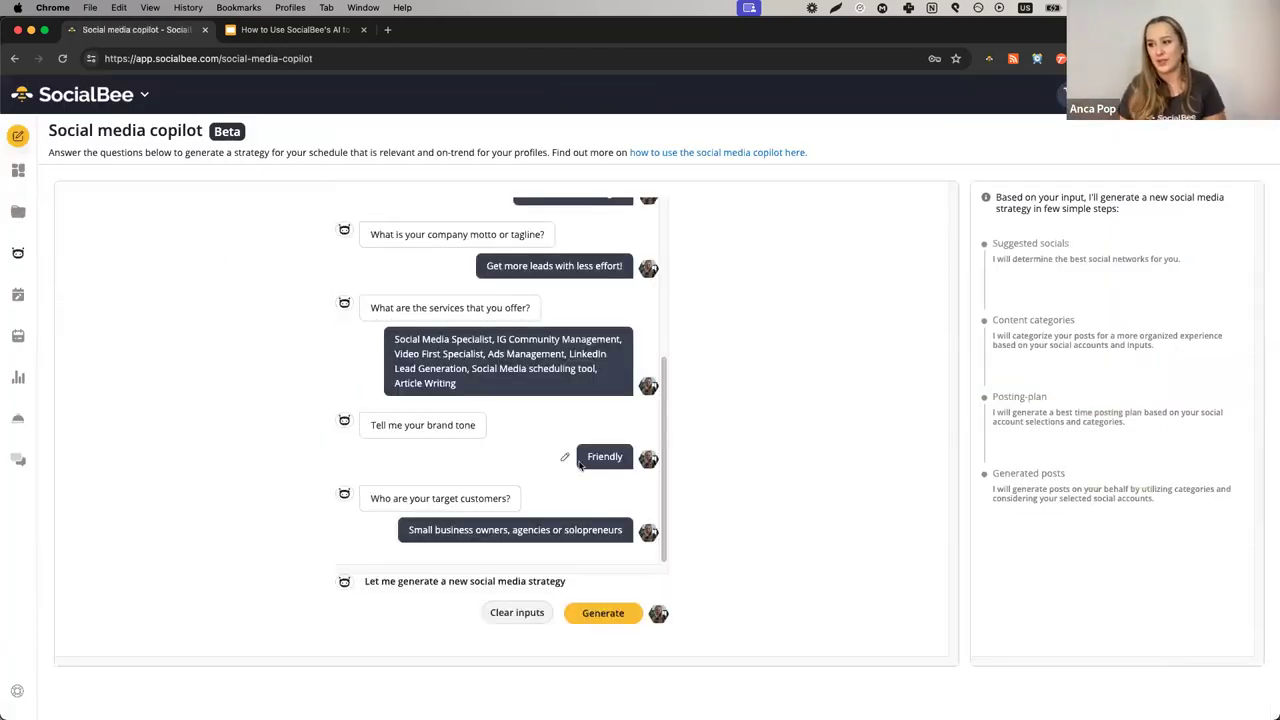
{"action": "mouse_move", "coordinate": [637, 470]}
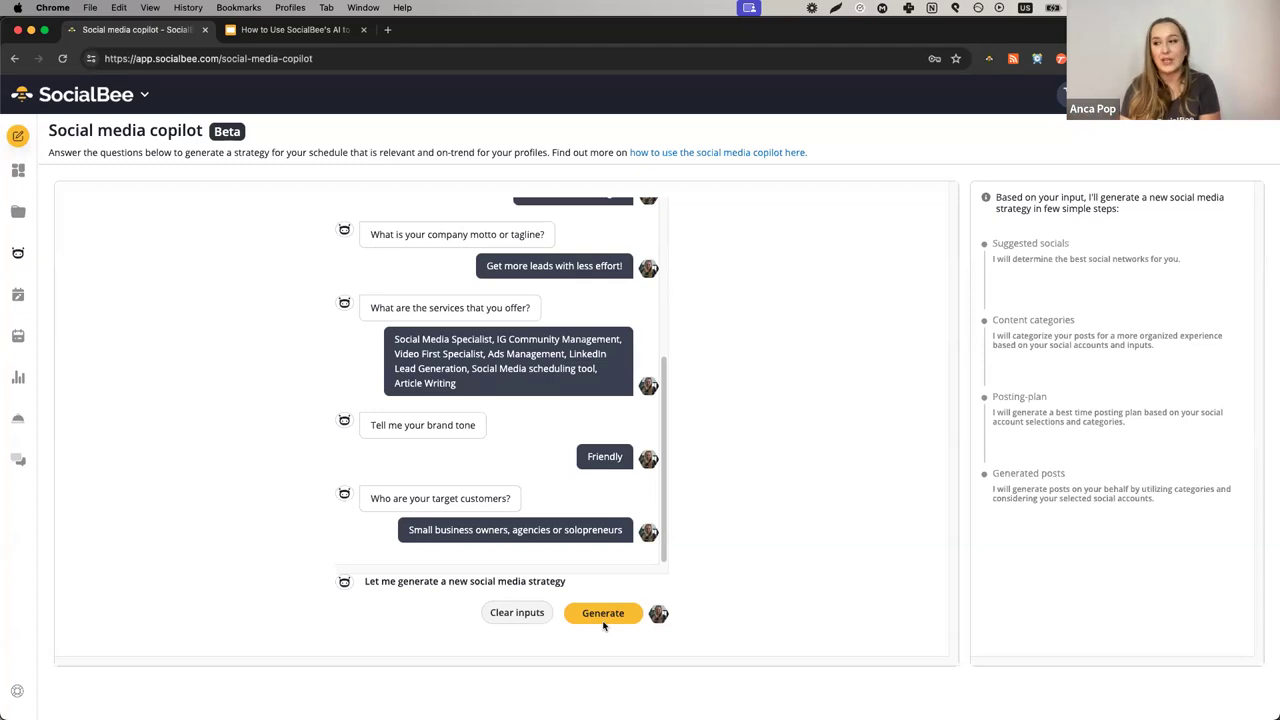
{"action": "mouse_move", "coordinate": [284, 468]}
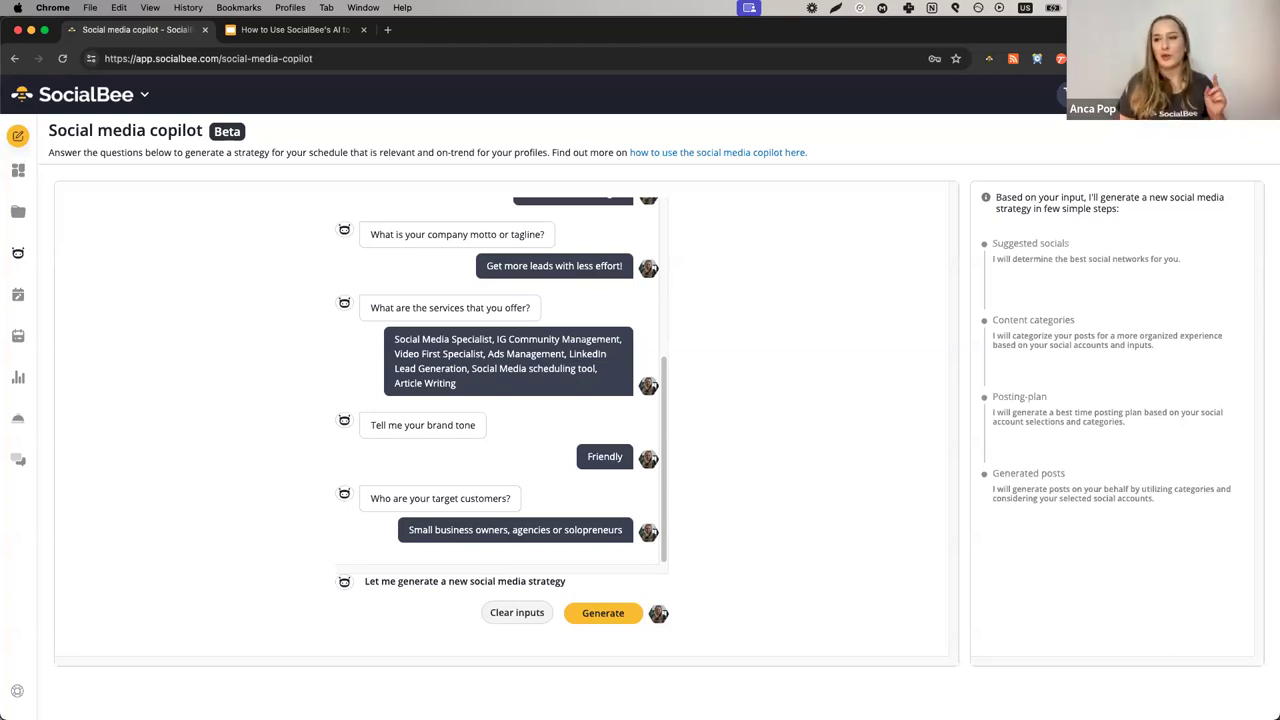
{"action": "mouse_move", "coordinate": [18, 211]}
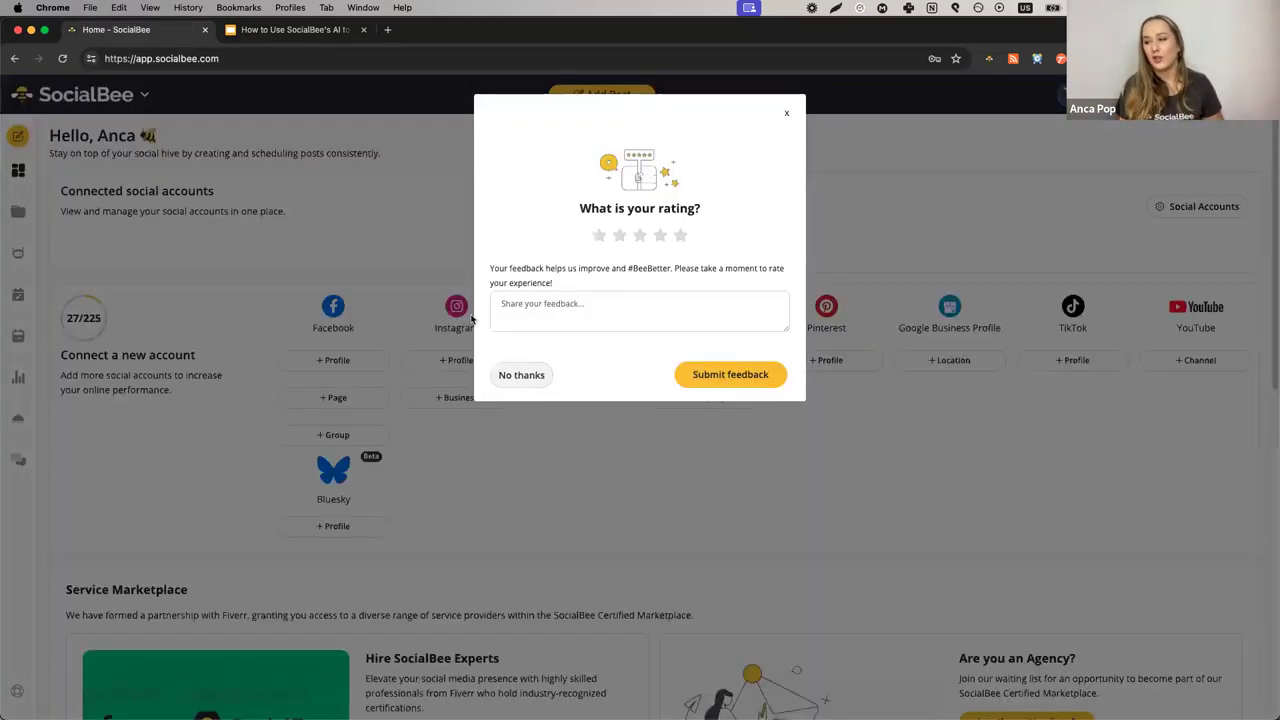
Dismiss the rating prompt, view the Engage mentions dashboard, then return to the 50% offer slide.
{"action": "left_click", "coordinate": [521, 374]}
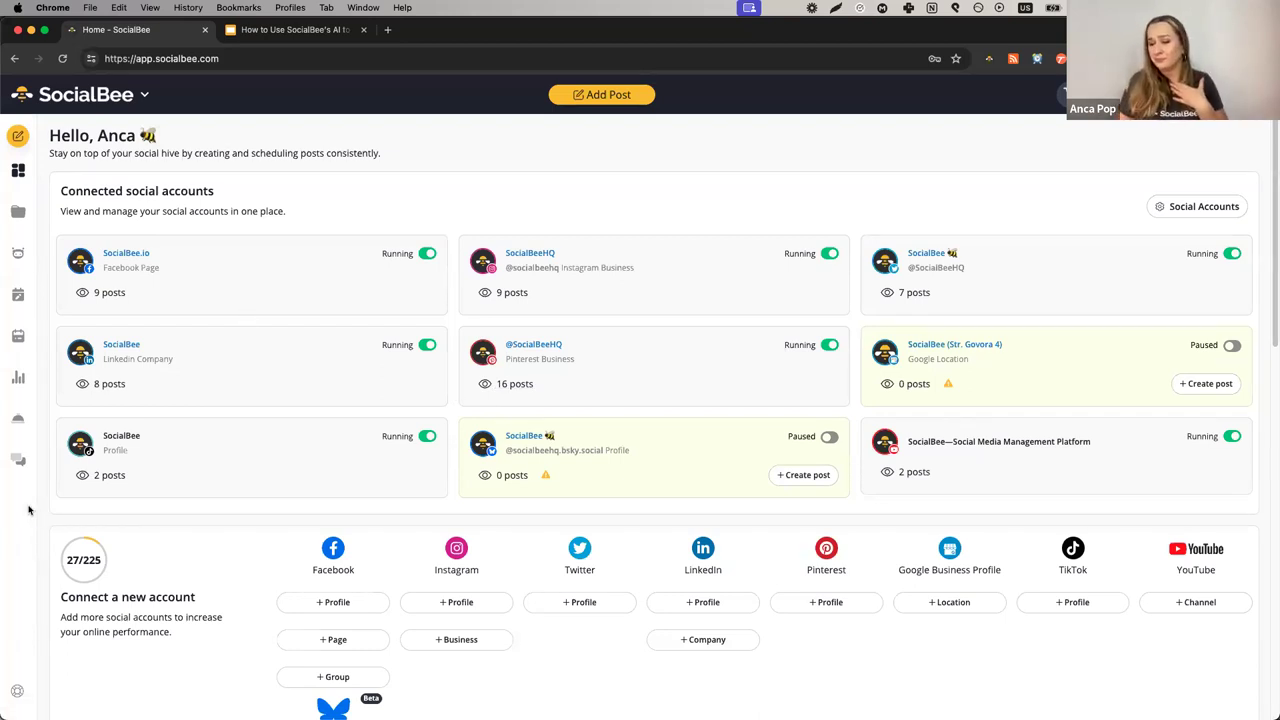
{"action": "mouse_move", "coordinate": [17, 458]}
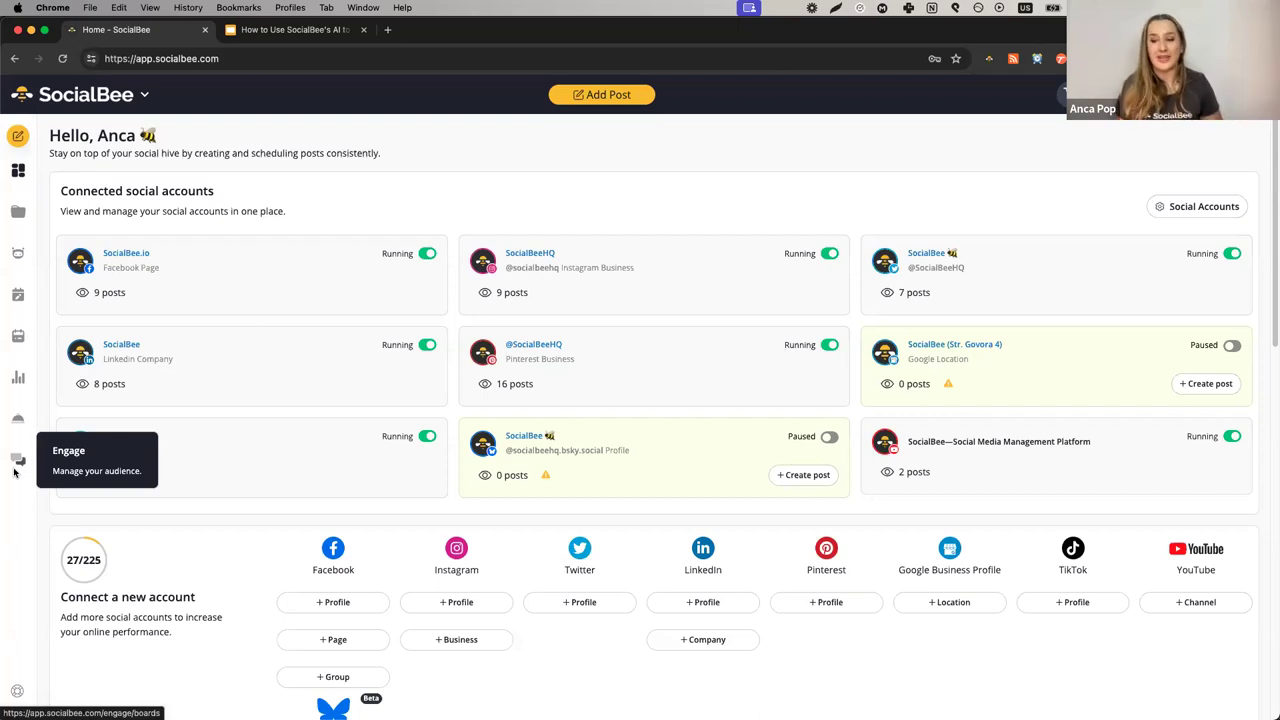
{"action": "left_click", "coordinate": [17, 460]}
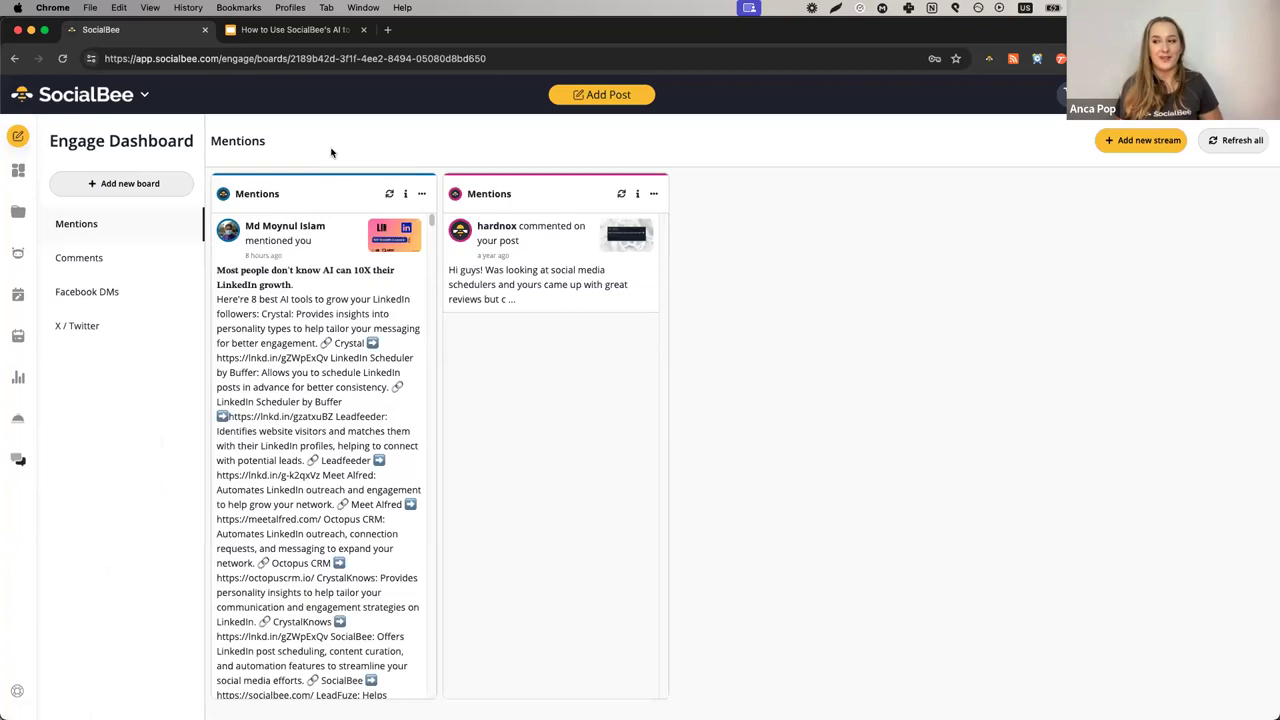
{"action": "mouse_move", "coordinate": [741, 248]}
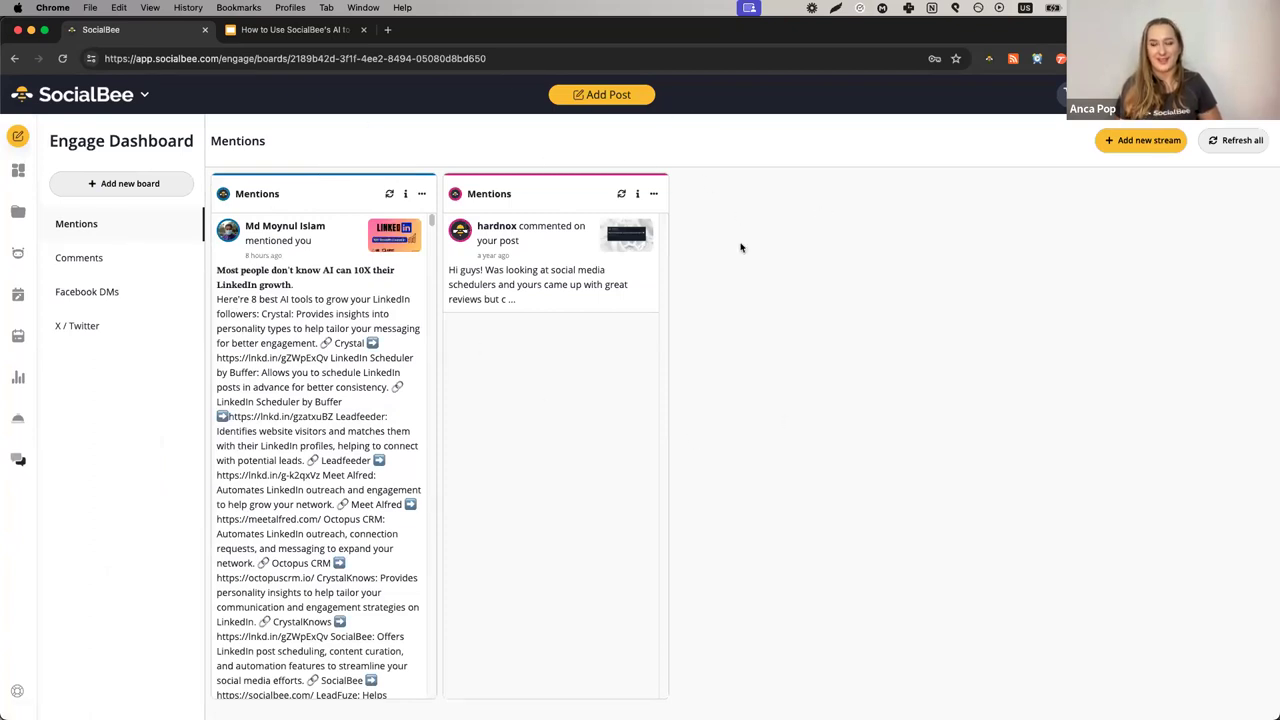
{"action": "mouse_move", "coordinate": [749, 246]}
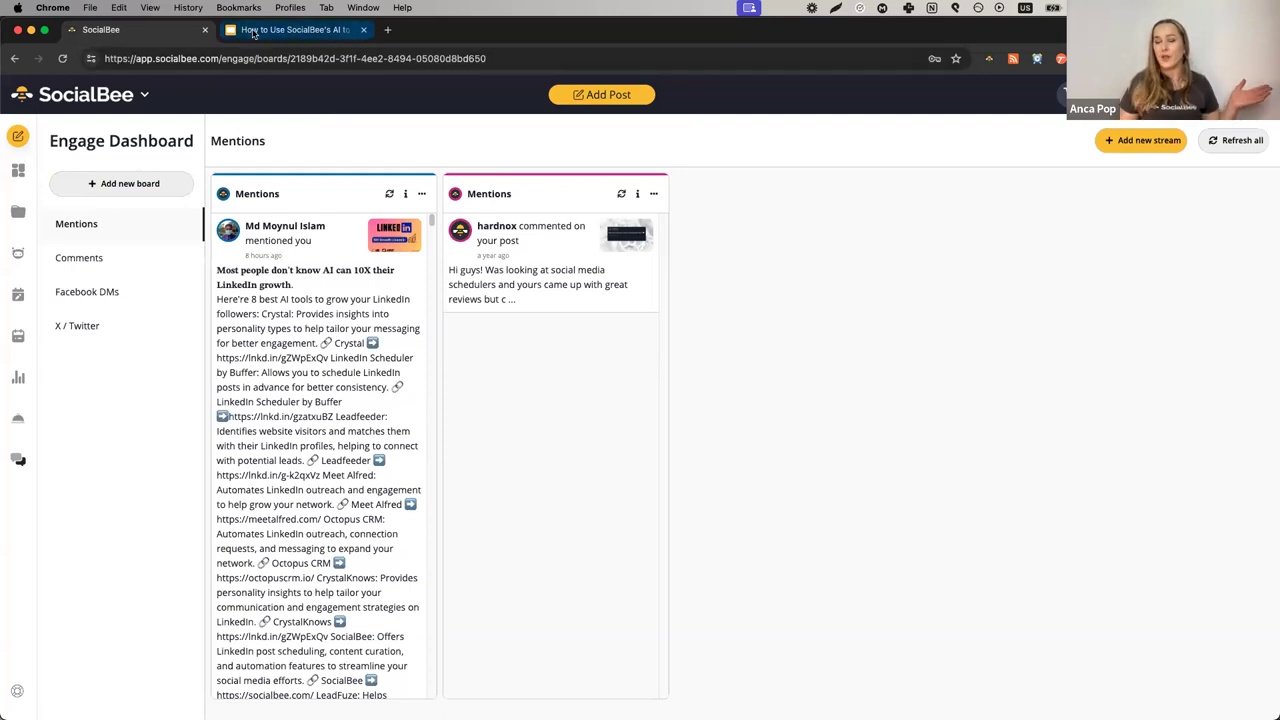
{"action": "left_click", "coordinate": [295, 29]}
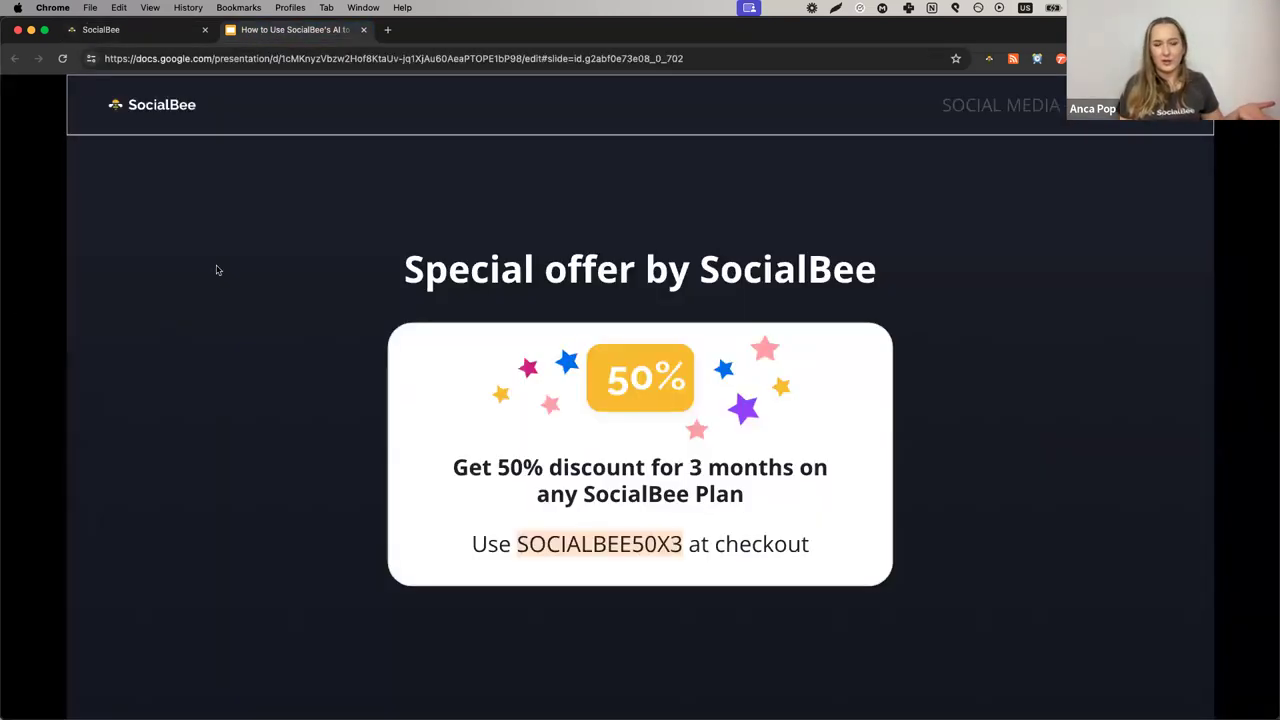